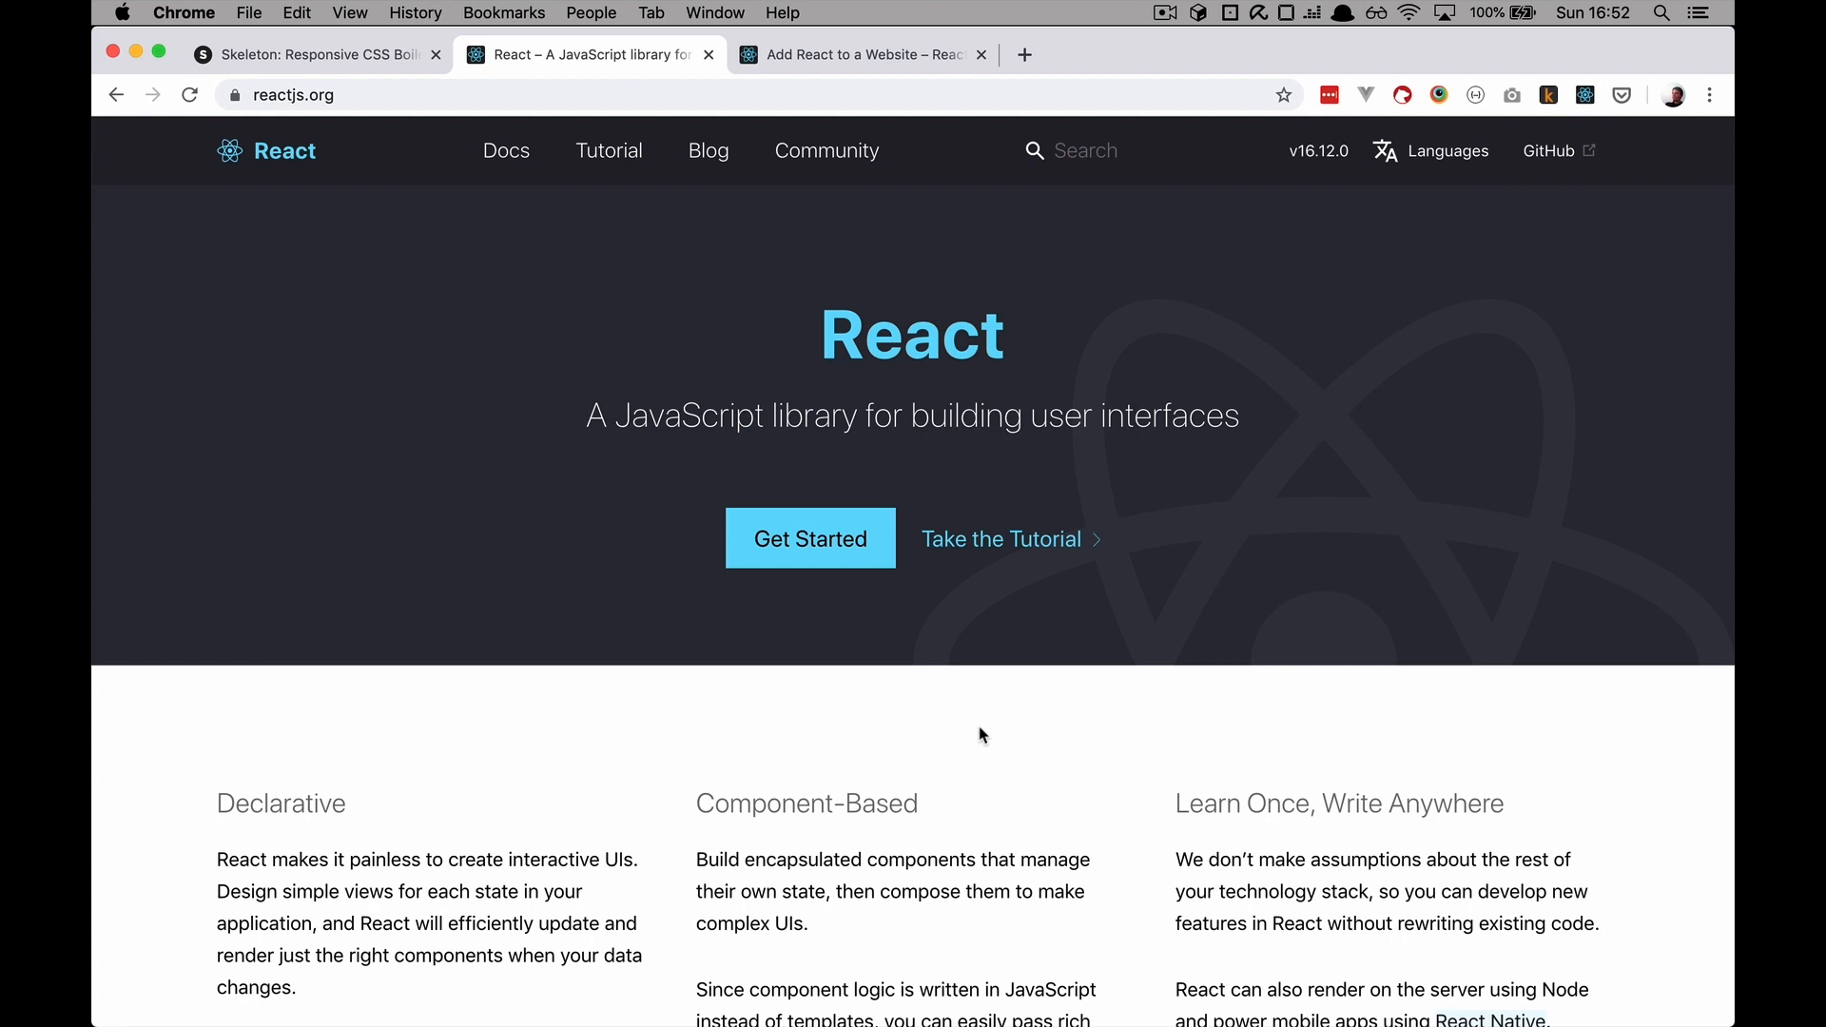
# Retitle the index.html heading to 'Reacting in 2020' and set margin-top to 40px
pyautogui.scroll(-3)
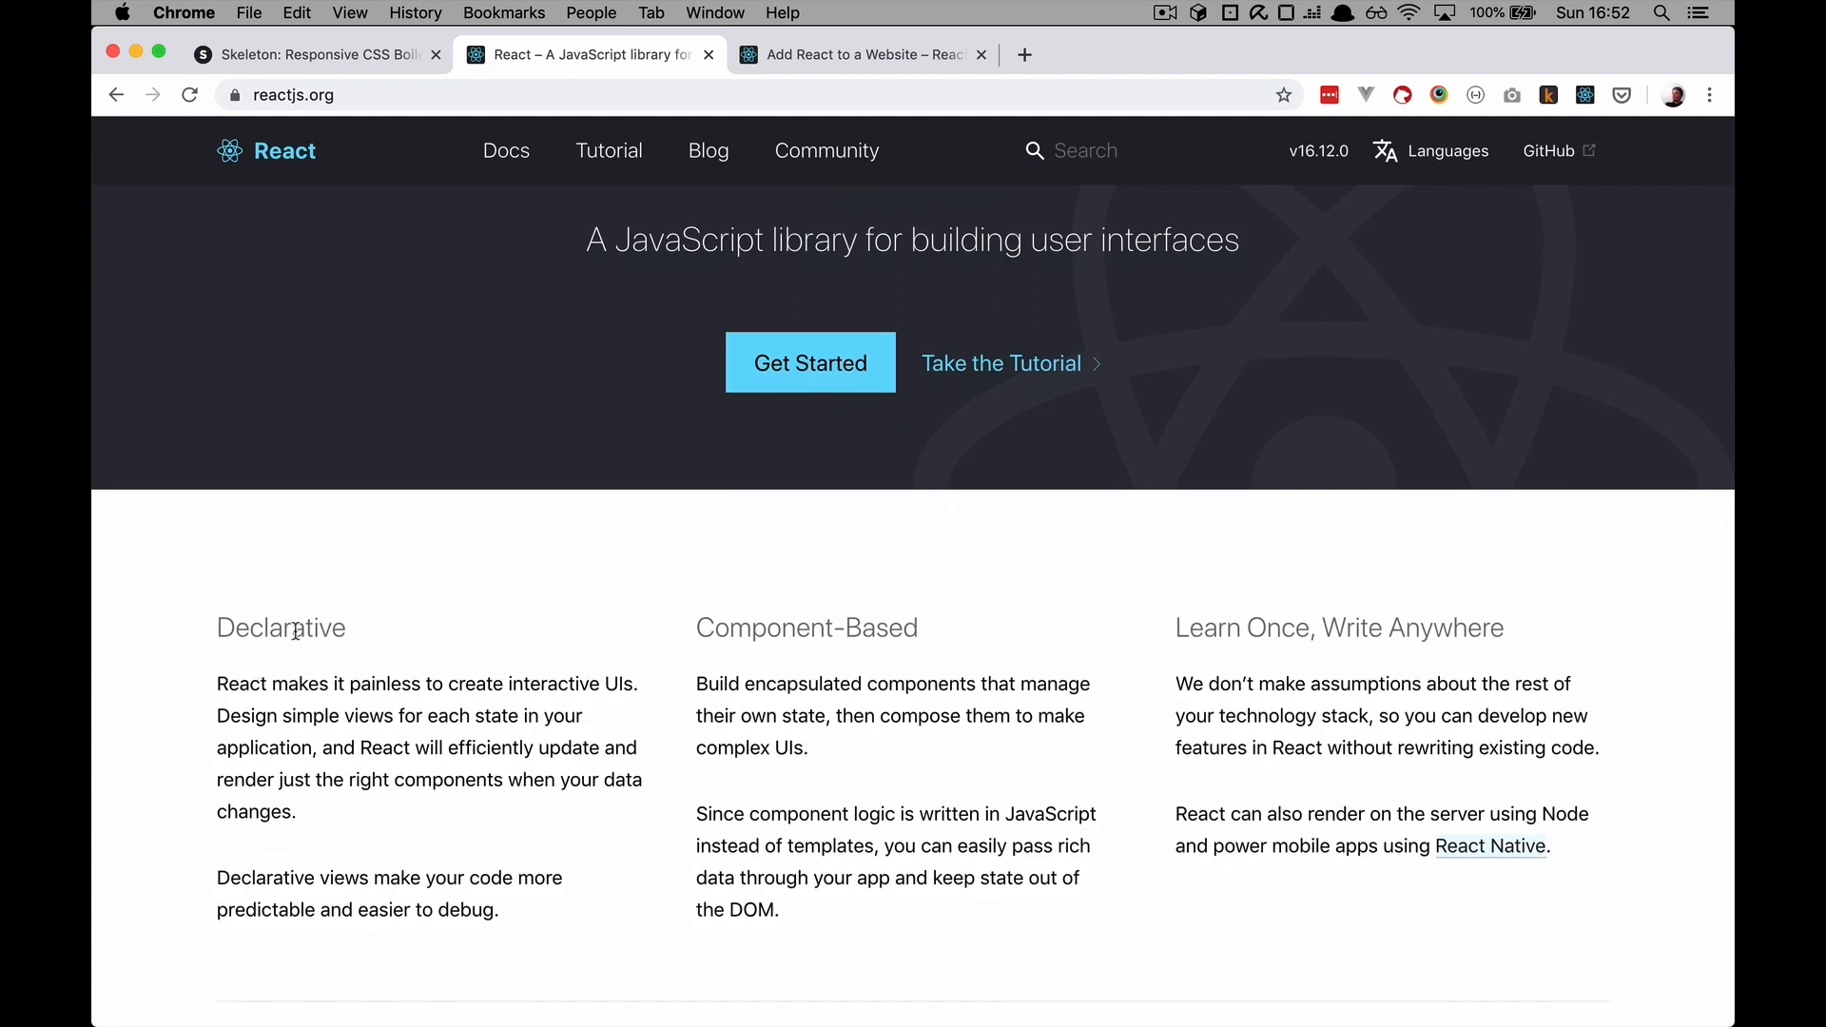
pyautogui.moveTo(784, 640)
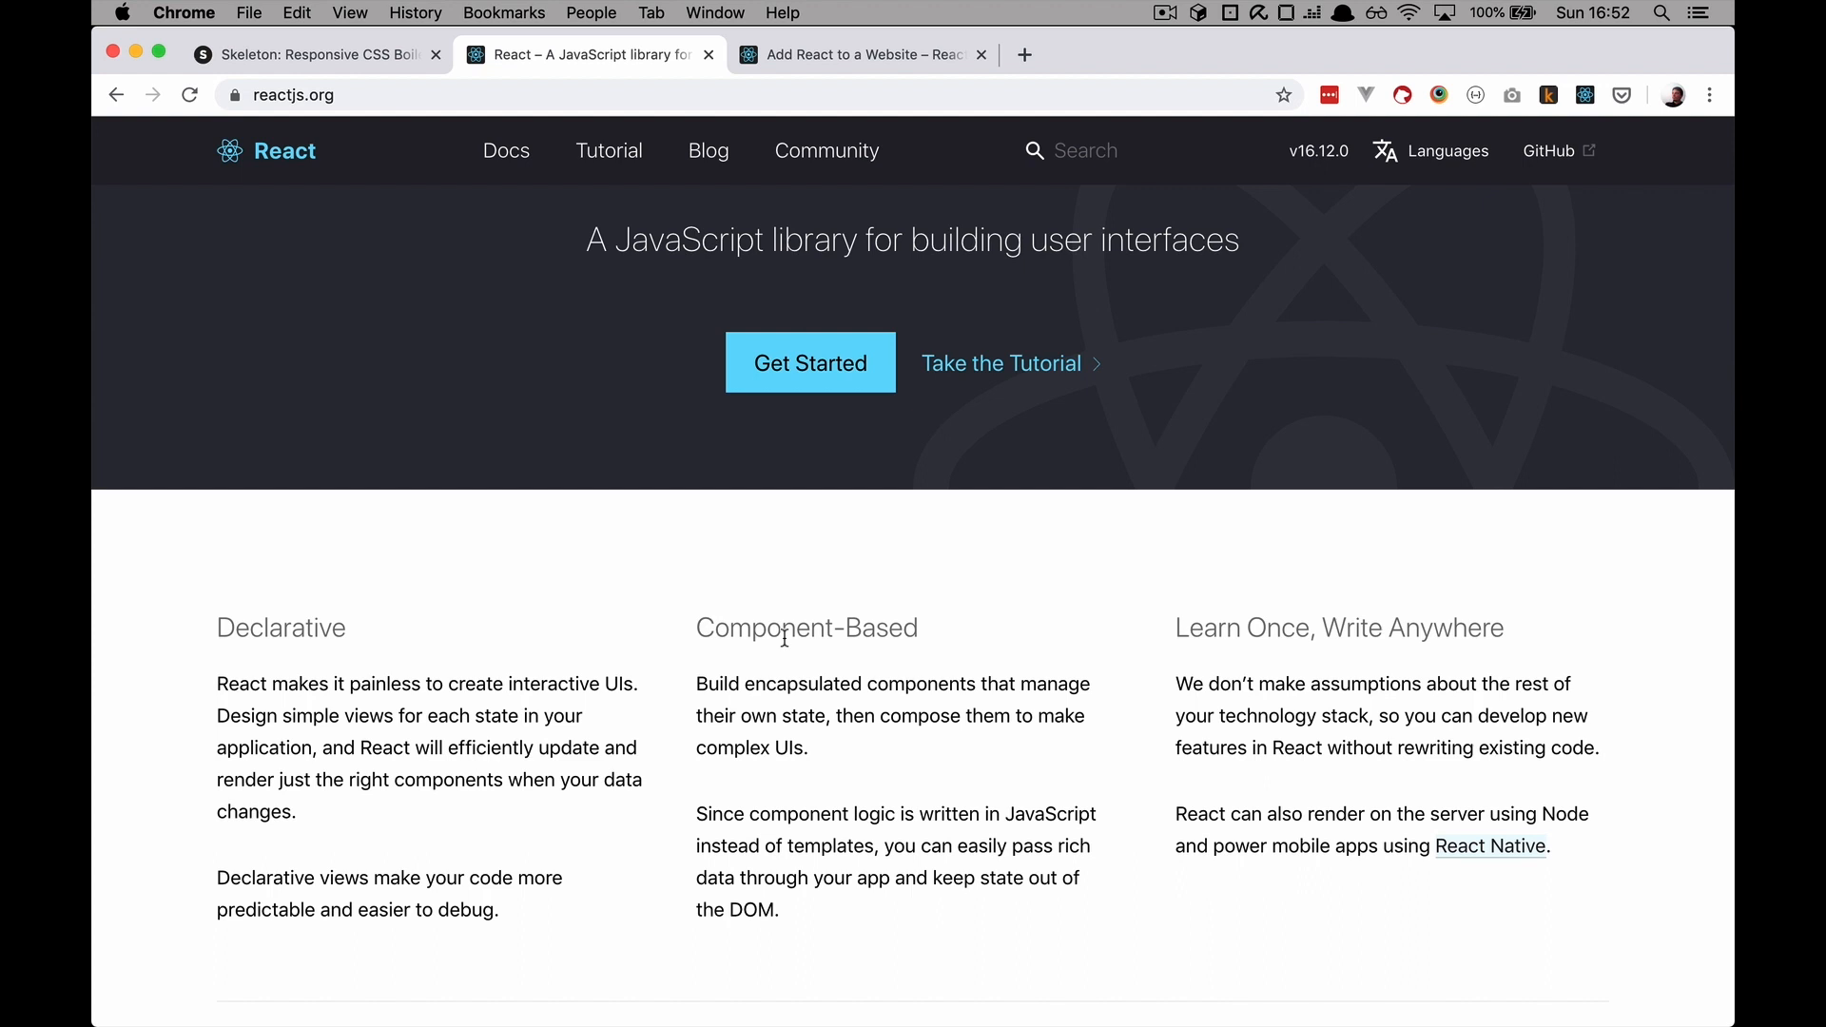
pyautogui.moveTo(1357, 628)
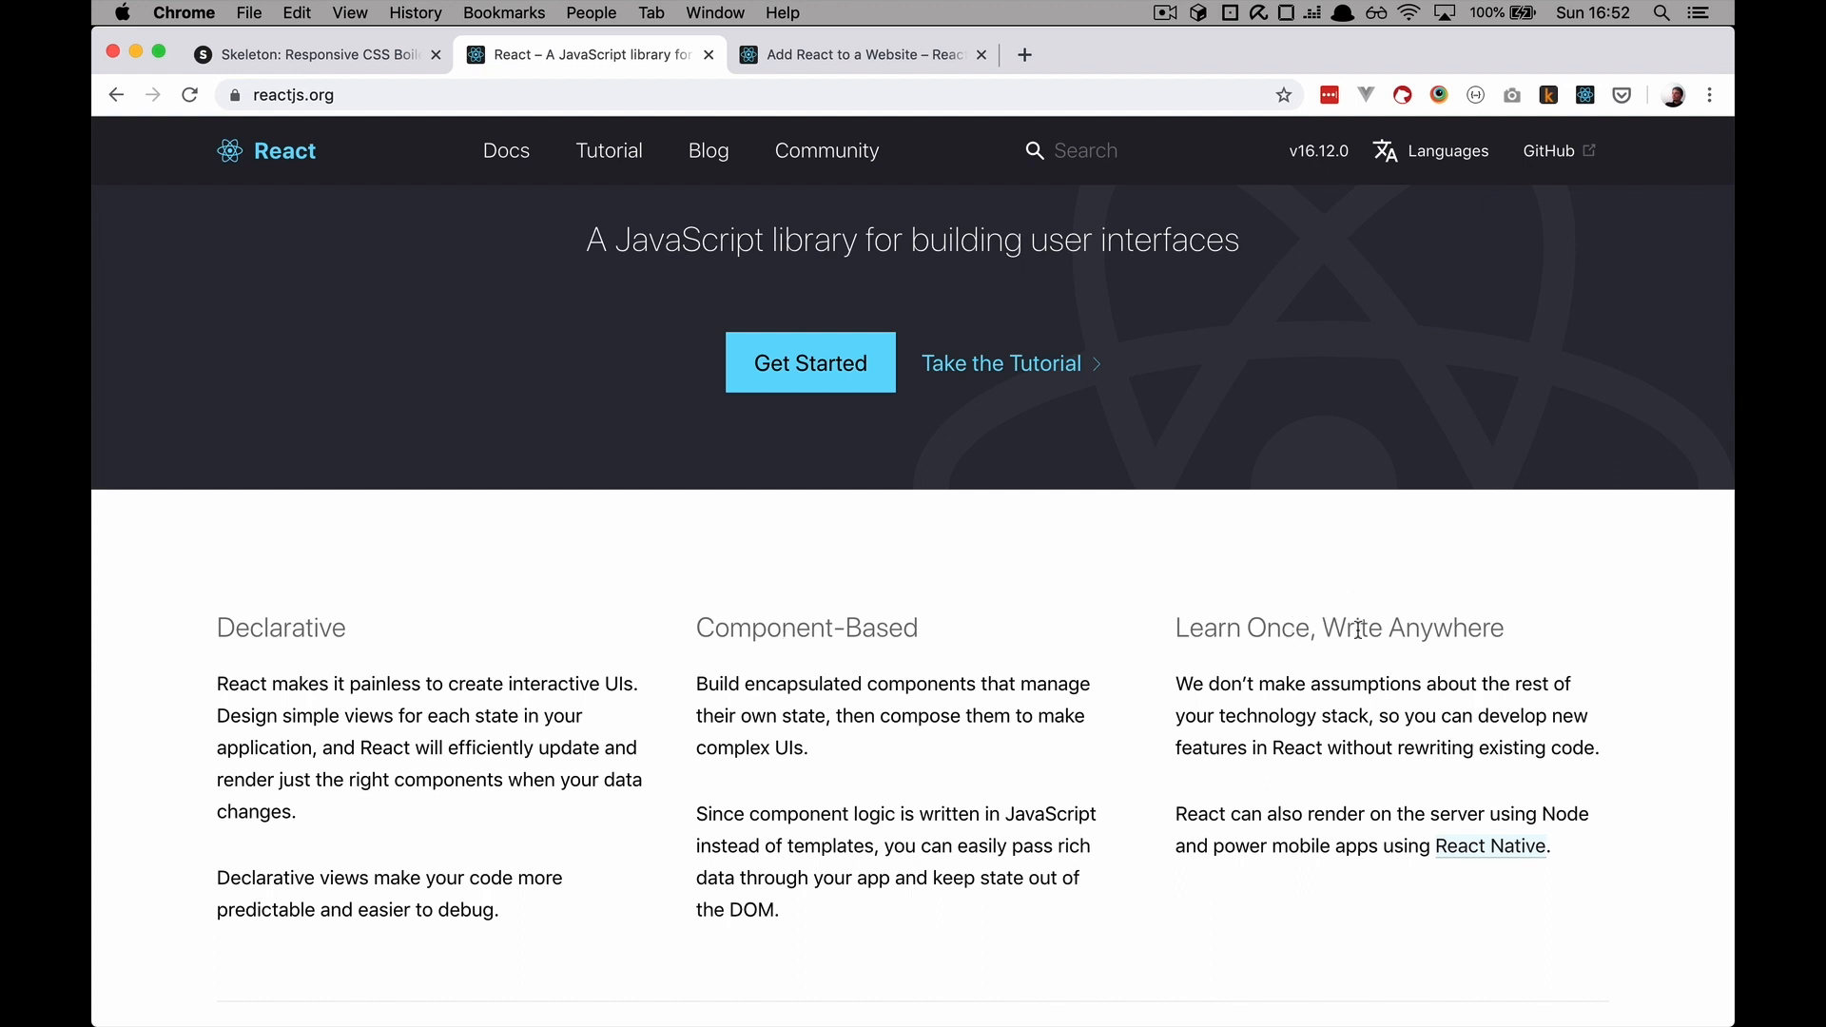
pyautogui.moveTo(1252, 677)
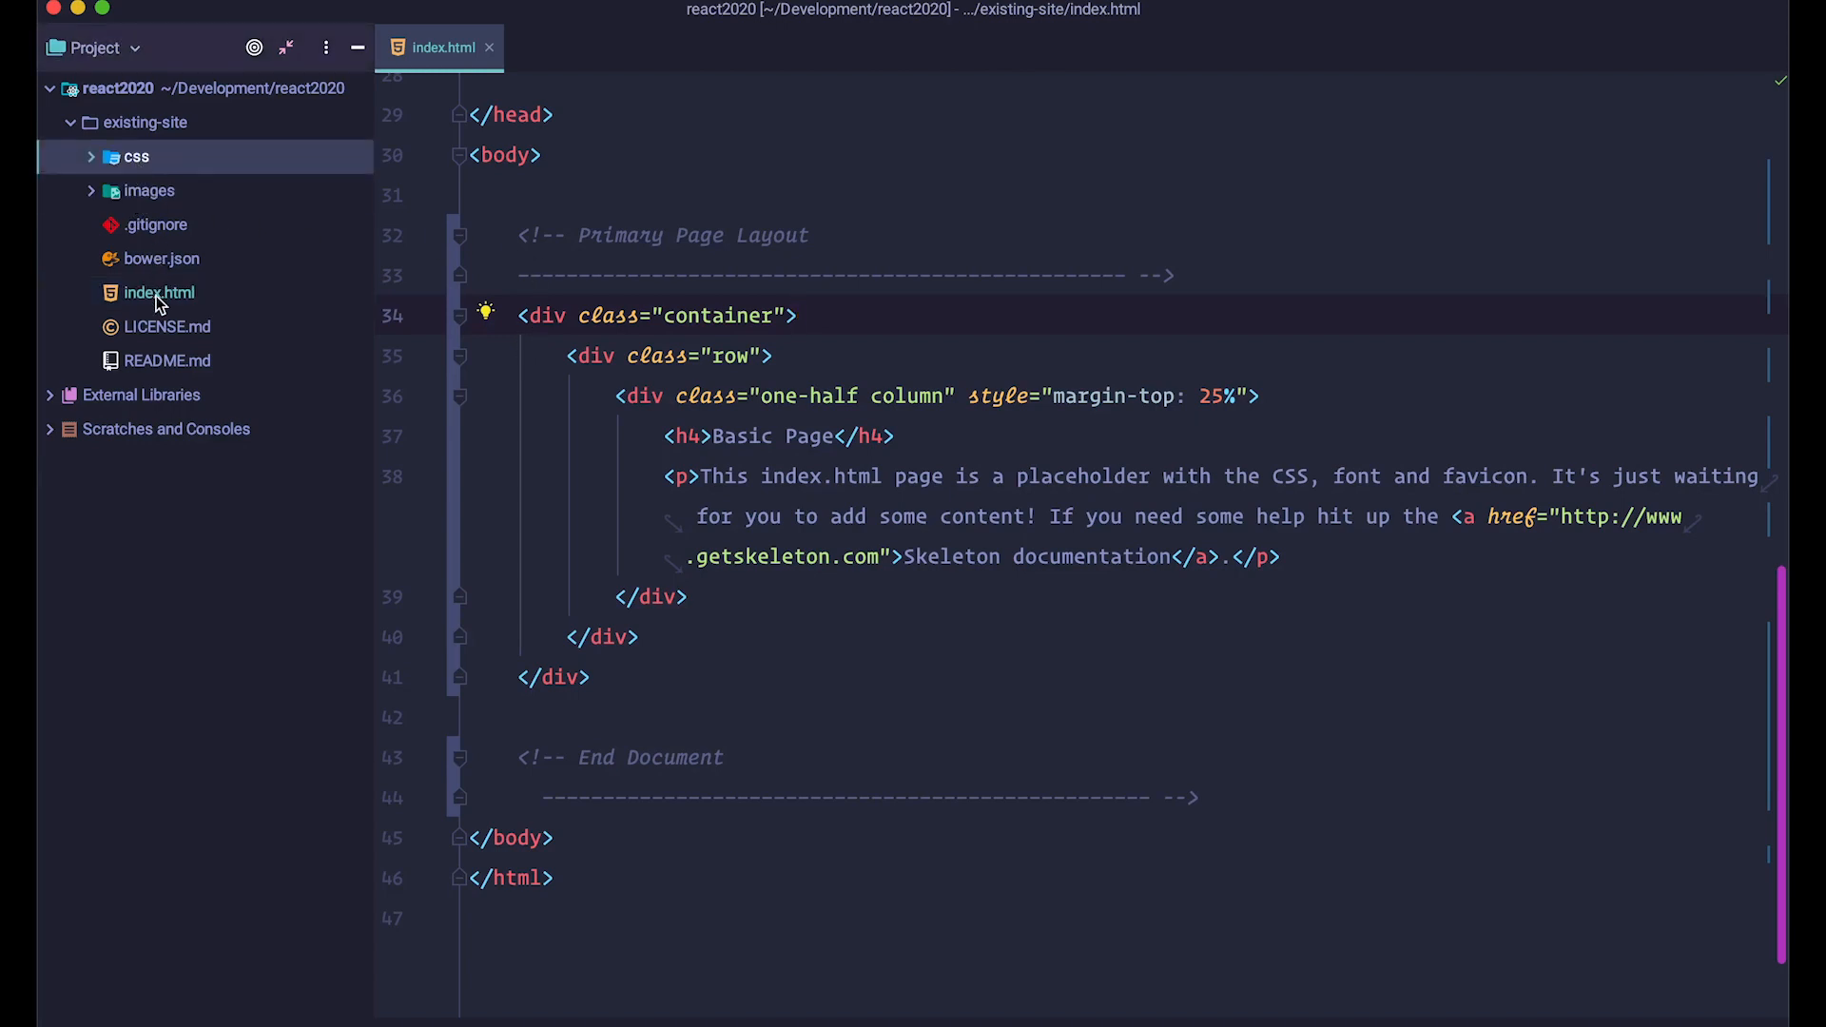
pyautogui.click(157, 292)
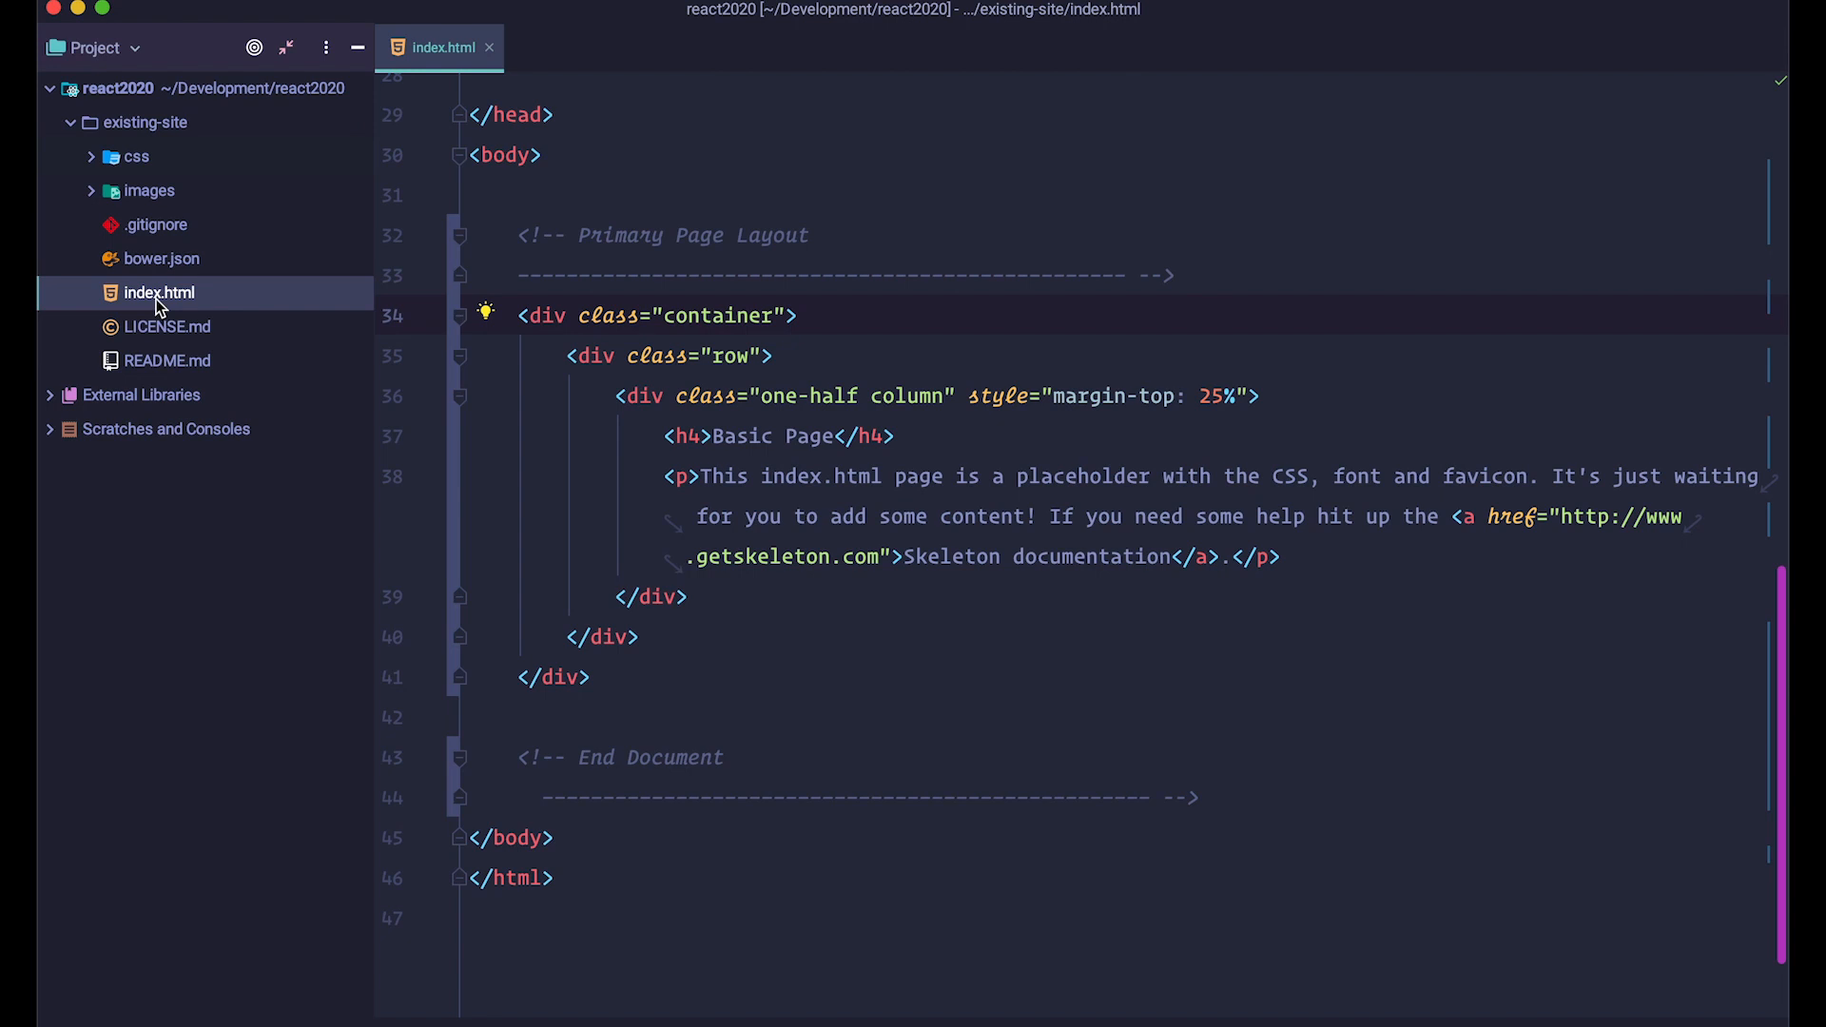
pyautogui.moveTo(820, 596)
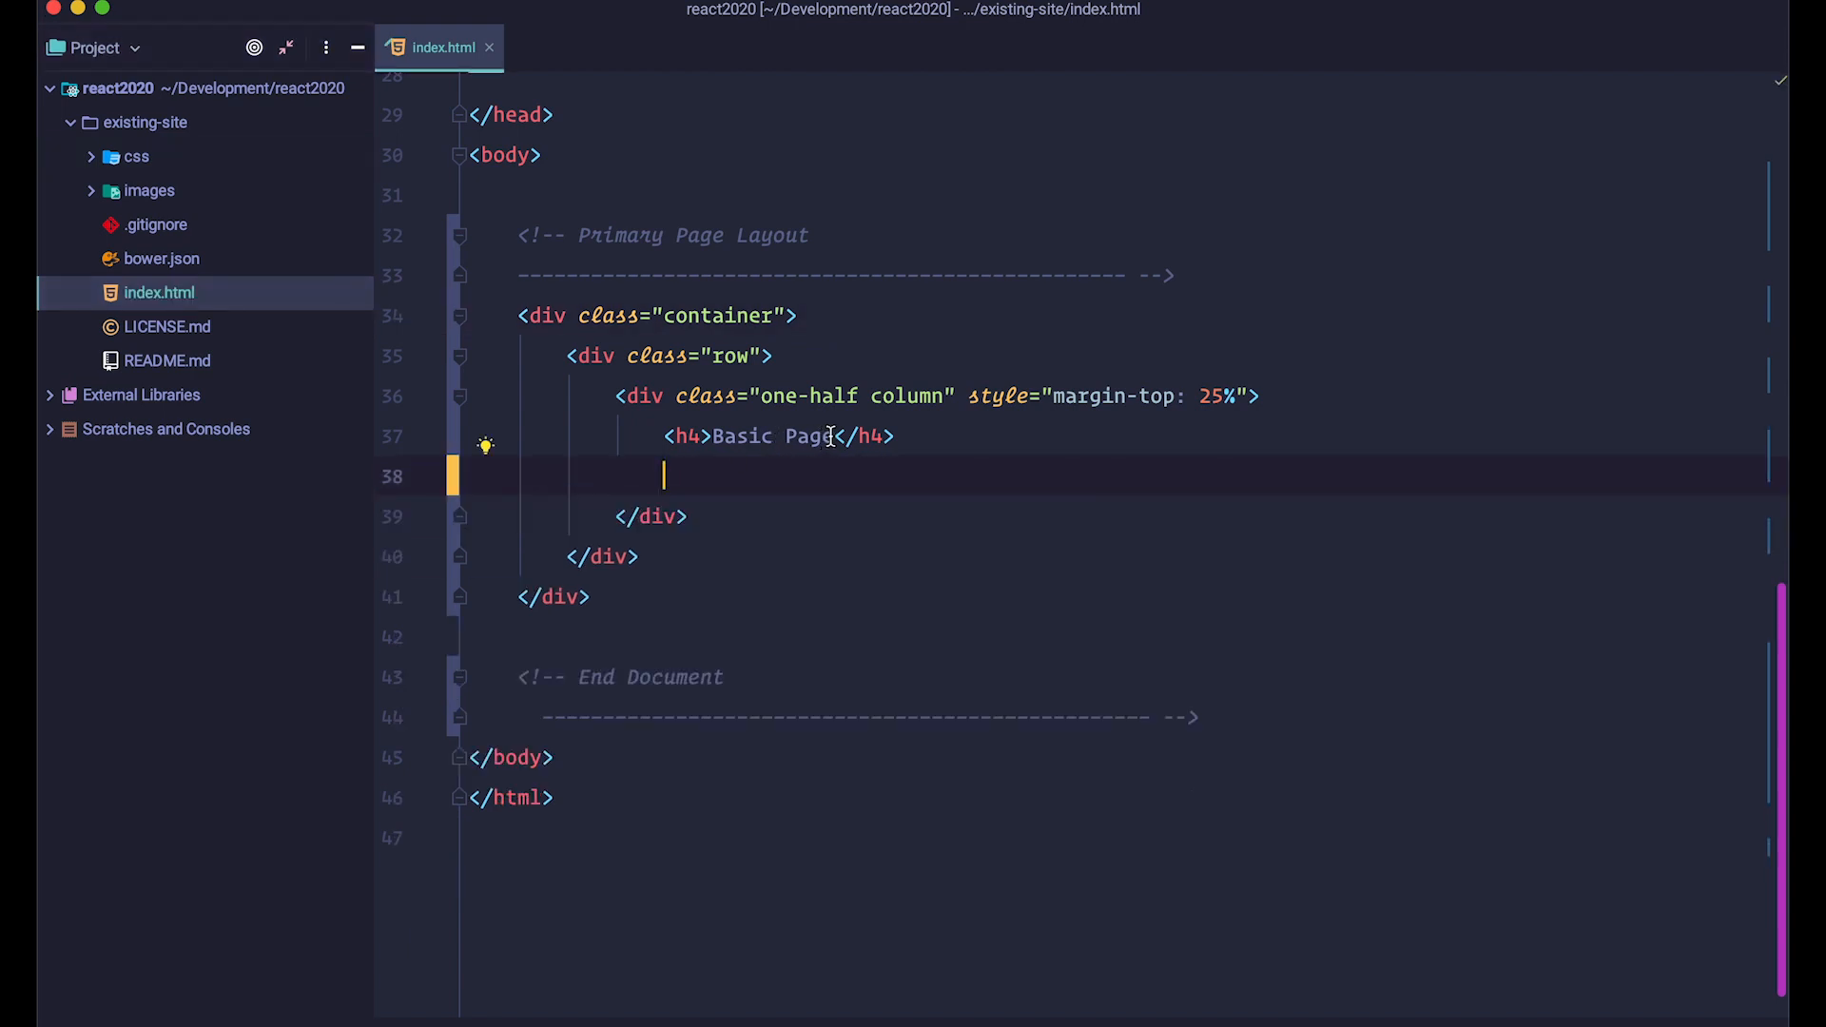
pyautogui.write('Reacting in 2020')
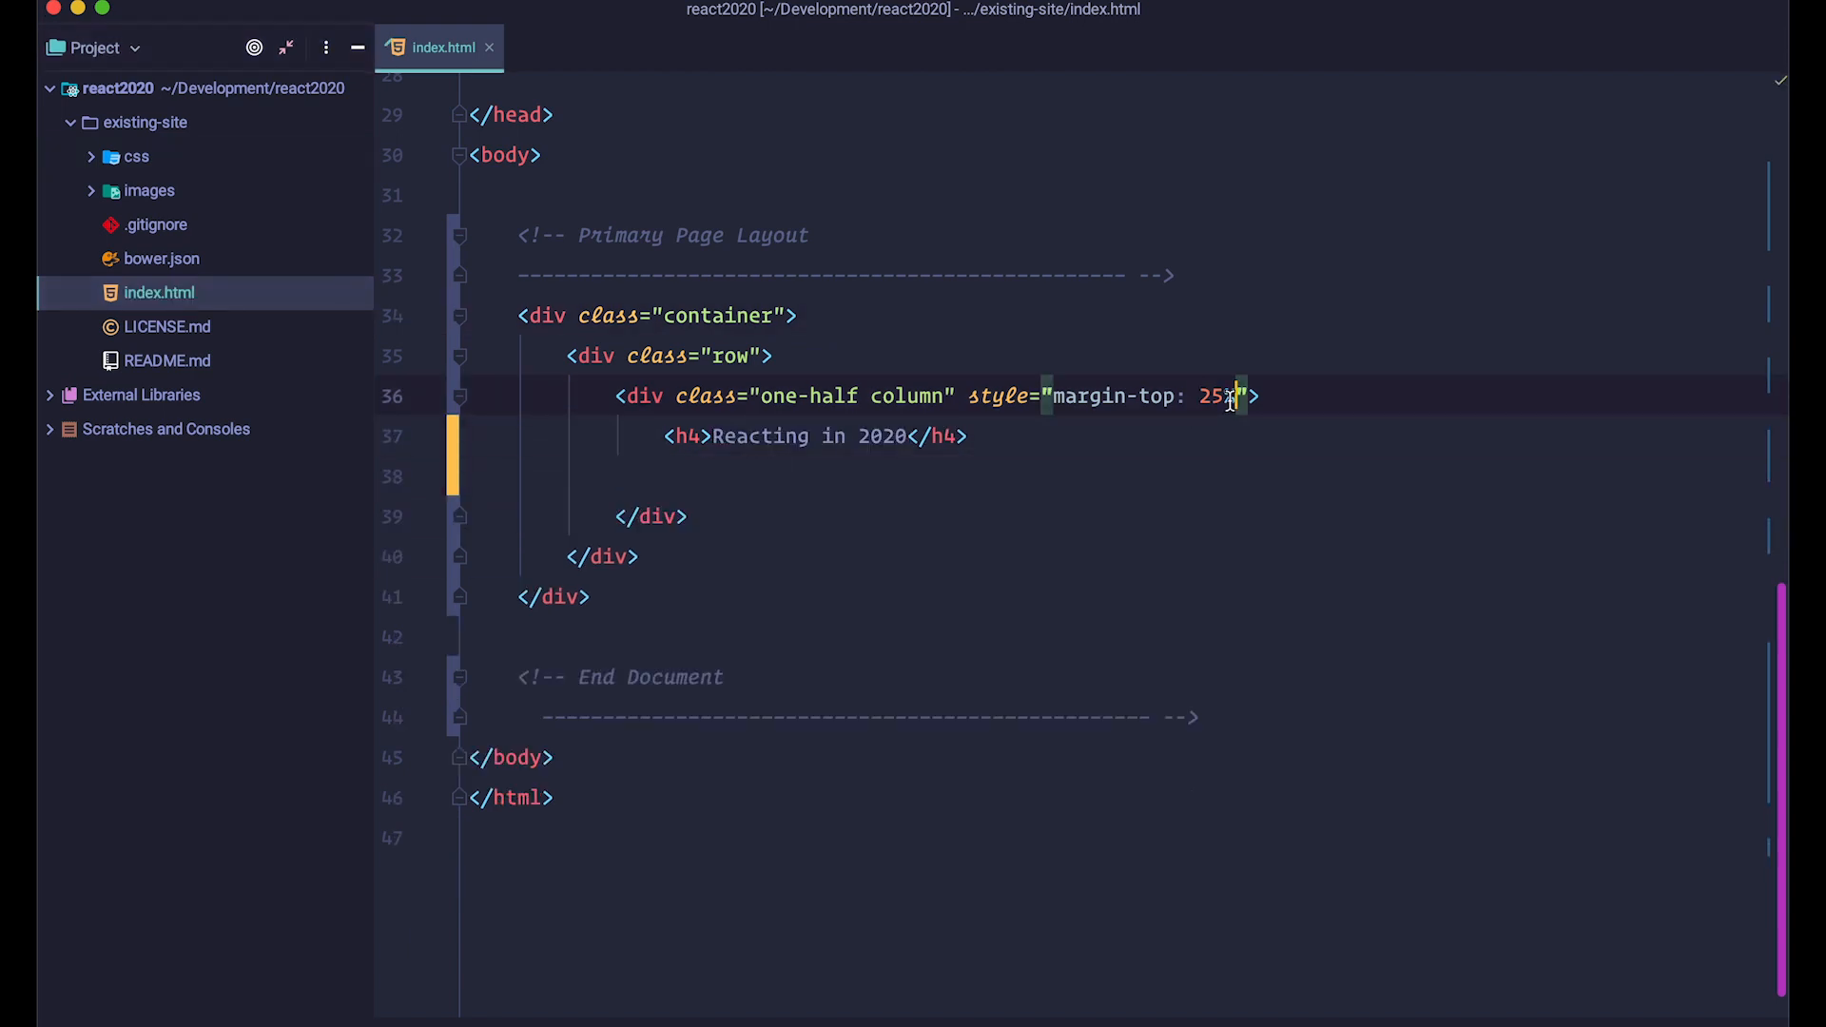
pyautogui.write('40pxc')
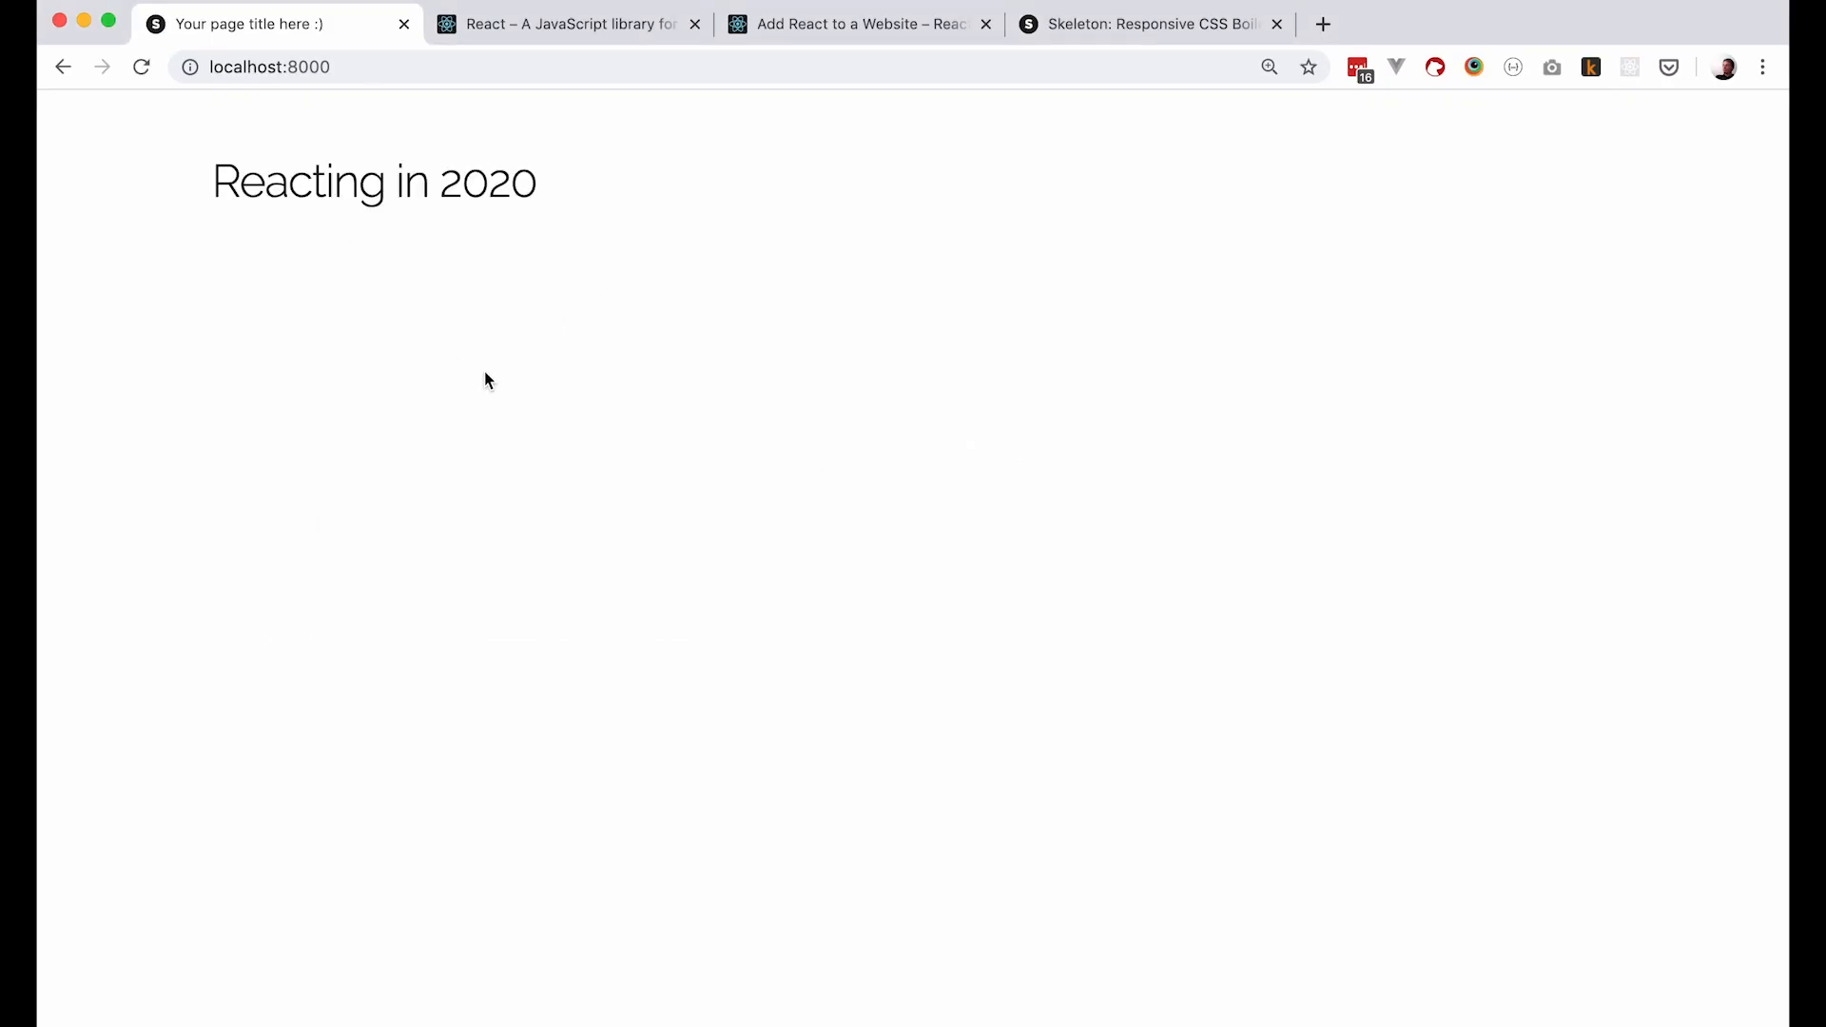
# Visit the Skeleton boilerplate tab and point out its web address in Chrome
pyautogui.click(1147, 22)
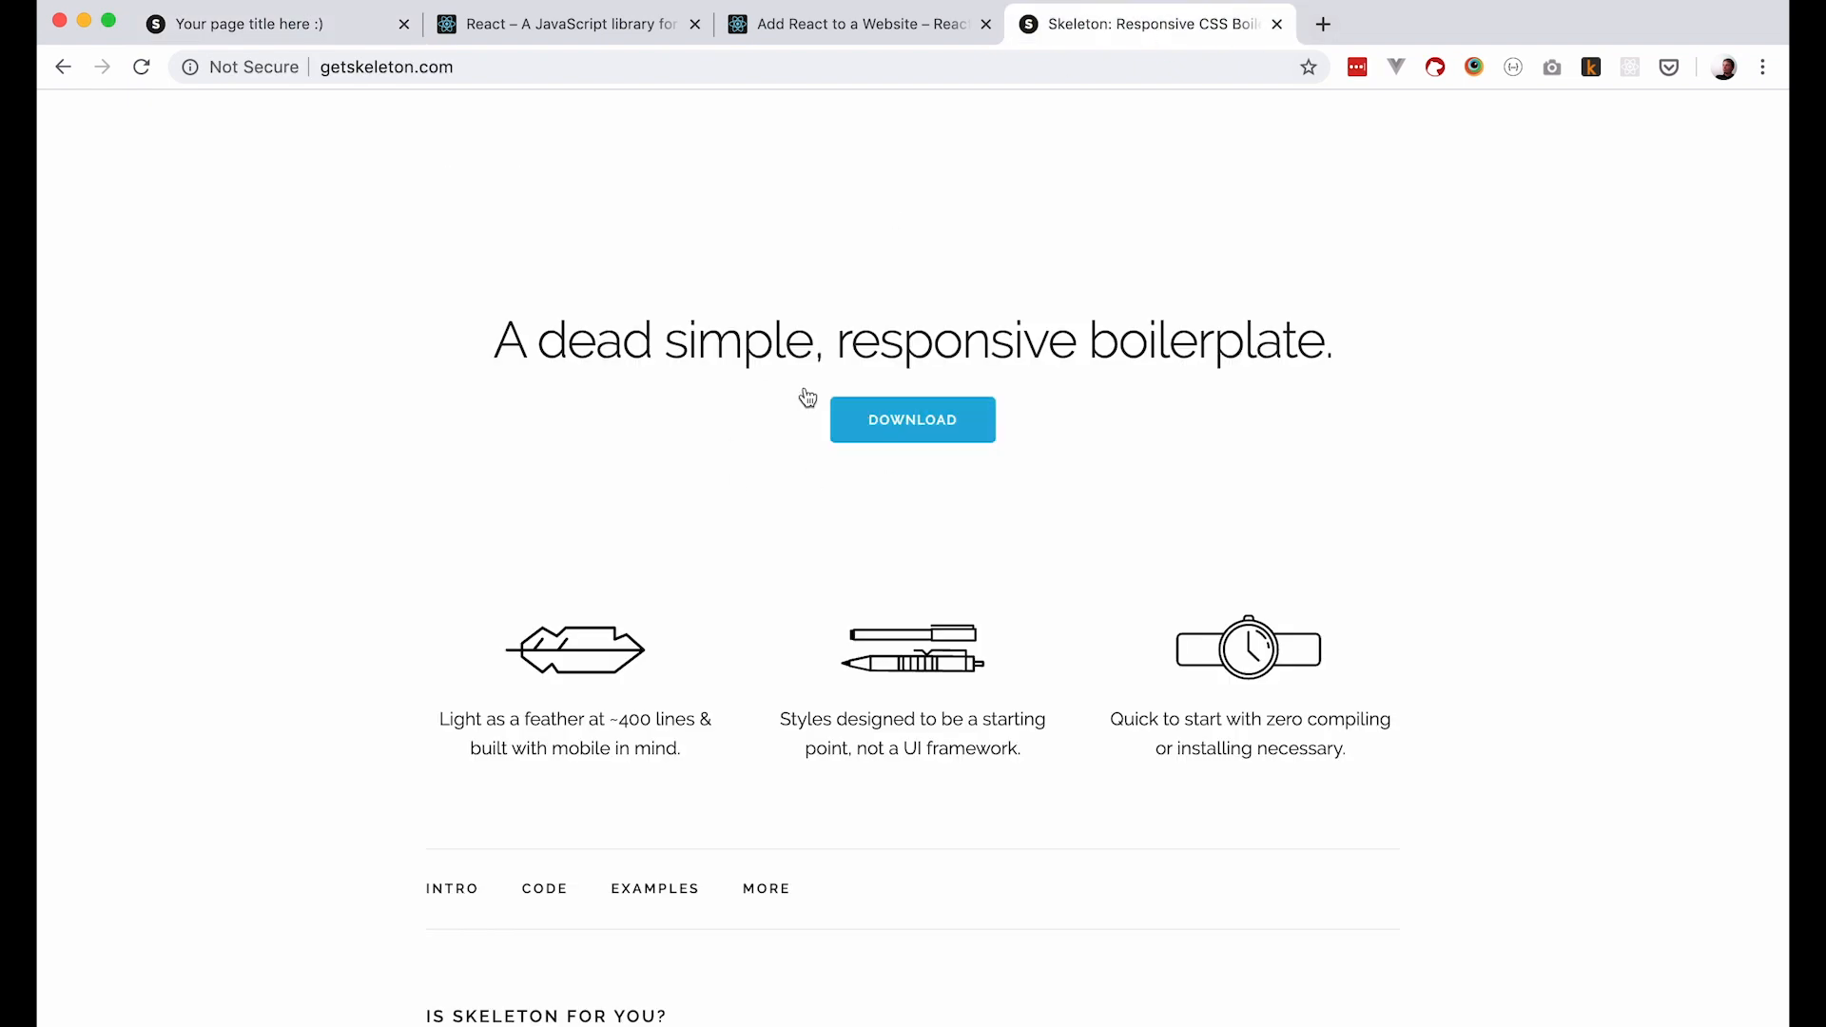
pyautogui.moveTo(857, 596)
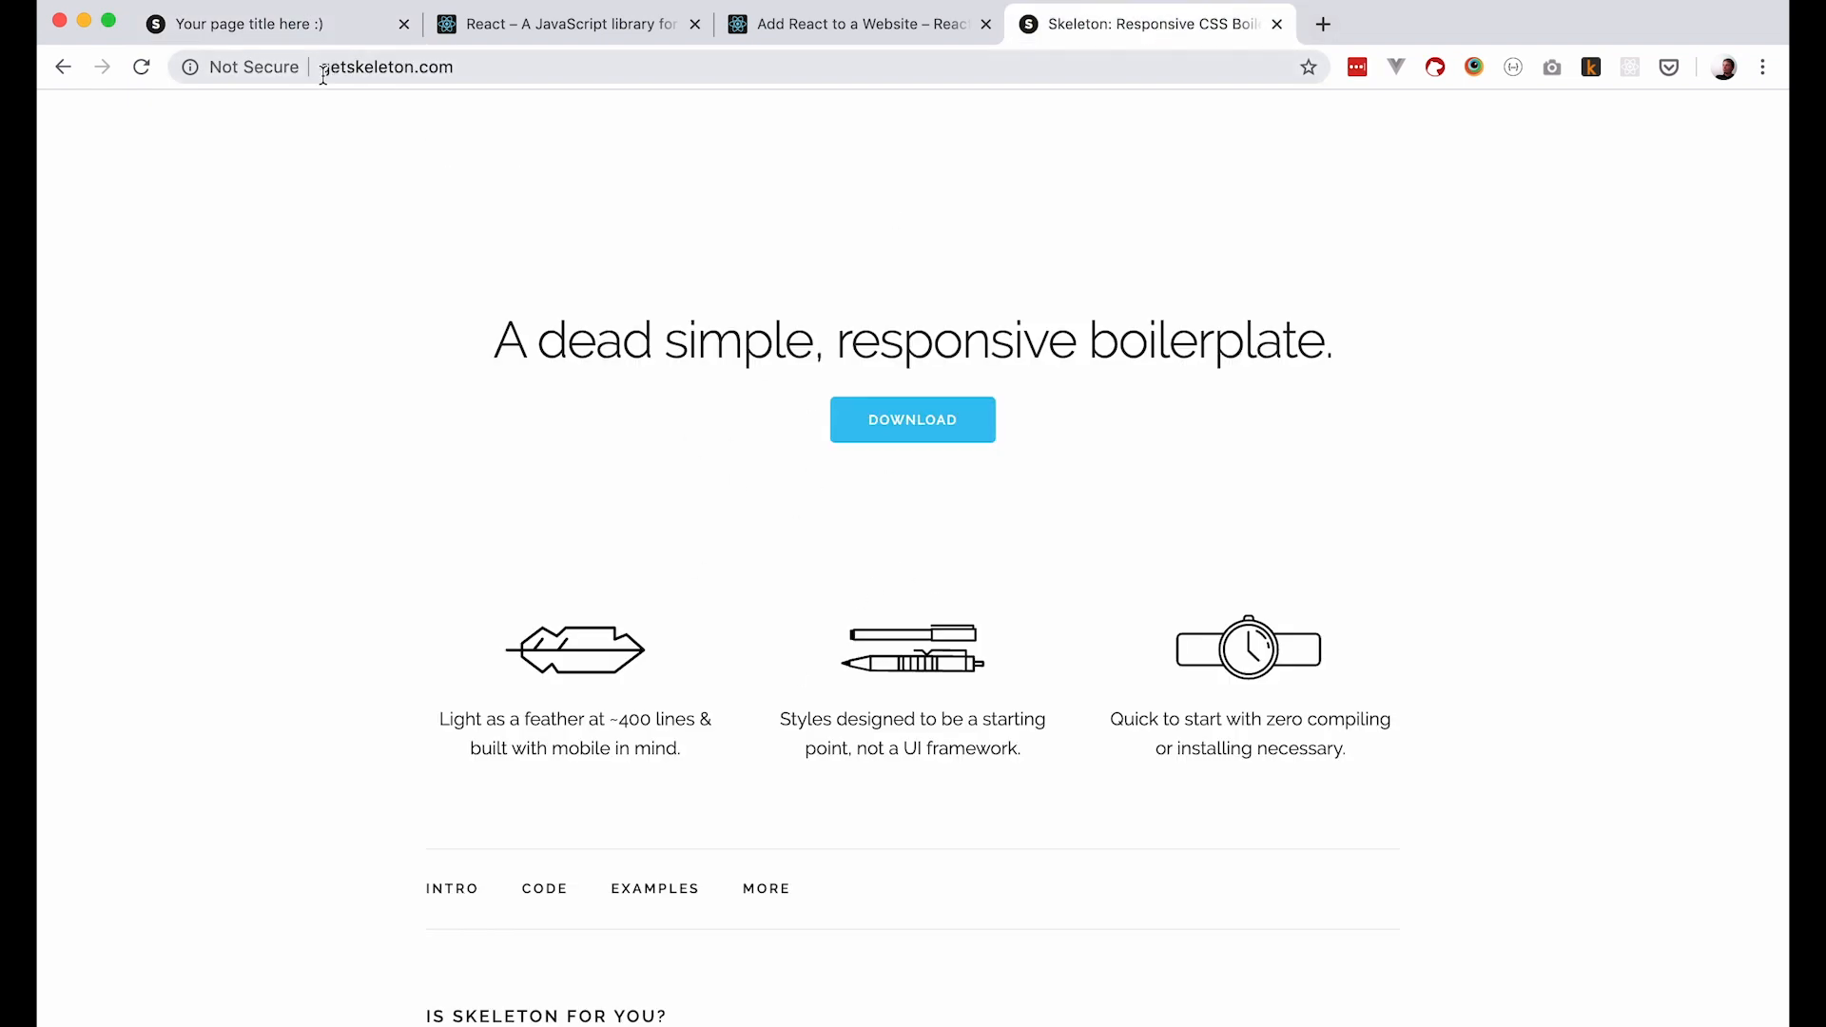
pyautogui.click(274, 23)
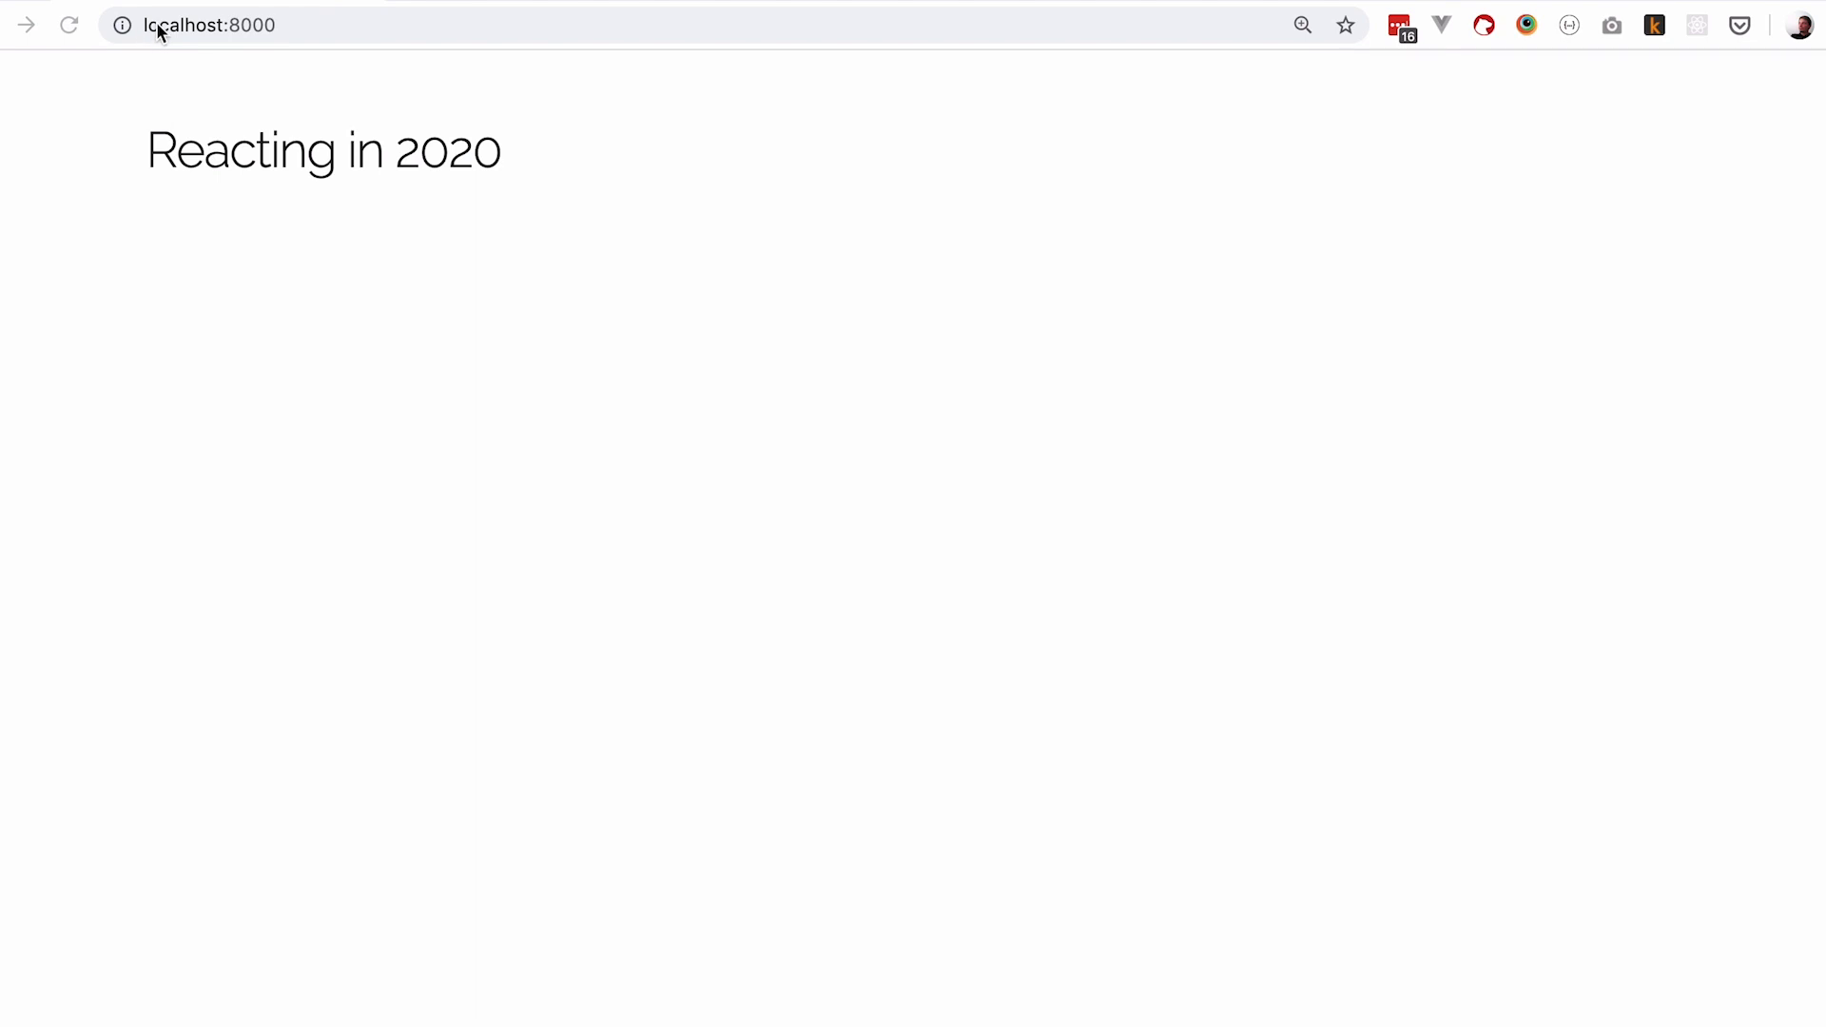
pyautogui.moveTo(518, 554)
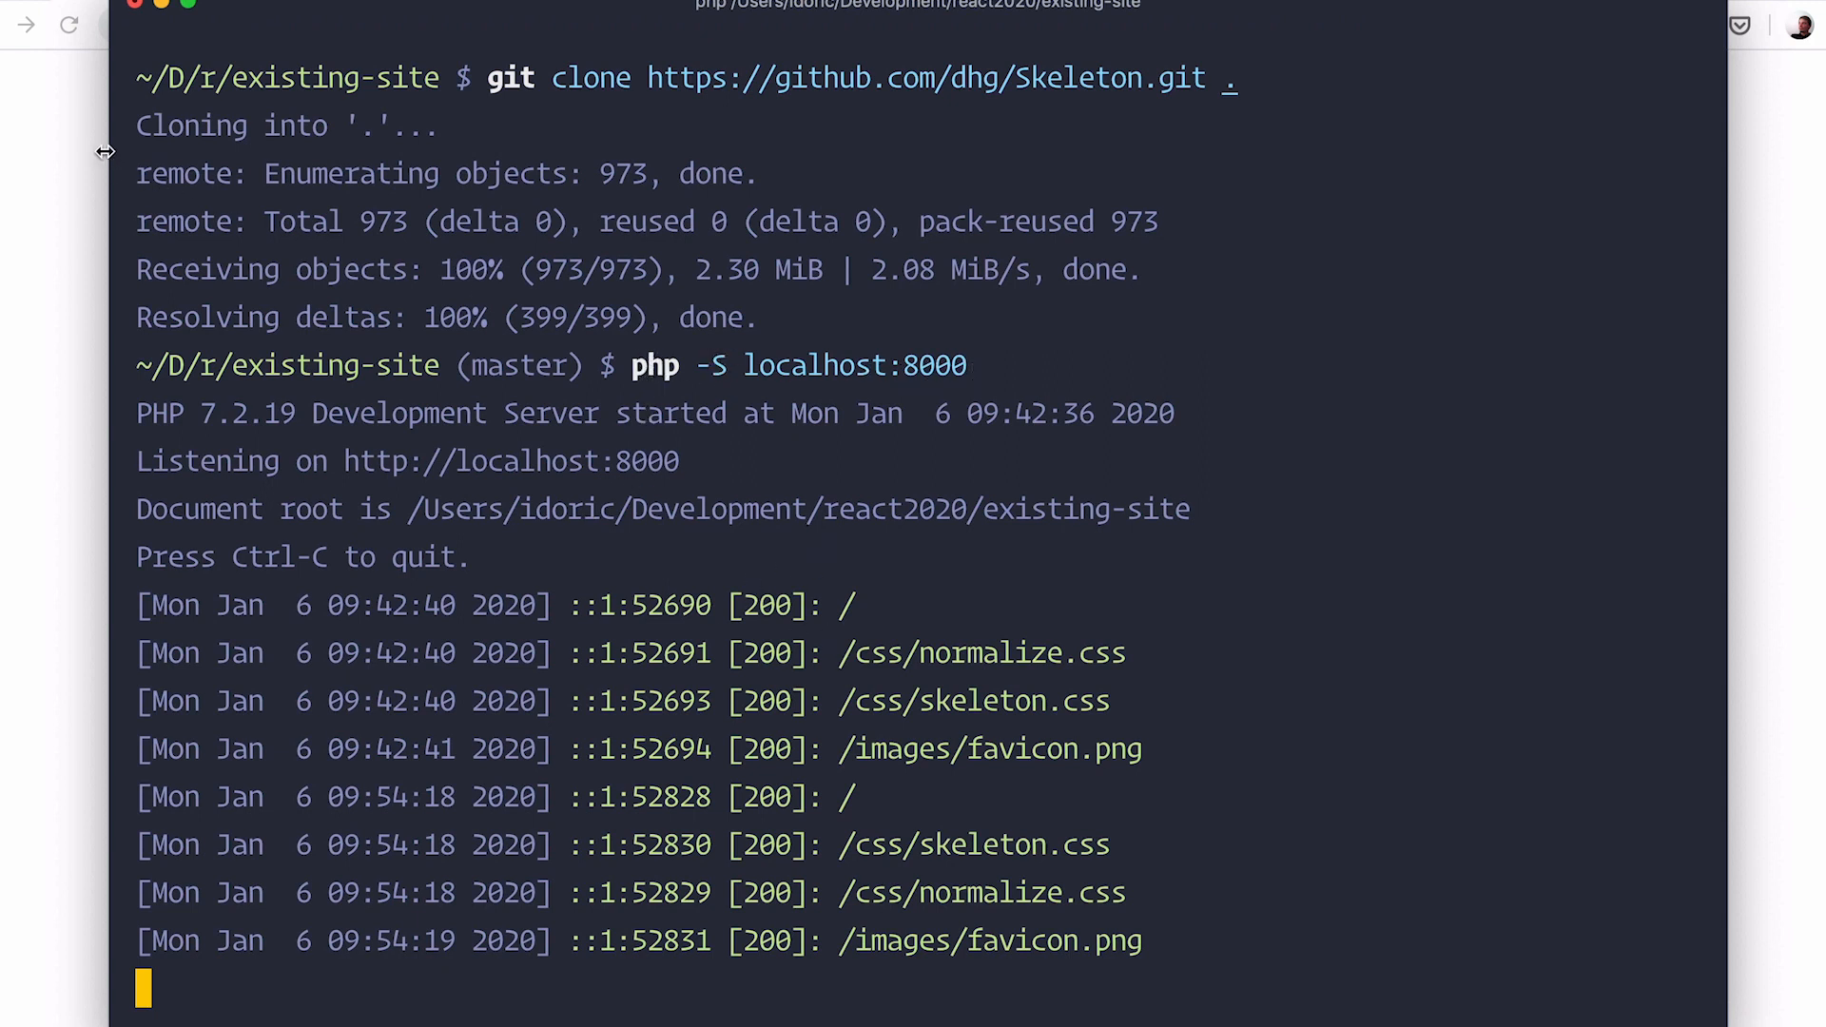
pyautogui.moveTo(67, 240)
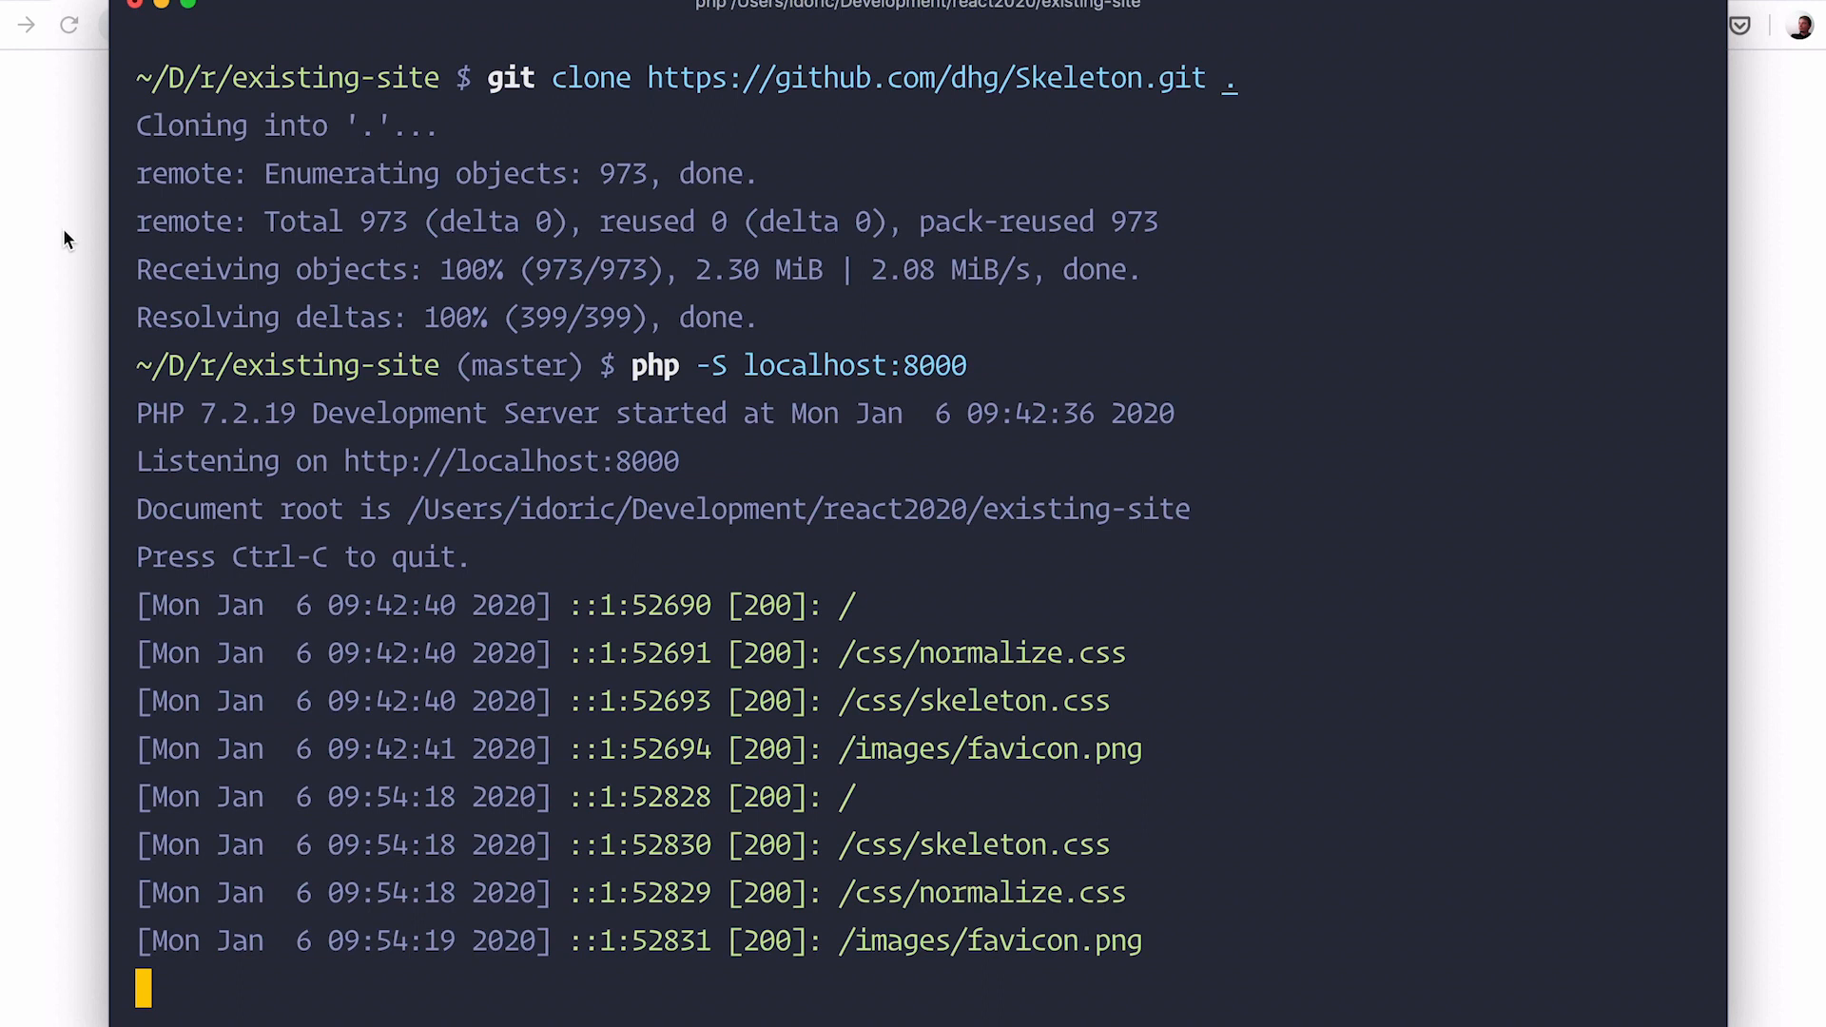
pyautogui.moveTo(992, 753)
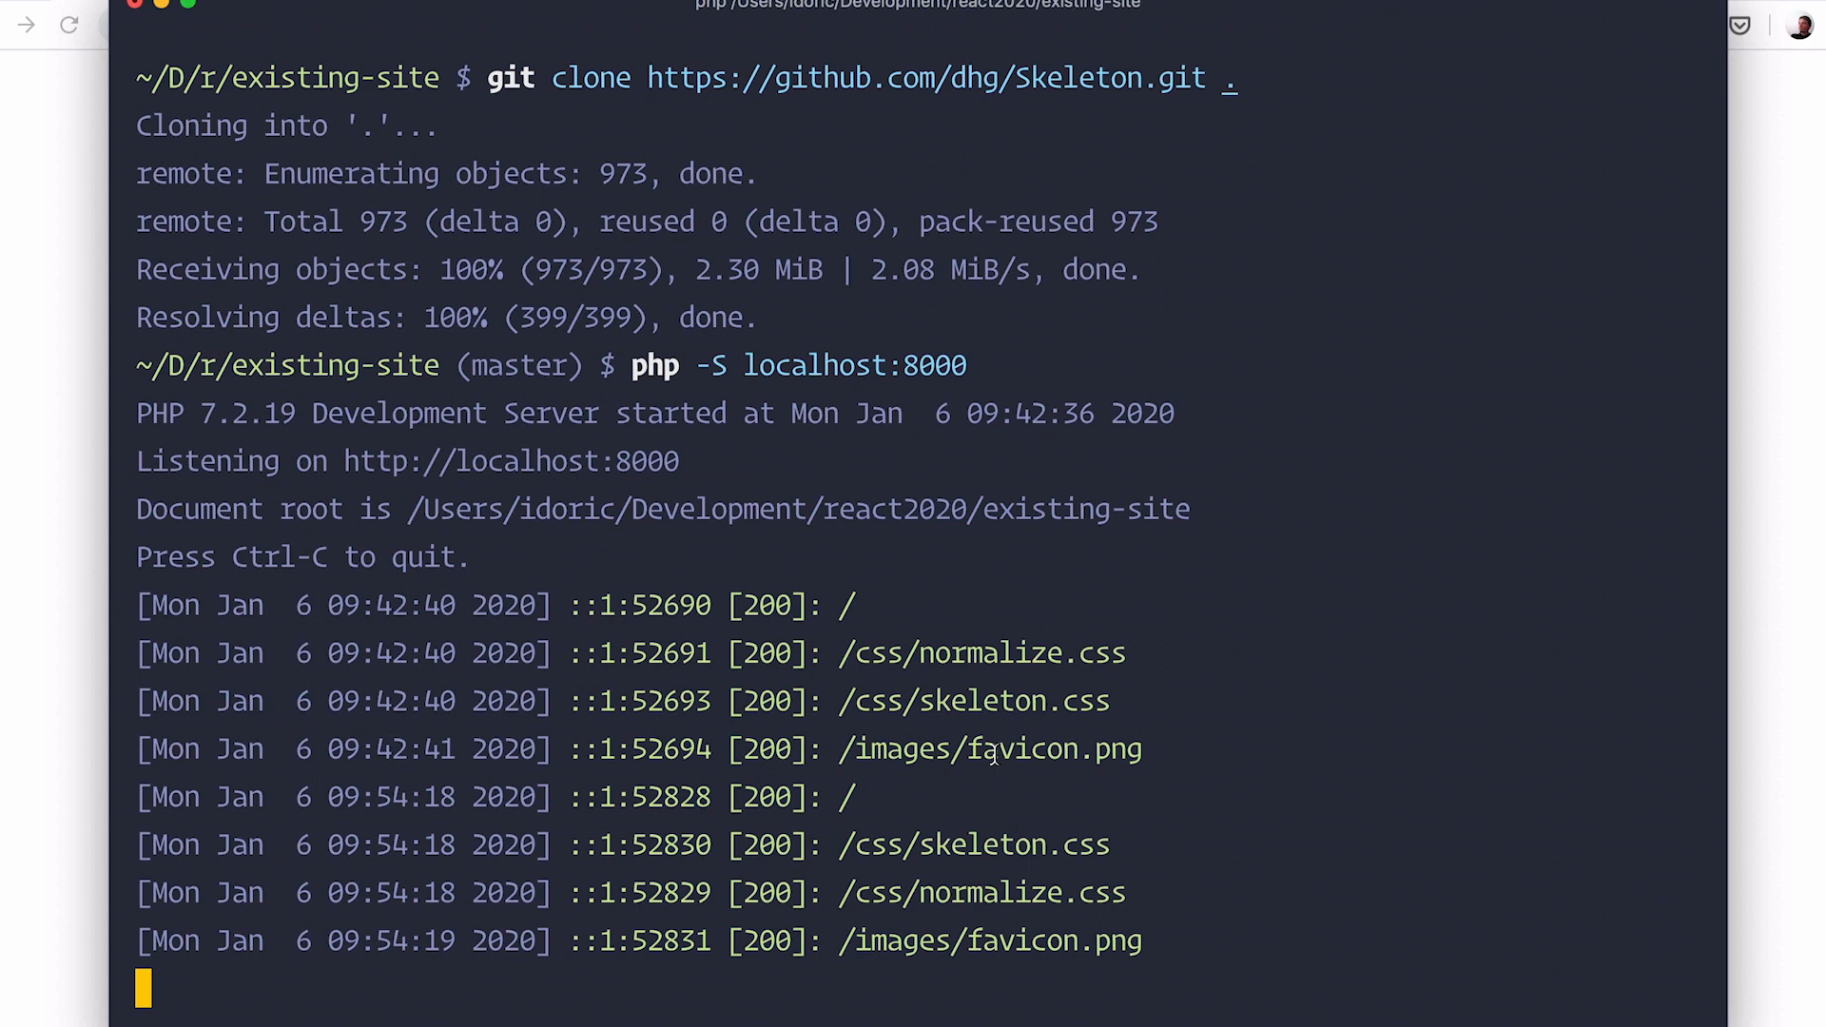
pyautogui.moveTo(436, 380)
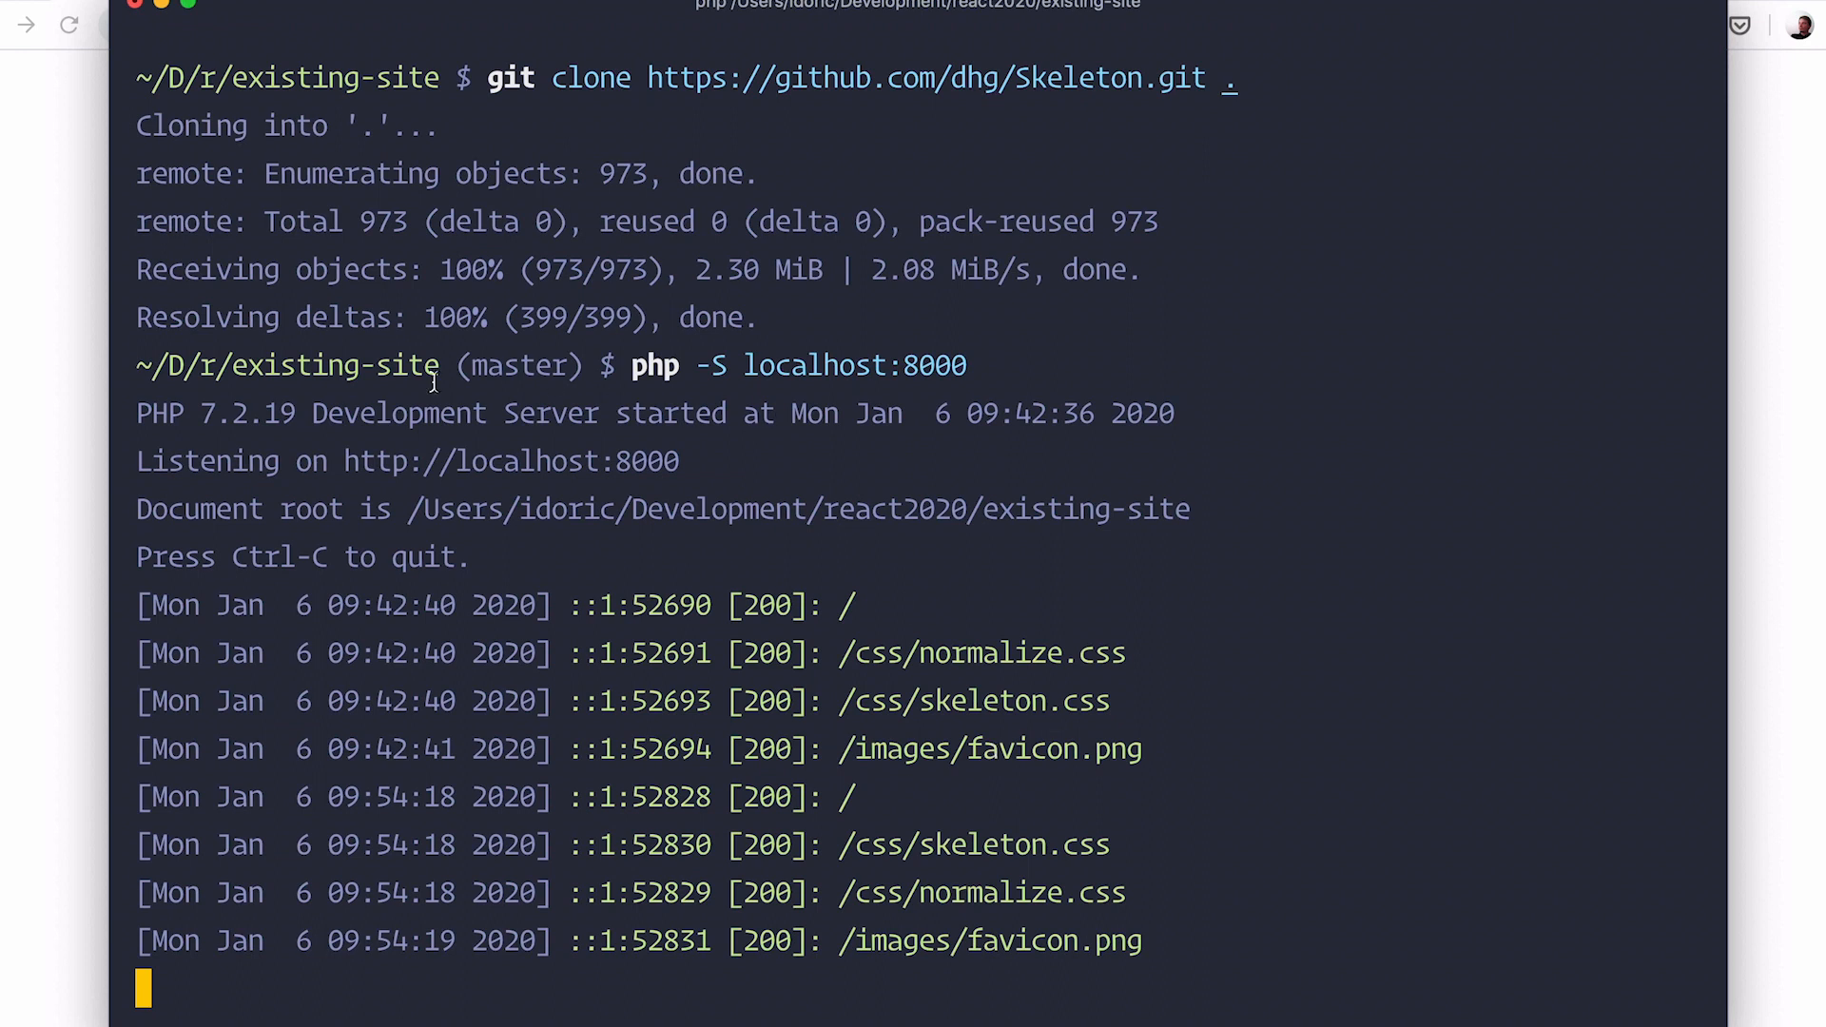
pyautogui.doubleClick(338, 366)
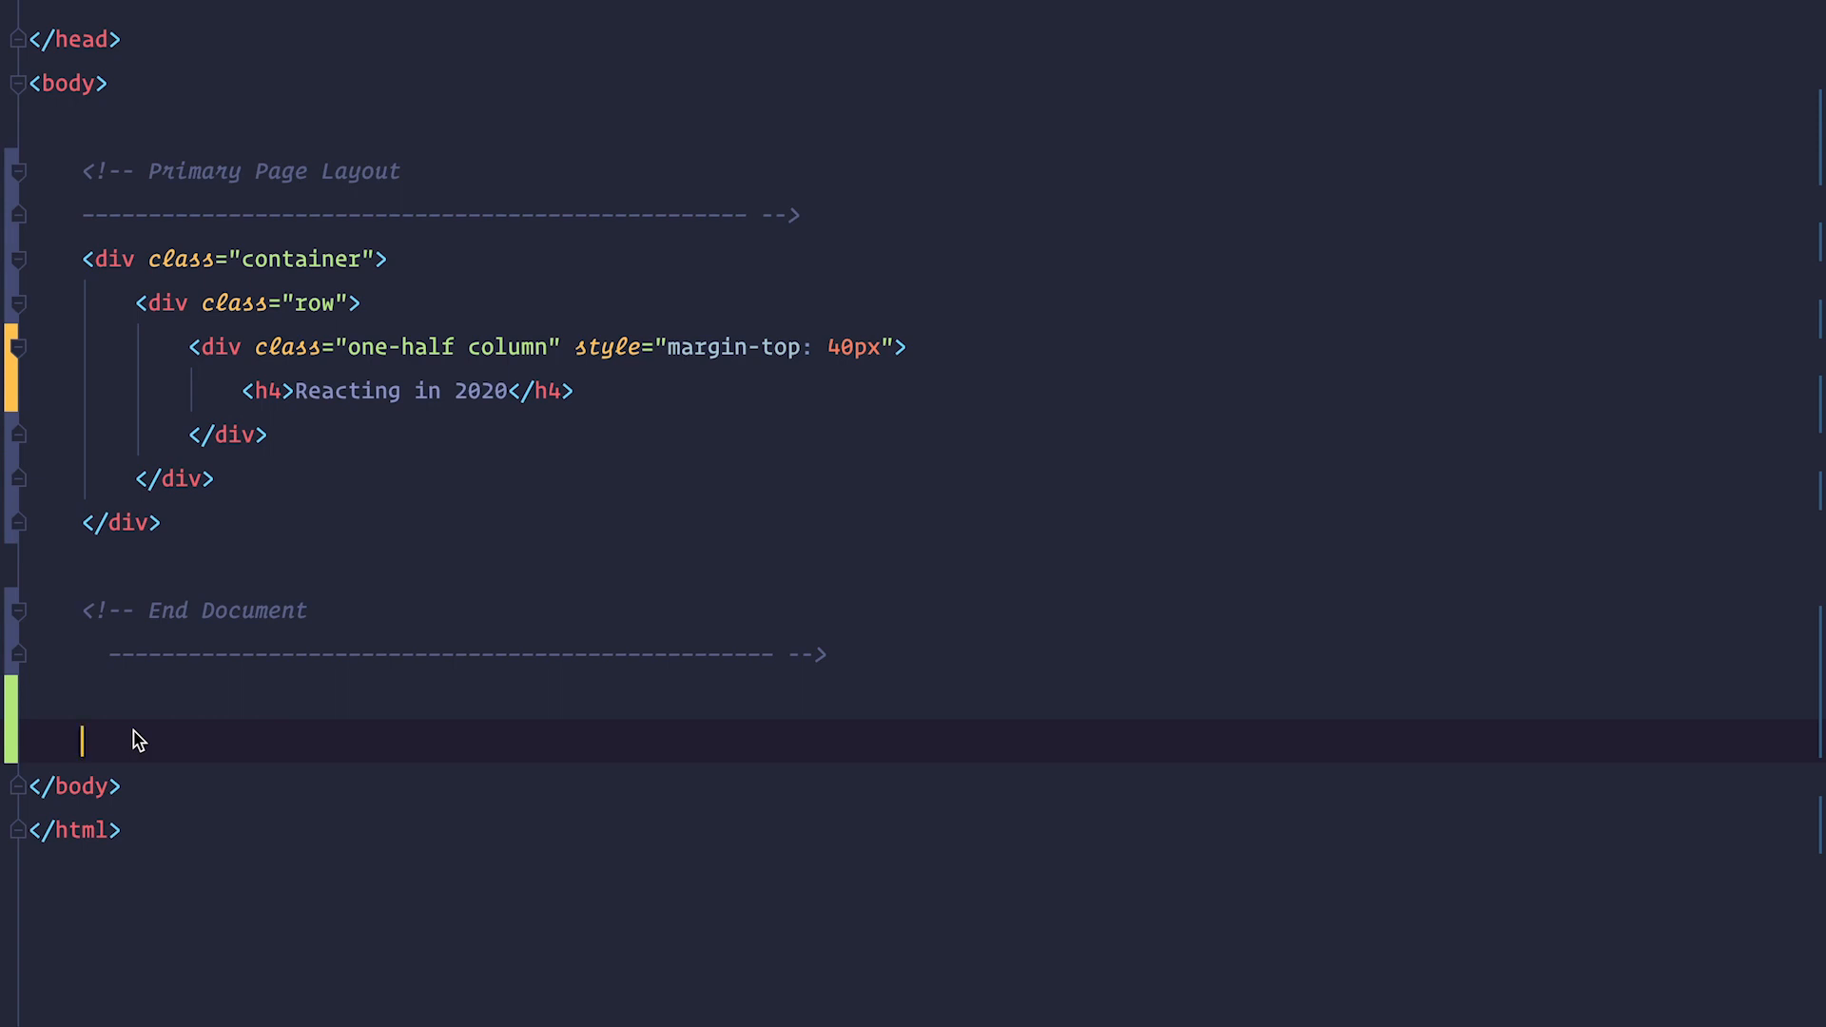
# Add the 'production.min.js' deployment note comment with the React and ReactDOM development scripts
pyautogui.write('<!-- Note: when deploying, replace "development.js" with "production.min.js". -->')
pyautogui.write('Here be reacts!')
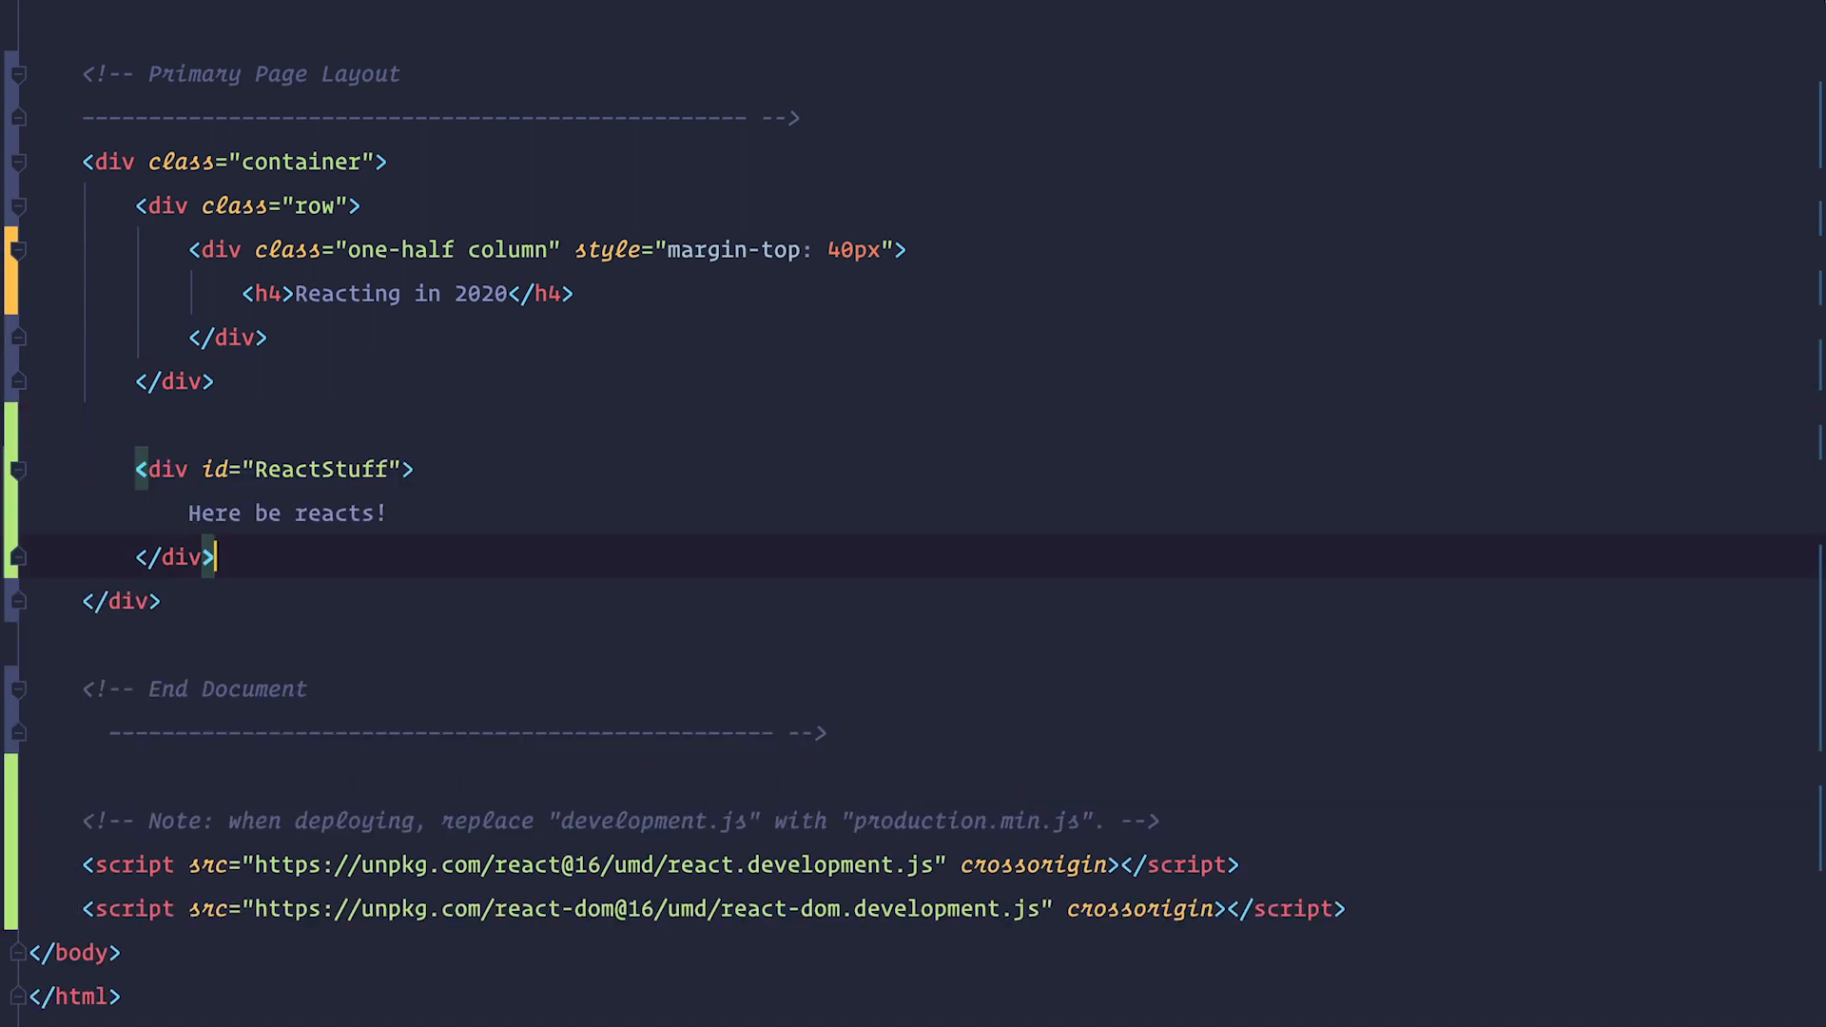
pyautogui.scroll(-3)
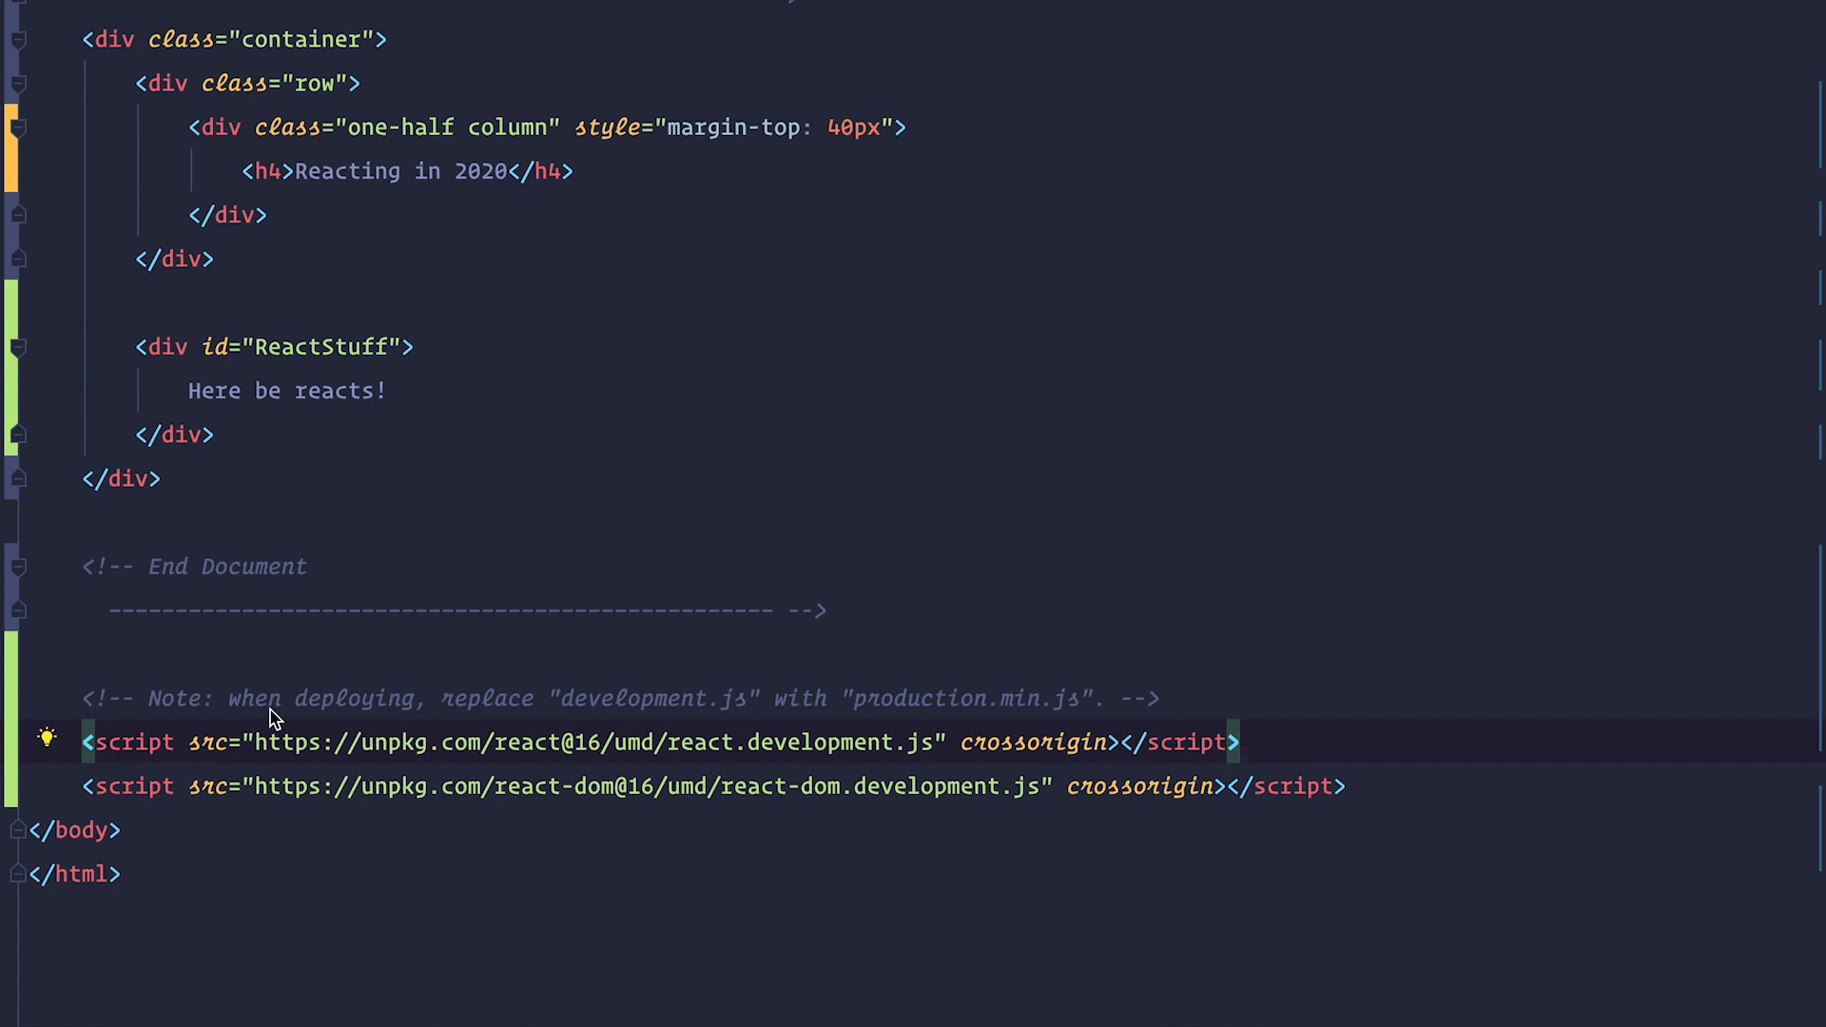
pyautogui.moveTo(722, 719)
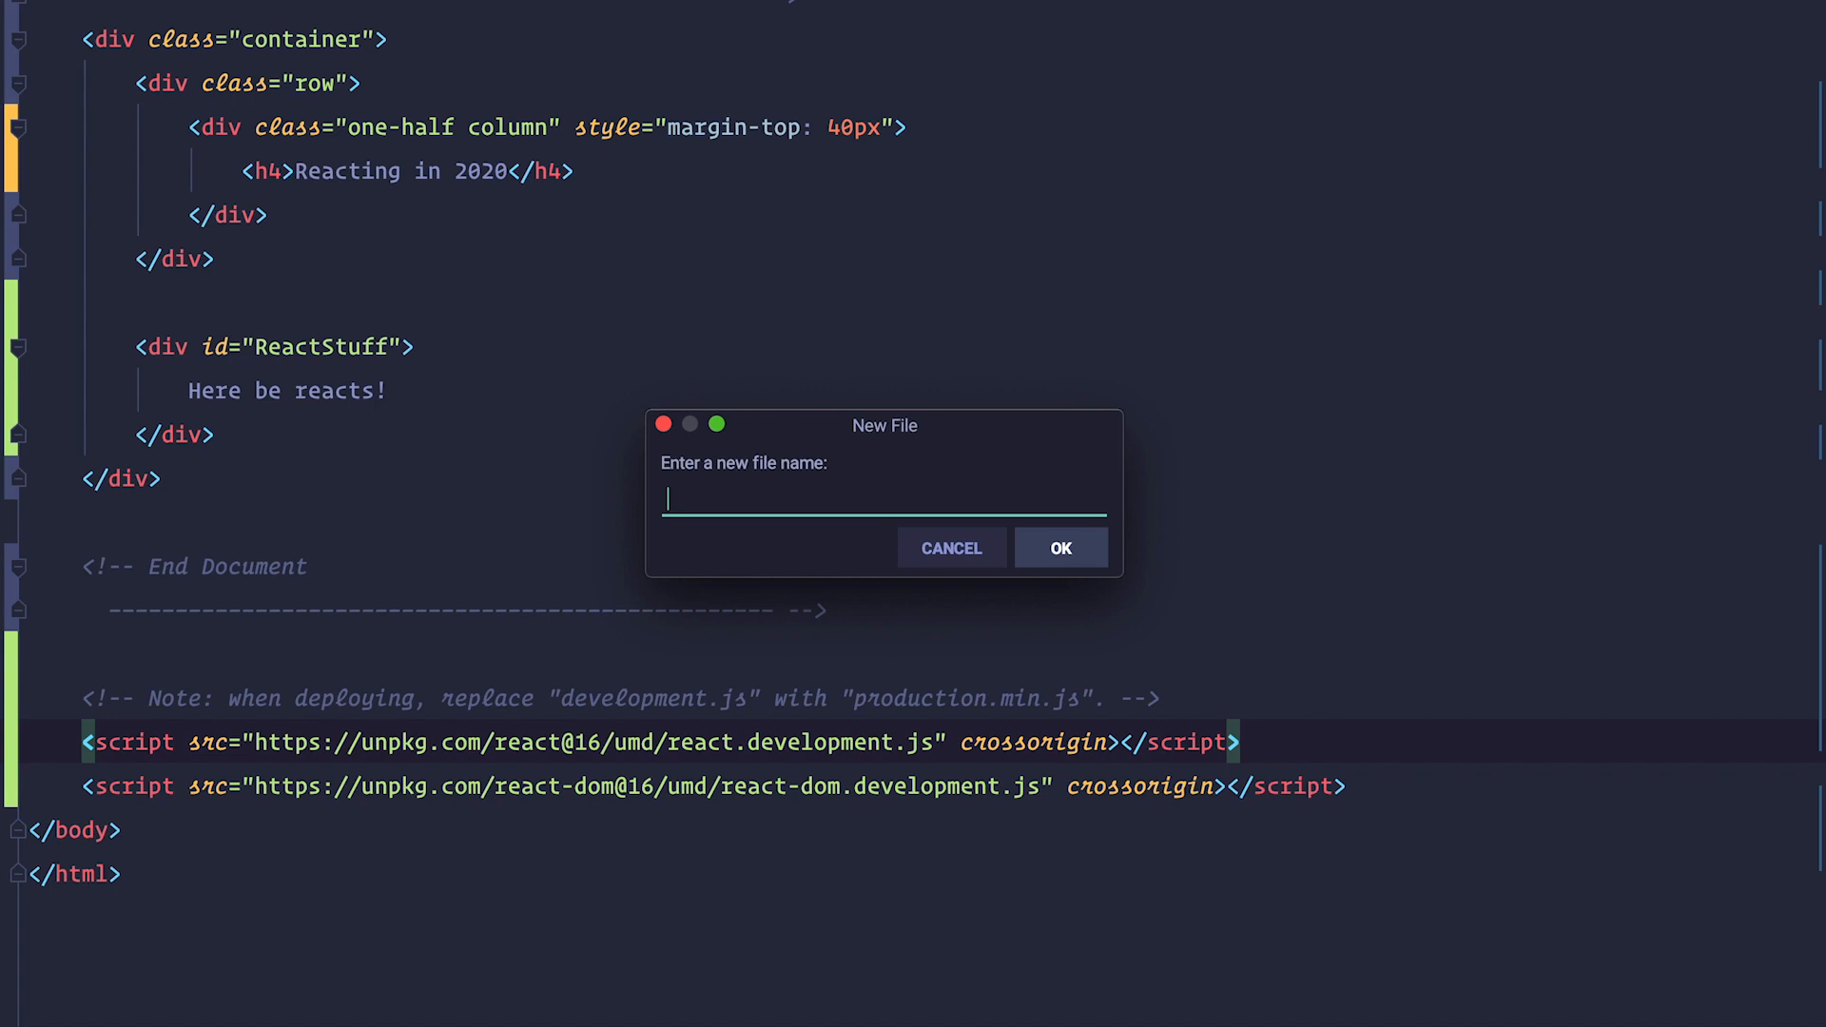
# Create component/MyComponent.js and load it with <script src="components/MyComponent.js"> in index.html
pyautogui.write('component/MyComponent.js')
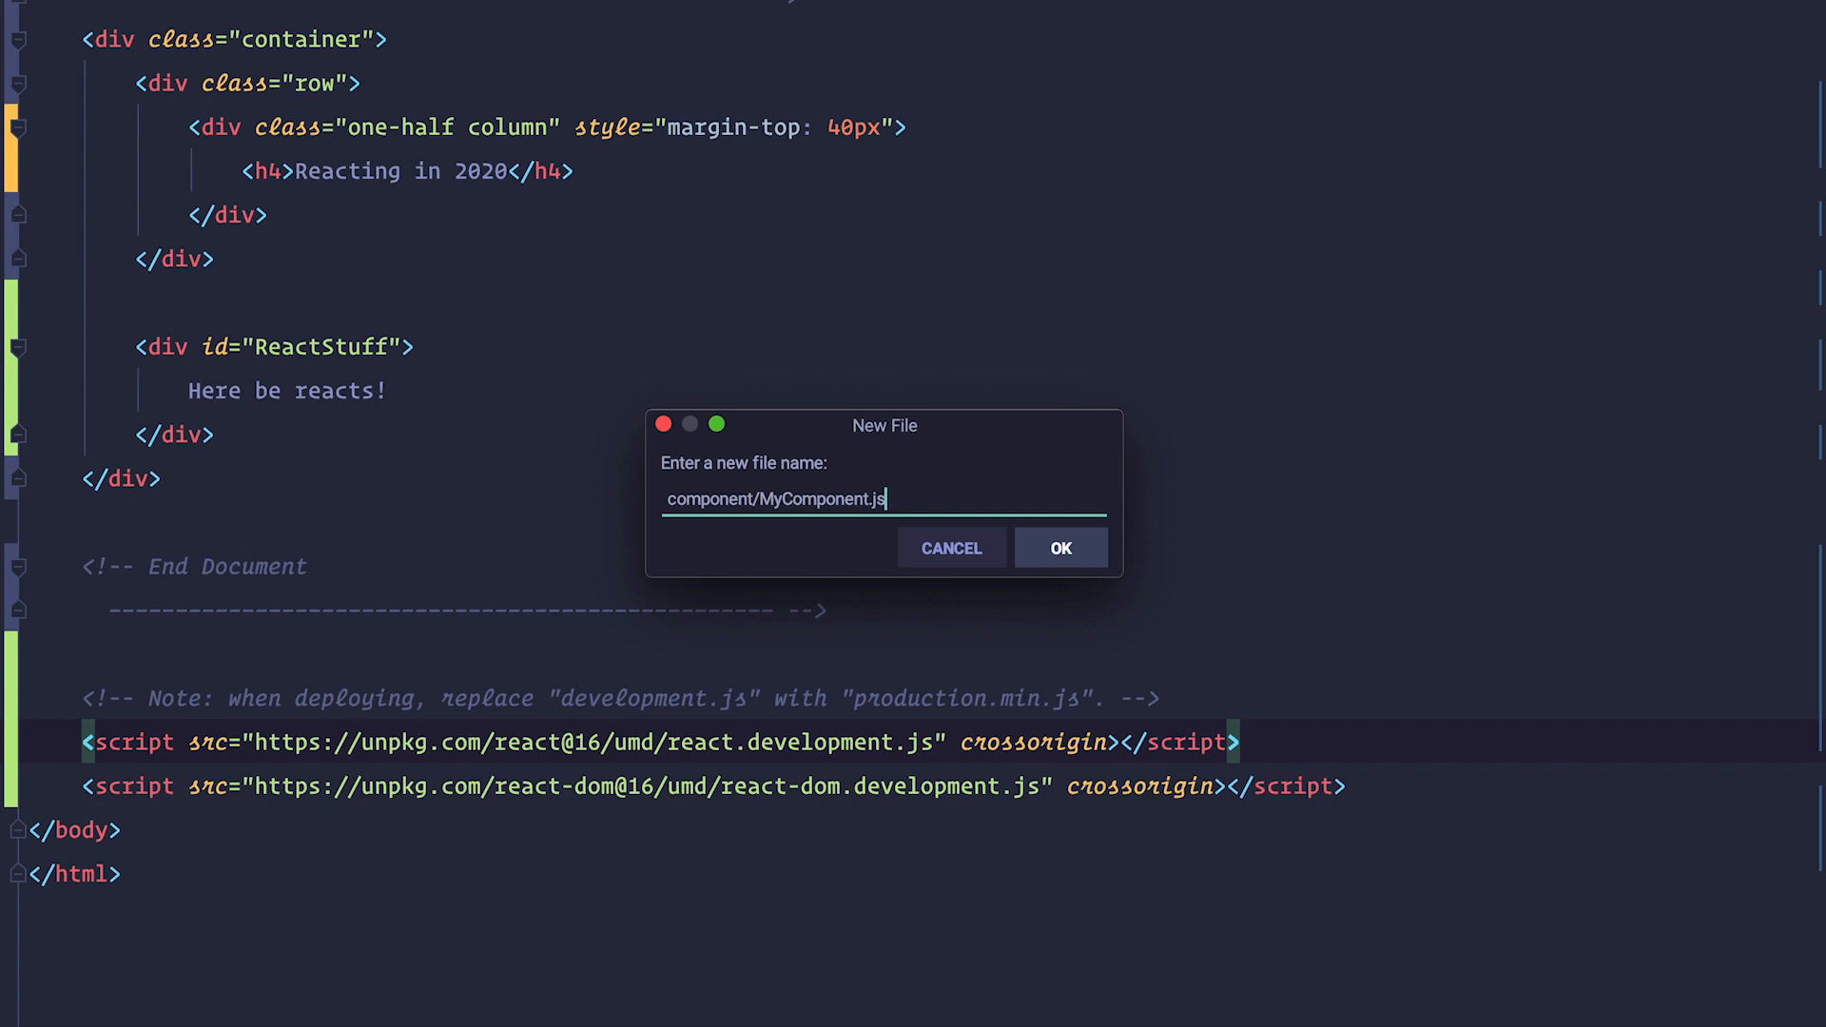
pyautogui.click(1059, 548)
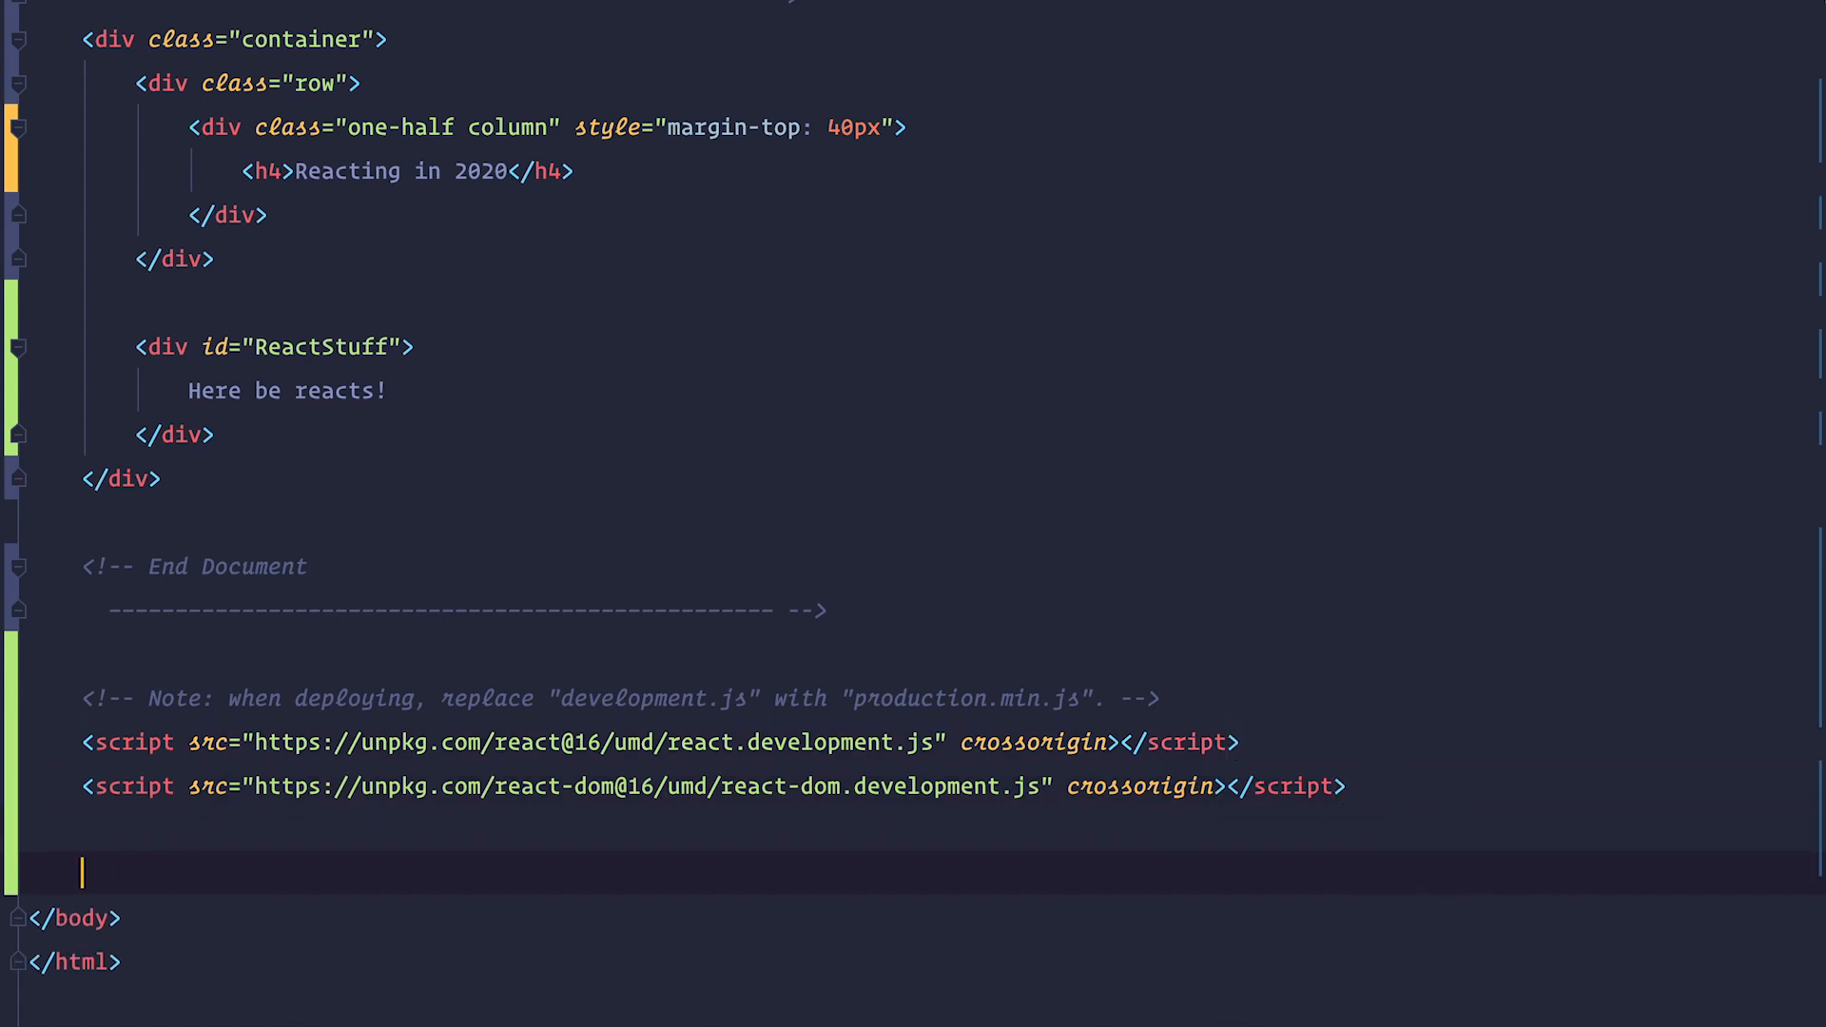
pyautogui.write('<script src="components/MyComponent.js"></script>')
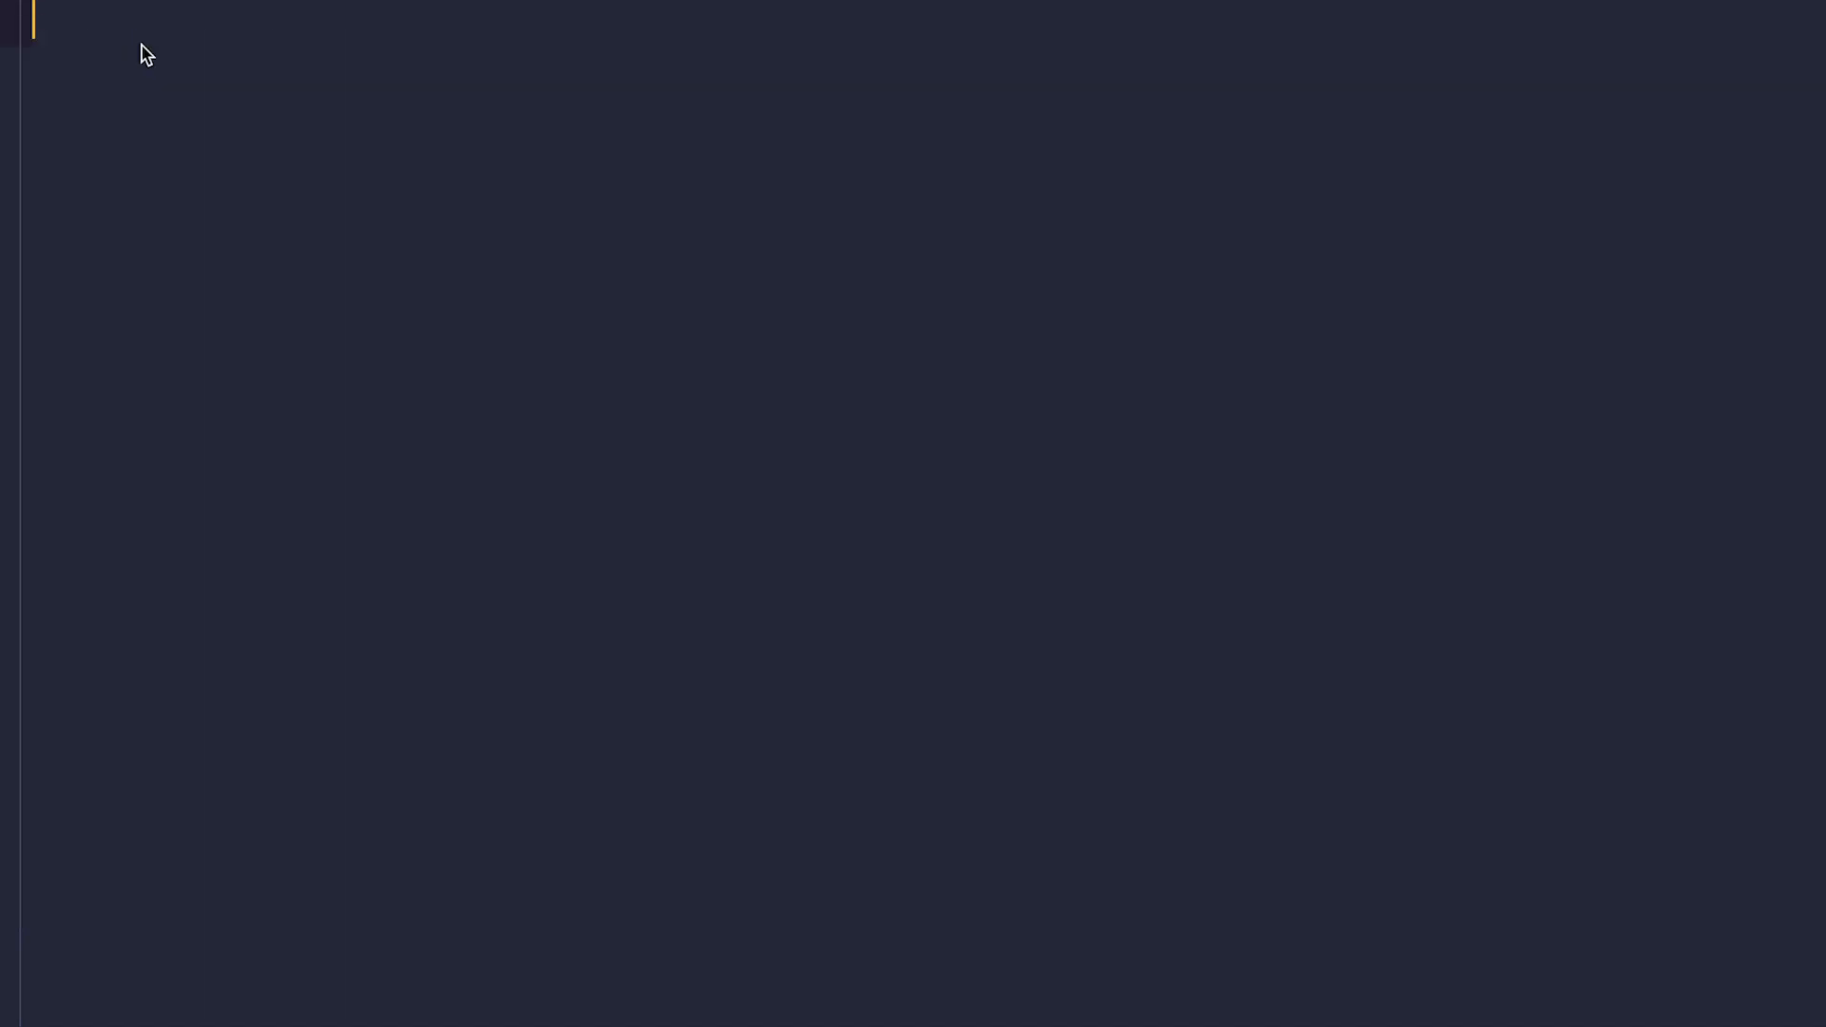
# Write 'use strict', a createElement alias, and MyComponent whose render returns 'Hello From My Component!'
pyautogui.write("'use strict'")
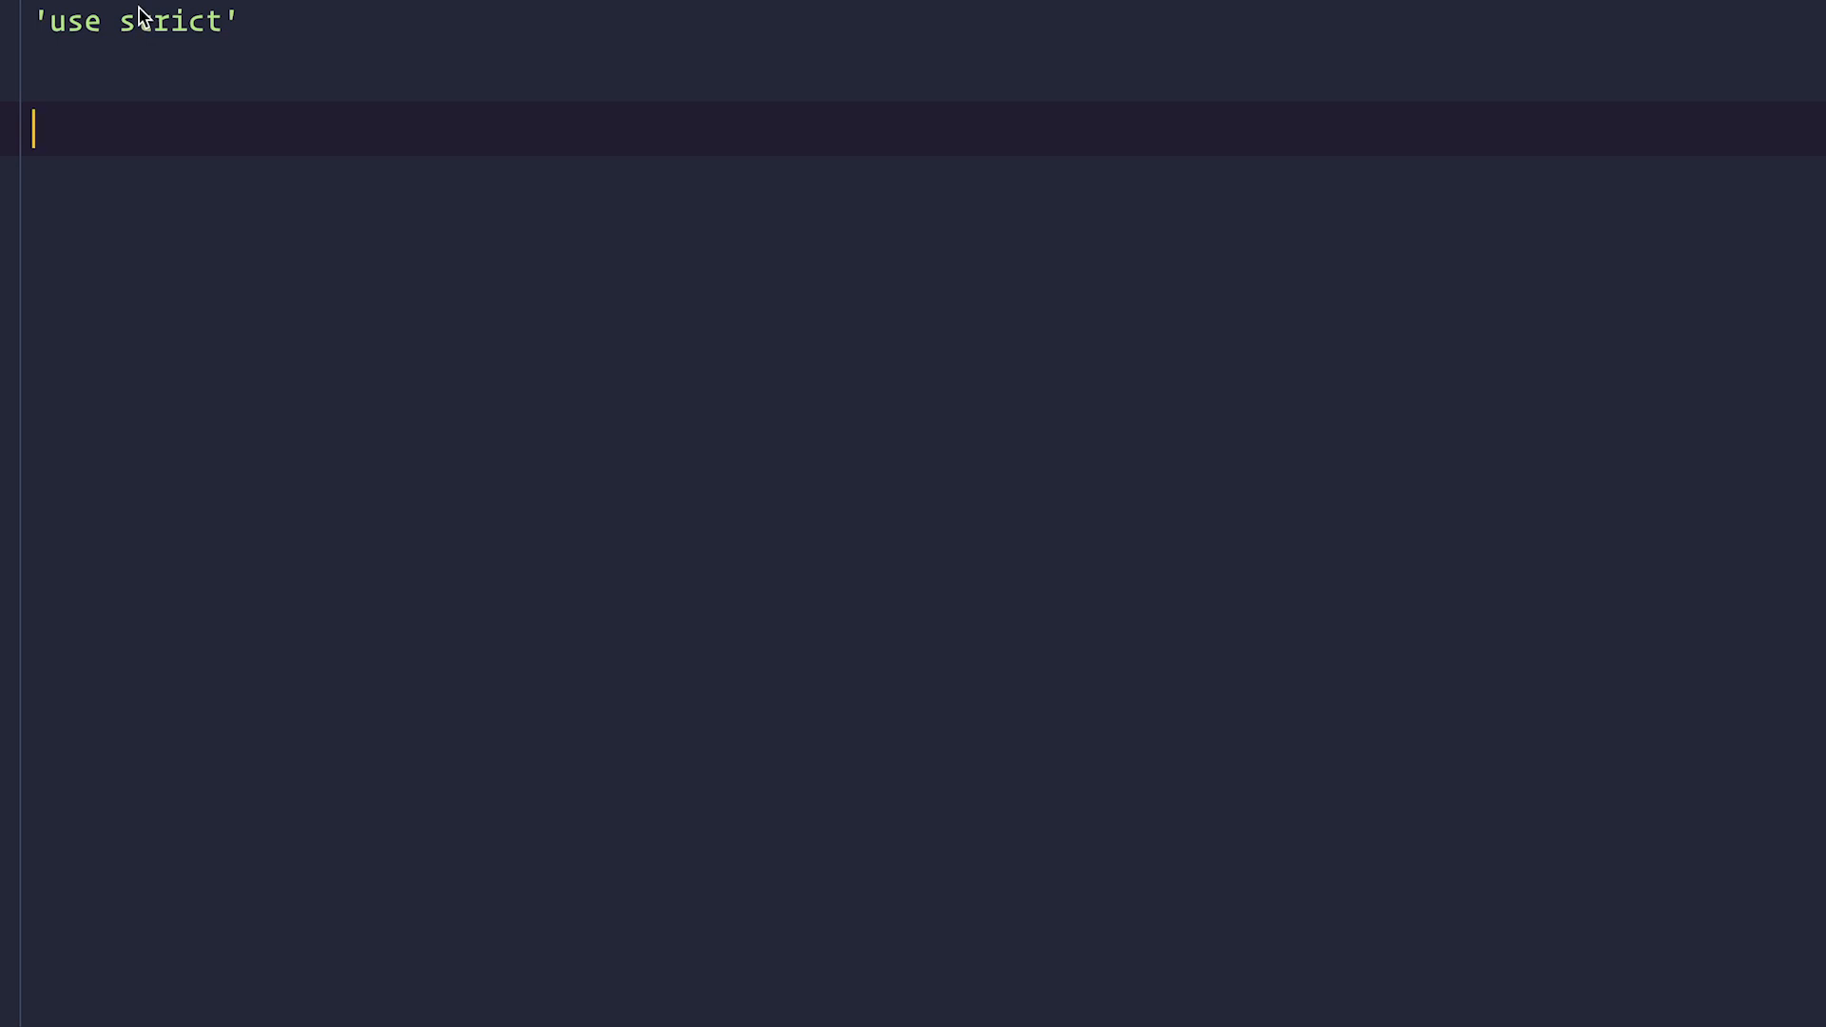
pyautogui.write('const e = React.createElement')
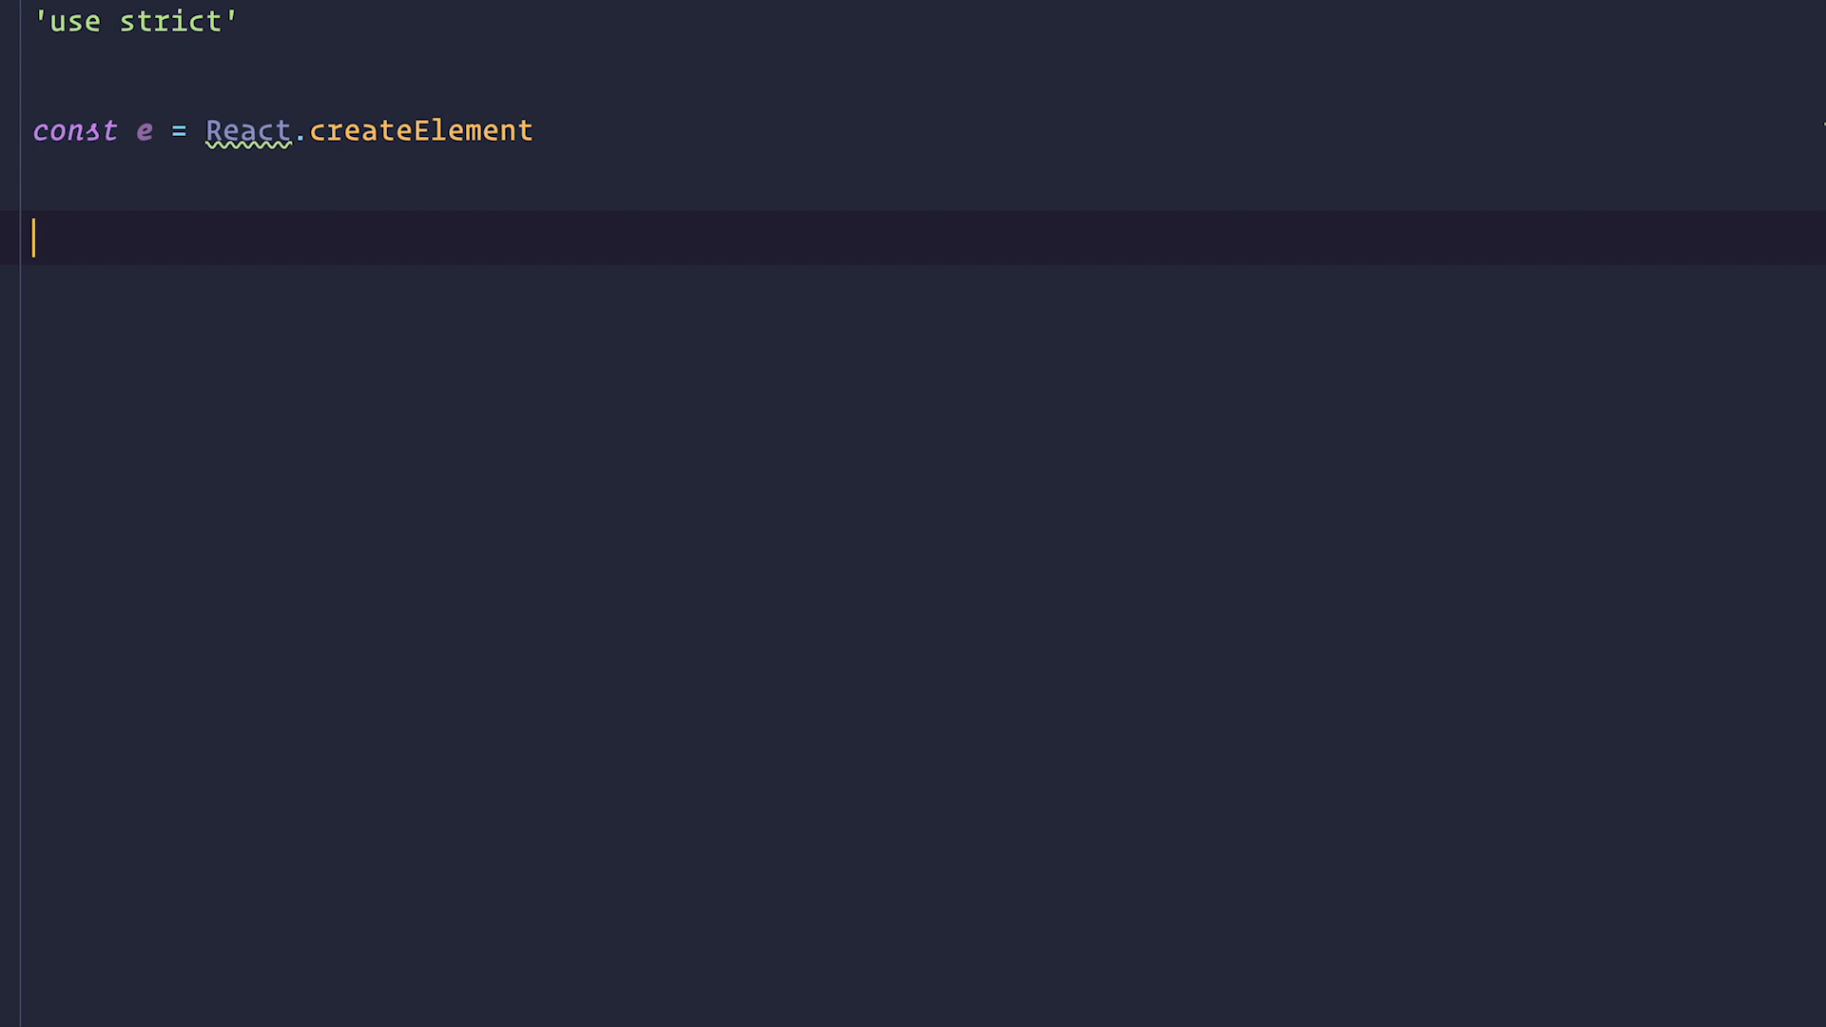
pyautogui.write('class MyComponent extends React.Component {')
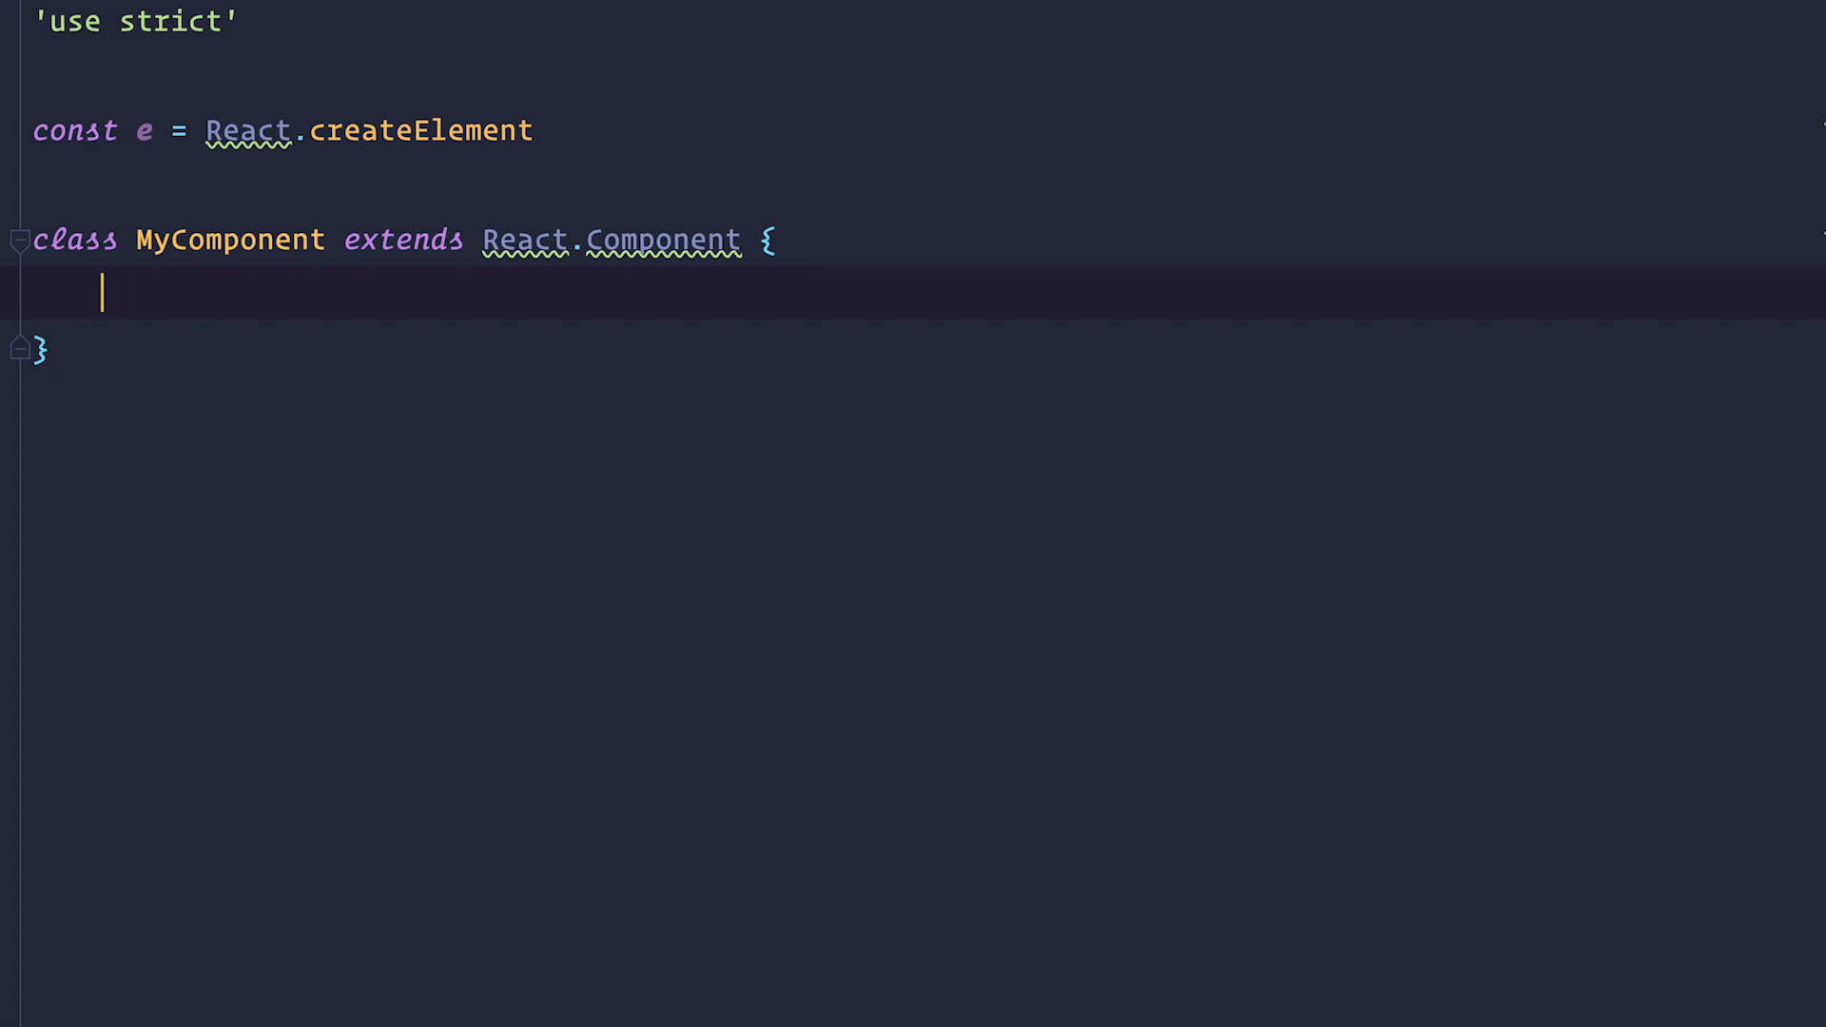
pyautogui.write('render() {')
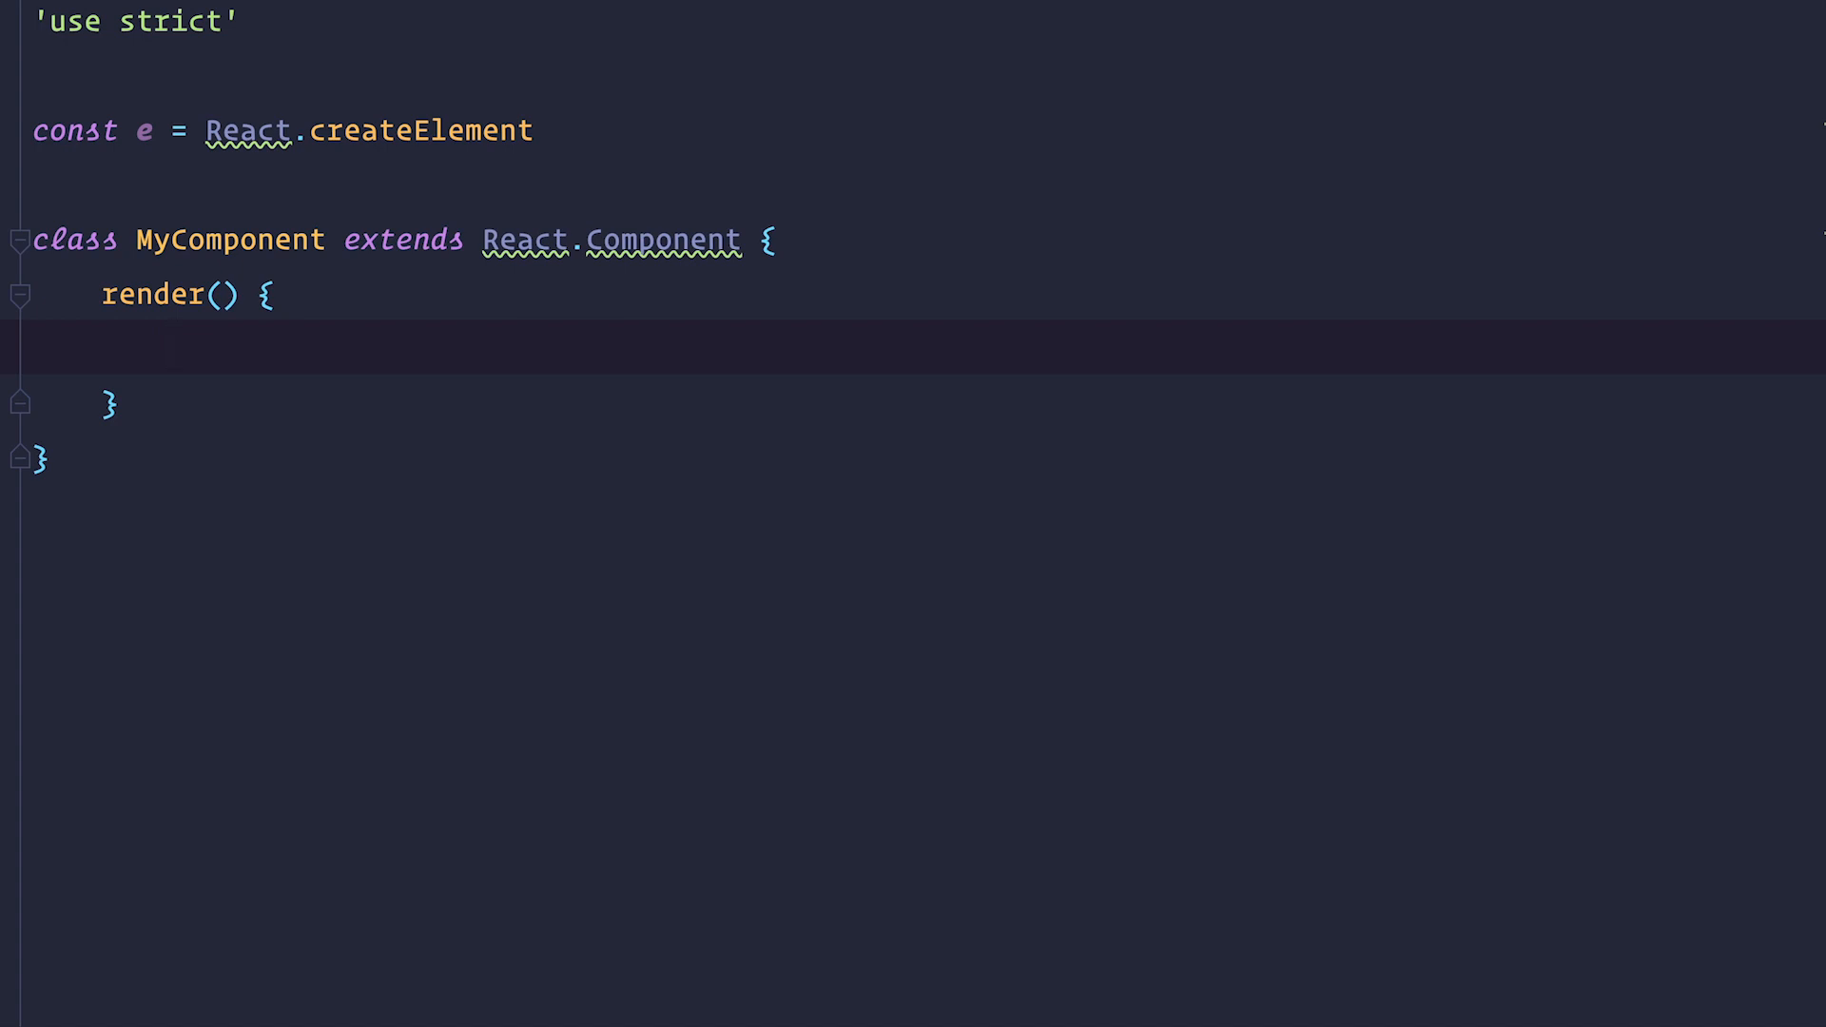
pyautogui.moveTo(695, 267)
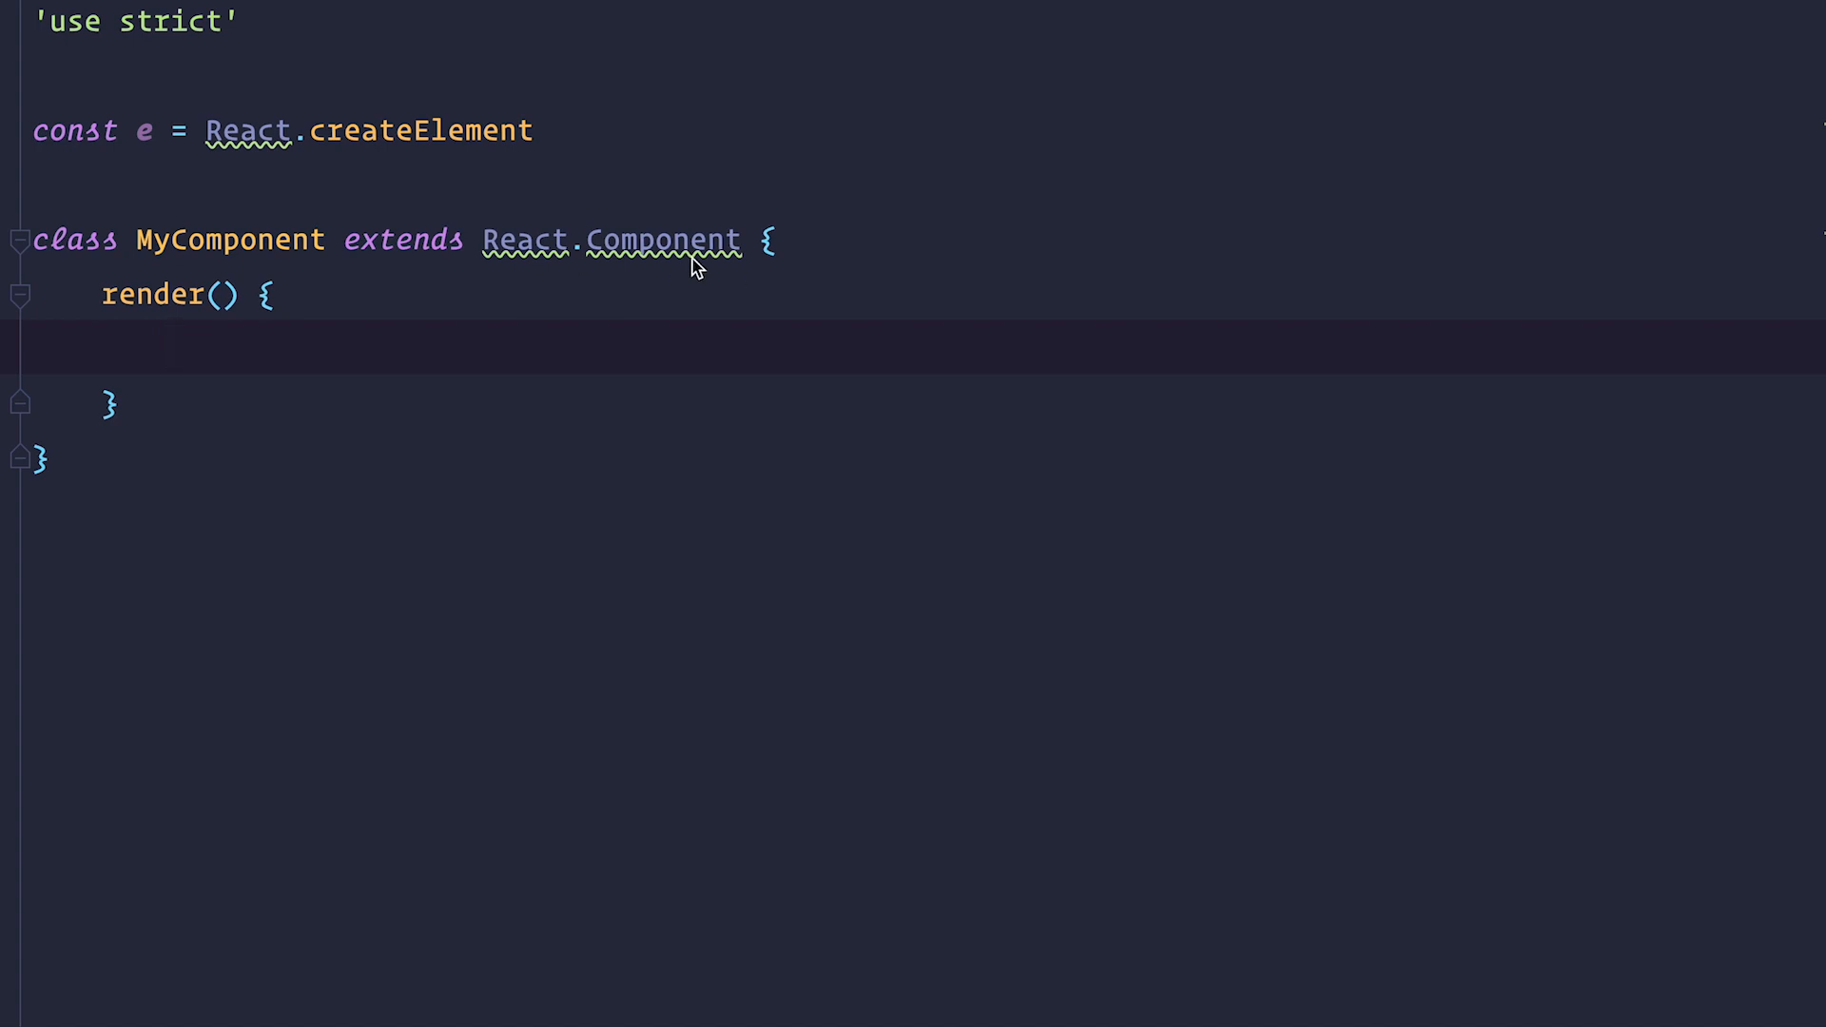
pyautogui.moveTo(198, 162)
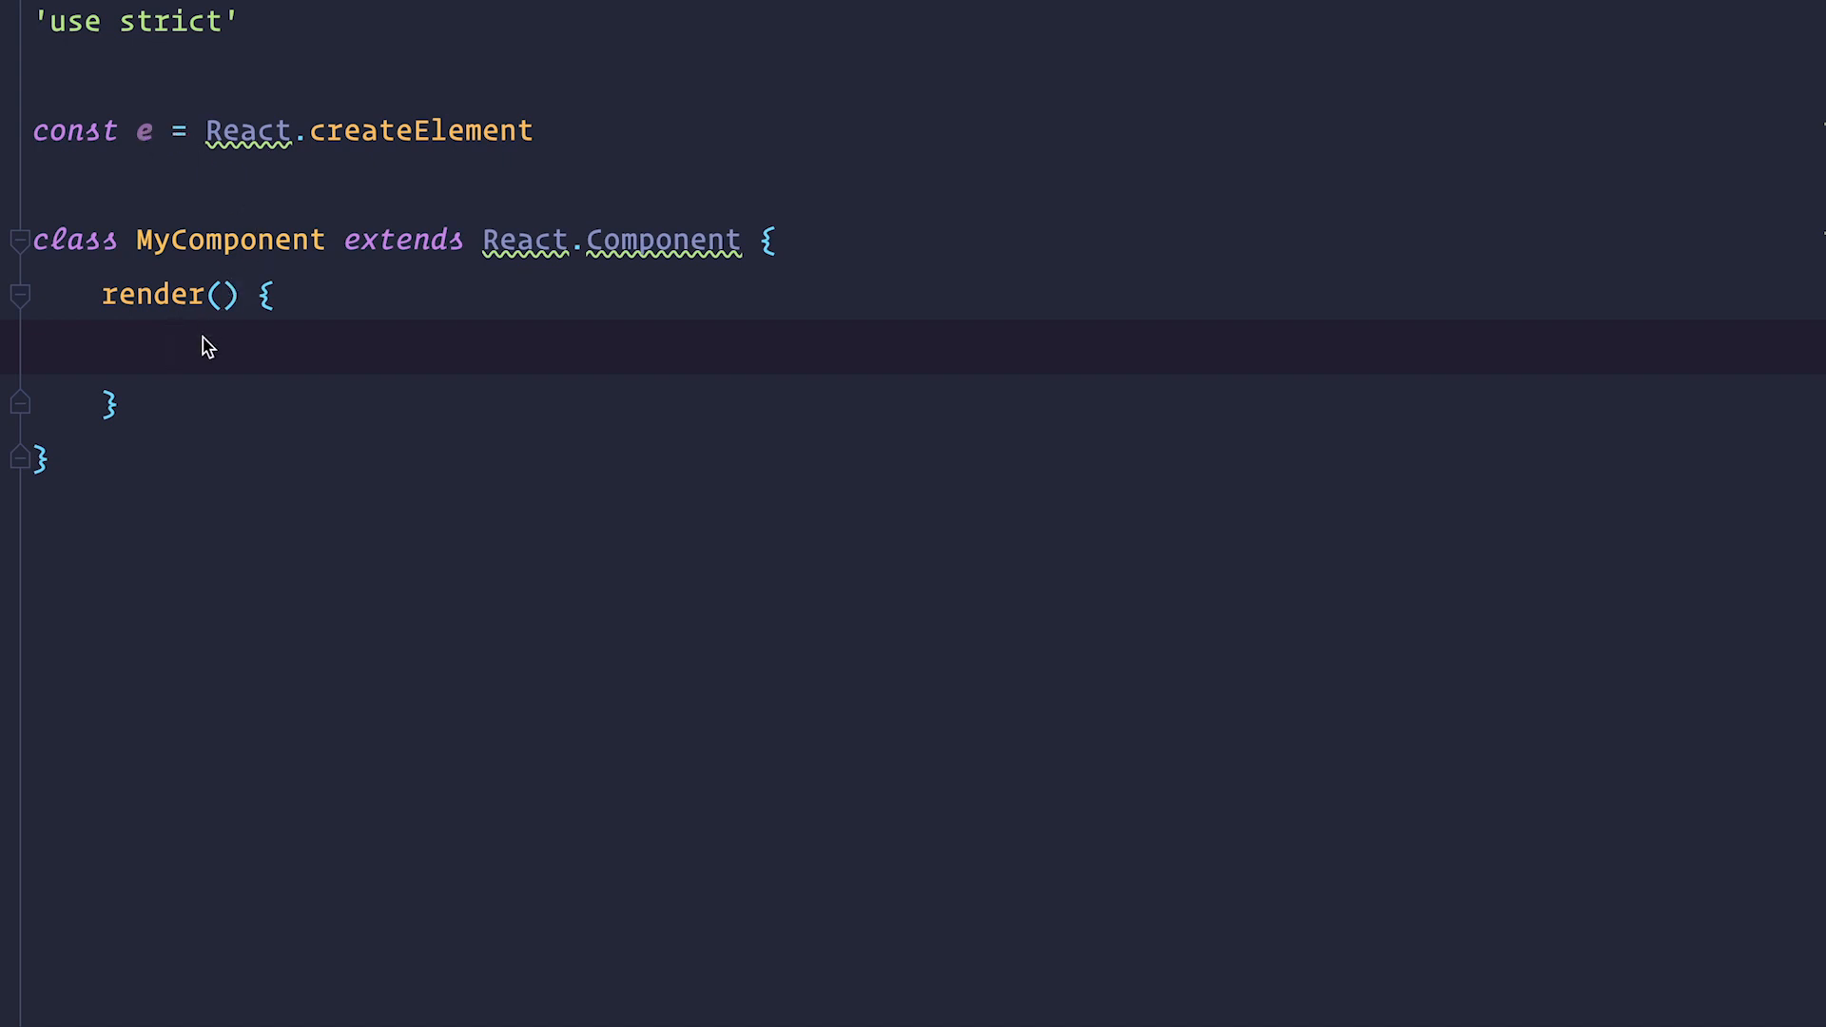
pyautogui.moveTo(206, 357)
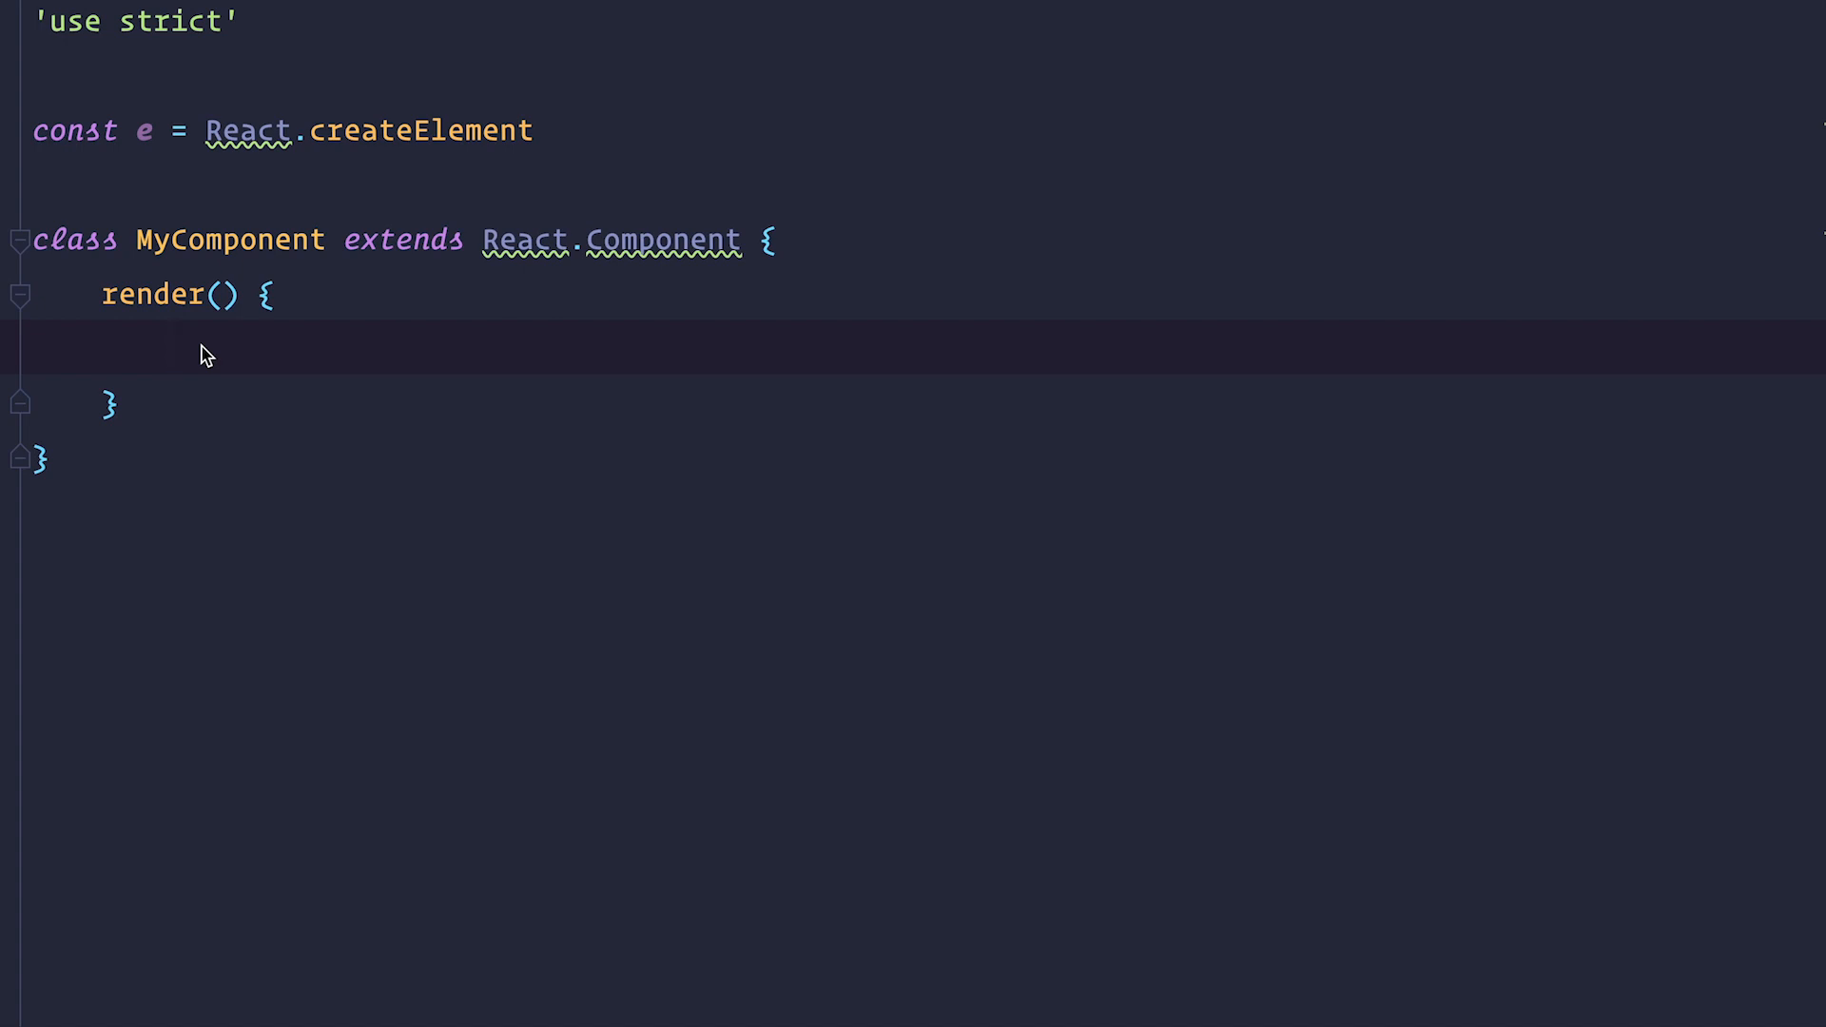
pyautogui.click(171, 352)
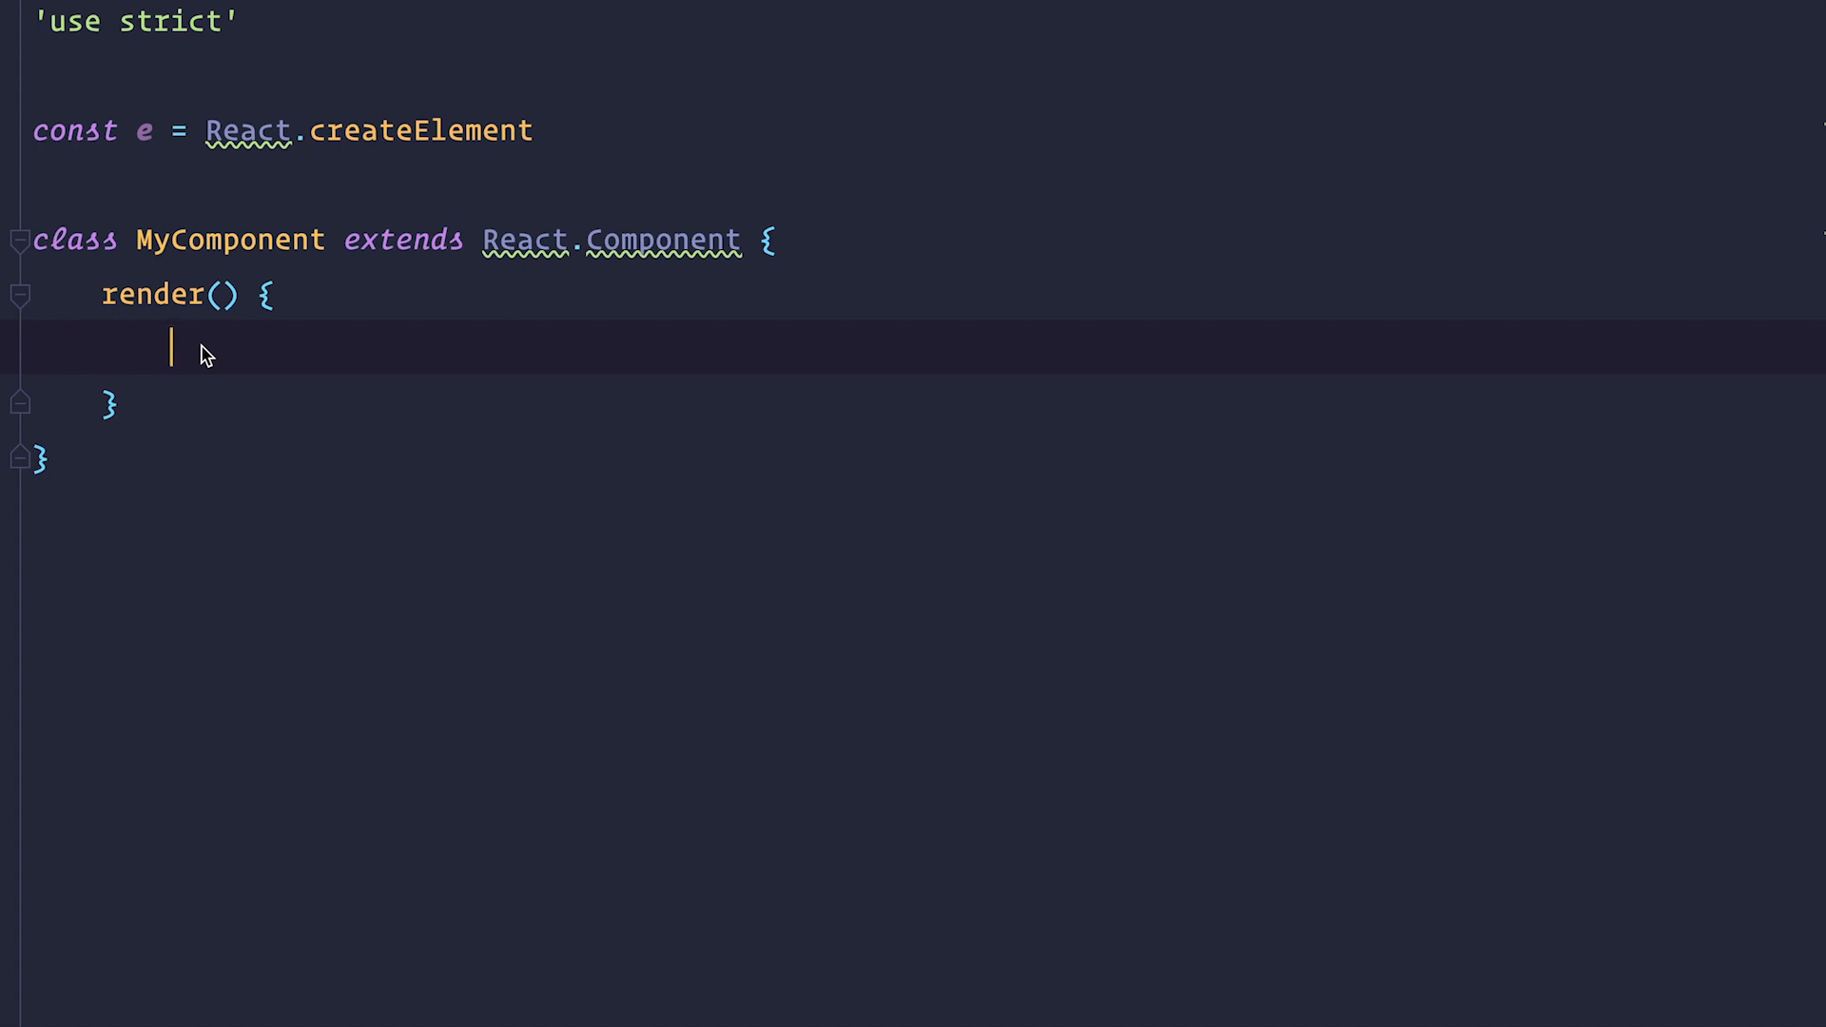
pyautogui.write("return 'Hello From My Component!'")
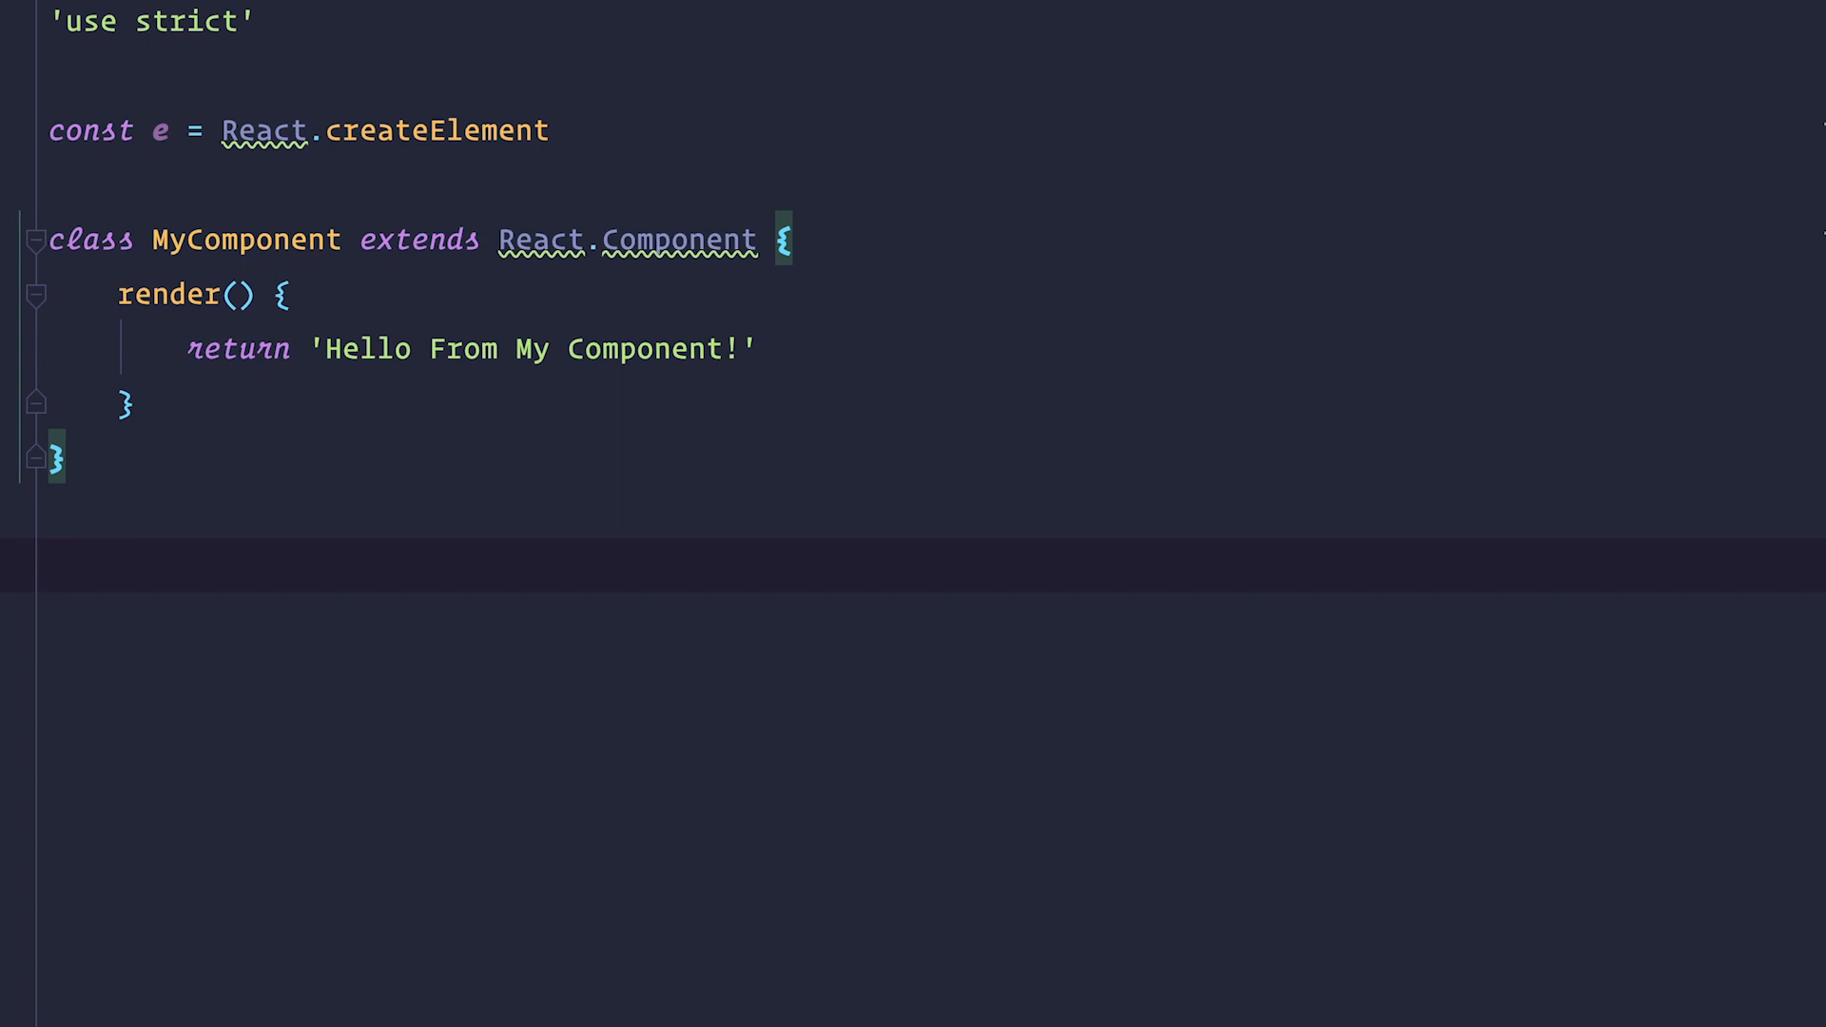
# Select #ReactStuff as domContainer and call ReactDOM.render(e(MyComponent), domContainer)
pyautogui.write("const domContainer = document.querySelector('#ReactStuff')")
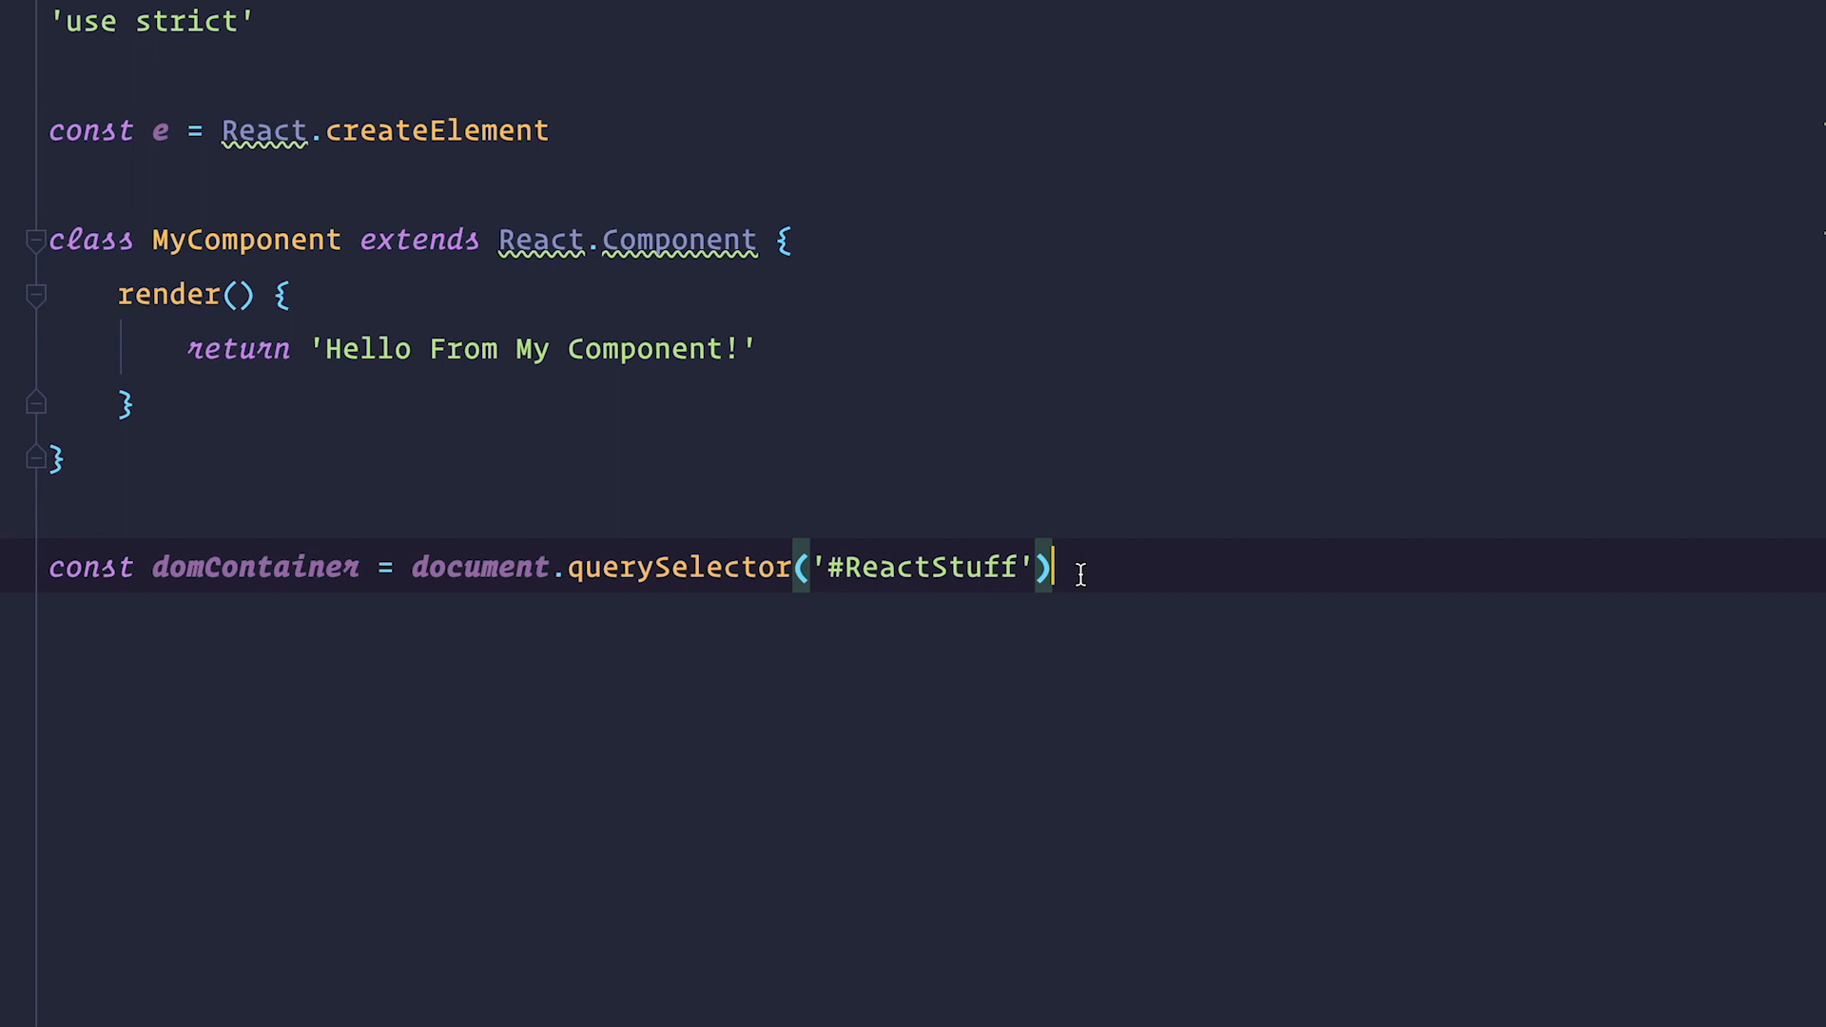
pyautogui.write('ReactDOM.render(e(MyComponent), domContainer)')
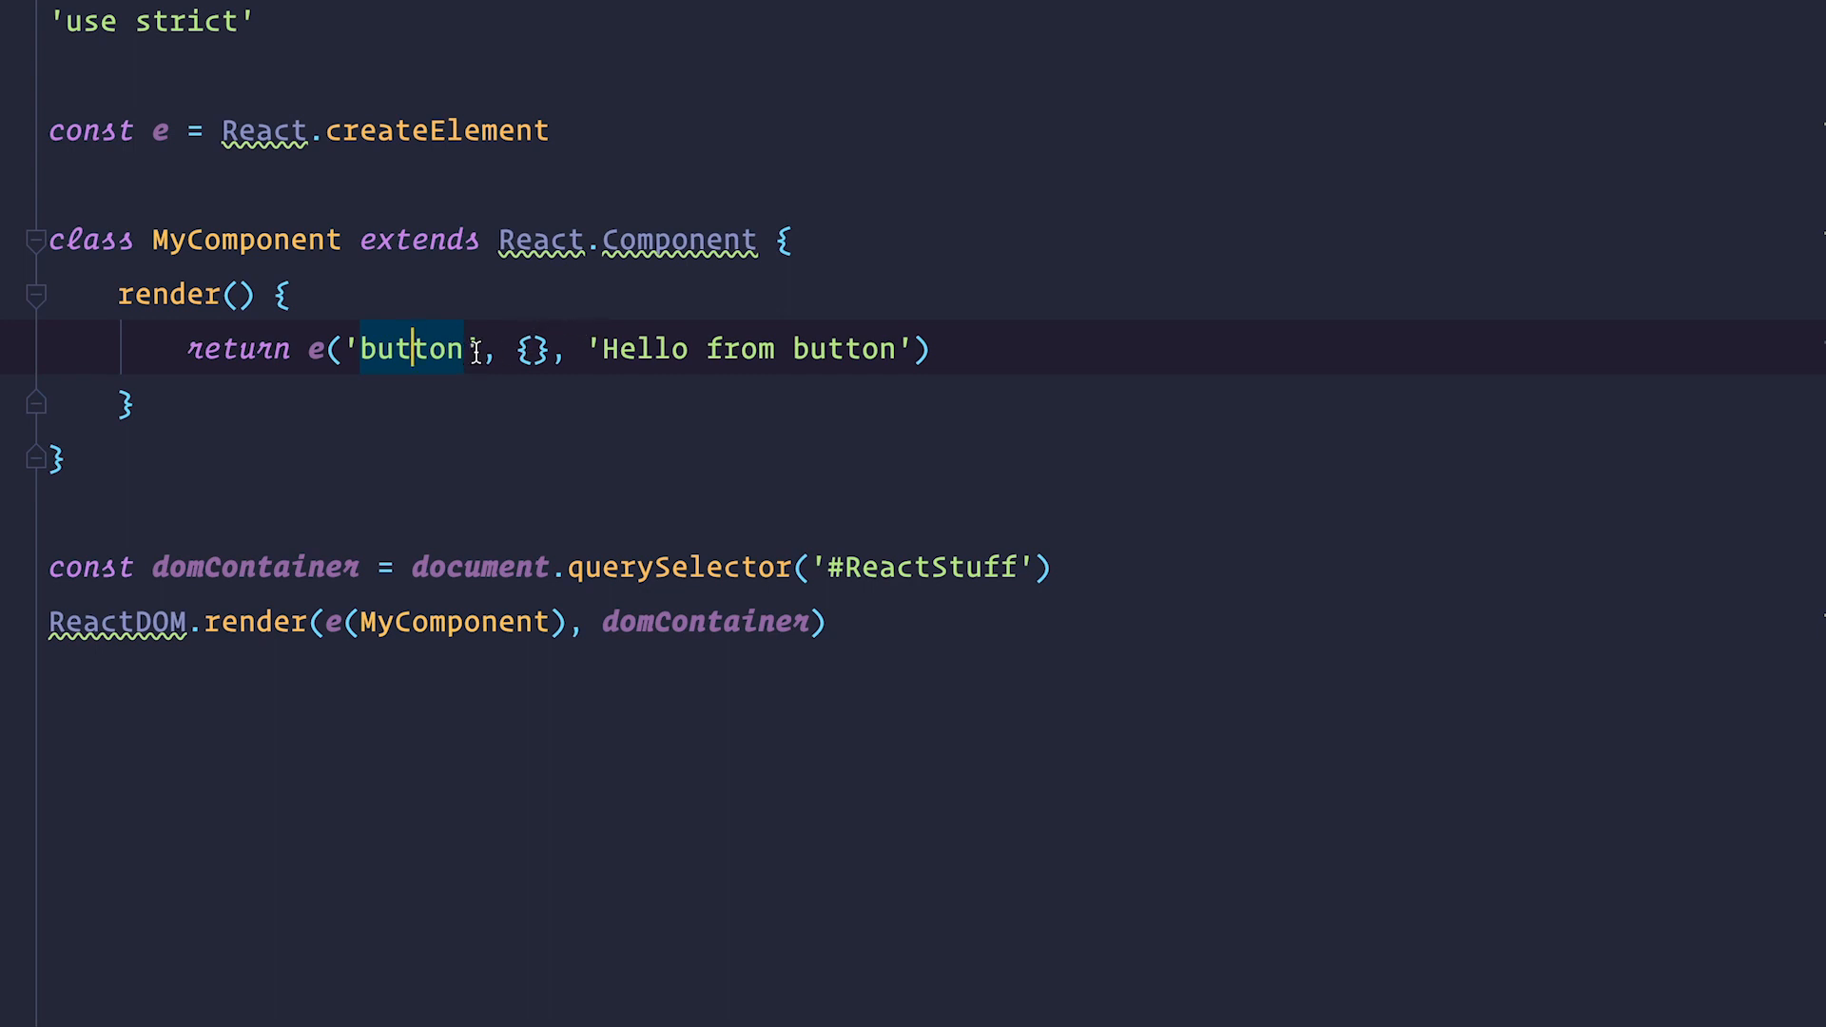
# Select the word 'button' in the e('button', {}, 'Hello from button') return line
pyautogui.doubleClick(412, 348)
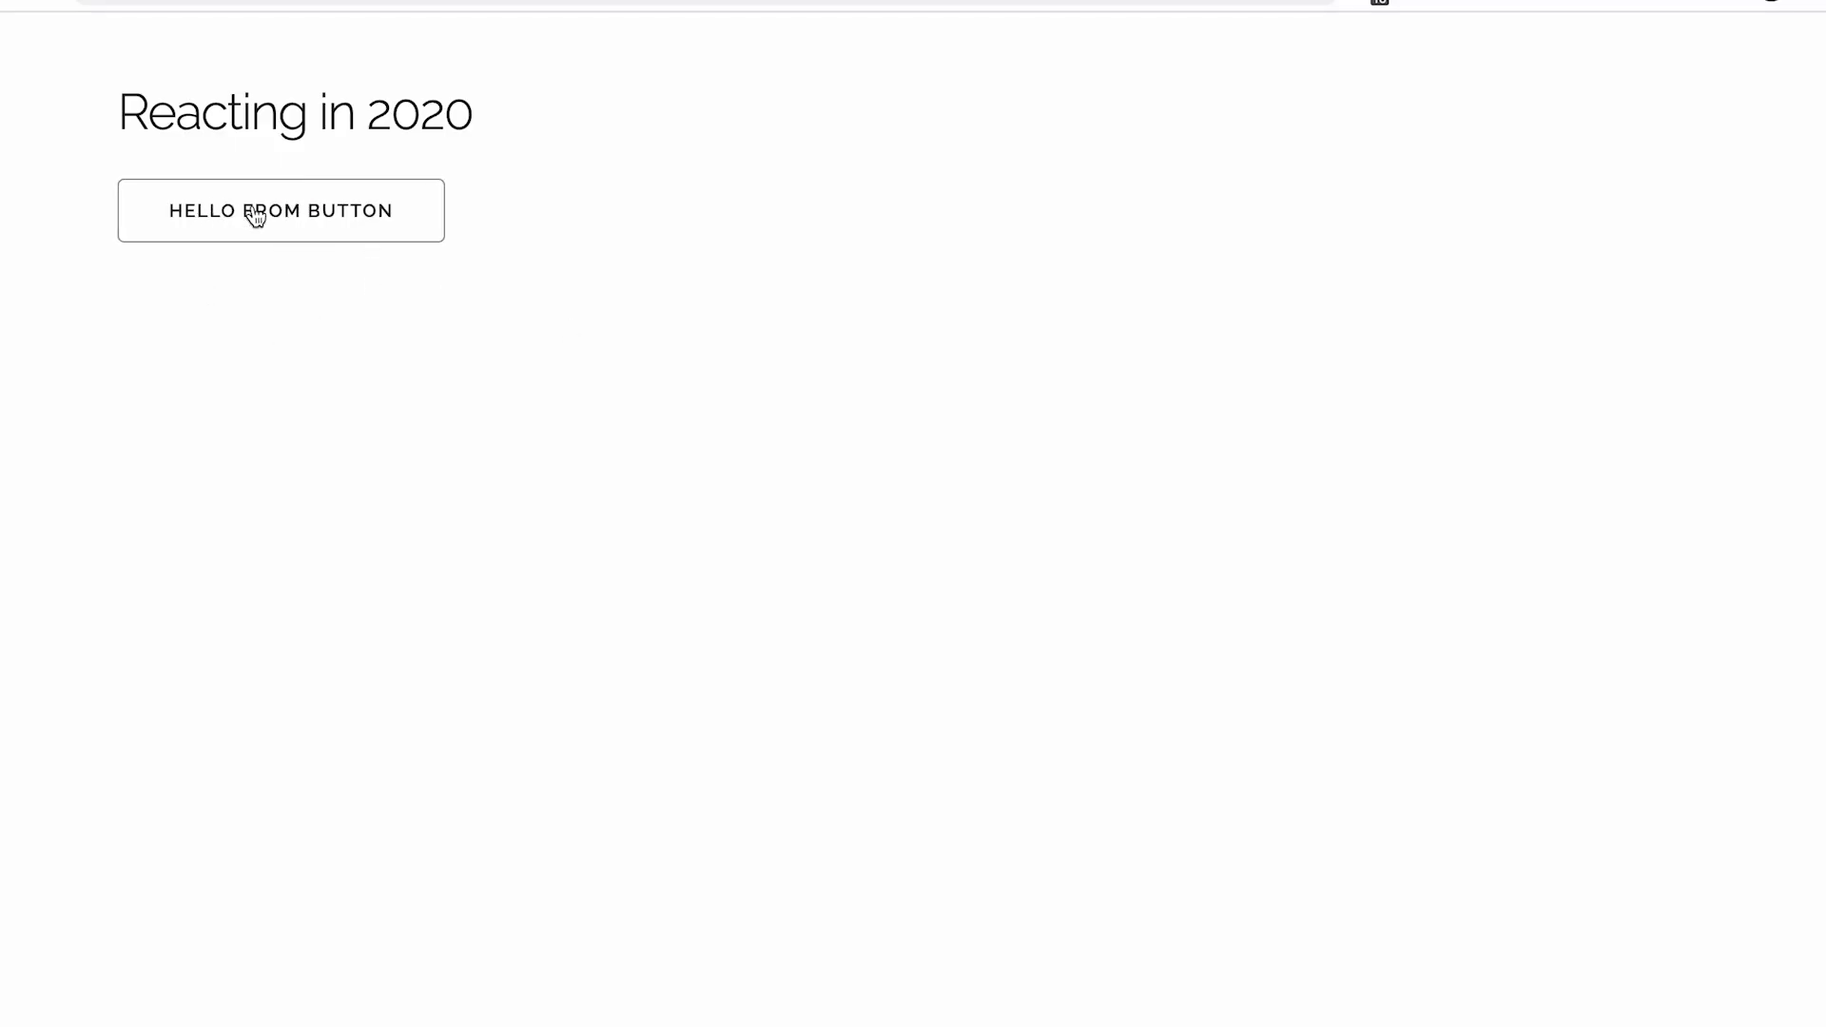
pyautogui.moveTo(343, 320)
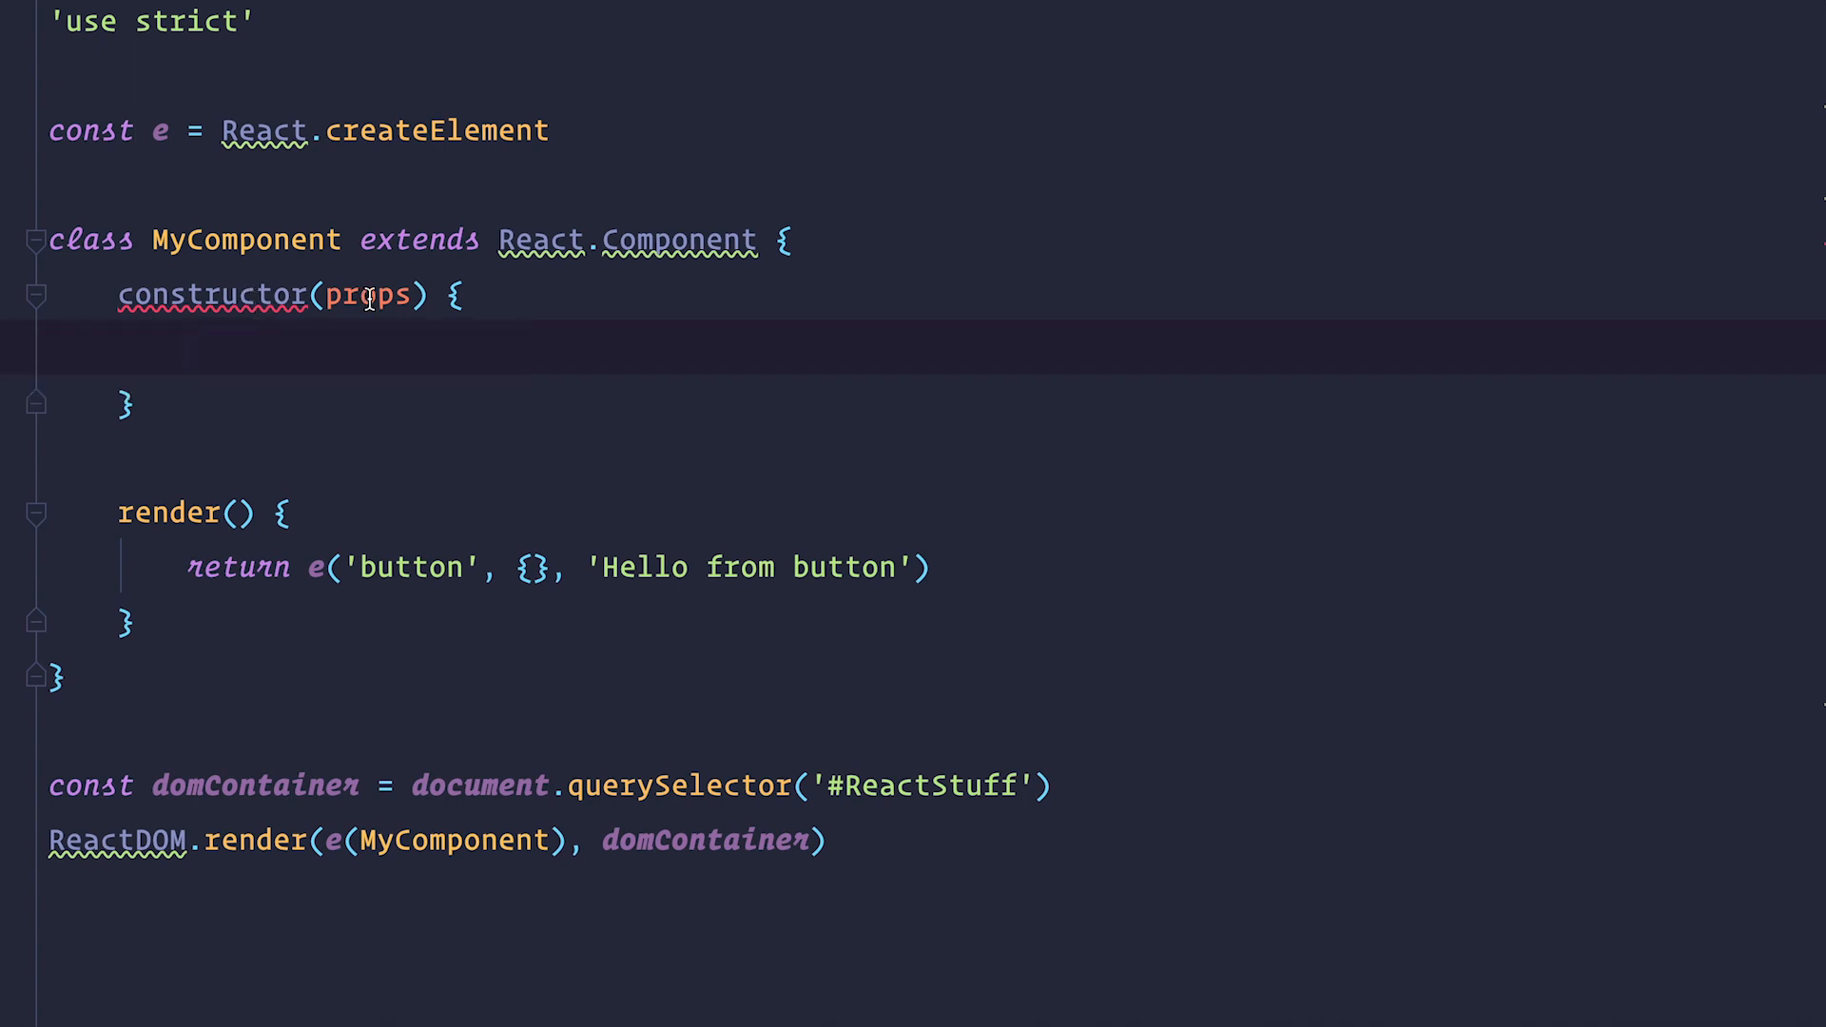
# Add super(props) and this.state = {clickedTimes: 0} to the constructor
pyautogui.write('super(props)')
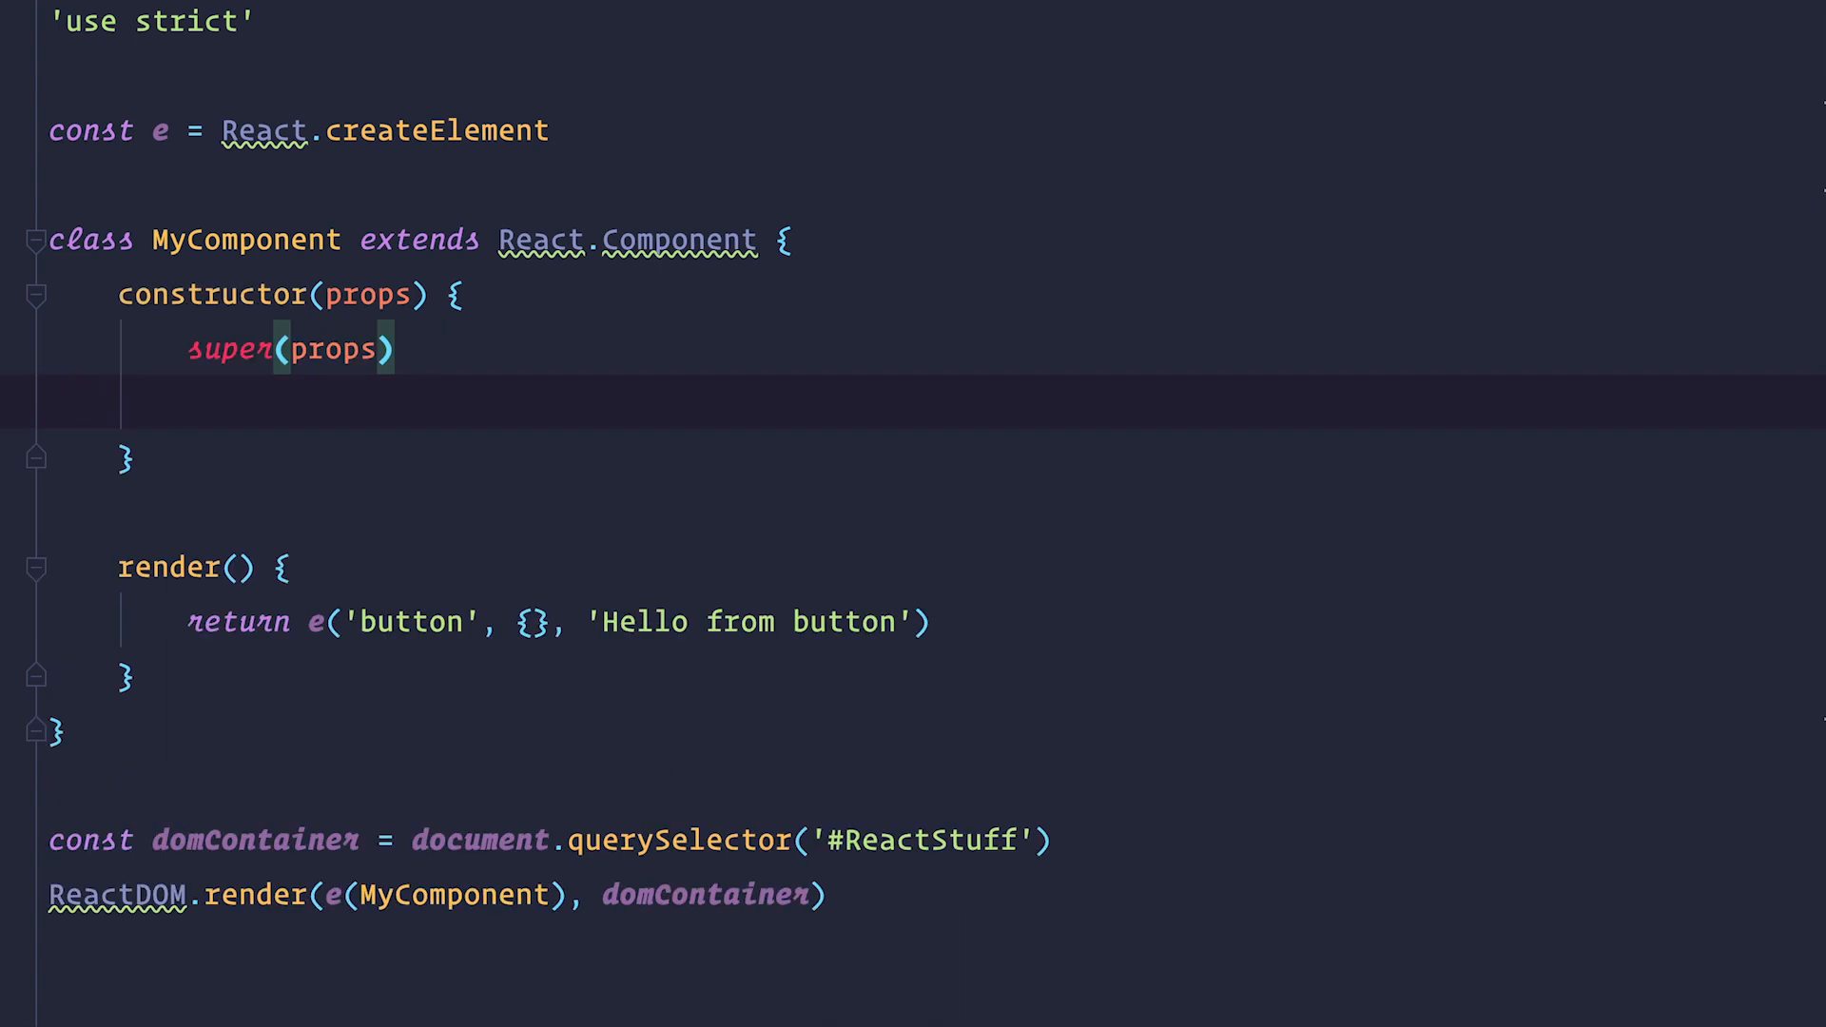
pyautogui.write('this.state = {}')
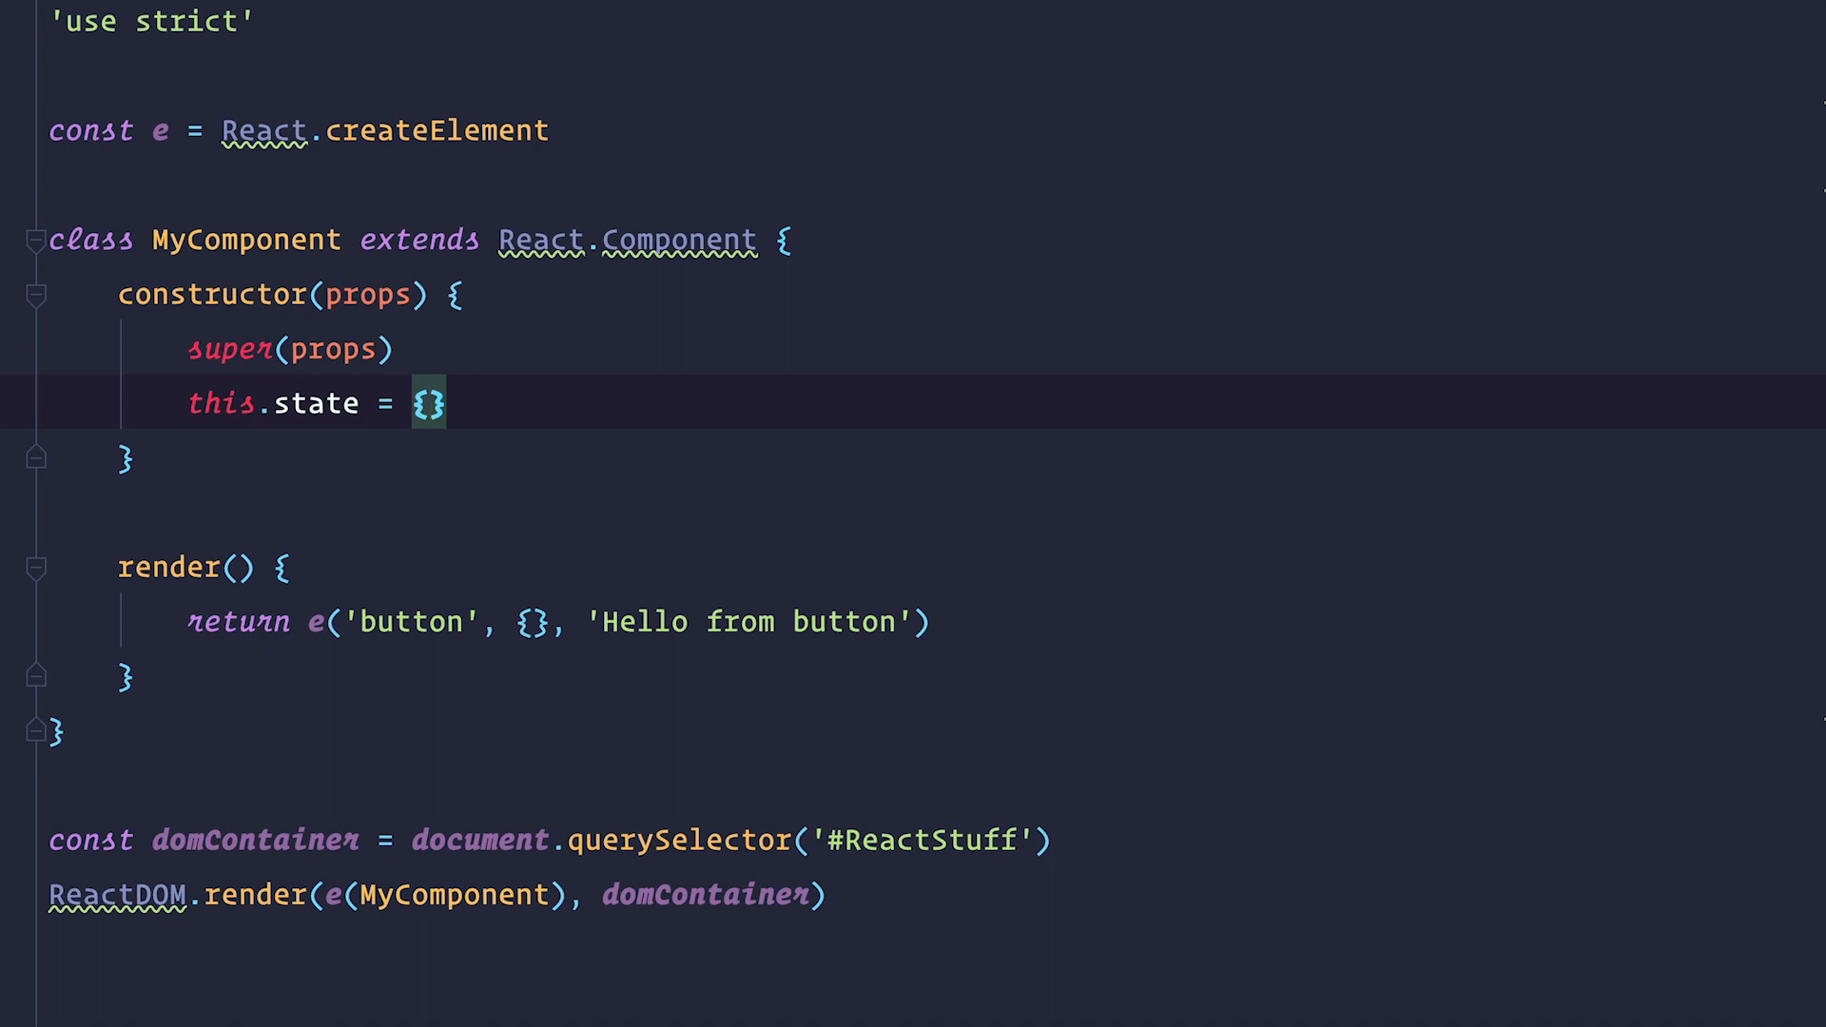
pyautogui.write('clickedTimes: 0')
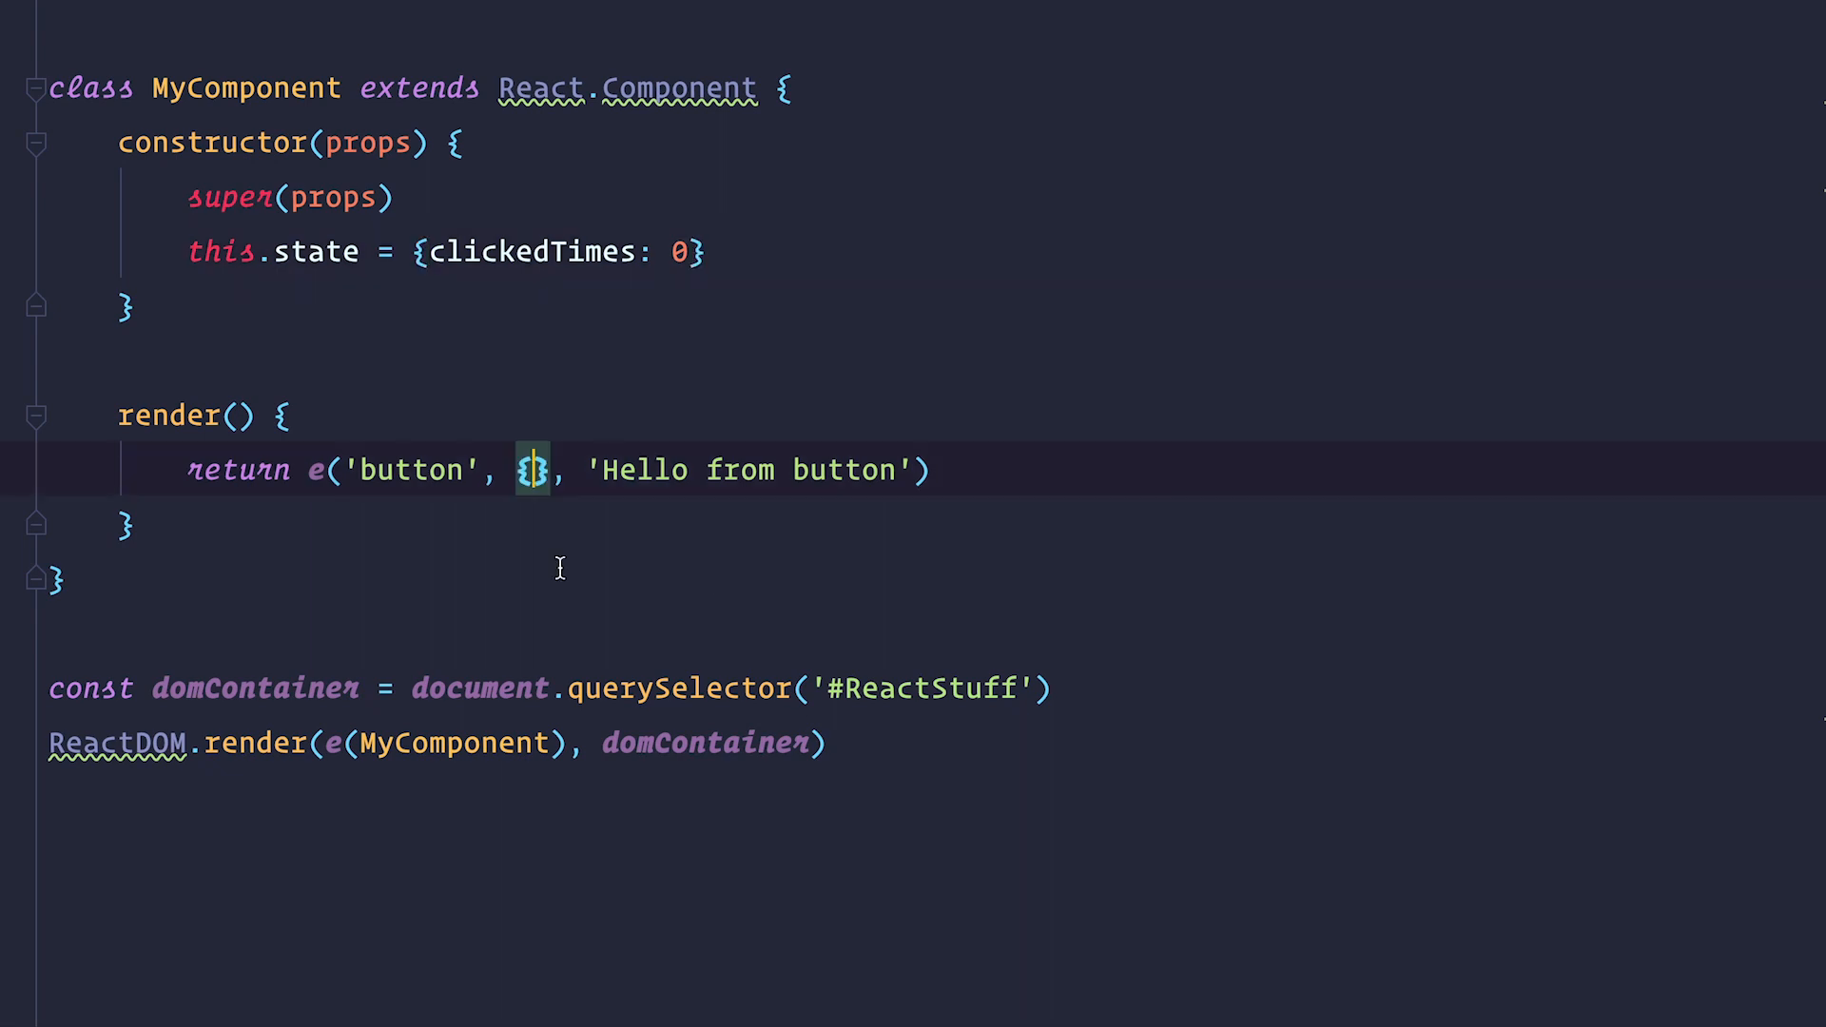
pyautogui.moveTo(569, 515)
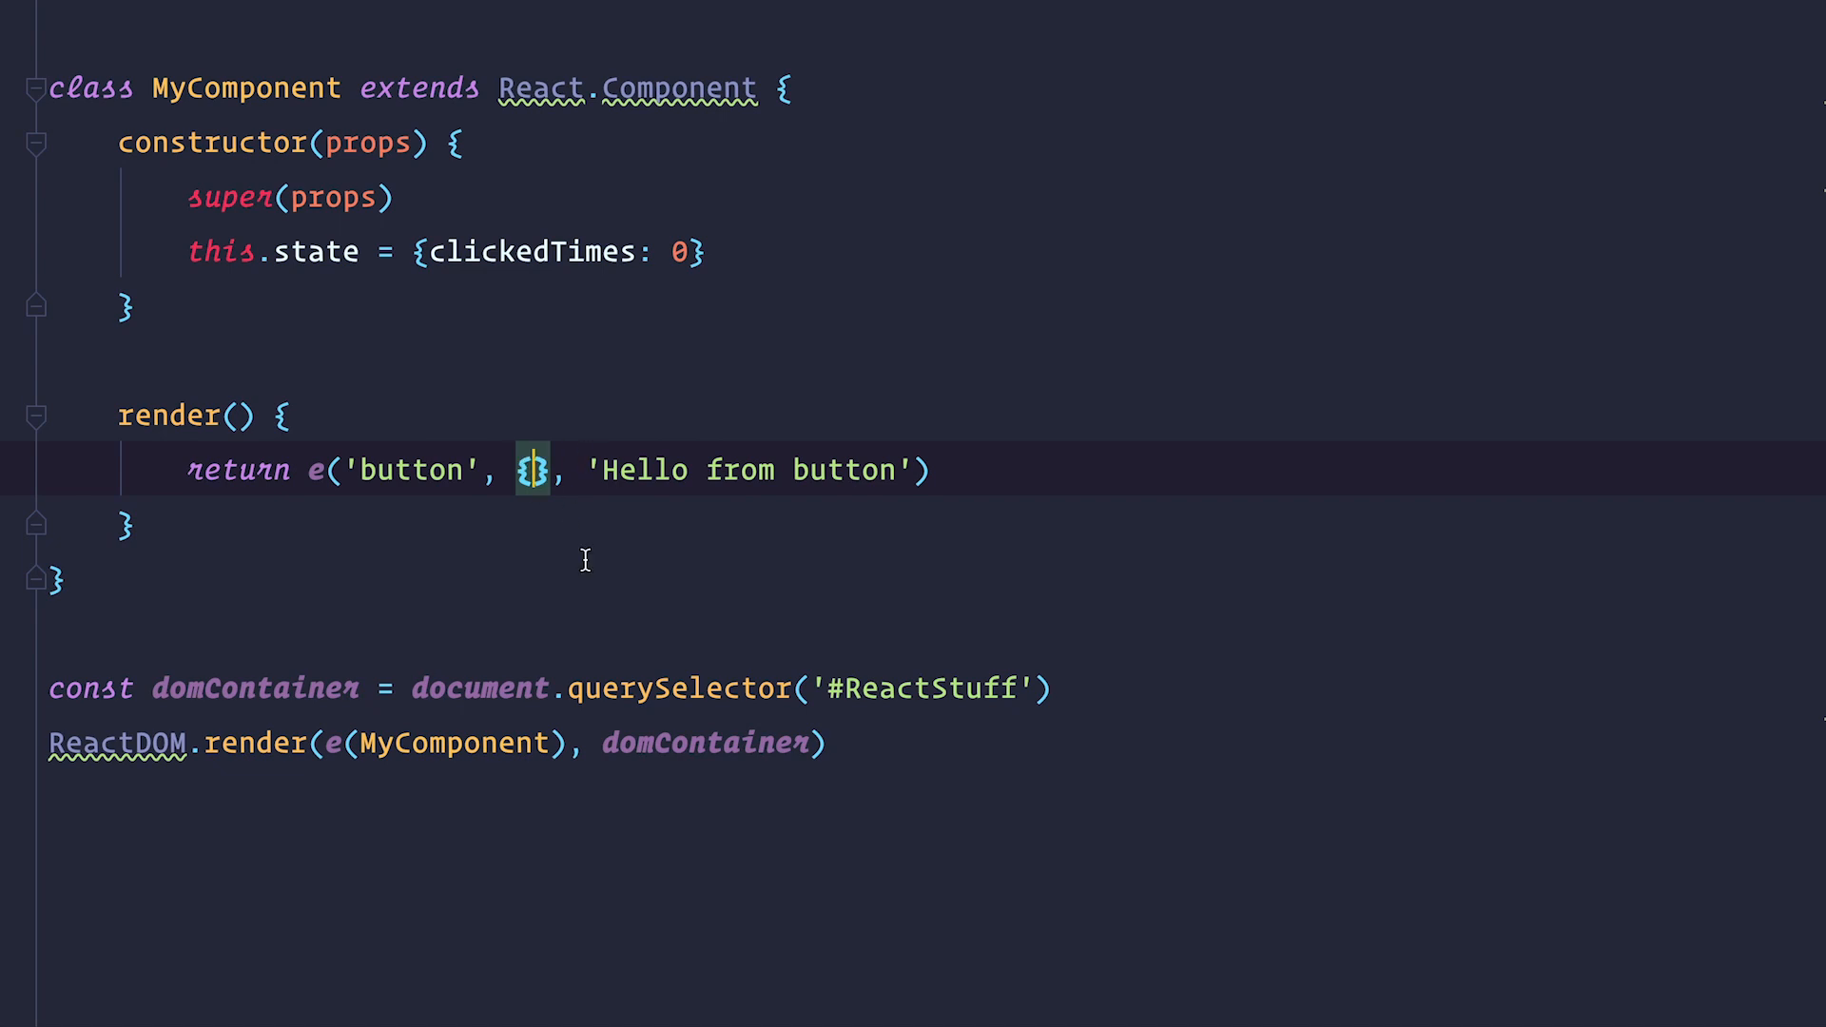
# Add an onClick arrow function incrementing clickedTimes via setState, and inspect the setState warning
pyautogui.write('onClick: () => this.setState({ clickedTimes: this.state.clickedTimes + 1 })')
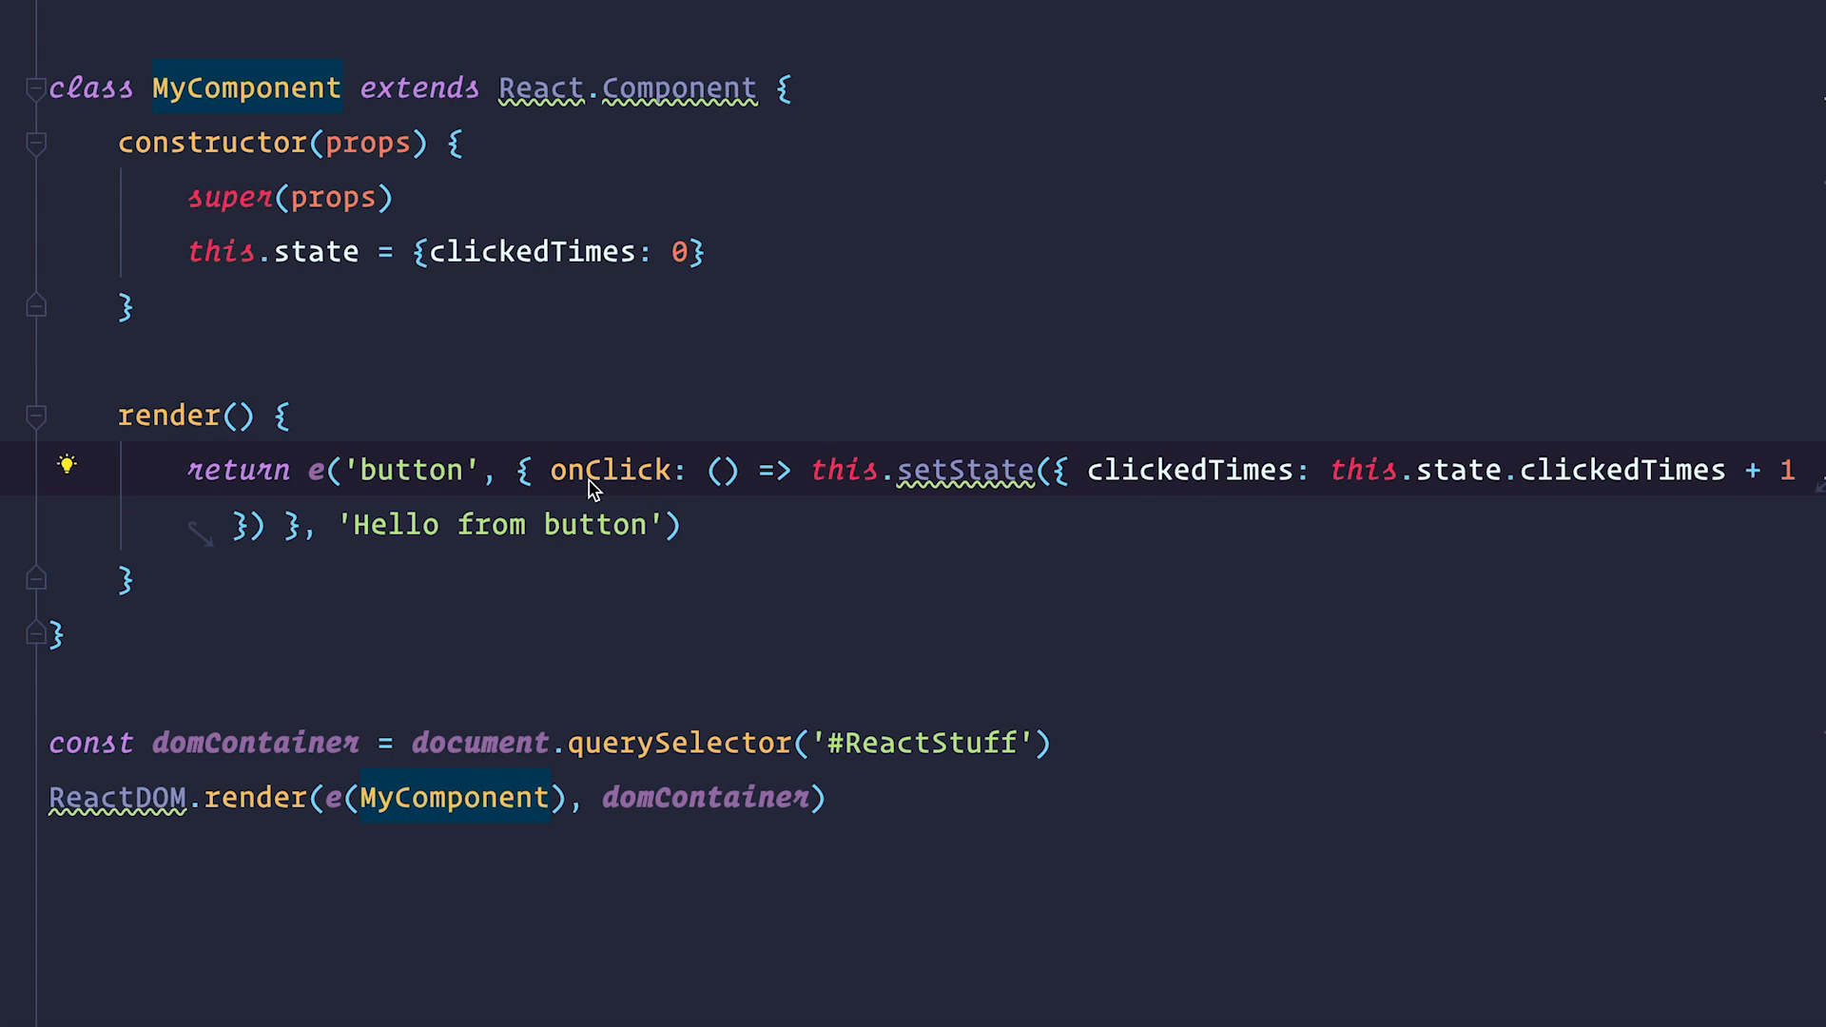
pyautogui.moveTo(929, 487)
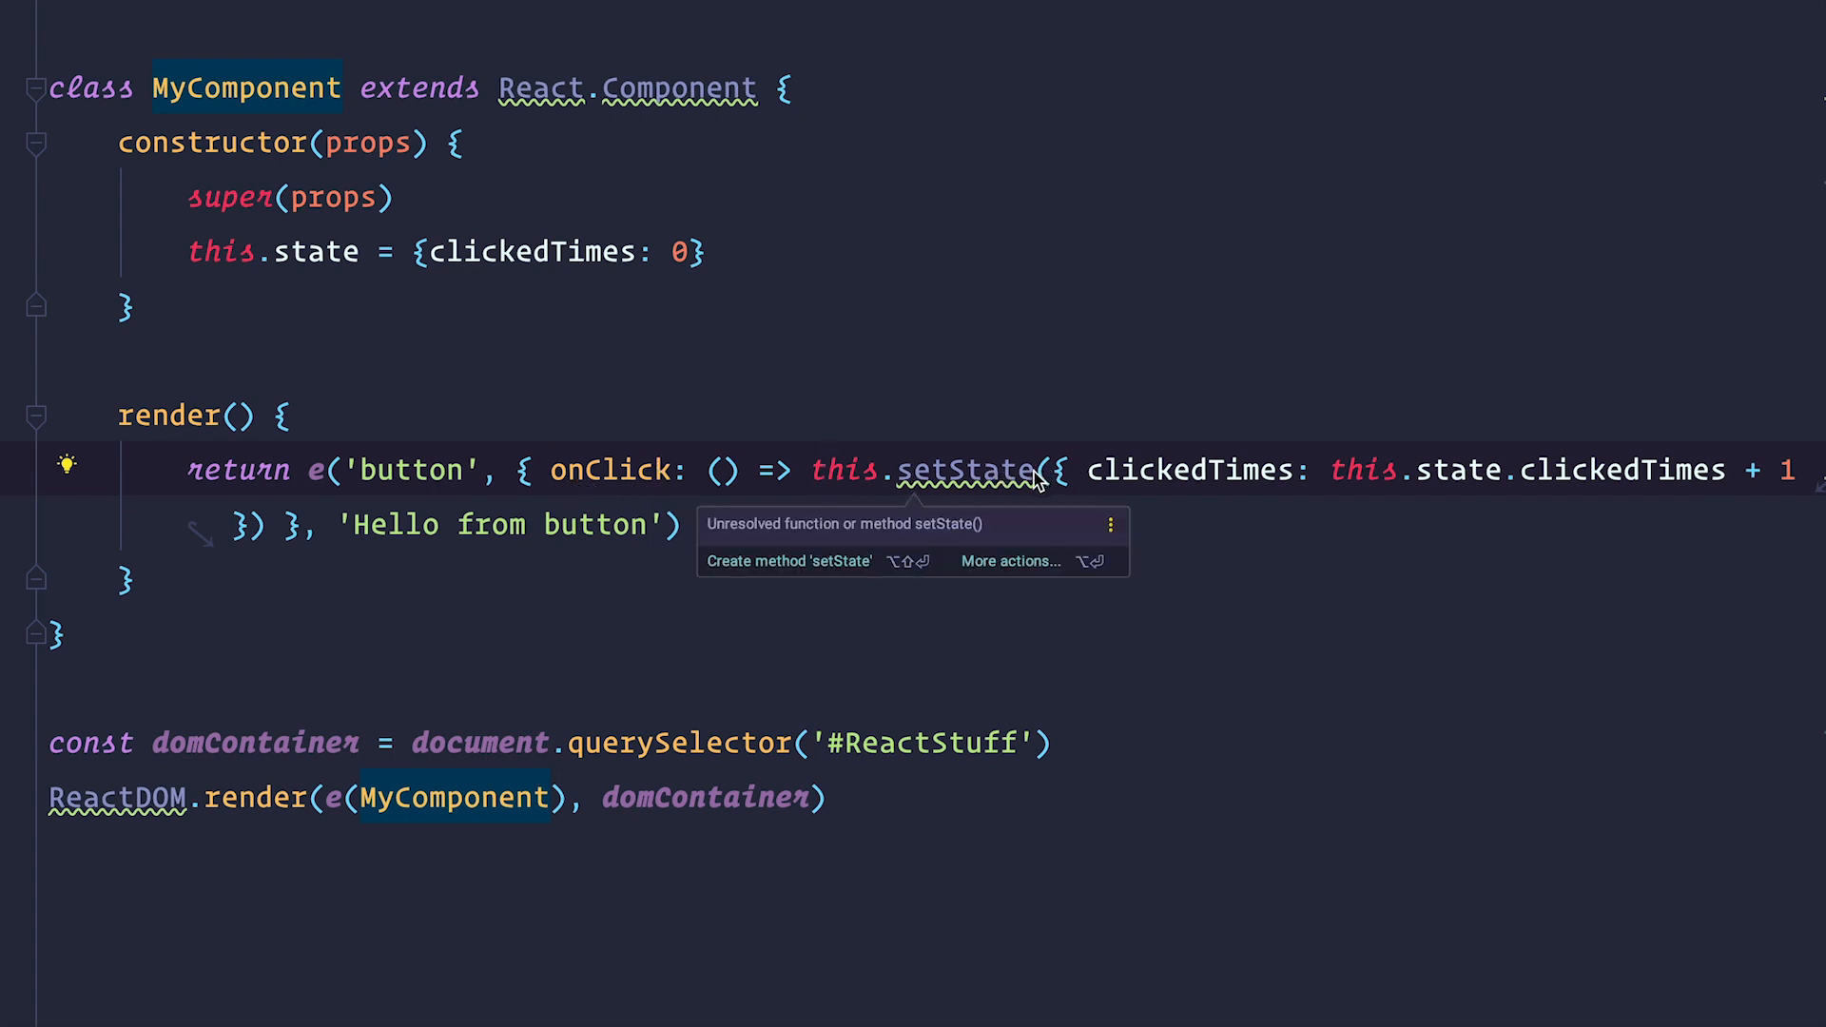
pyautogui.doubleClick(972, 469)
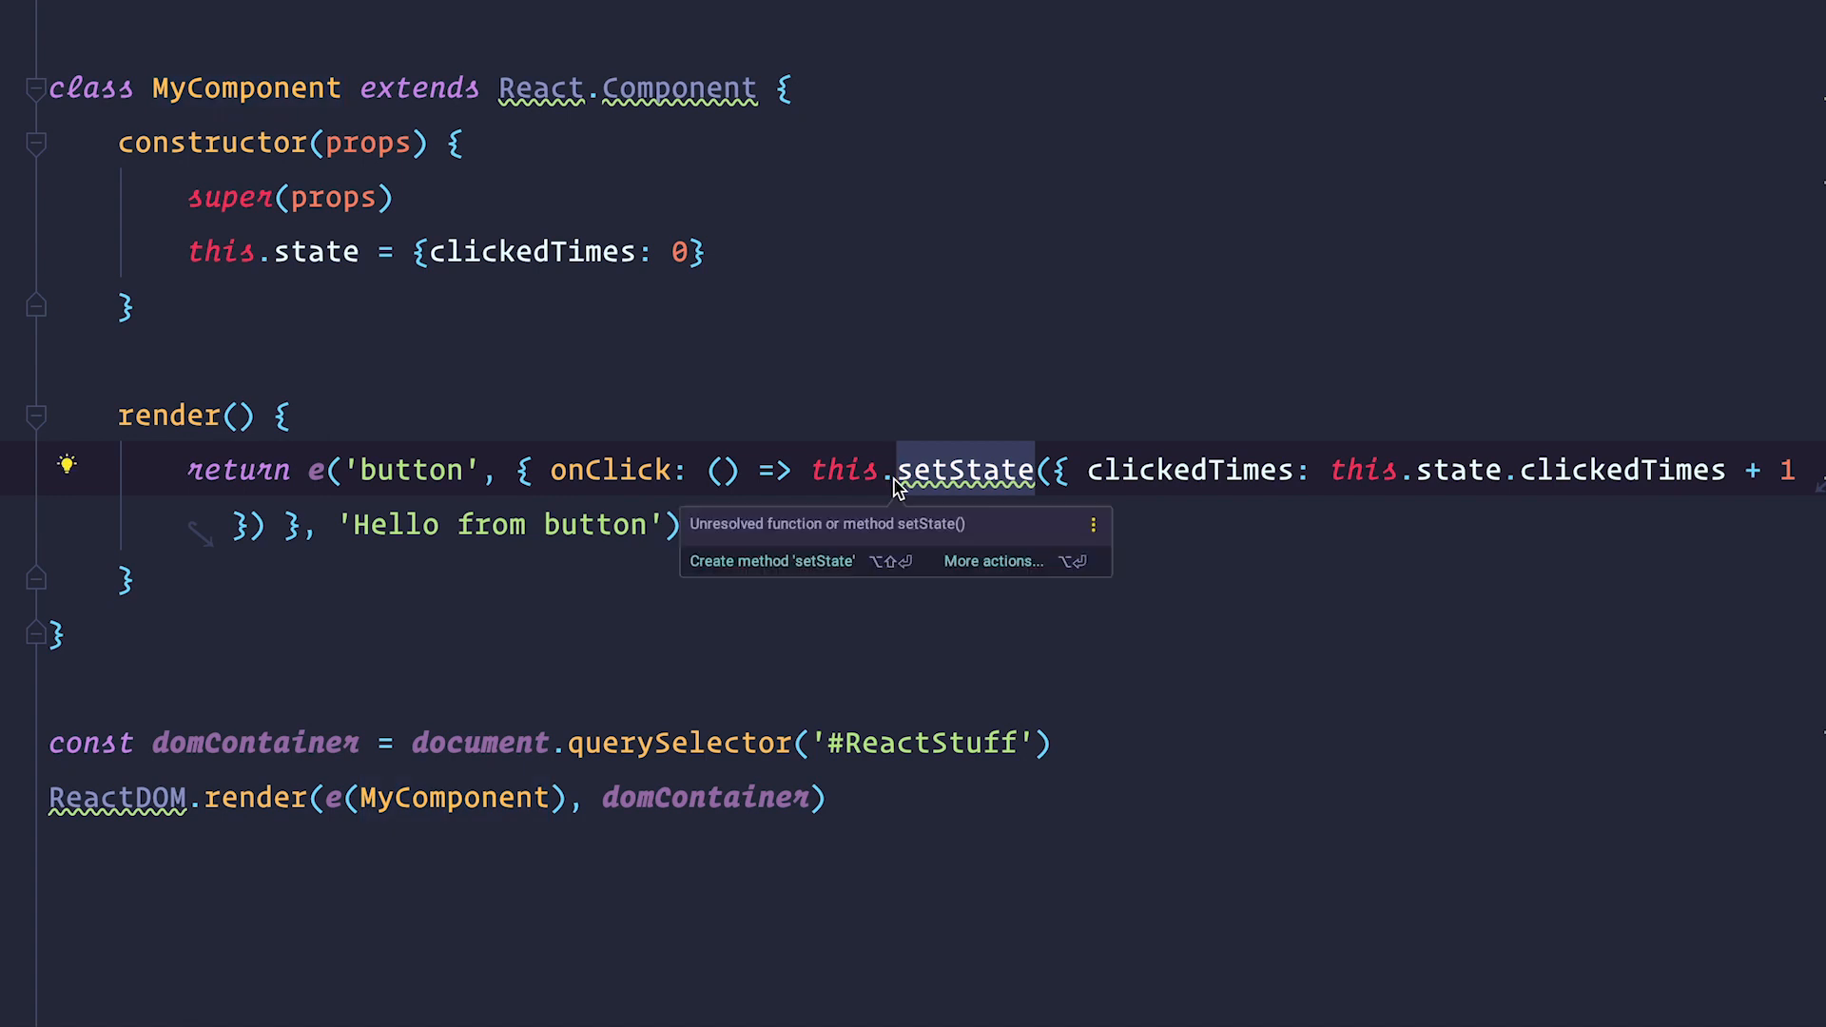
pyautogui.moveTo(1048, 474)
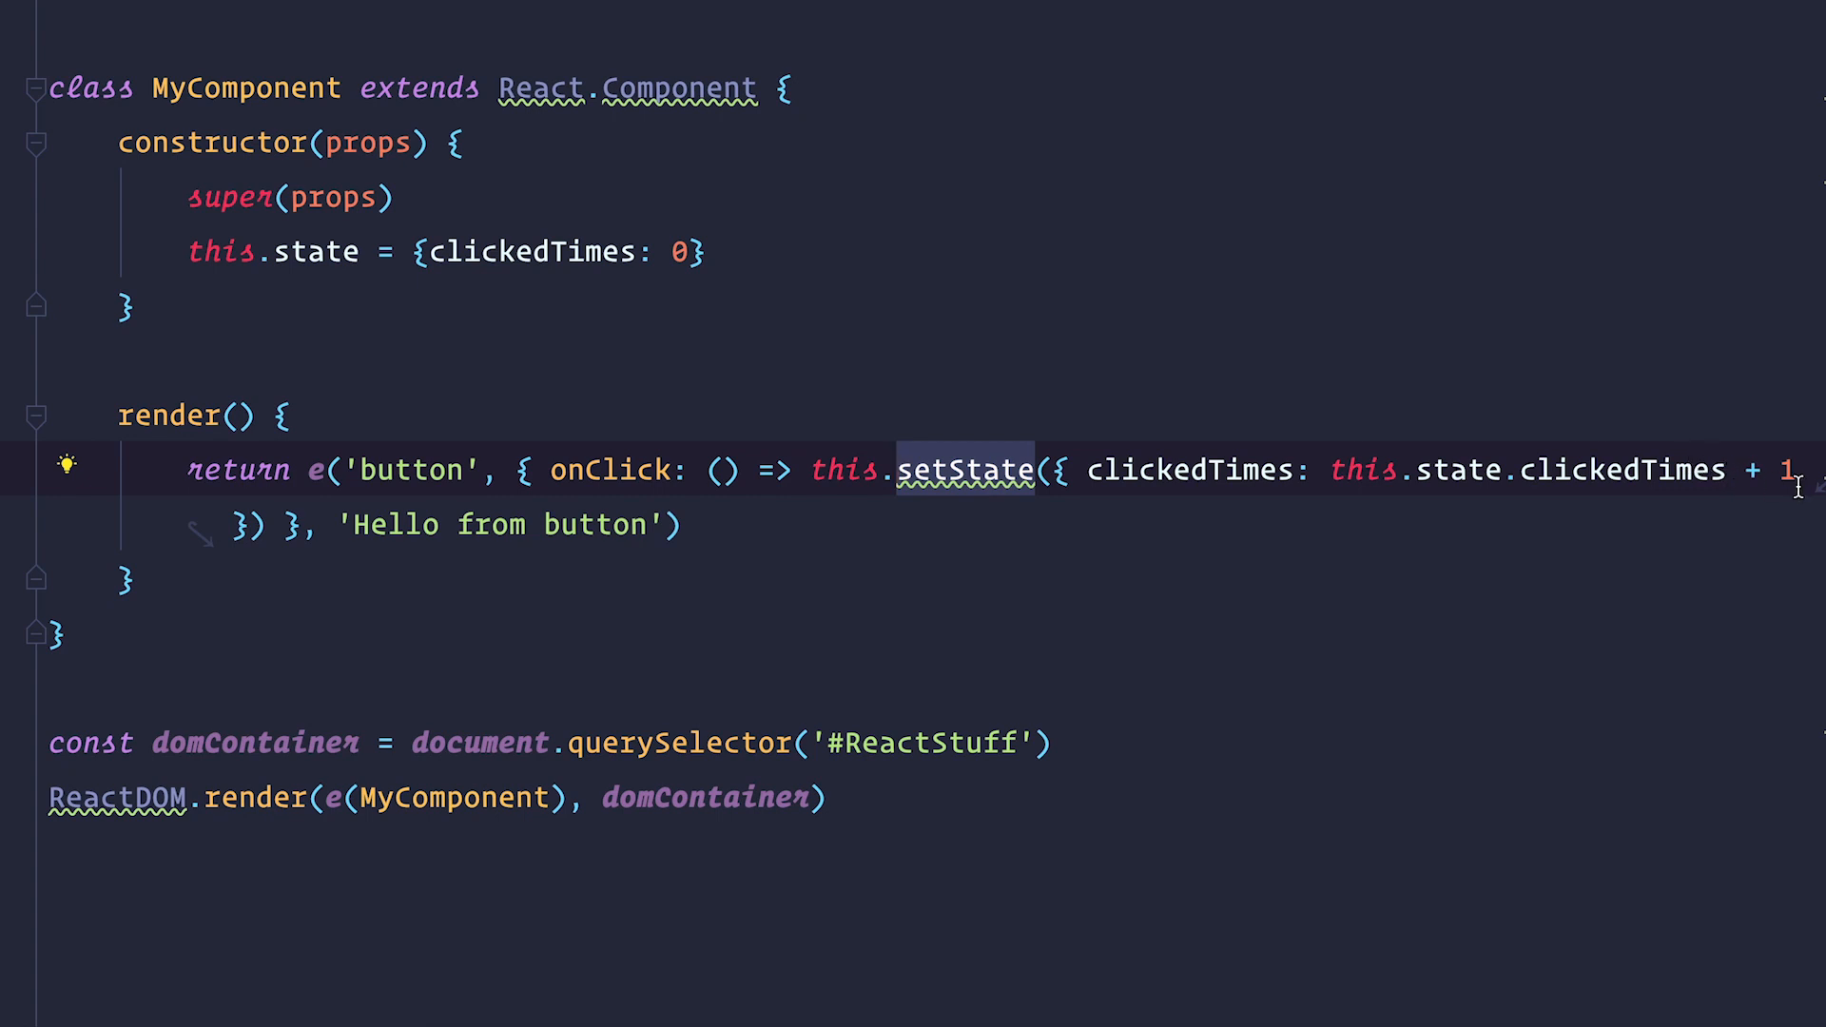
pyautogui.moveTo(355, 524)
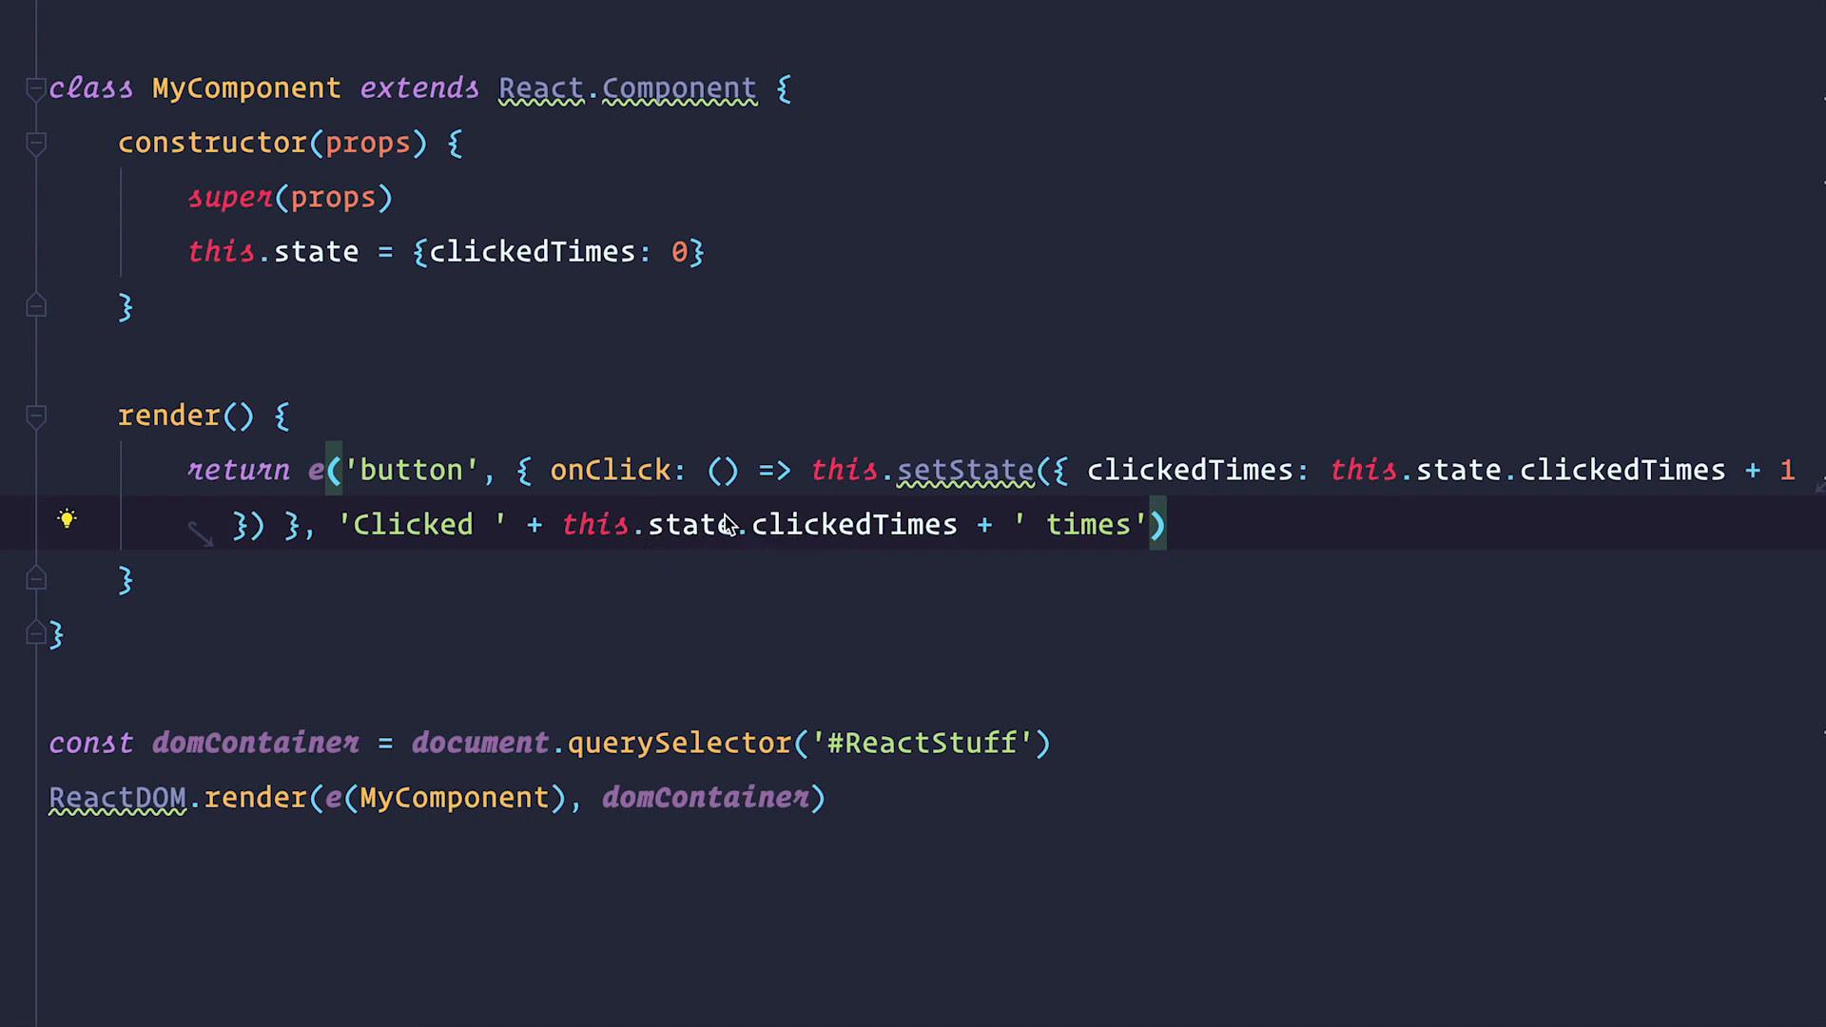
pyautogui.moveTo(761, 544)
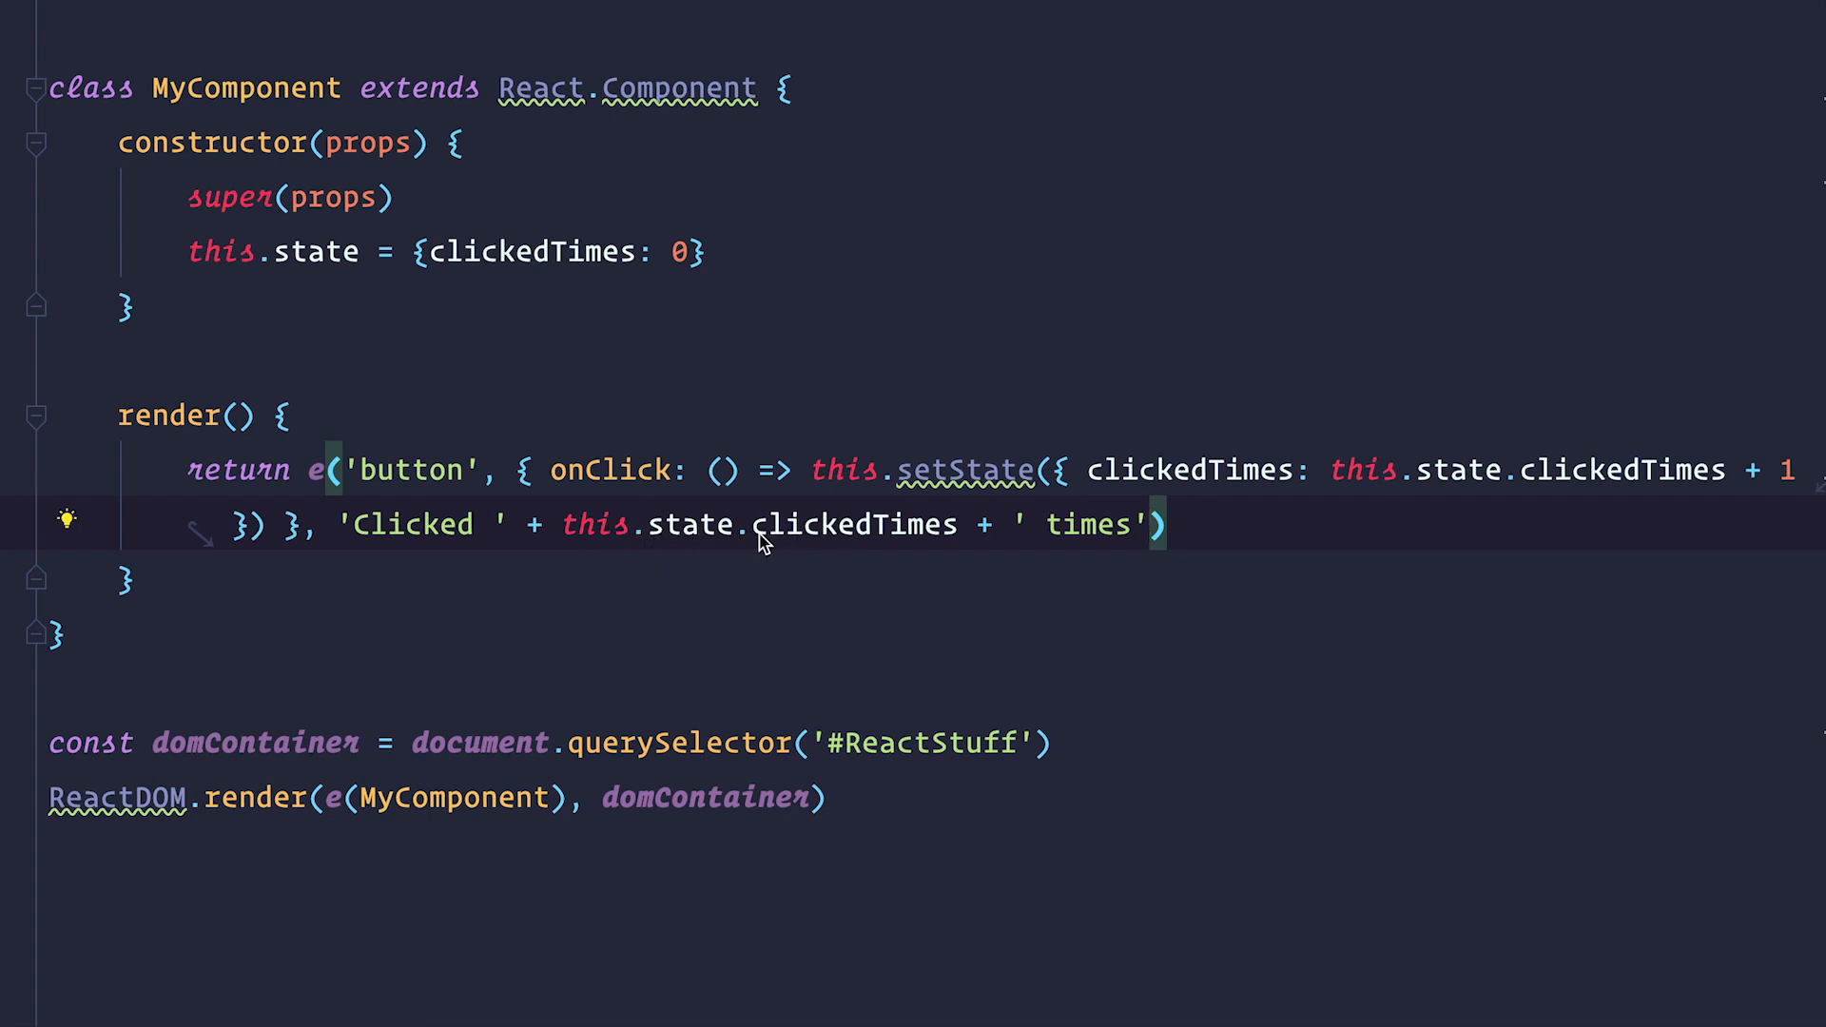
pyautogui.moveTo(1247, 530)
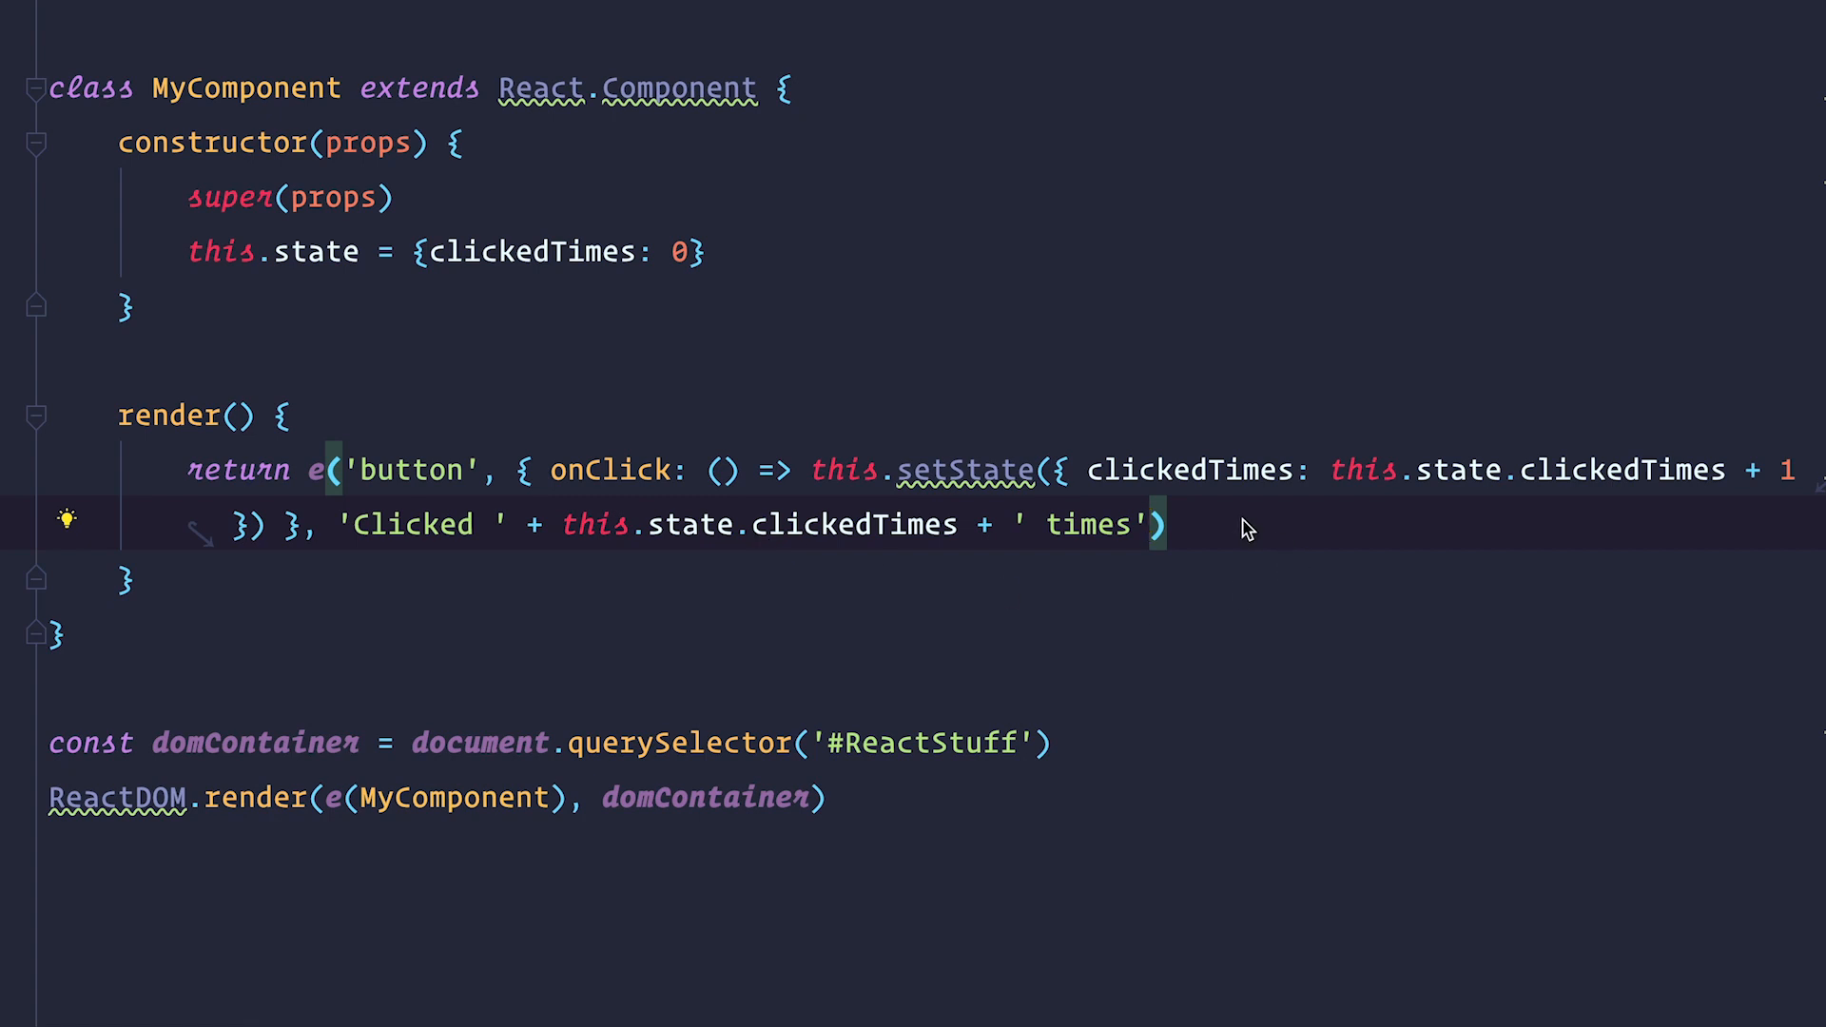
pyautogui.doubleClick(1084, 523)
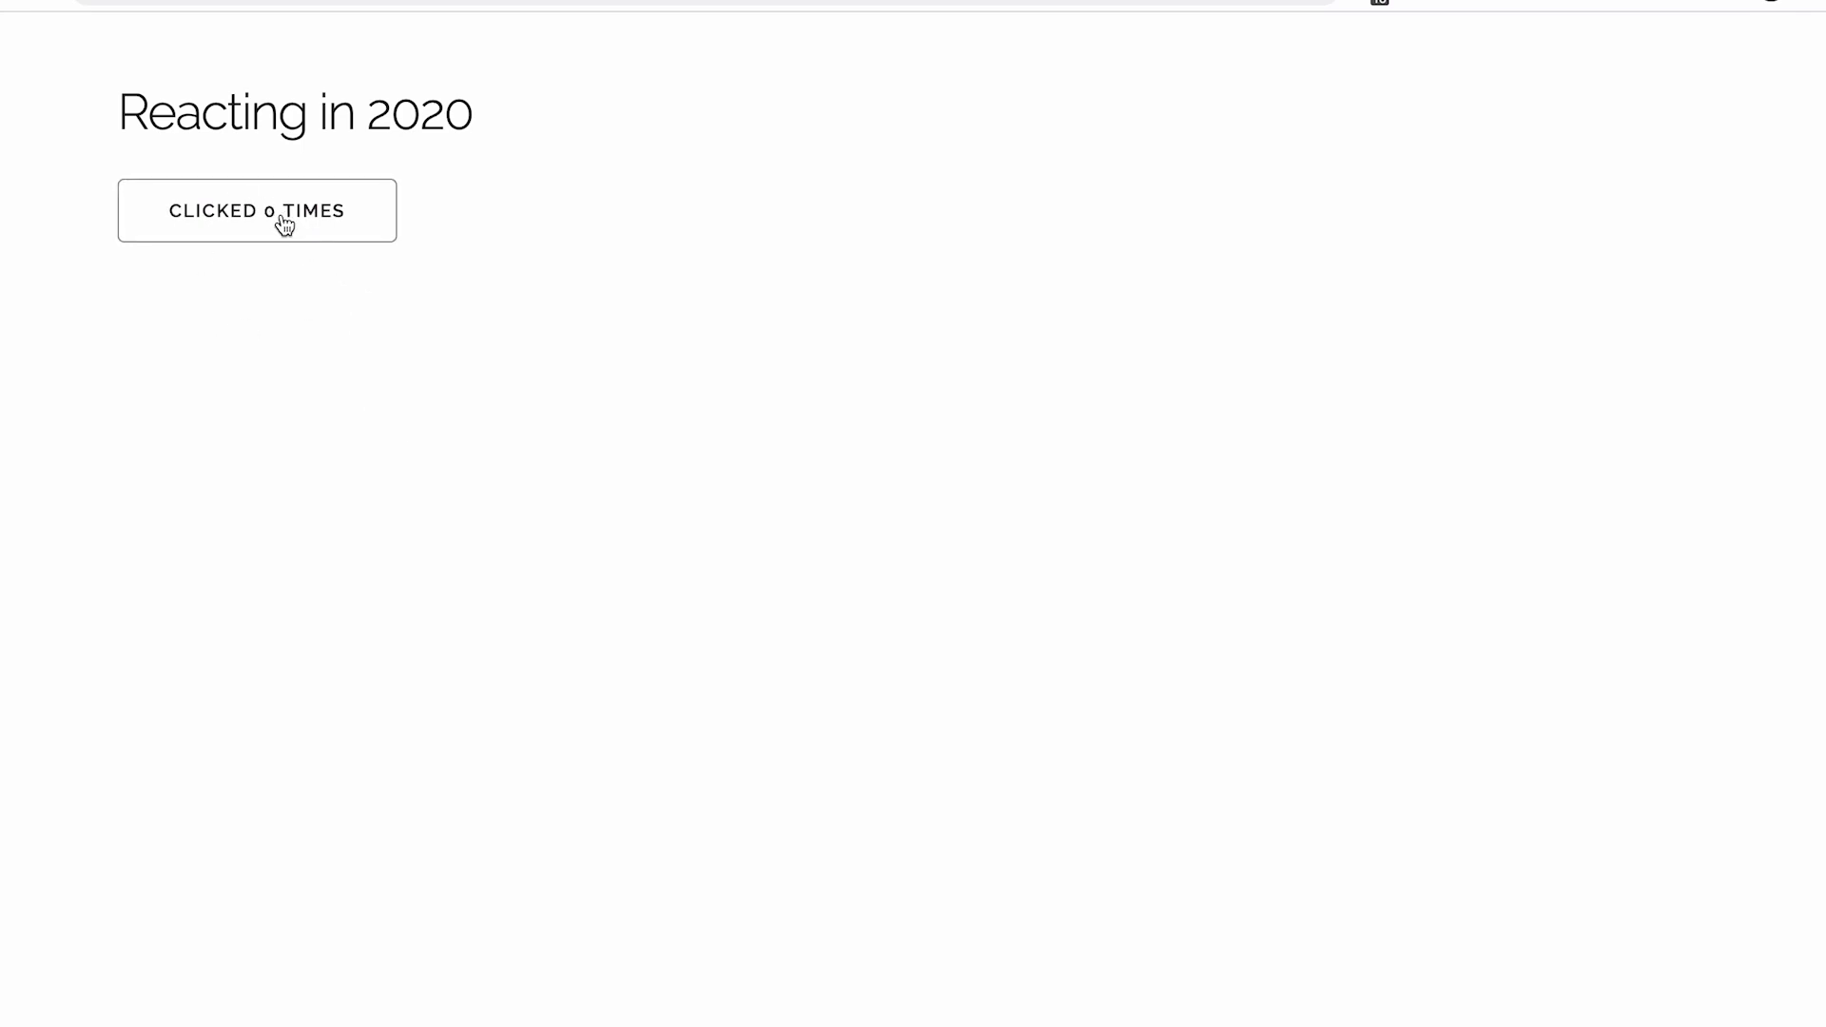
# Click the 'Clicked N times' button twice to raise its count
pyautogui.click(256, 211)
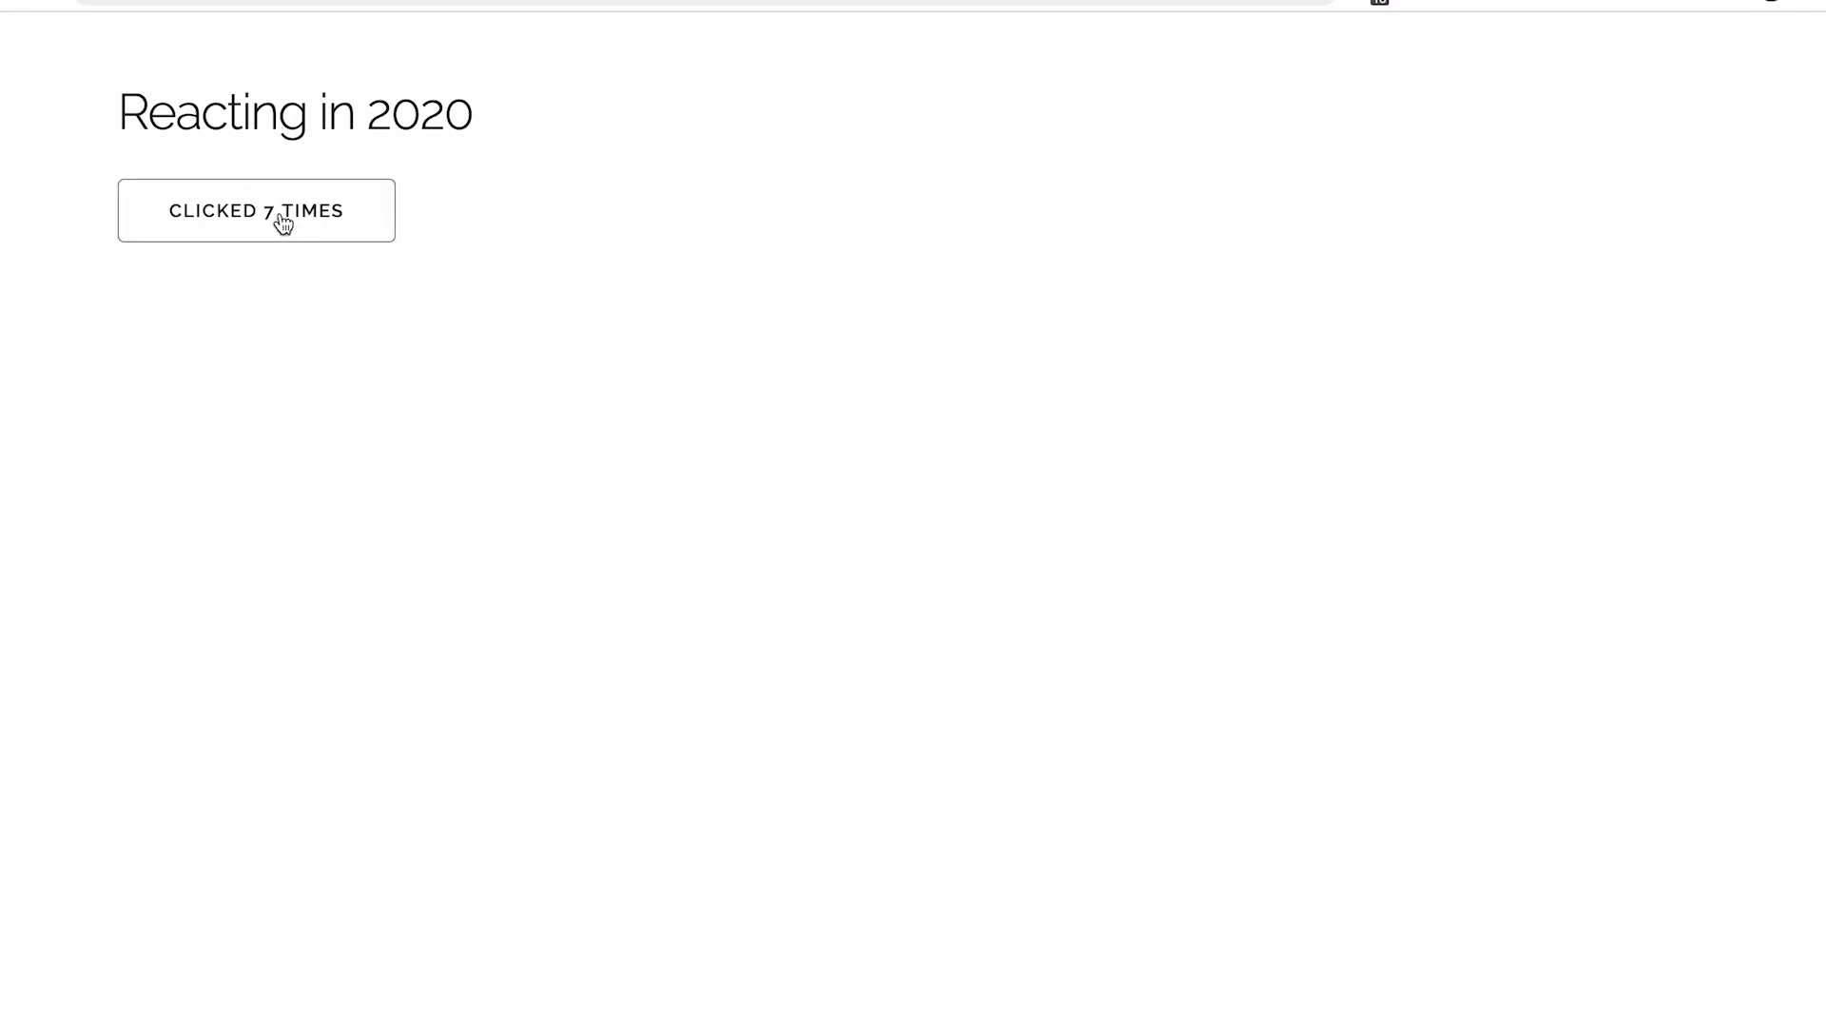
pyautogui.click(256, 211)
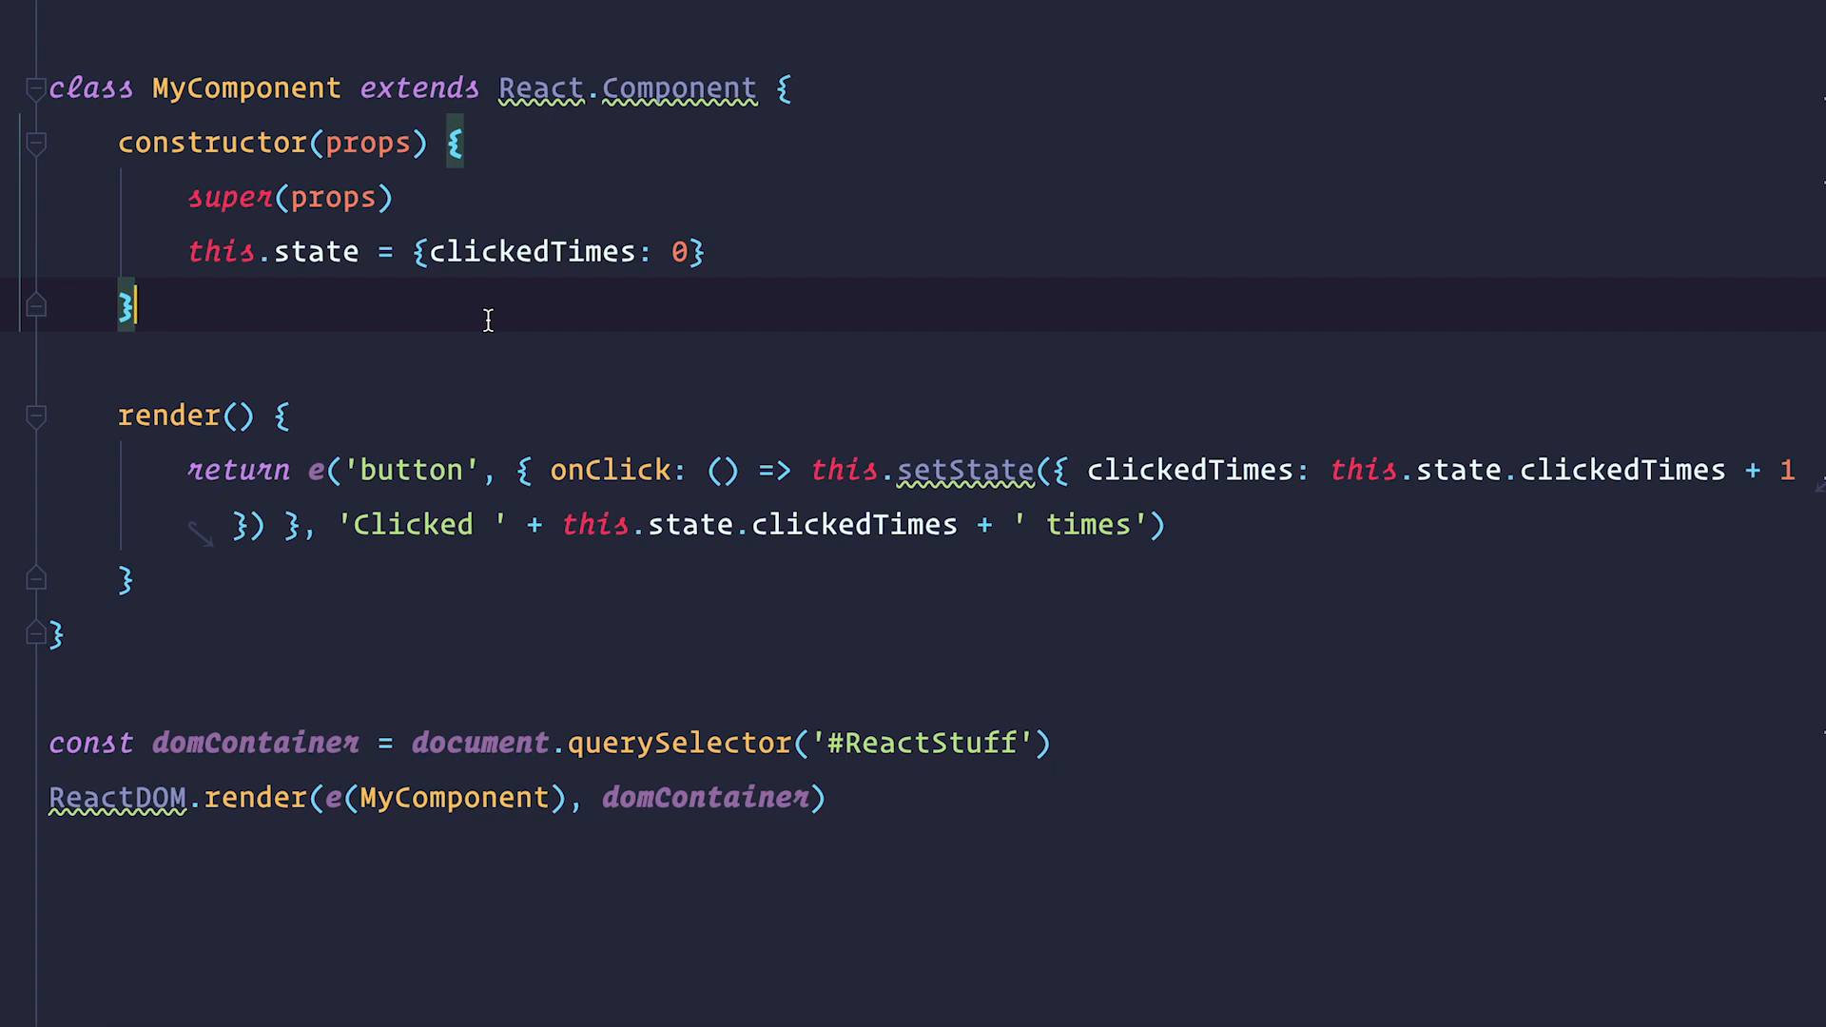
pyautogui.moveTo(594, 373)
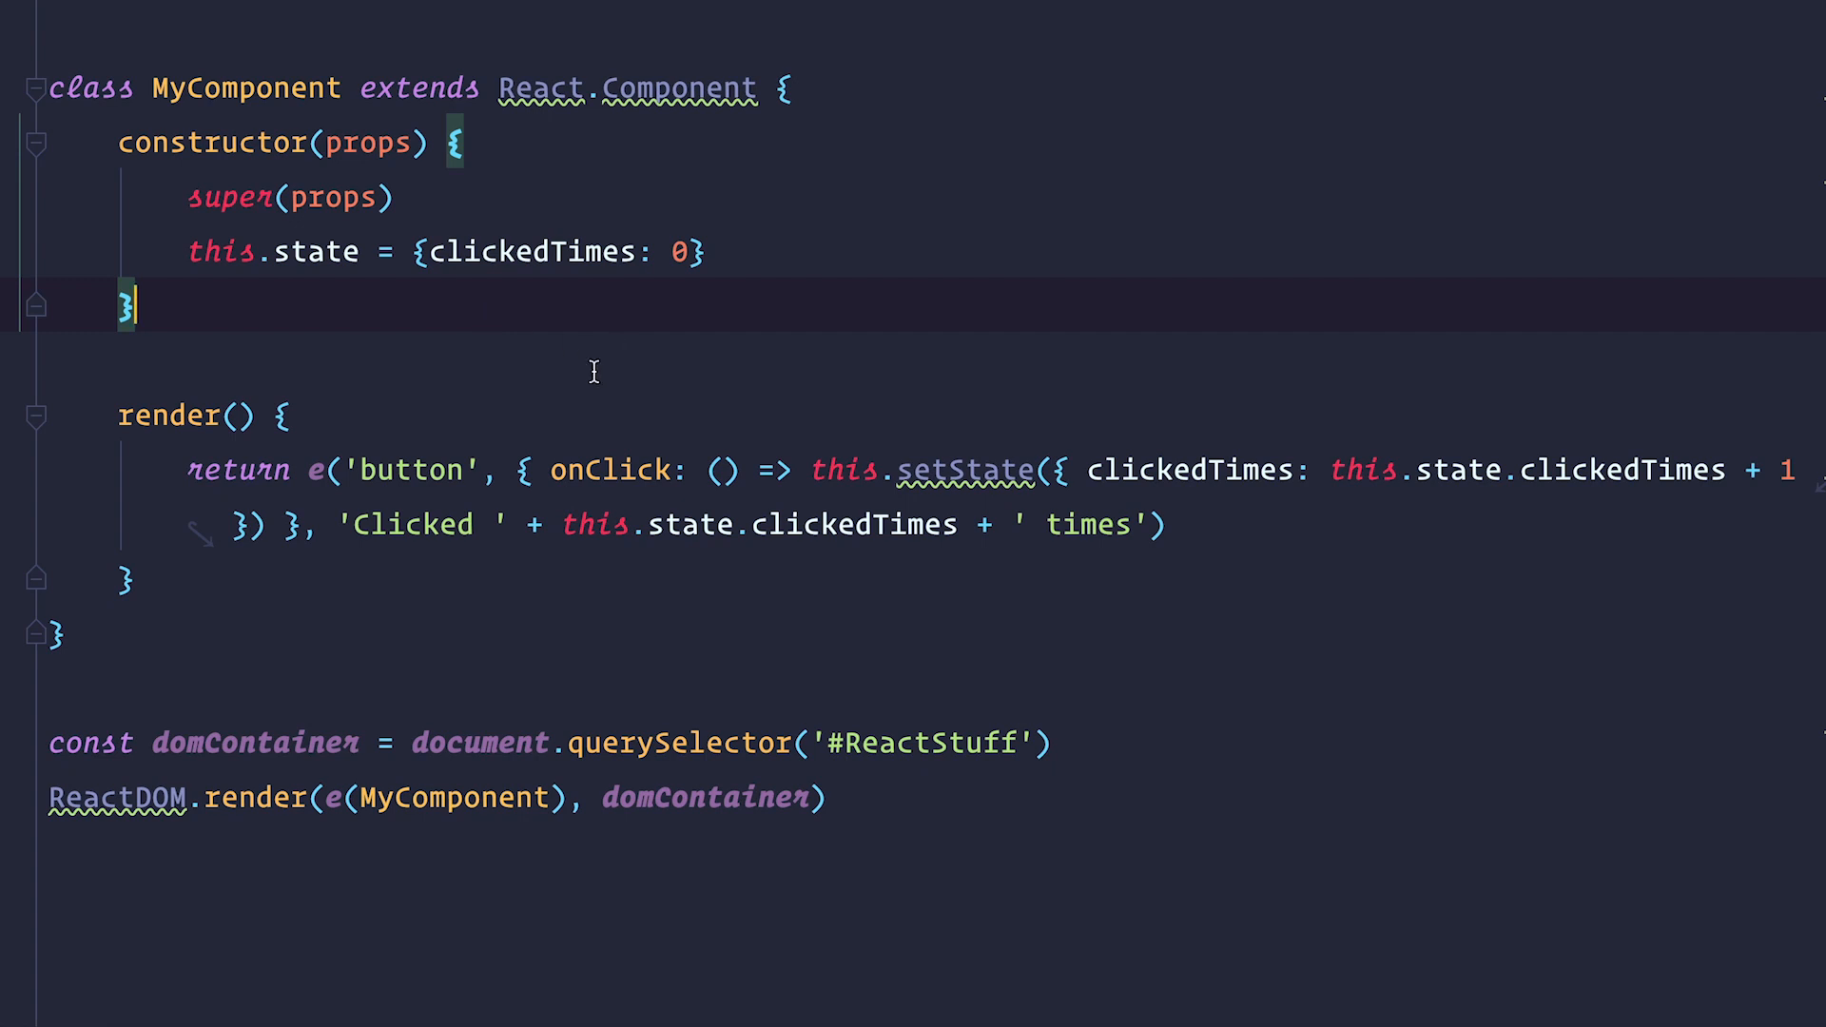
pyautogui.moveTo(780, 415)
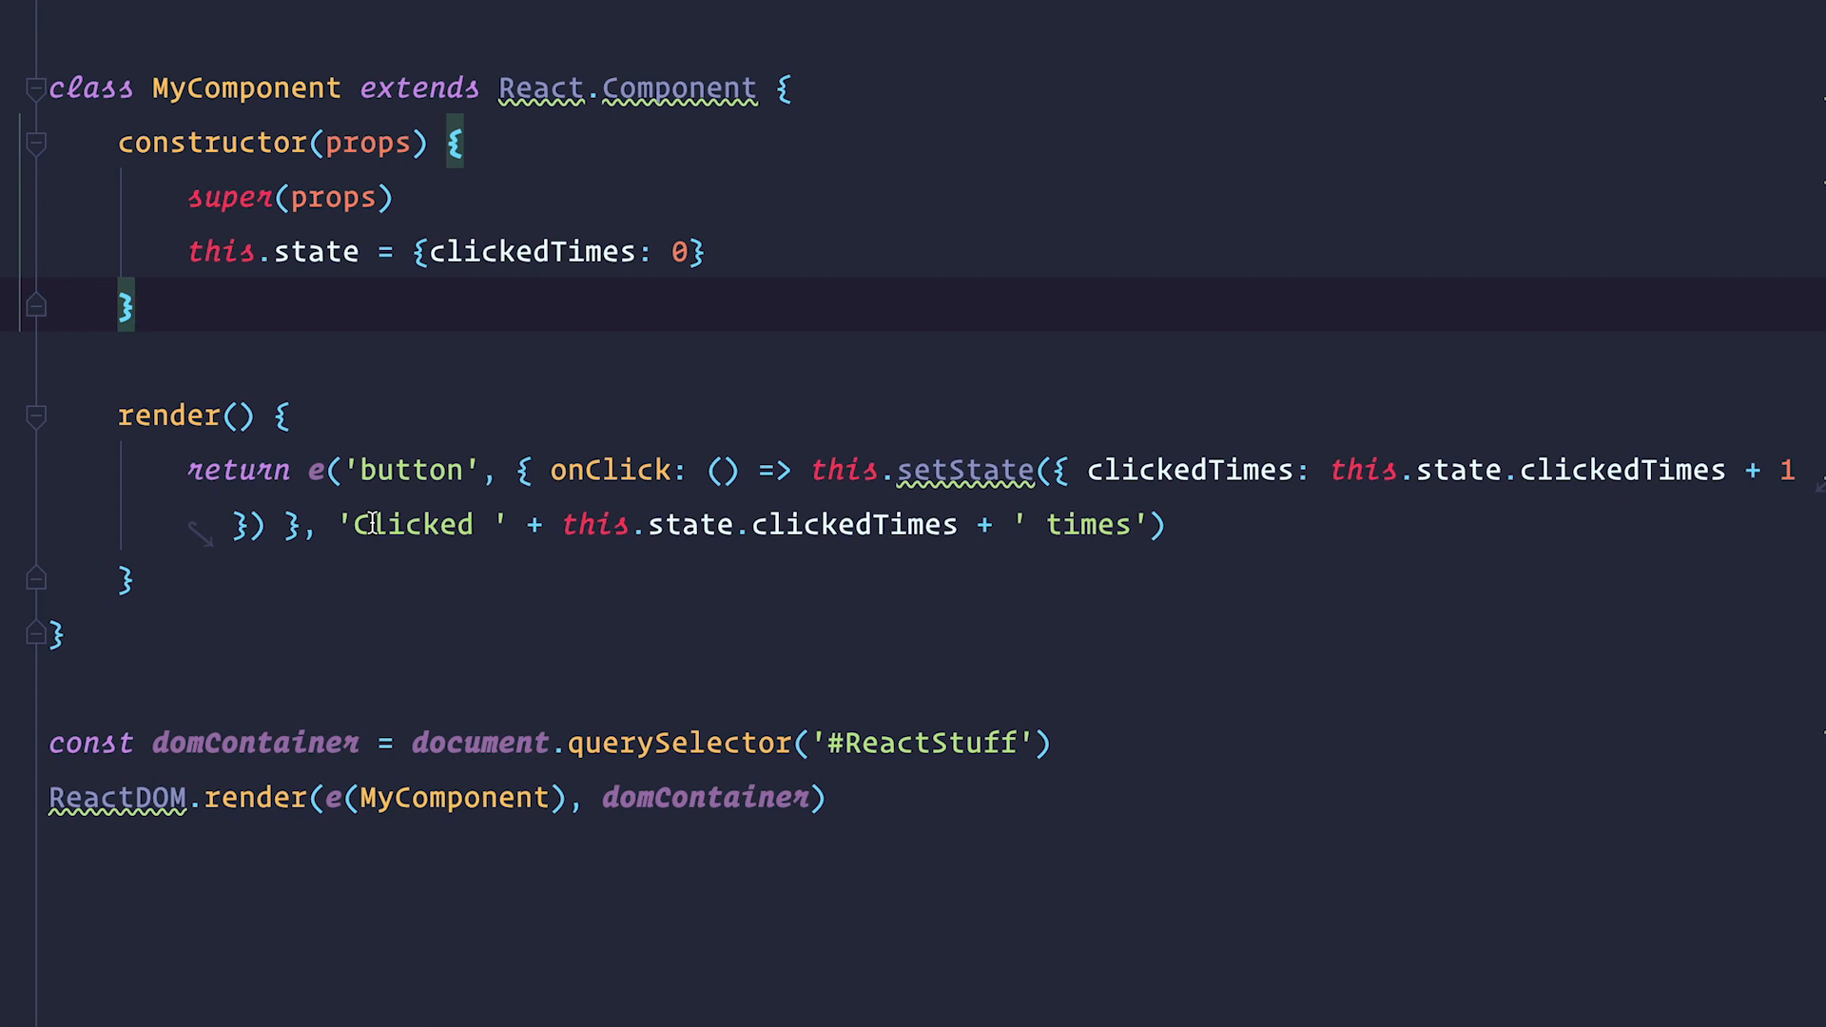
pyautogui.moveTo(339, 436)
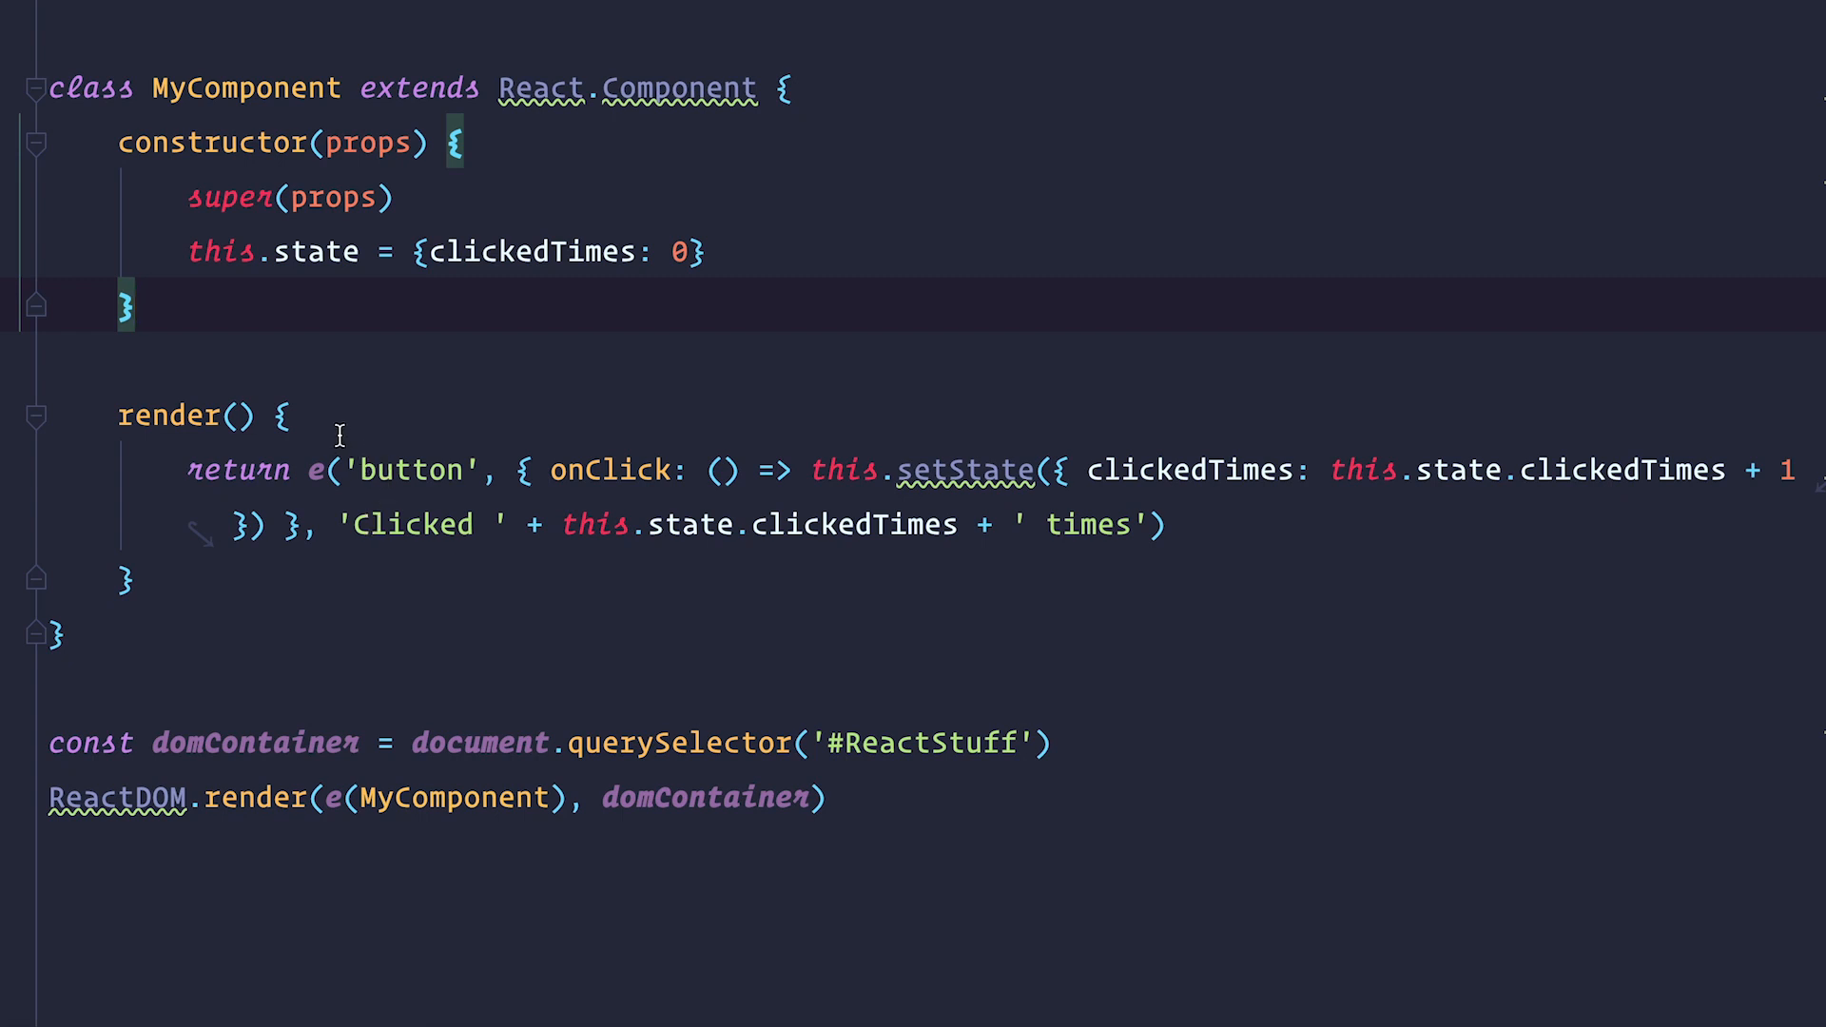
pyautogui.moveTo(489, 649)
pyautogui.write("e('div', {className: 'wrapper'},")
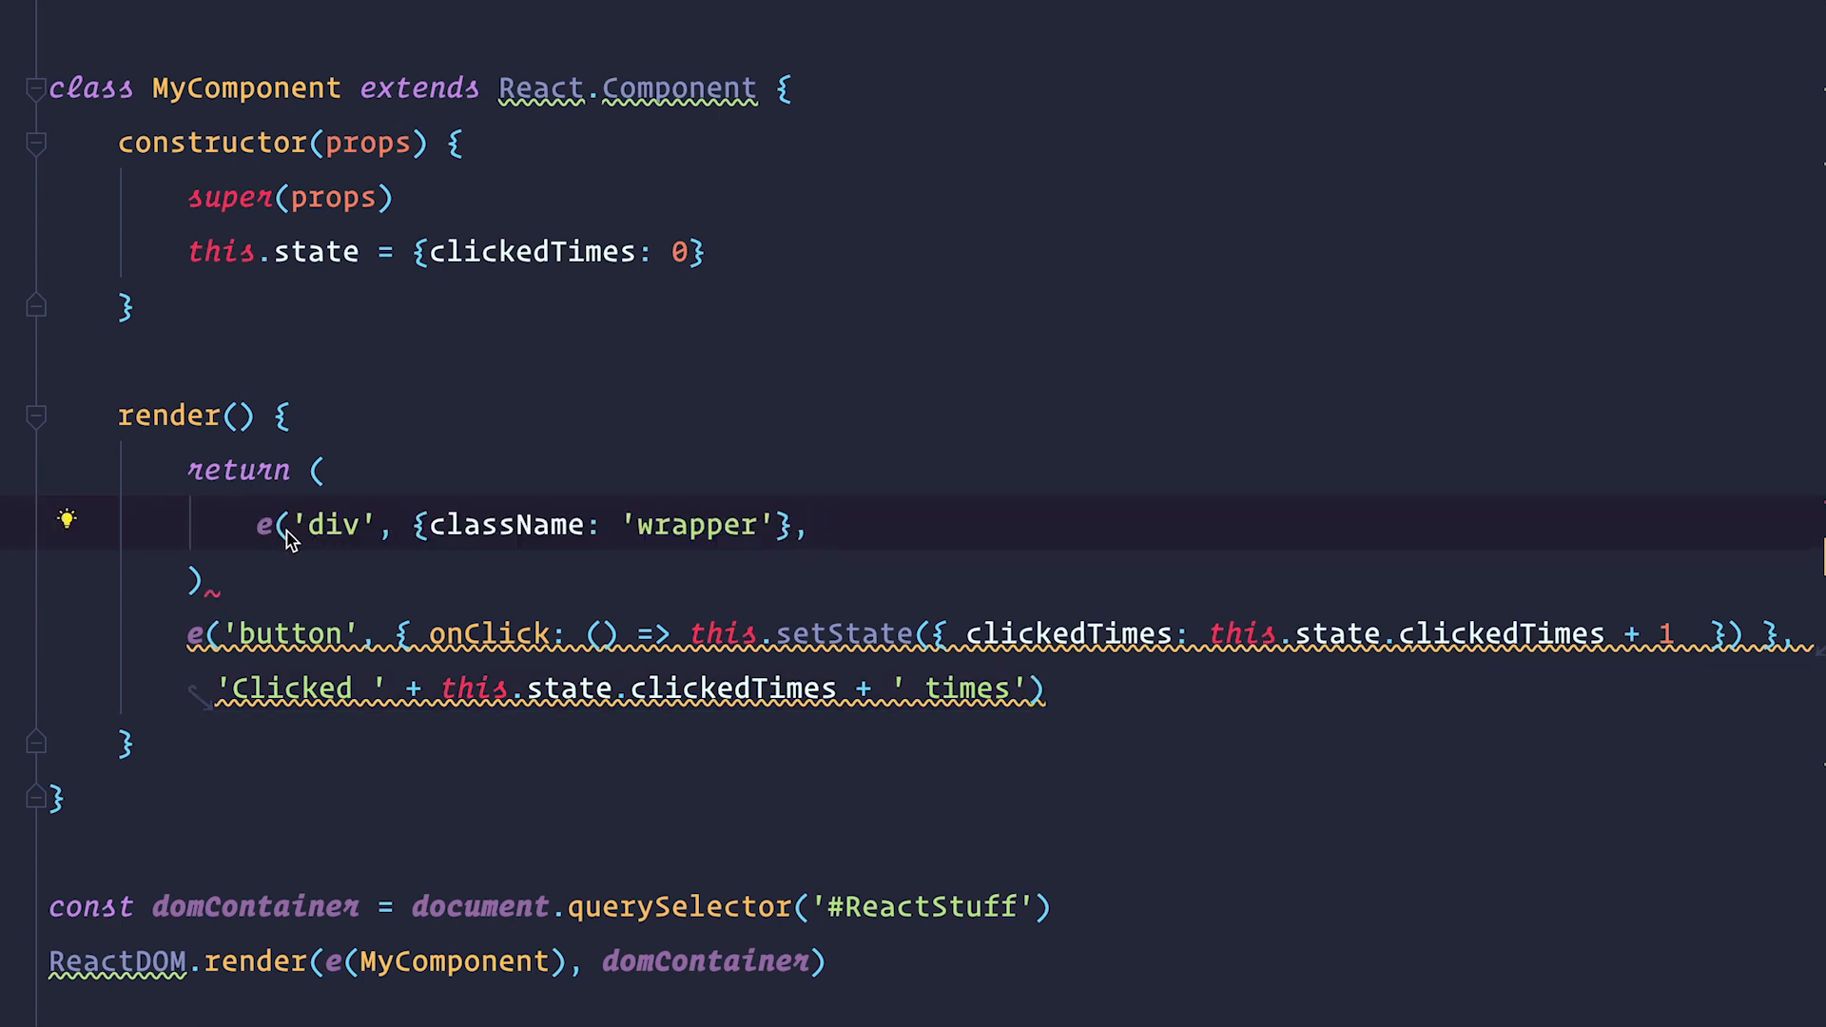
pyautogui.moveTo(523, 539)
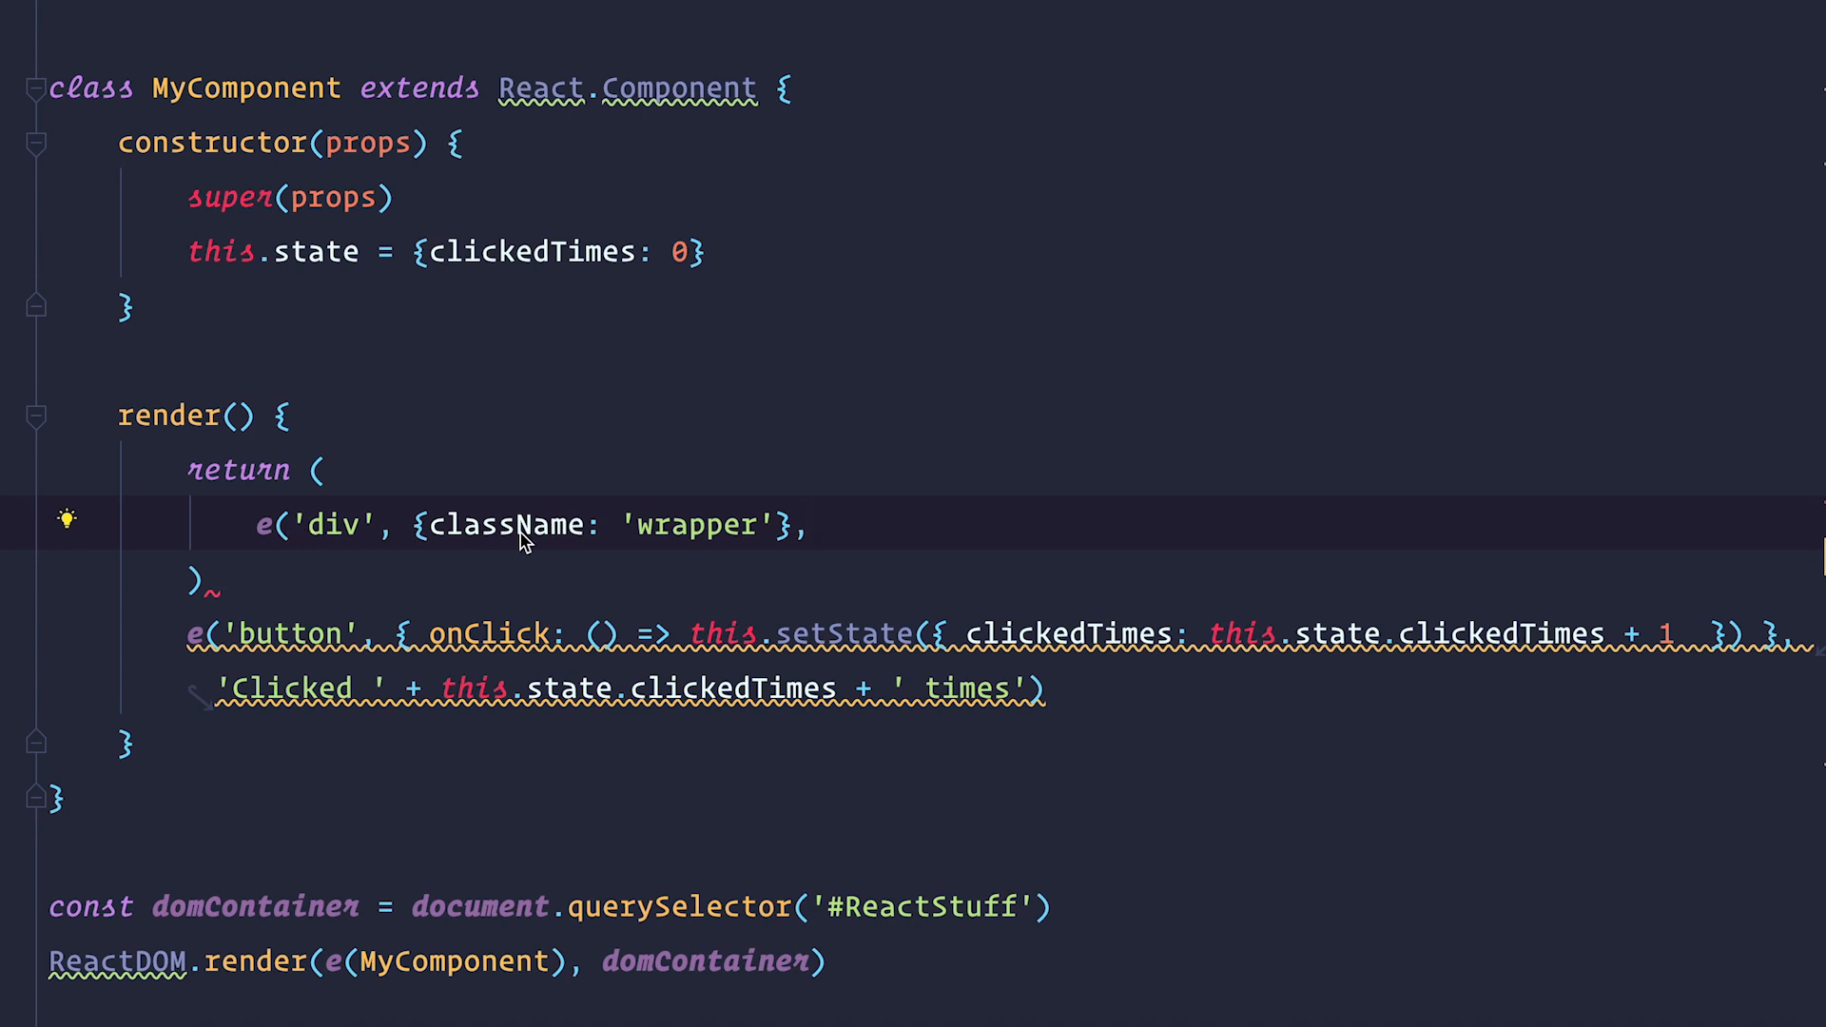
# Select className in the 'wrapper' div's props inside render()
pyautogui.doubleClick(507, 525)
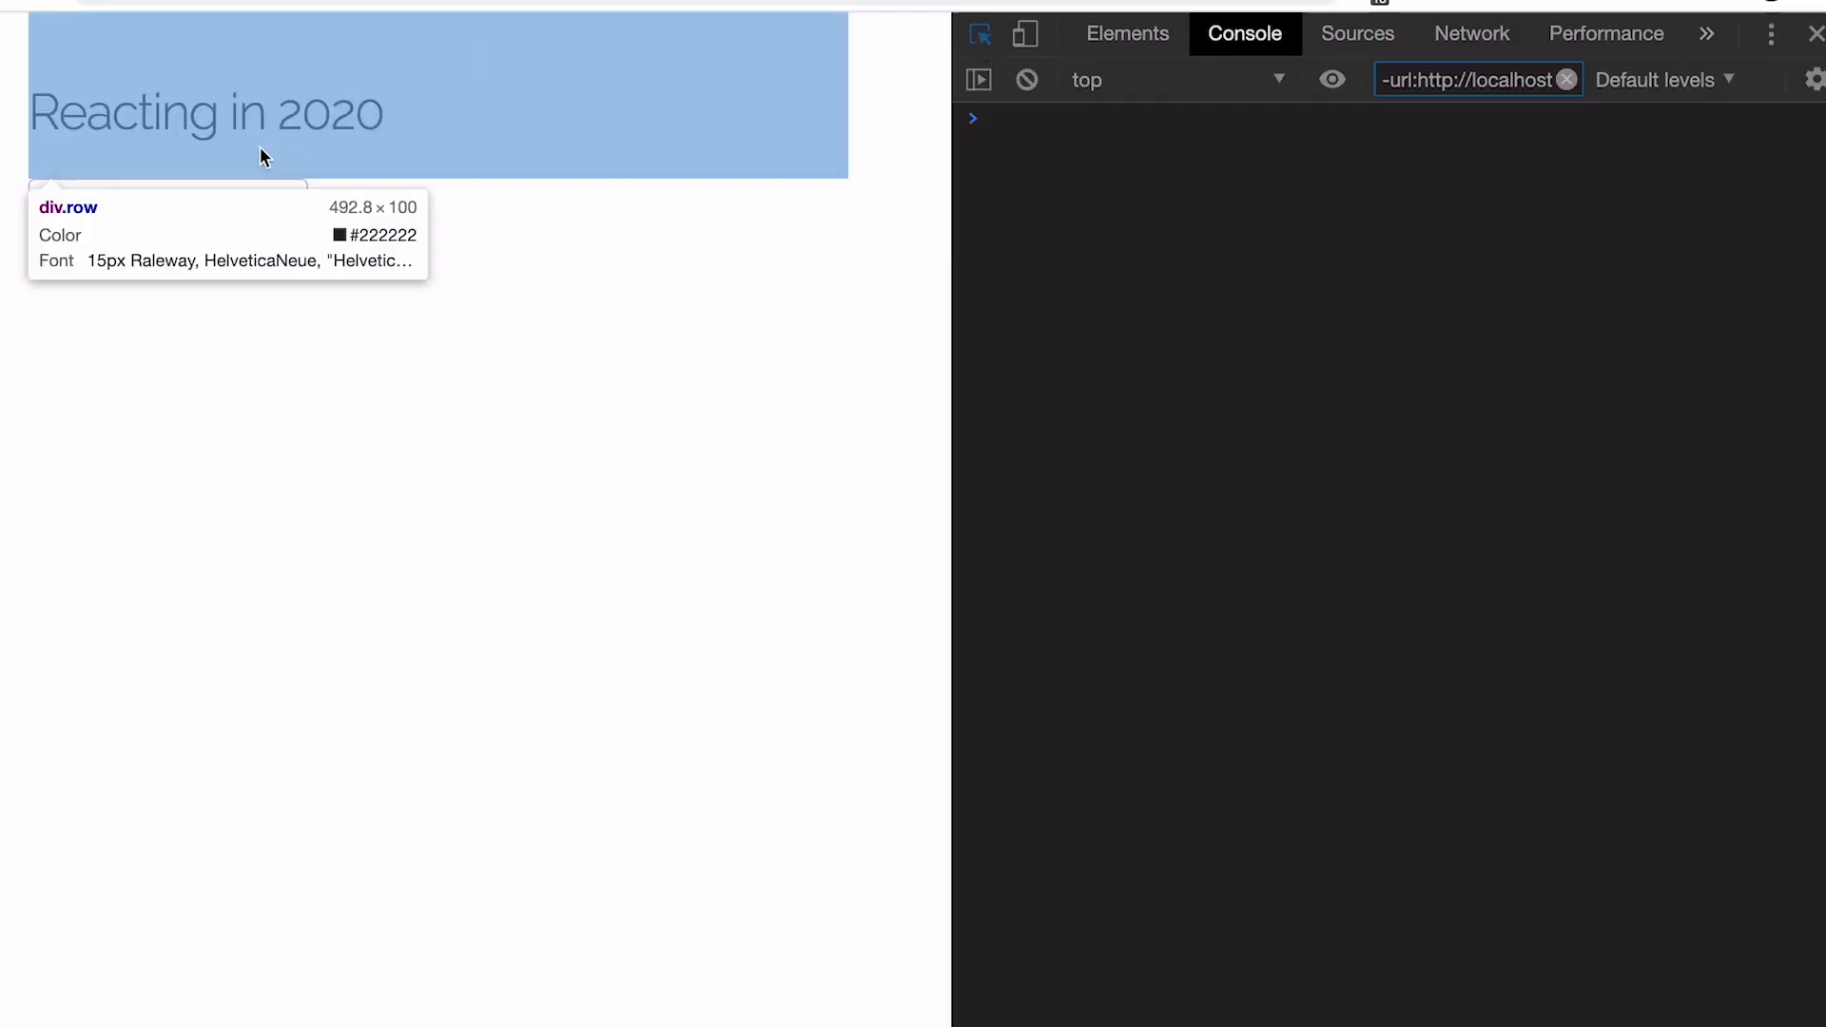
# Use Chrome's element picker to inspect the rendered button on the page
pyautogui.click(1126, 33)
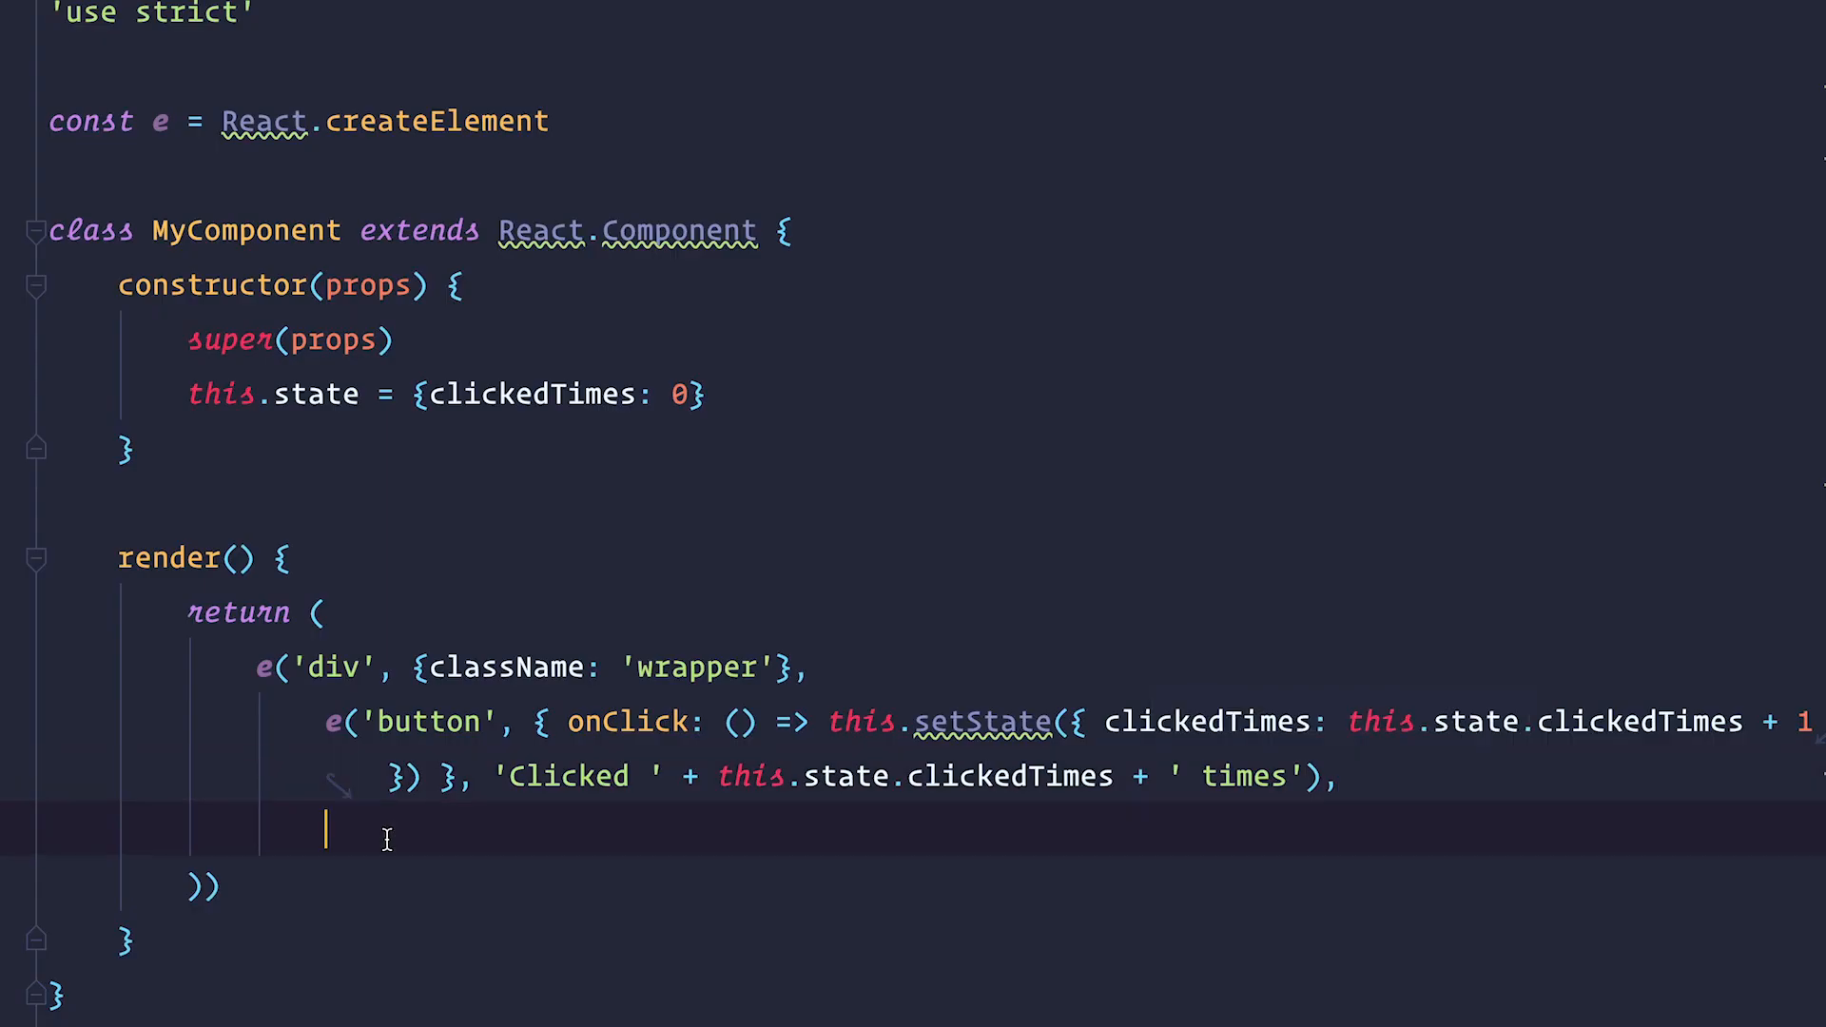
# Add e('p', {}, 'Clicked ' + this.state.clickedTimes + ' times') after the button
pyautogui.write("e('p', {}, 'Clicked ' + this.state.clickedTimes + ' times')")
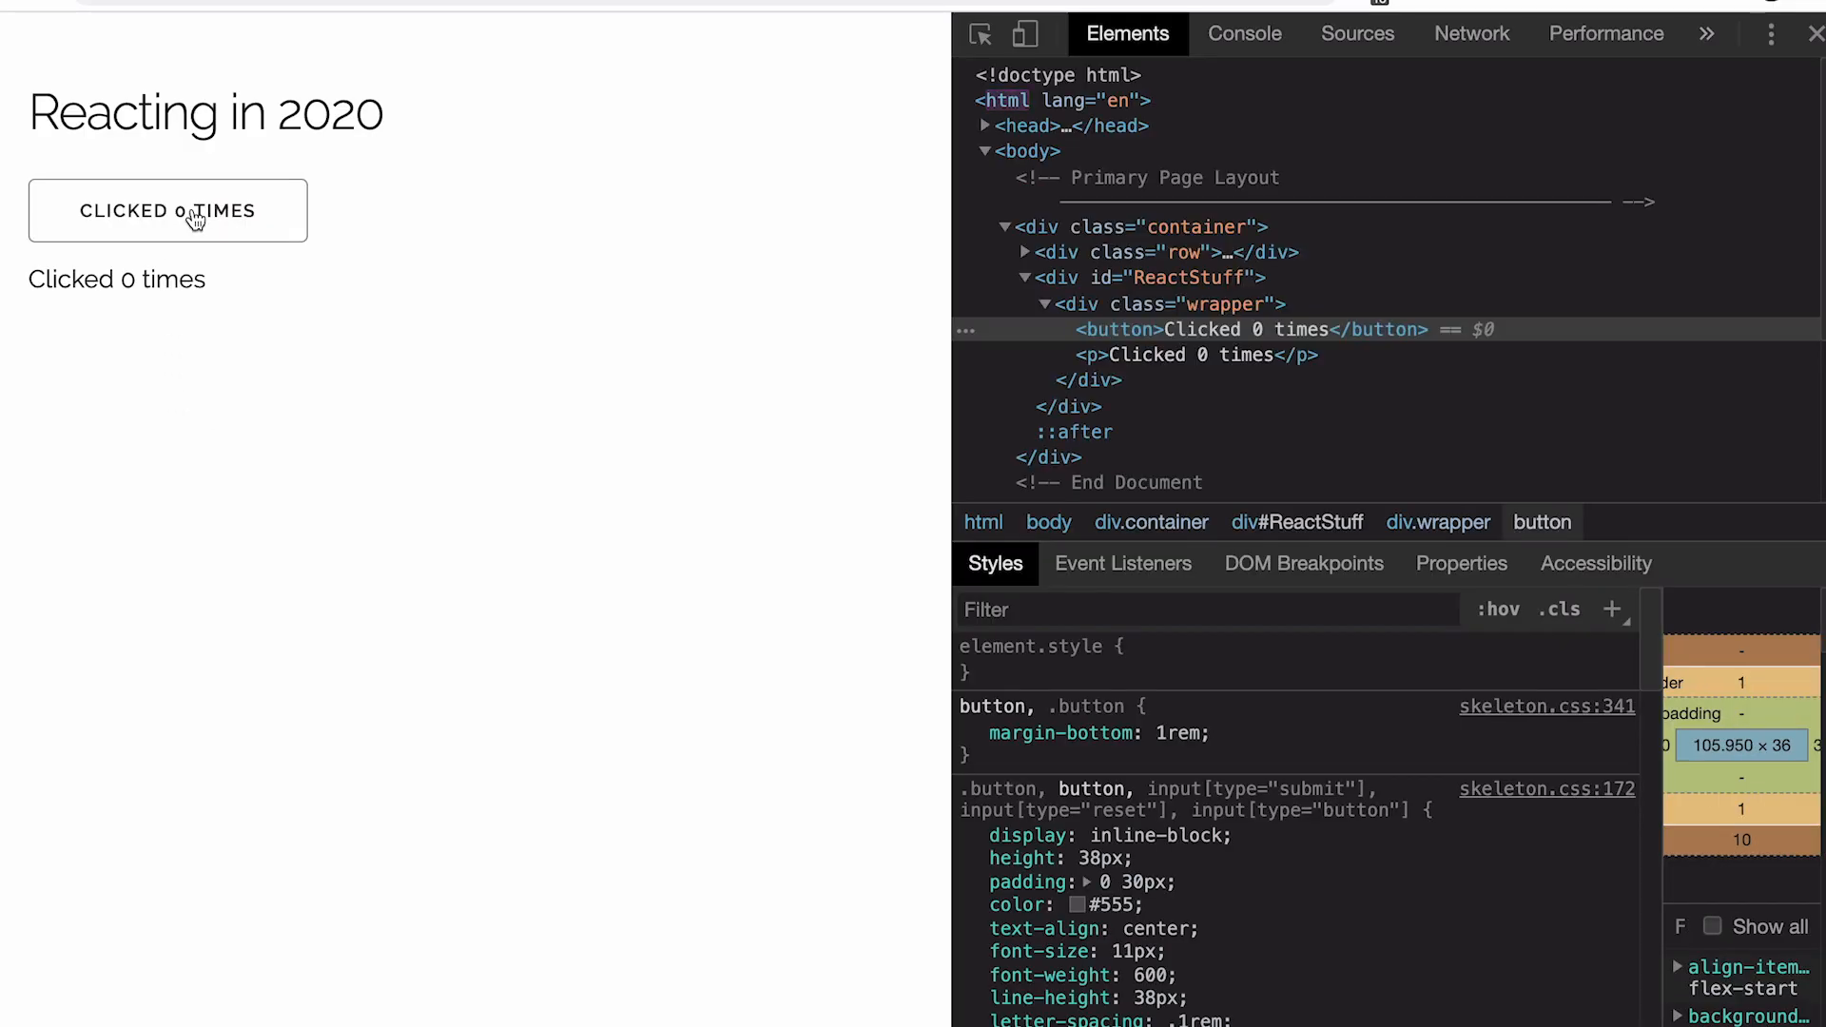
# Click the page's button to test the 'Clicked N times' counter
pyautogui.click(167, 211)
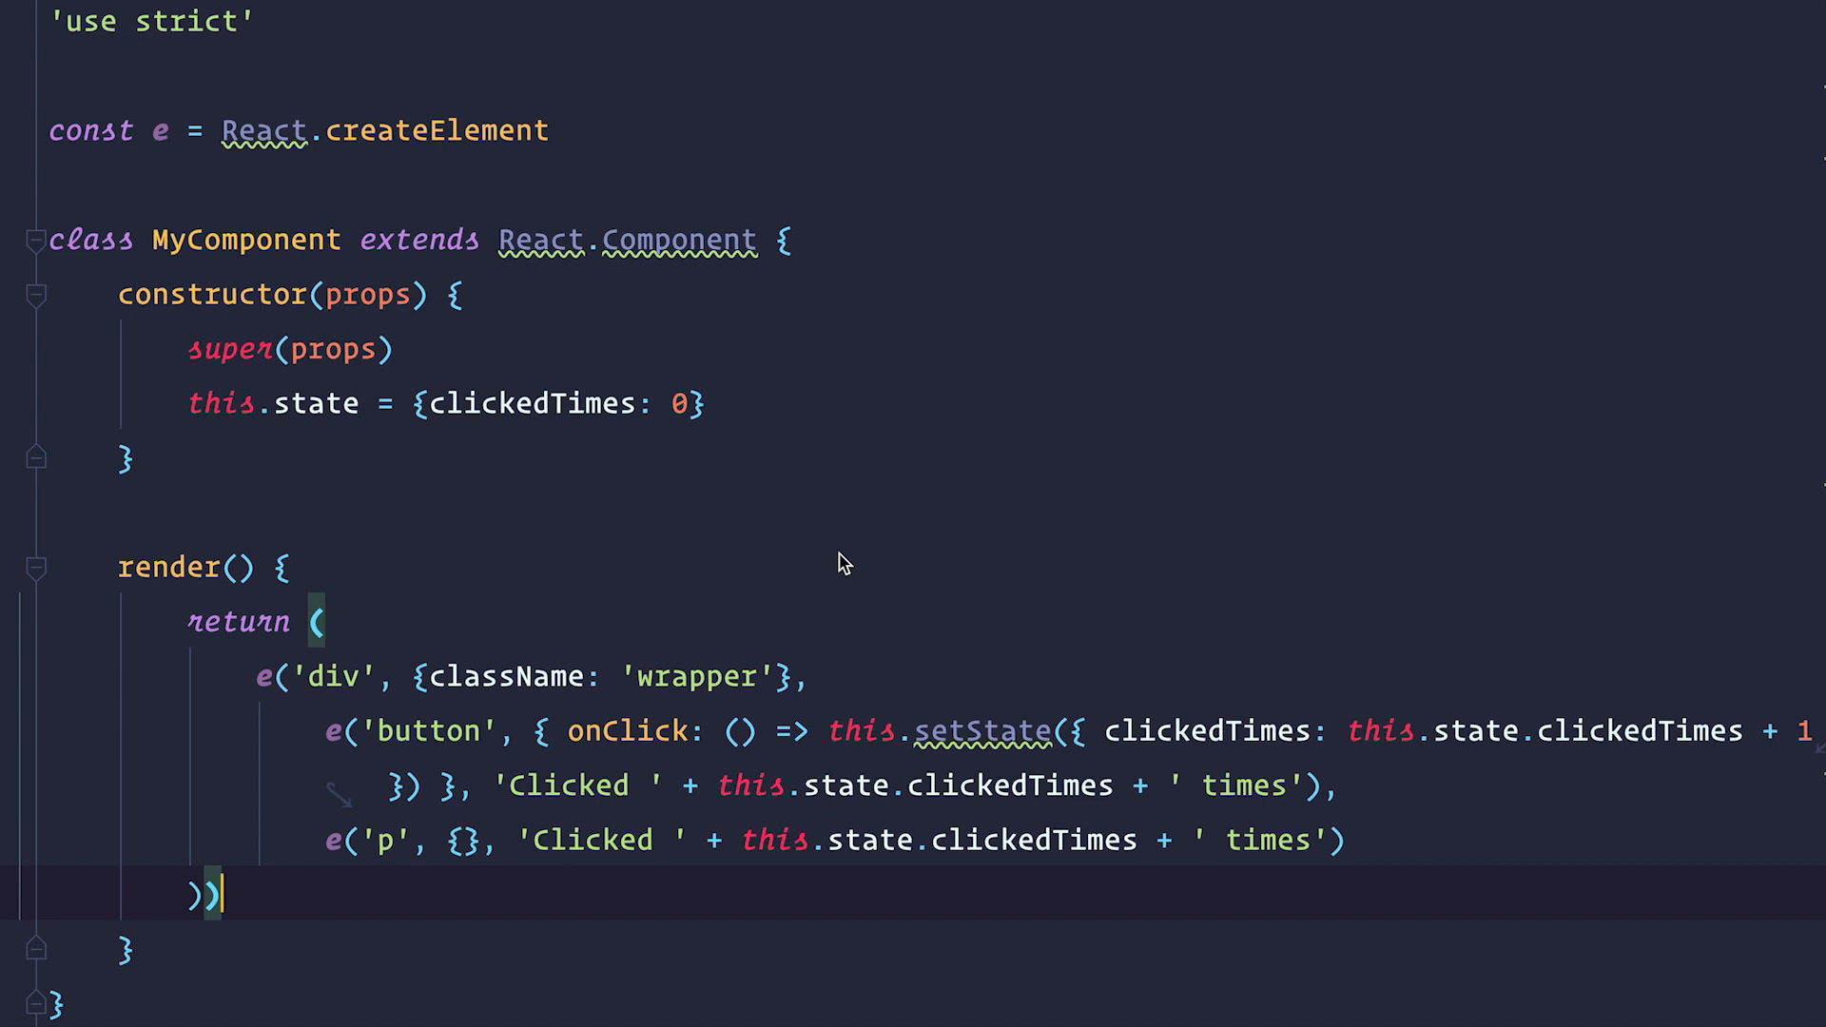
pyautogui.scroll(-3)
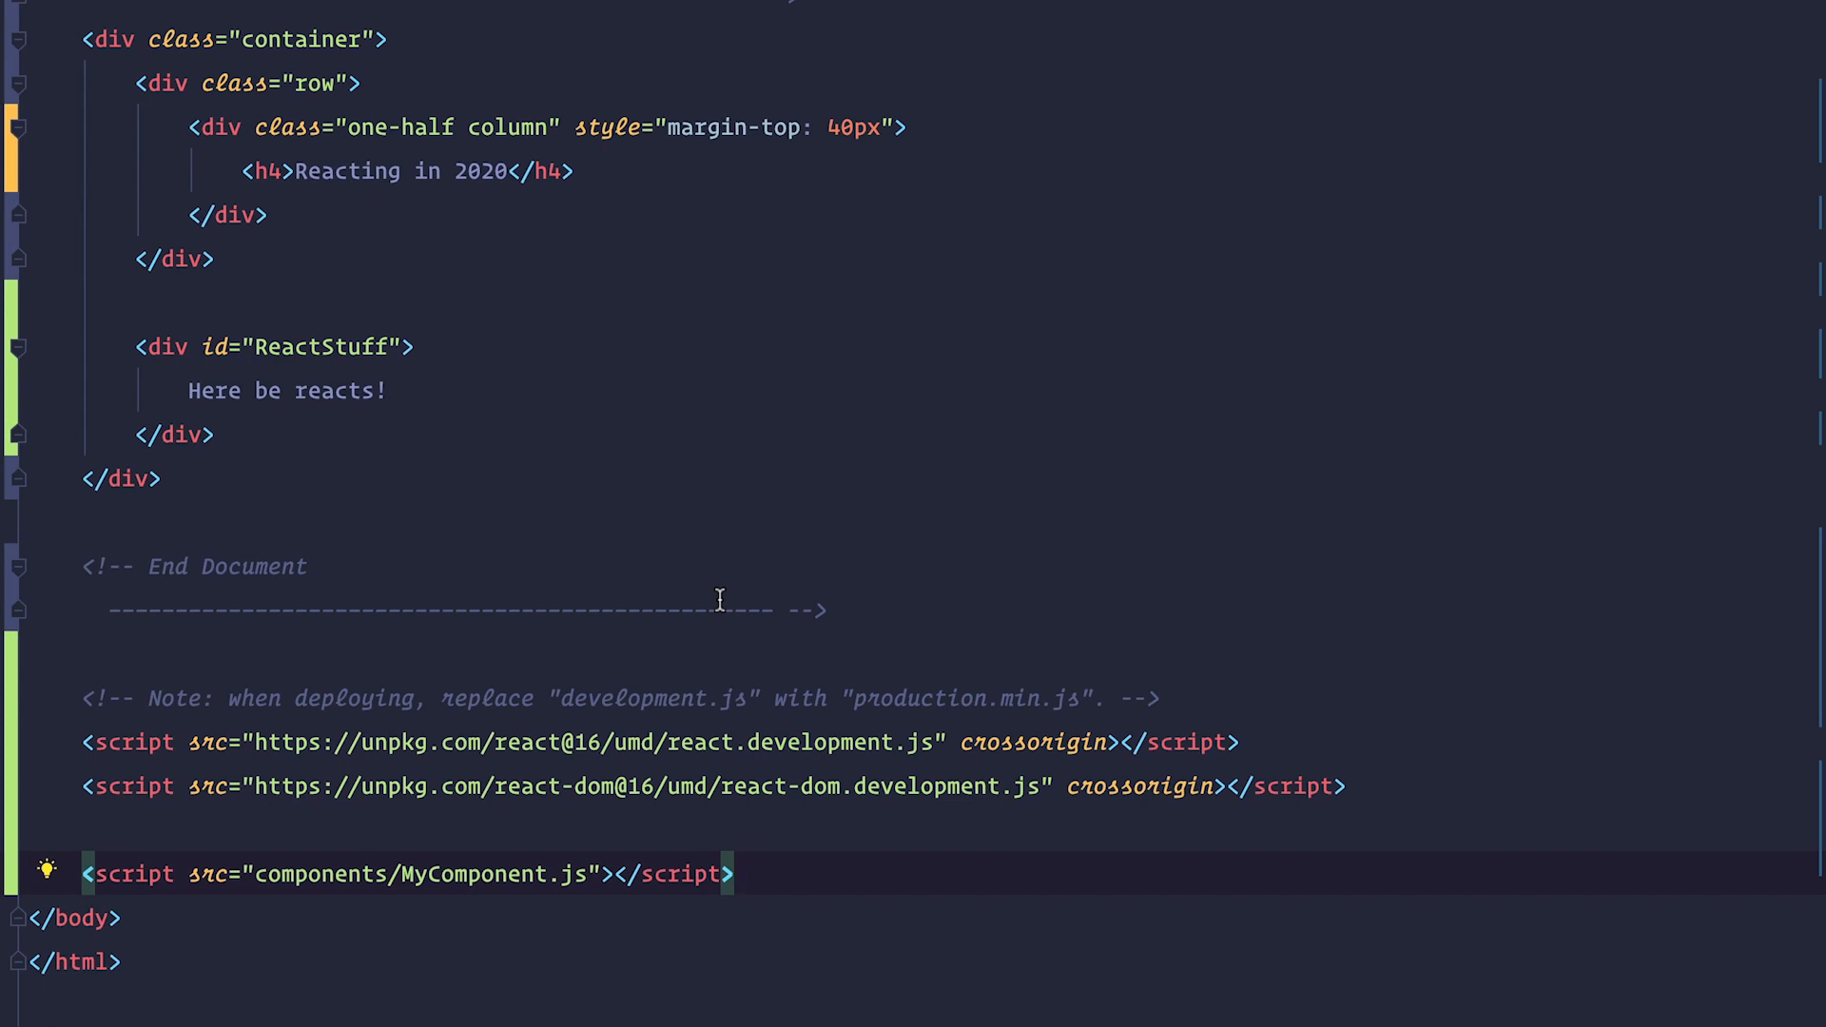
# Add the unpkg Babel standalone script tag and change the component script src to MyComponent.jsx
pyautogui.write('<script src="https://unpkg.com/@babel/standalone/babel.min.js"></script>')
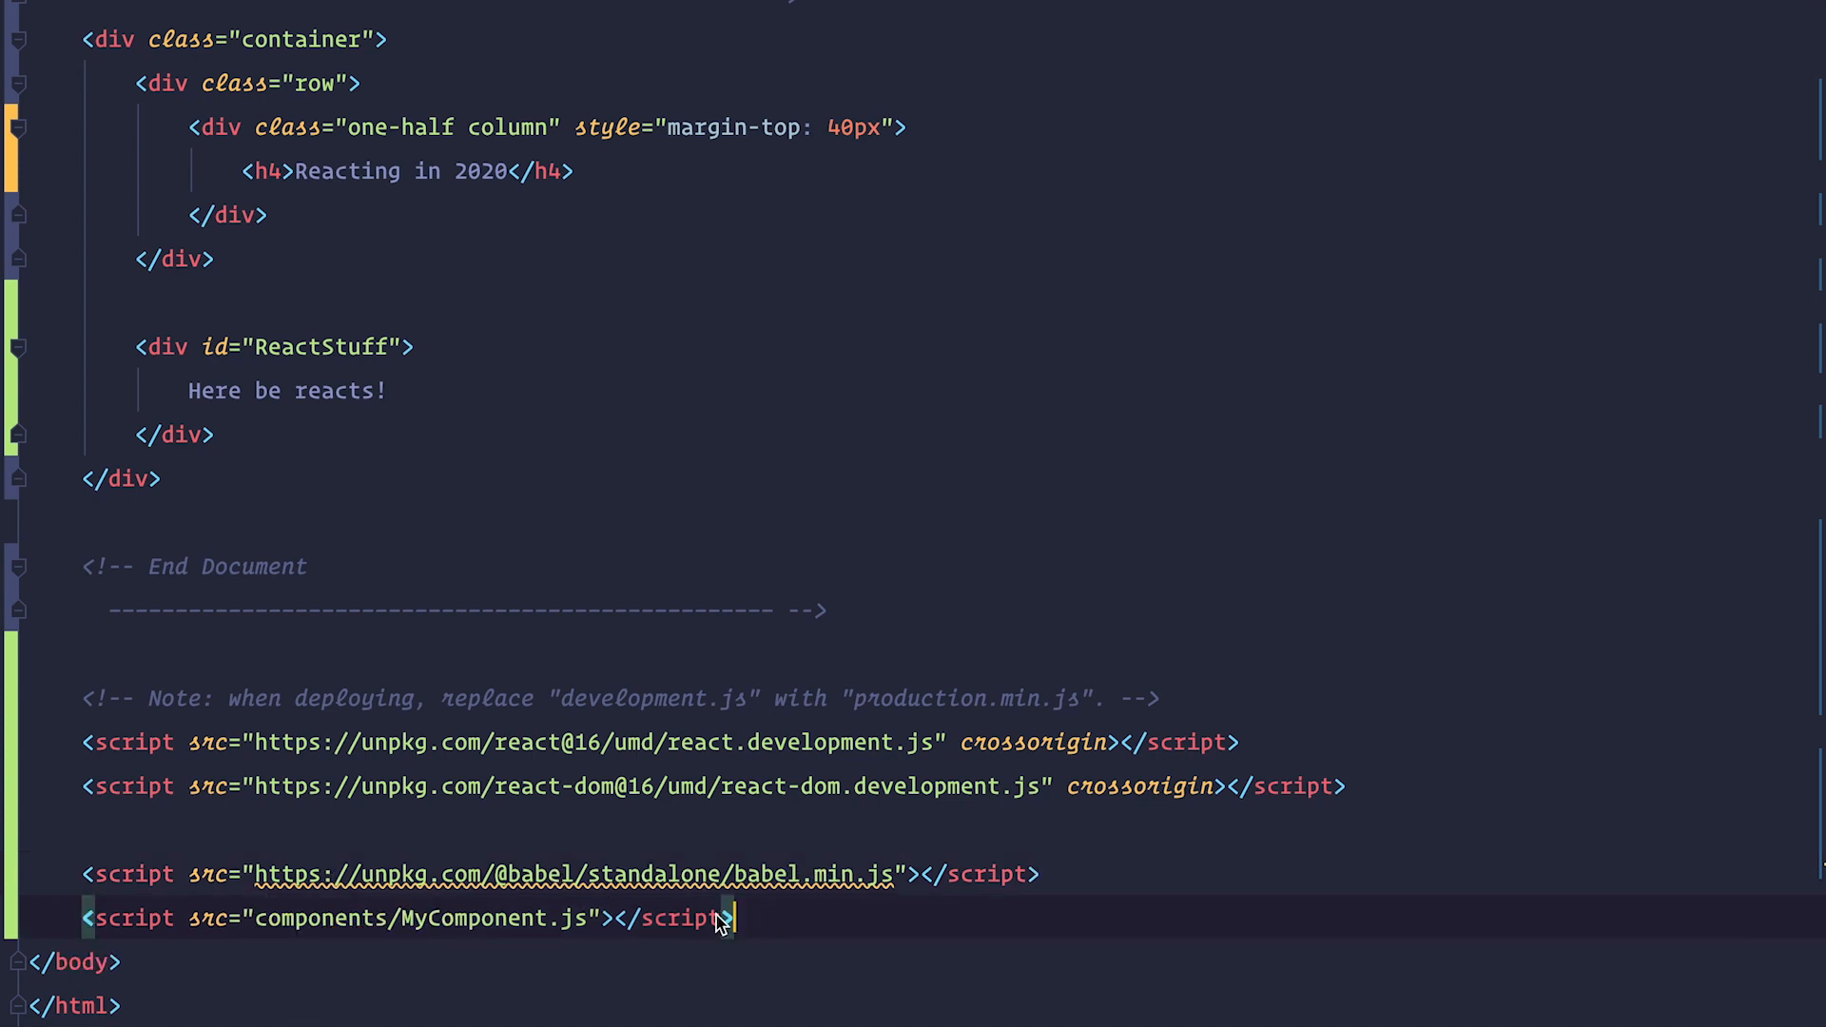
pyautogui.doubleClick(492, 918)
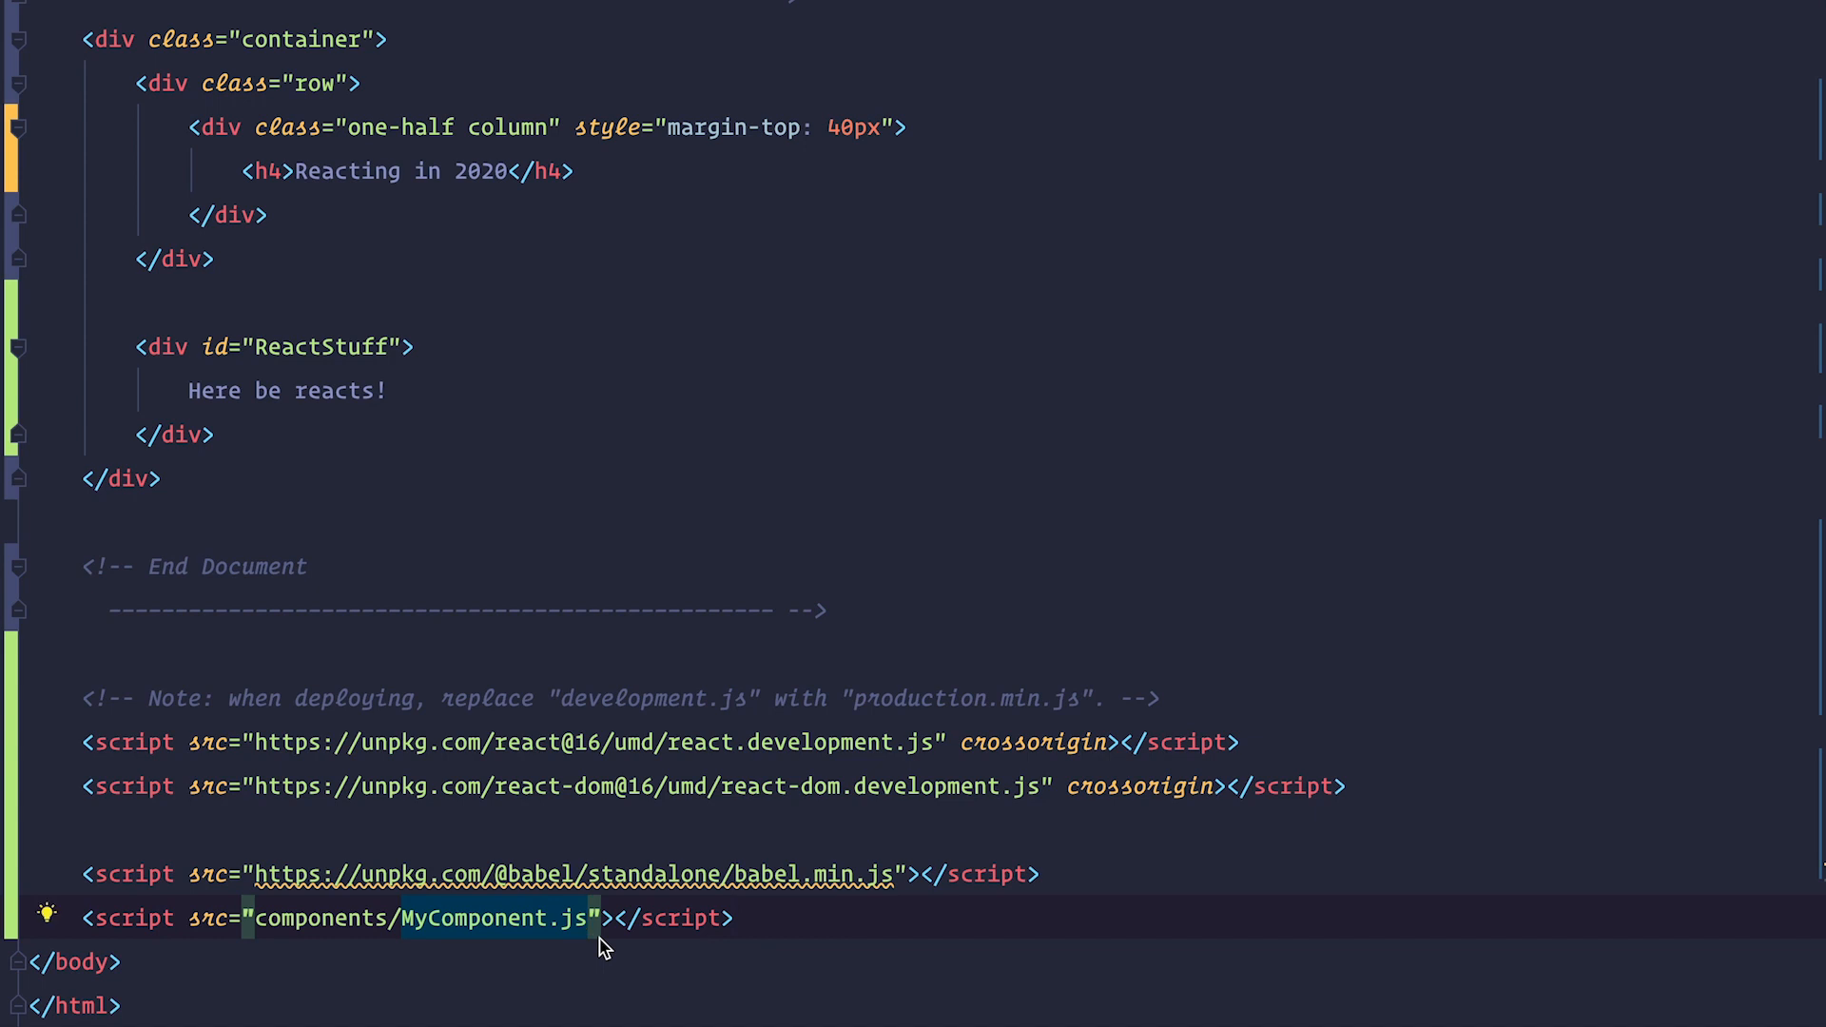
pyautogui.write('x')
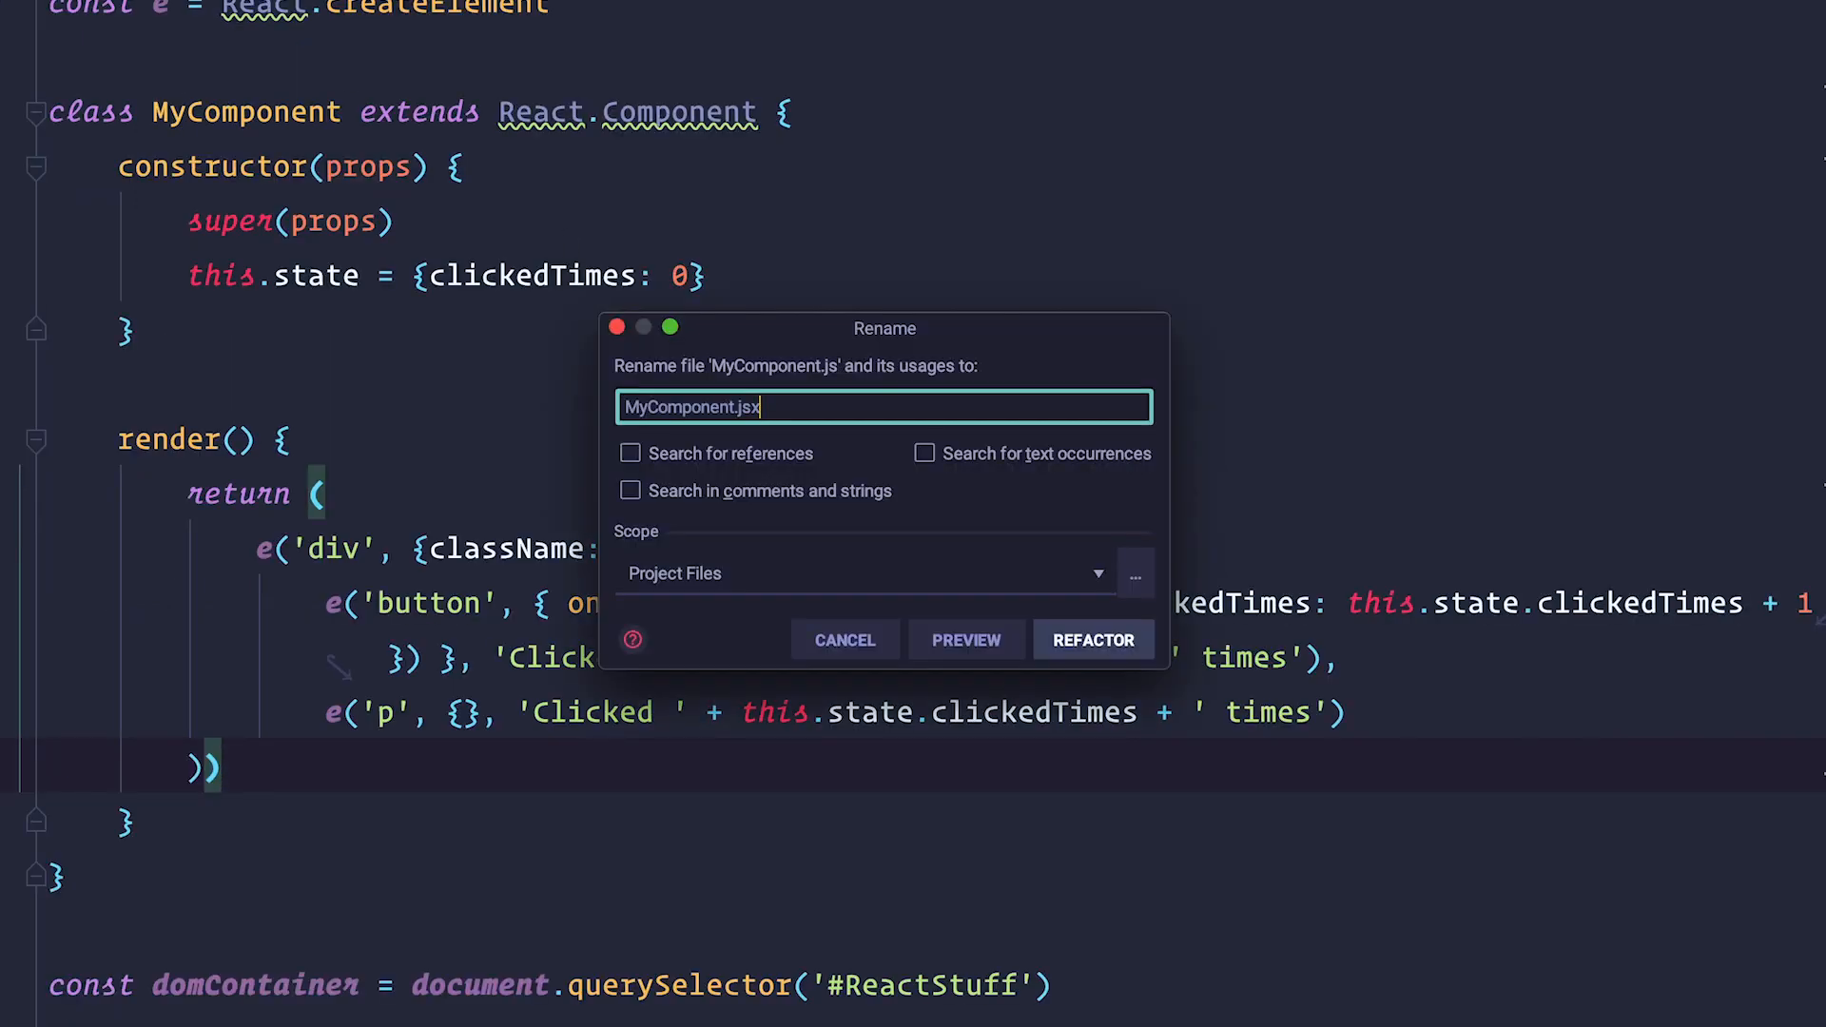
# Confirm renaming MyComponent.js to MyComponent.jsx
pyautogui.click(1091, 639)
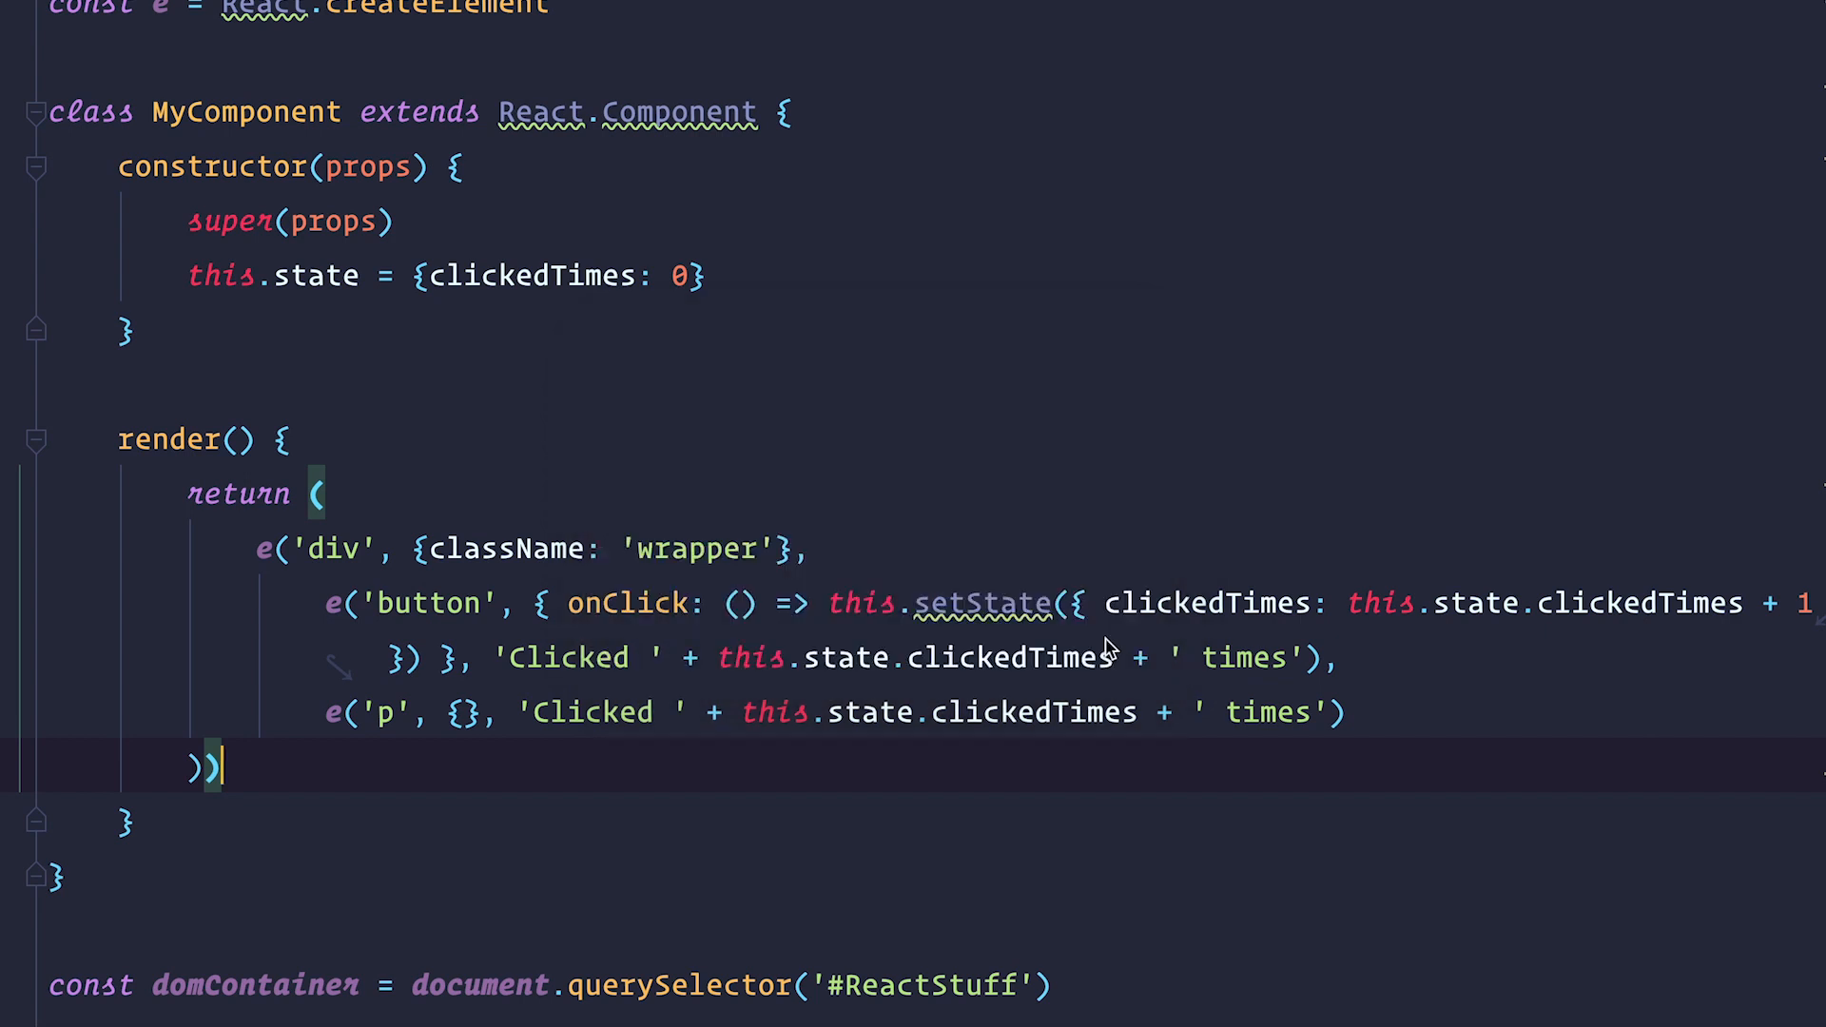
# Comment out the createElement code and add a JSX button reading 'Clicked {this.state.clickedTimes} times'
pyautogui.scroll(-3)
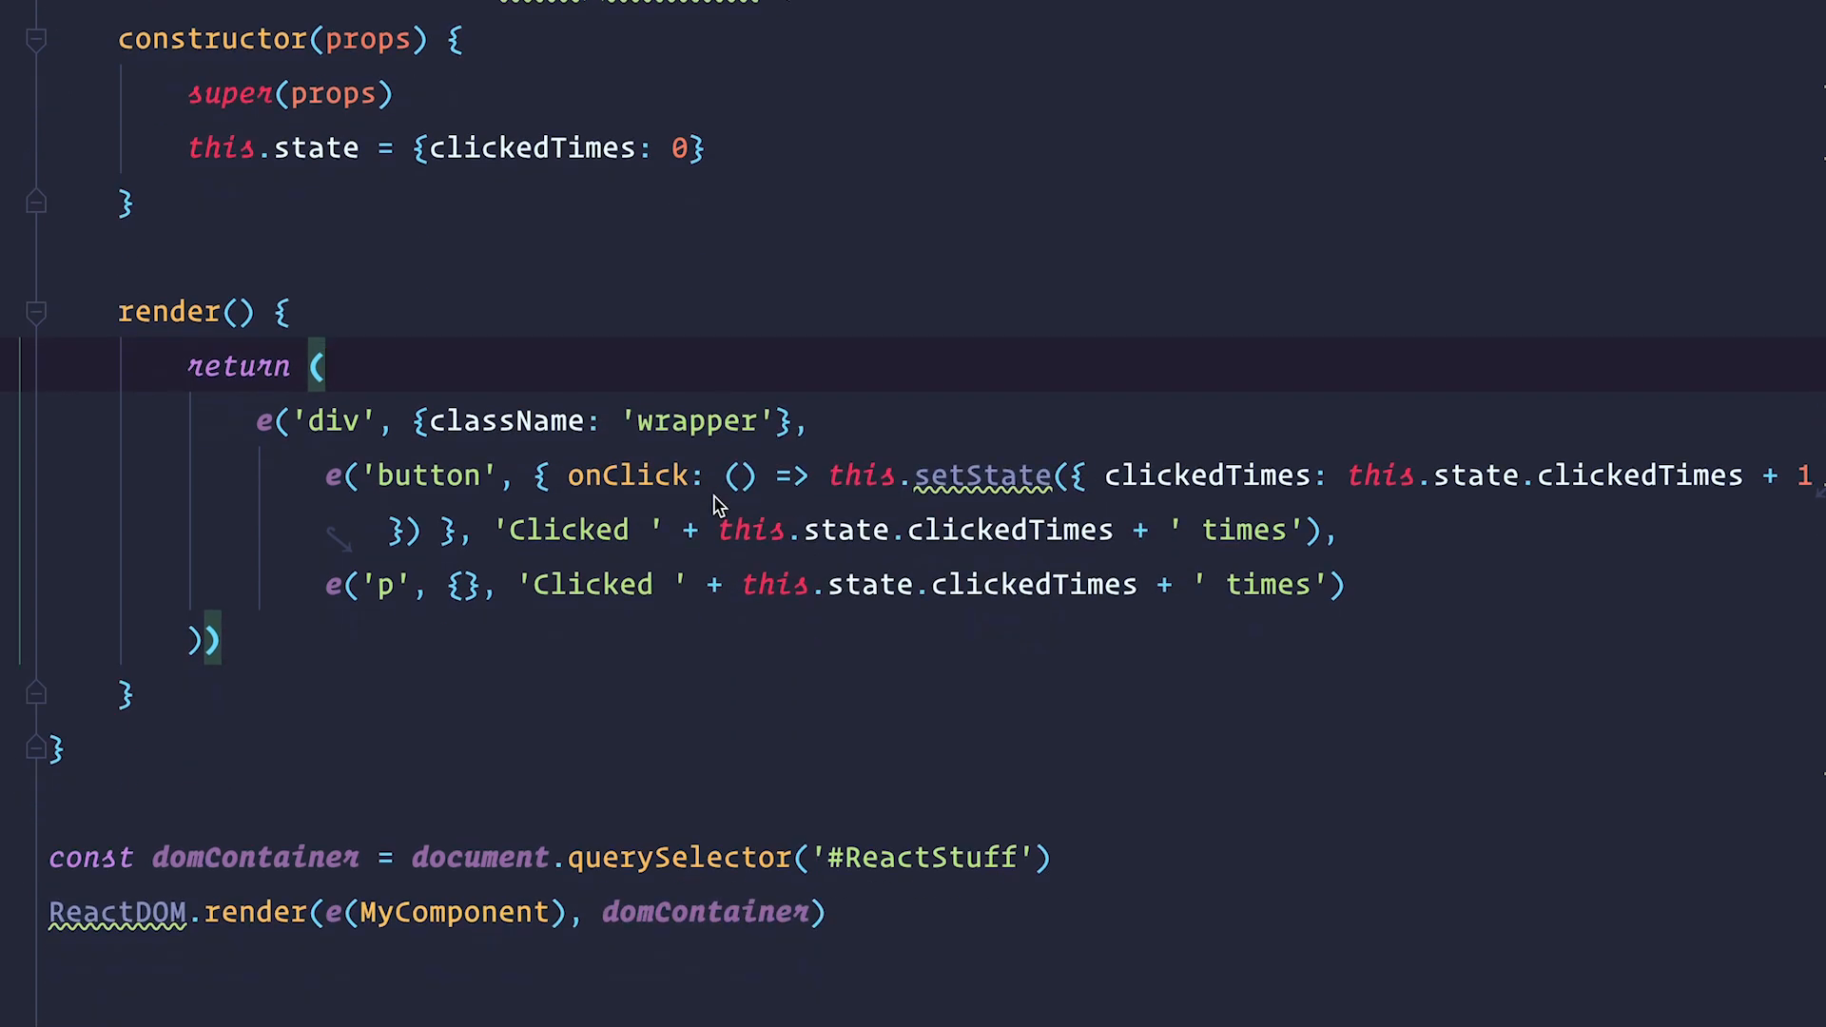
pyautogui.moveTo(509, 298)
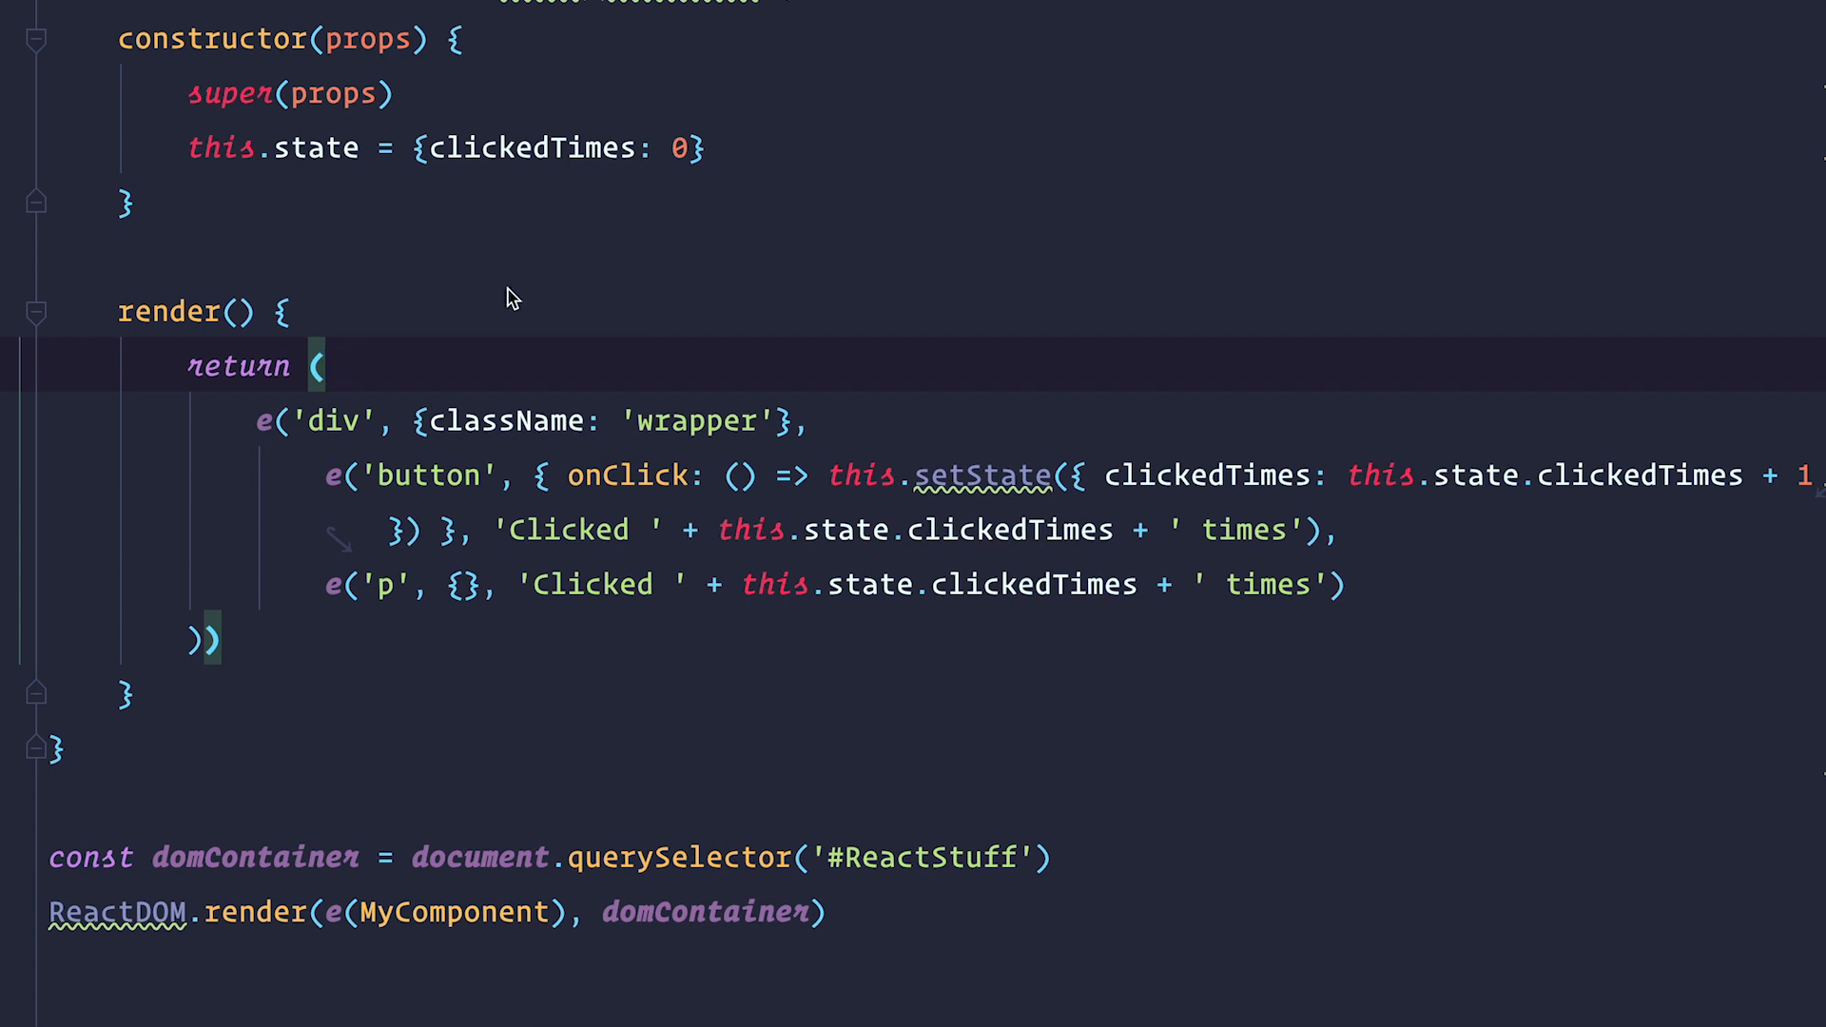
pyautogui.moveTo(321, 653)
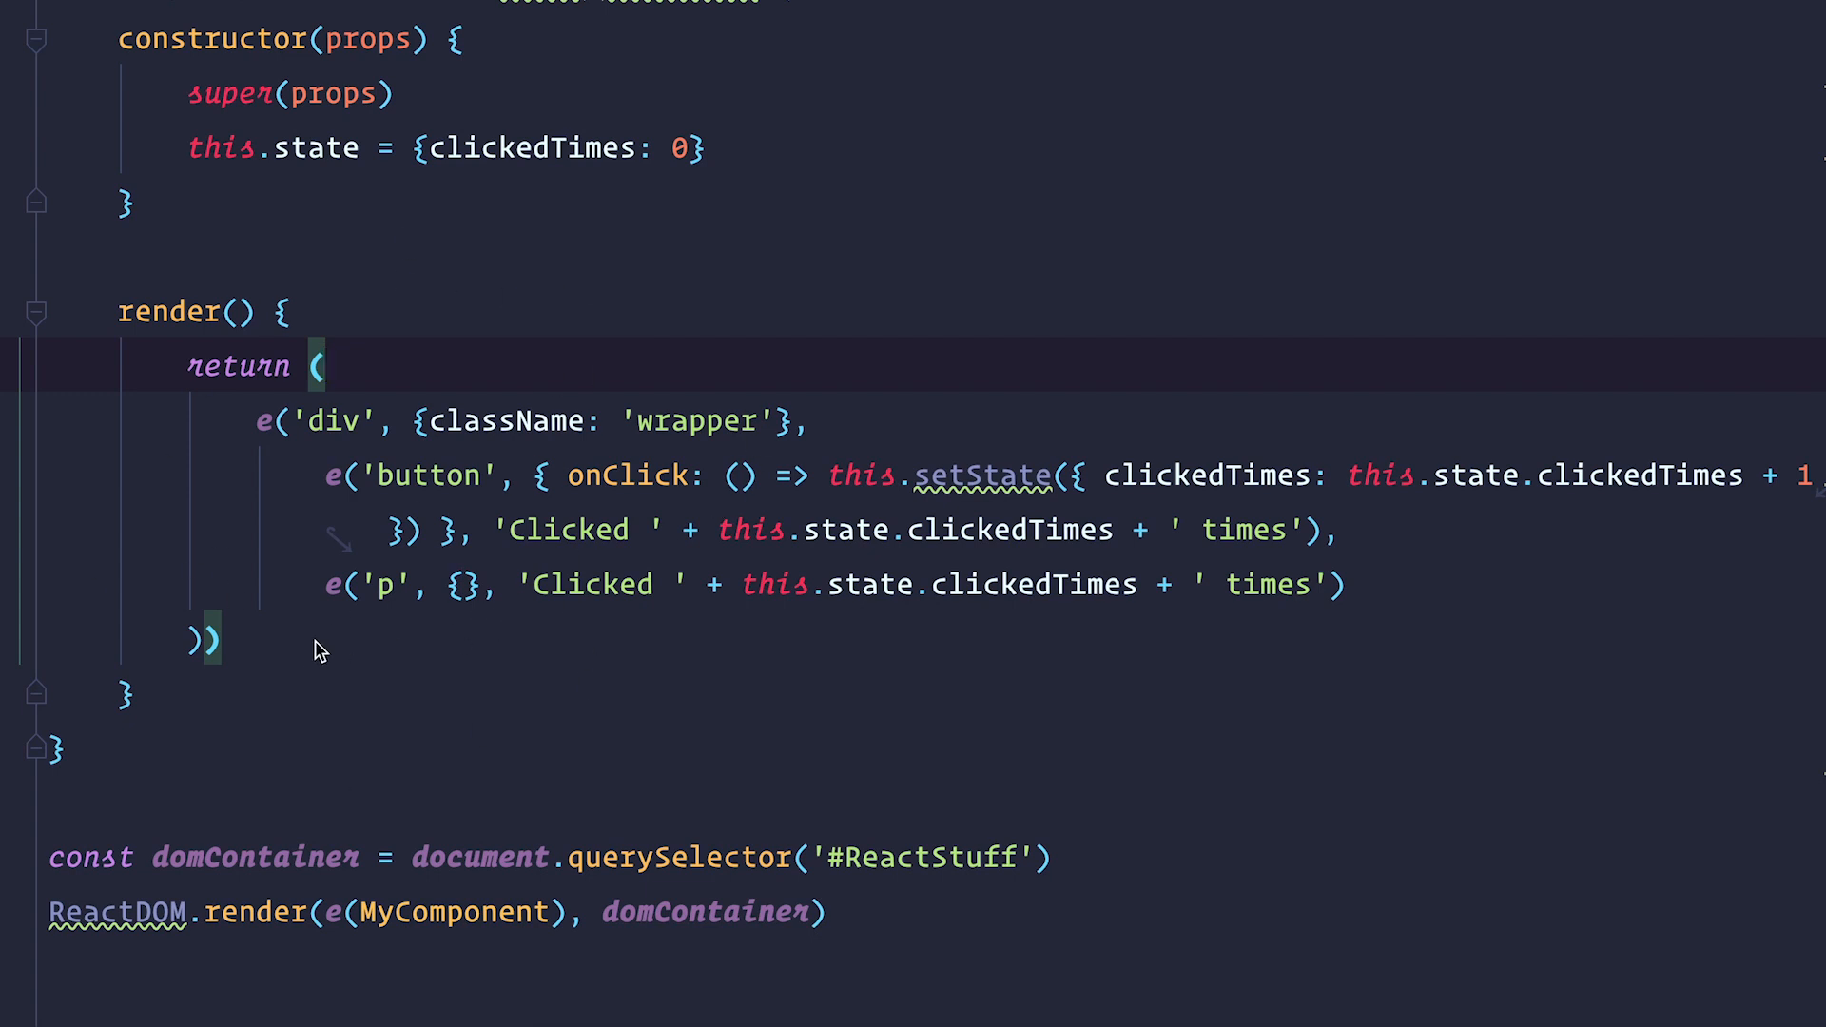
pyautogui.press('Enter')
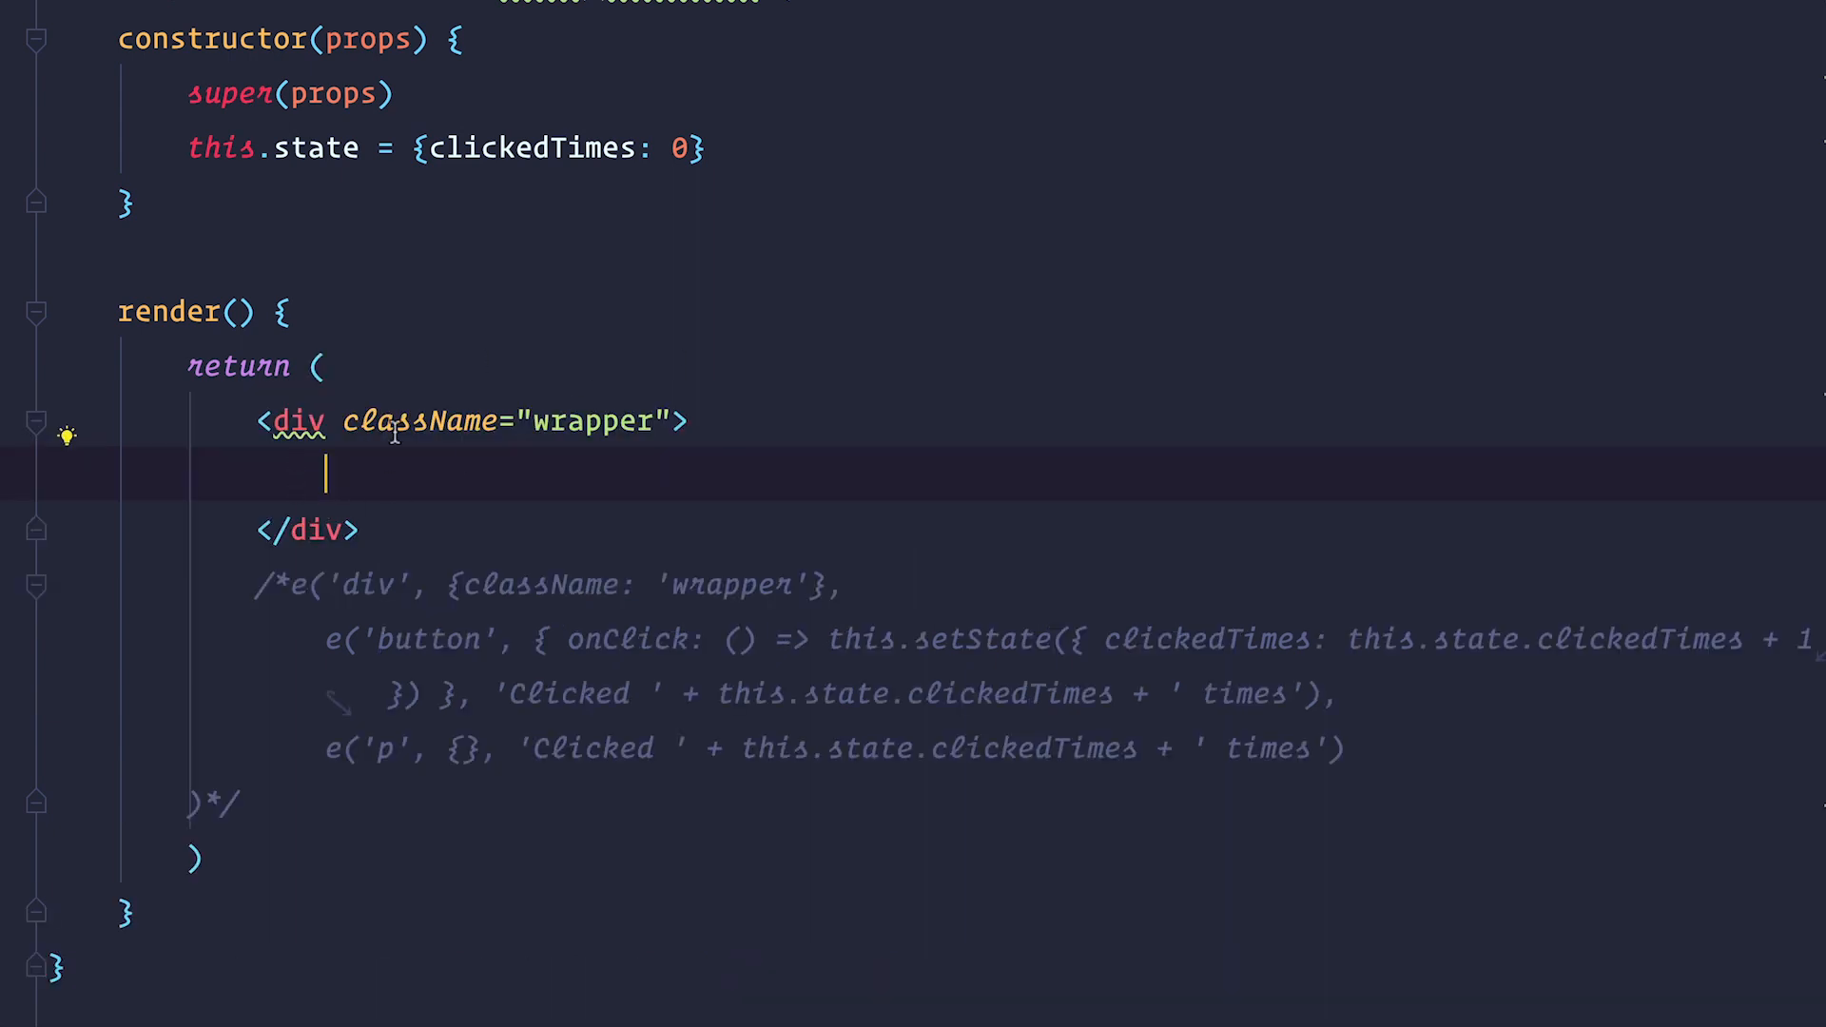
pyautogui.moveTo(501, 440)
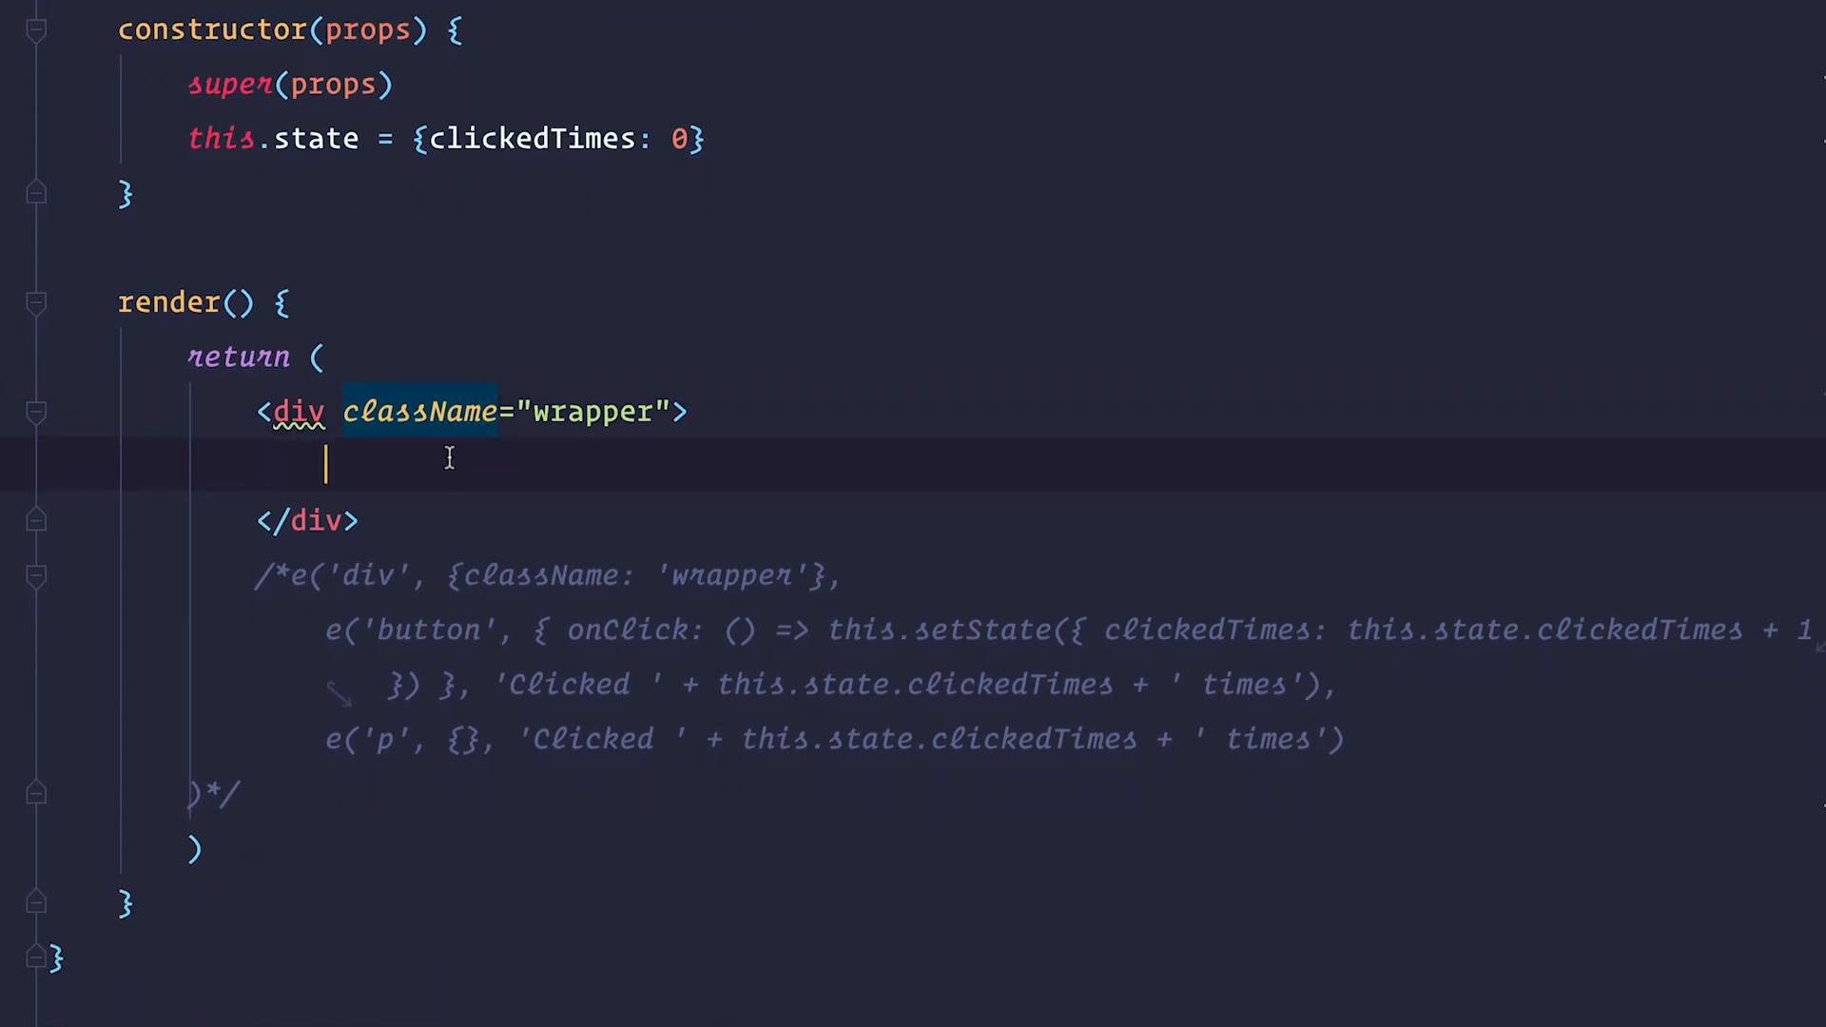
pyautogui.write('<button></button>')
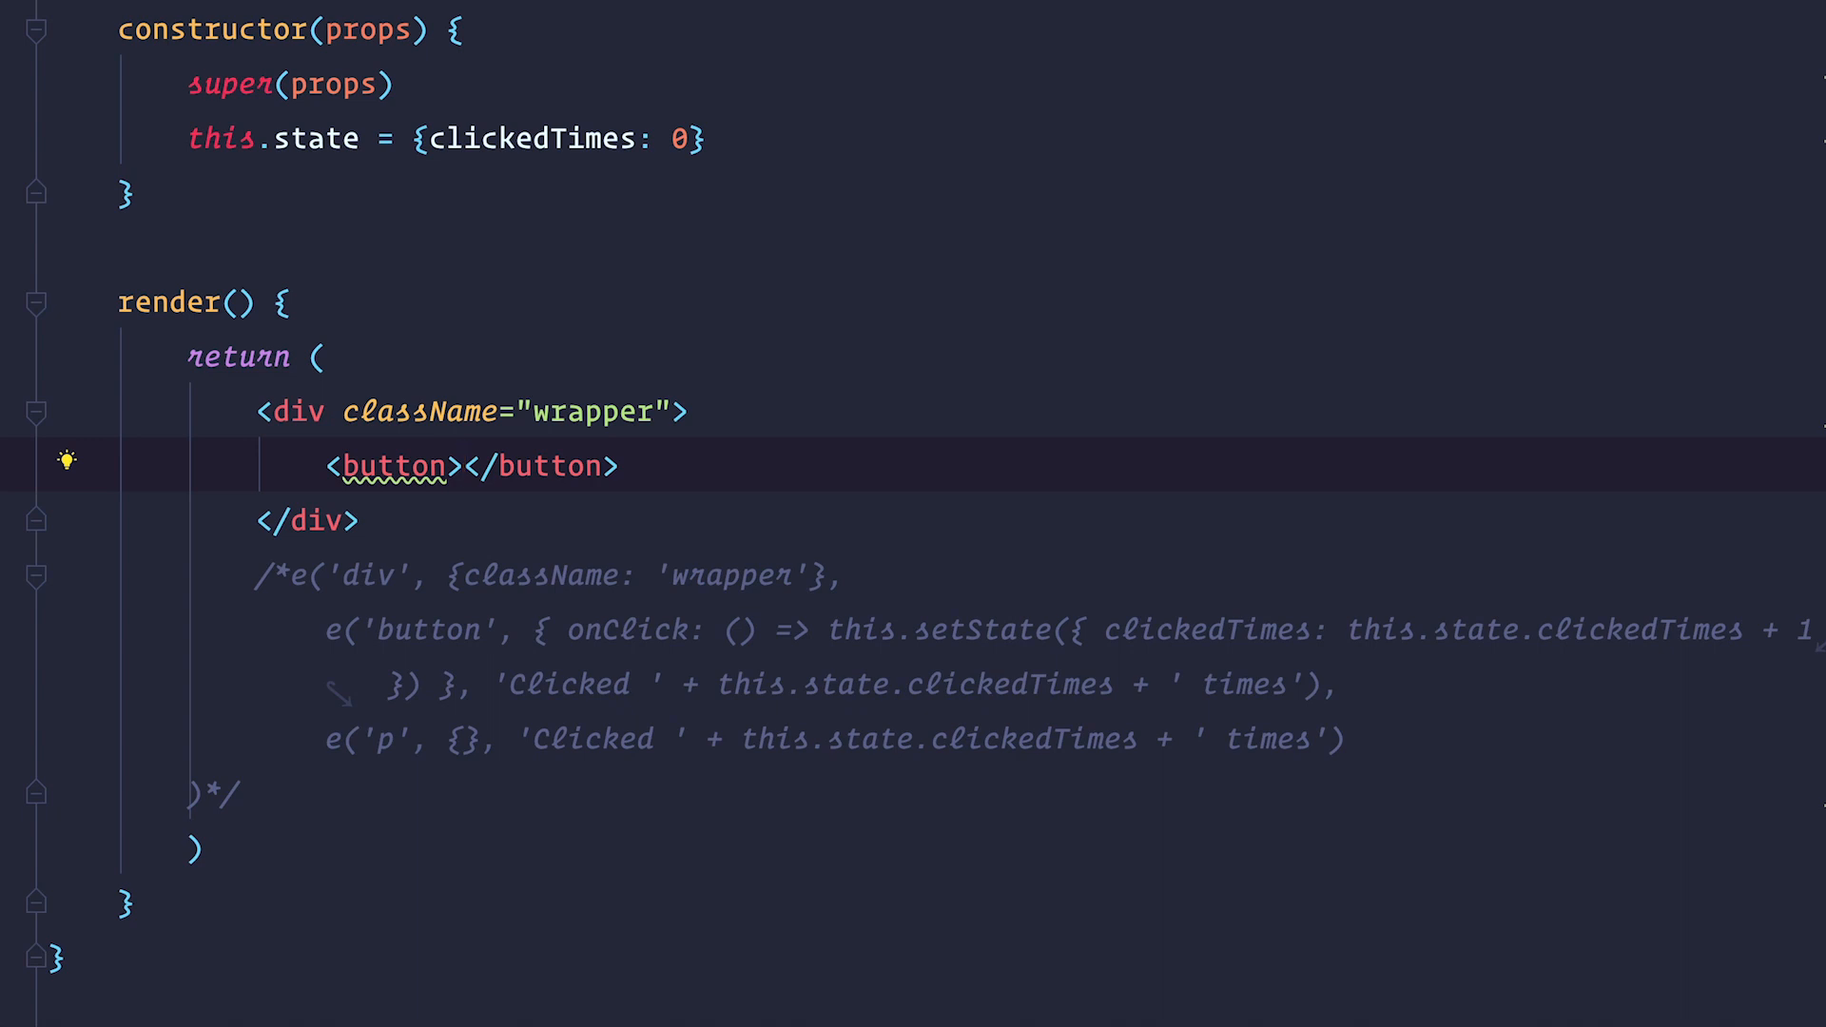
pyautogui.write('Clicked {this.state.clickedTimes} times')
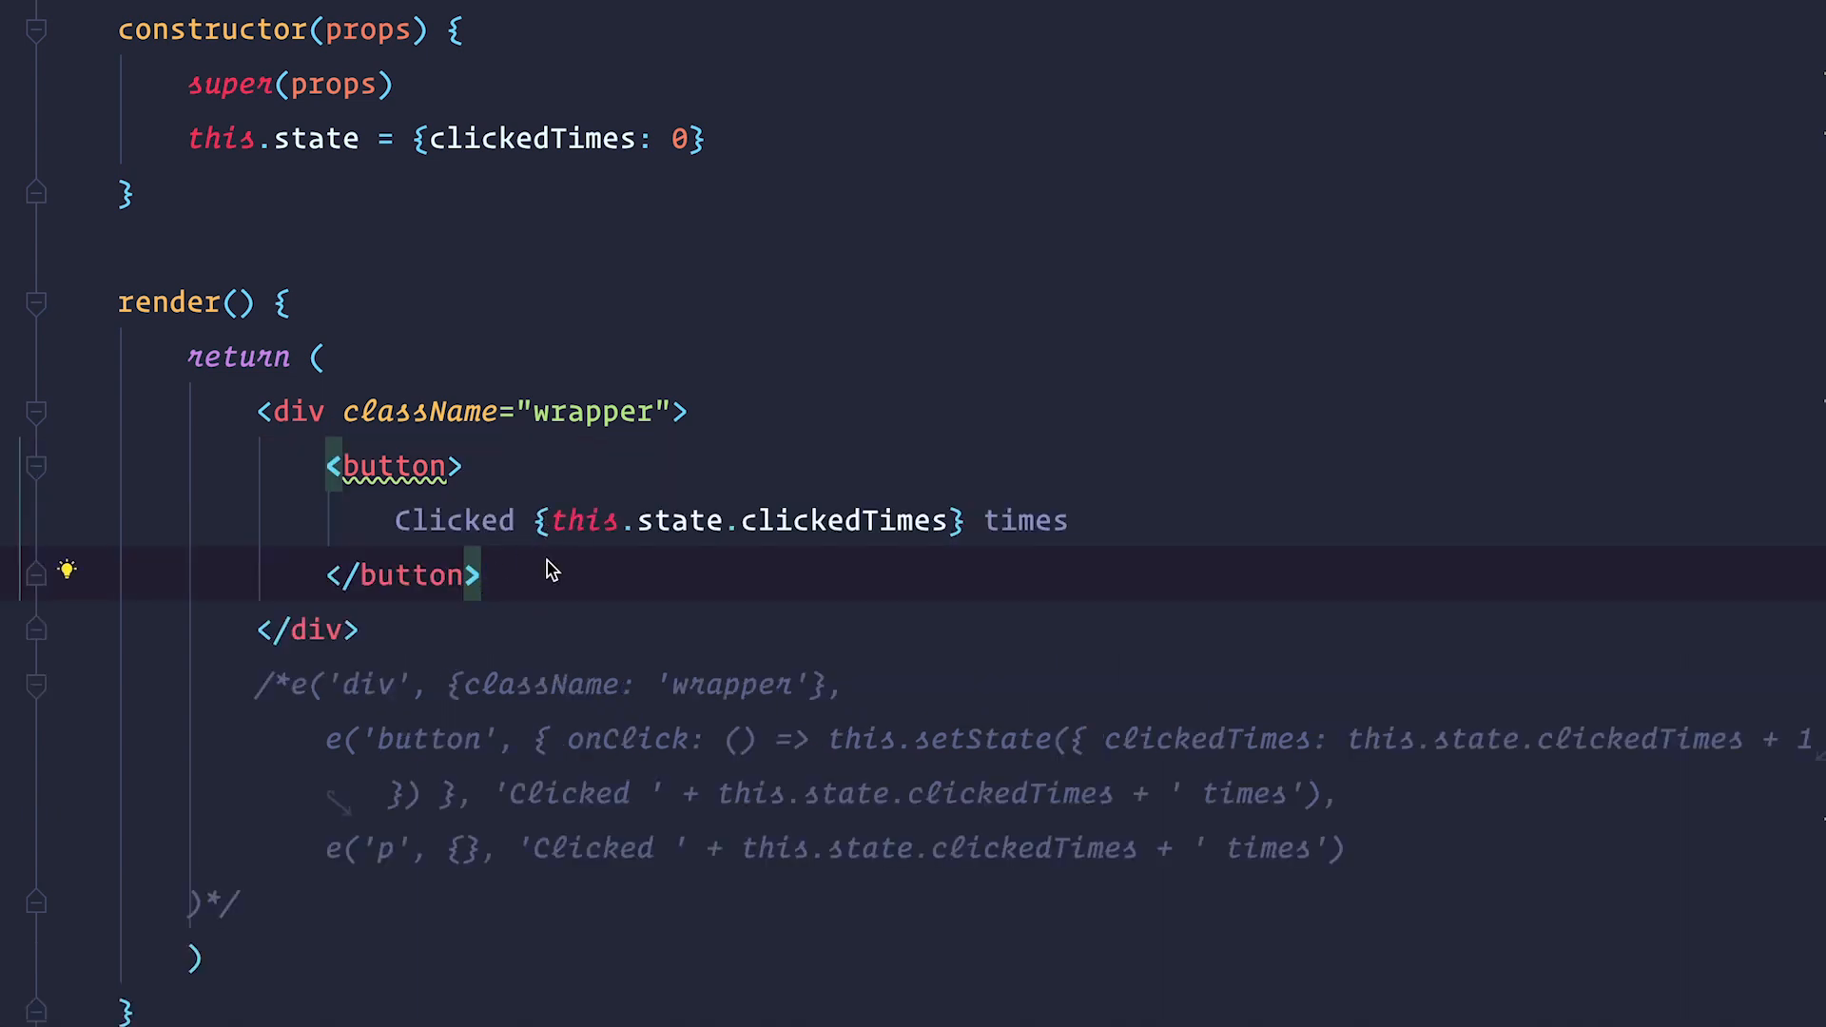
pyautogui.moveTo(647, 536)
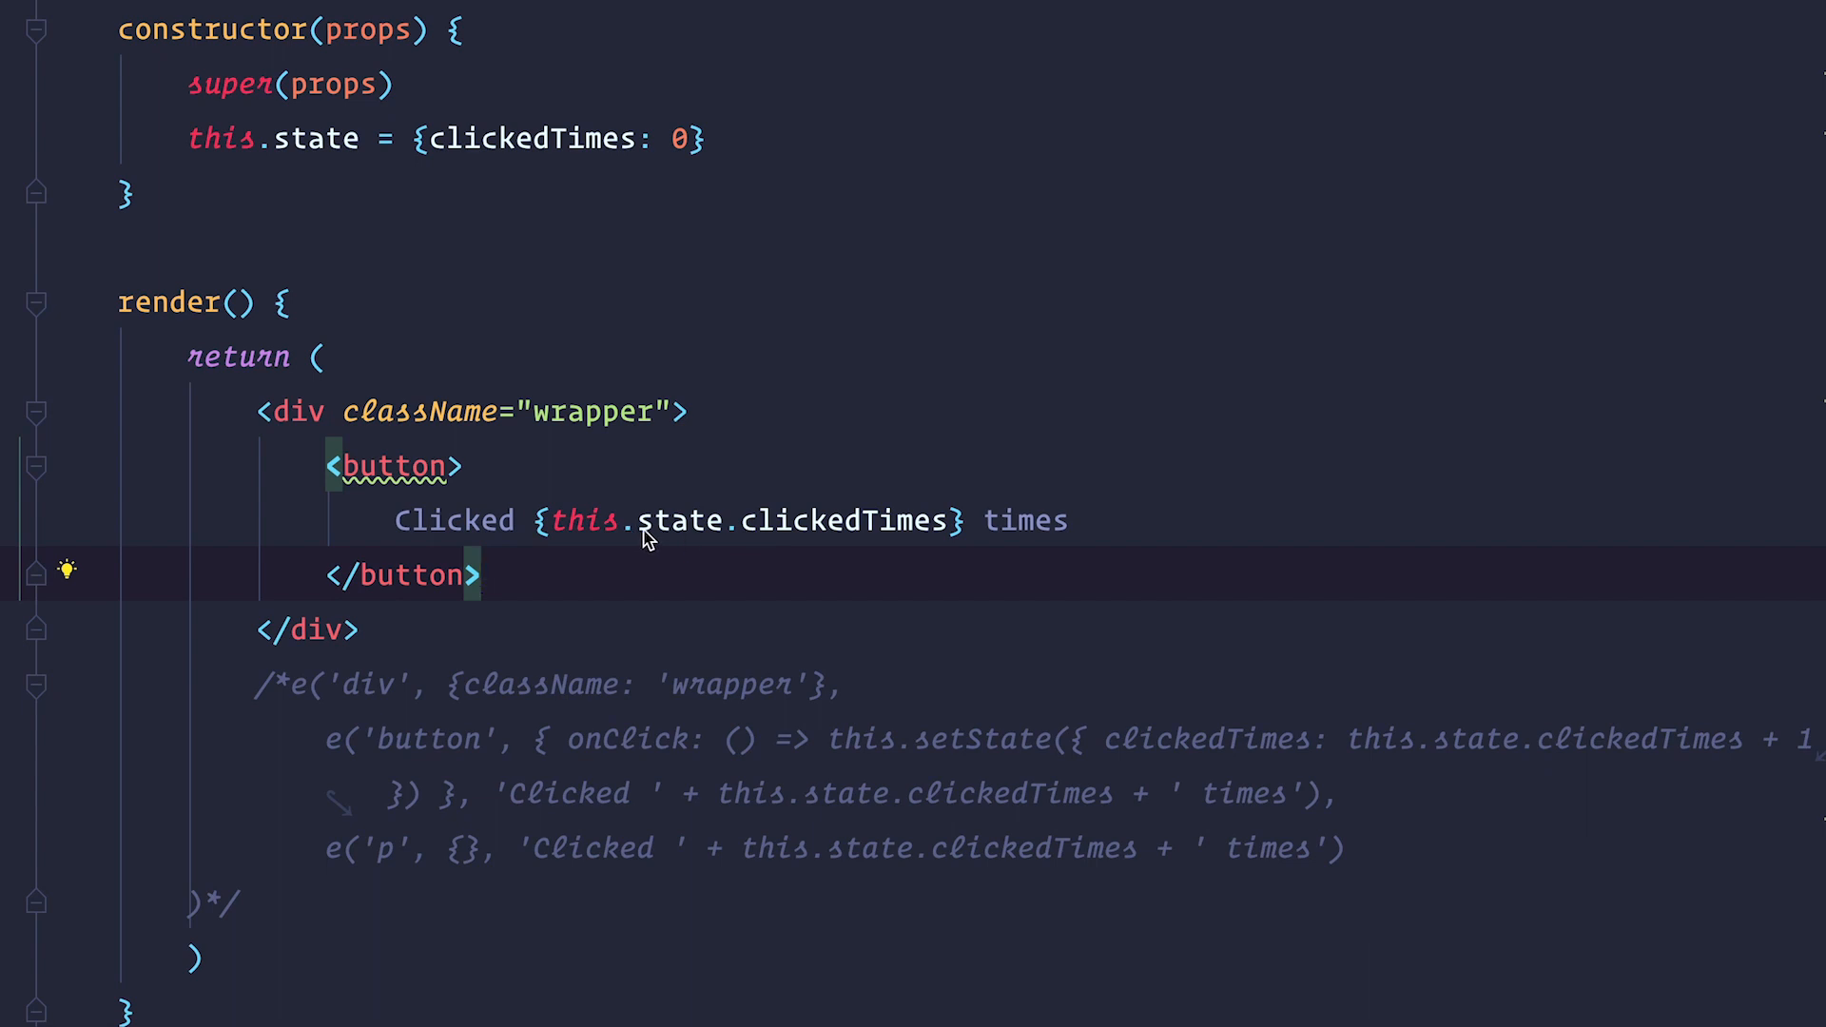
# Give the button an onClick incrementing clickedTimes and add a p showing the same count
pyautogui.doubleClick(685, 521)
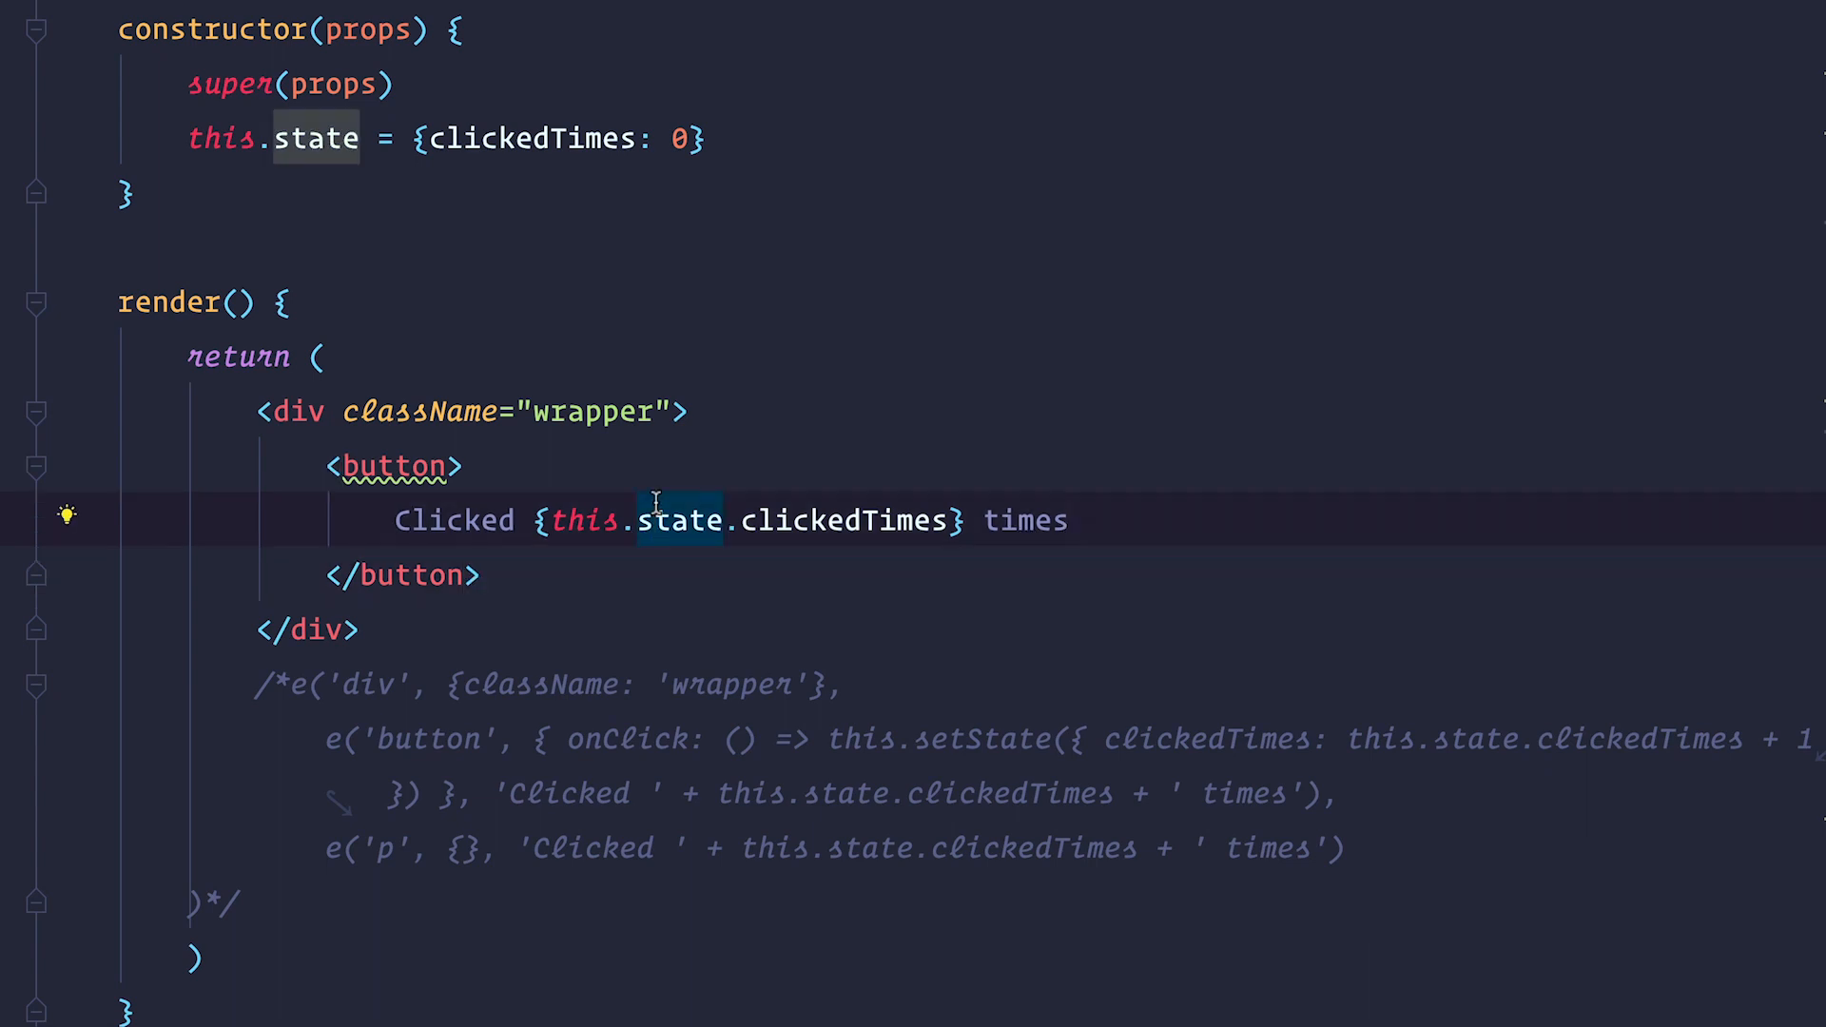
pyautogui.moveTo(588, 744)
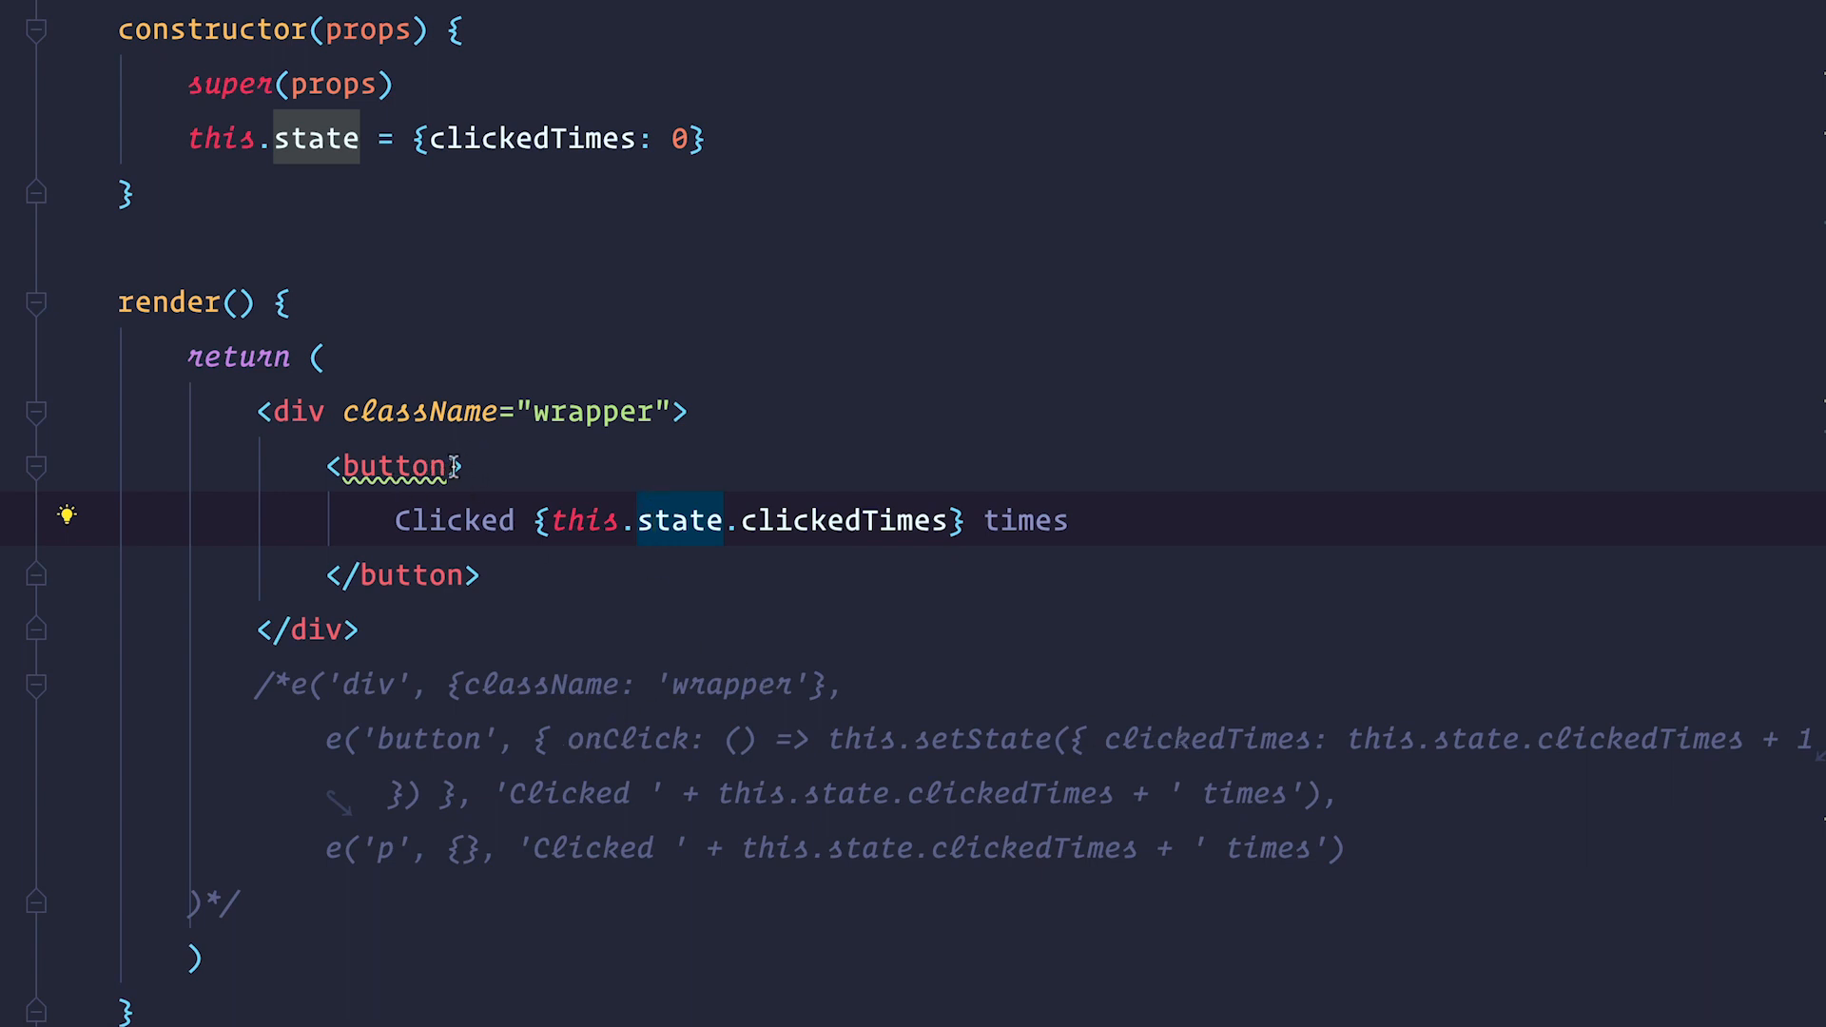
pyautogui.write('onClick={() => this.setState({ clickedTimes: this.state.clickedTimes + 1 })}>')
pyautogui.write('<p>')
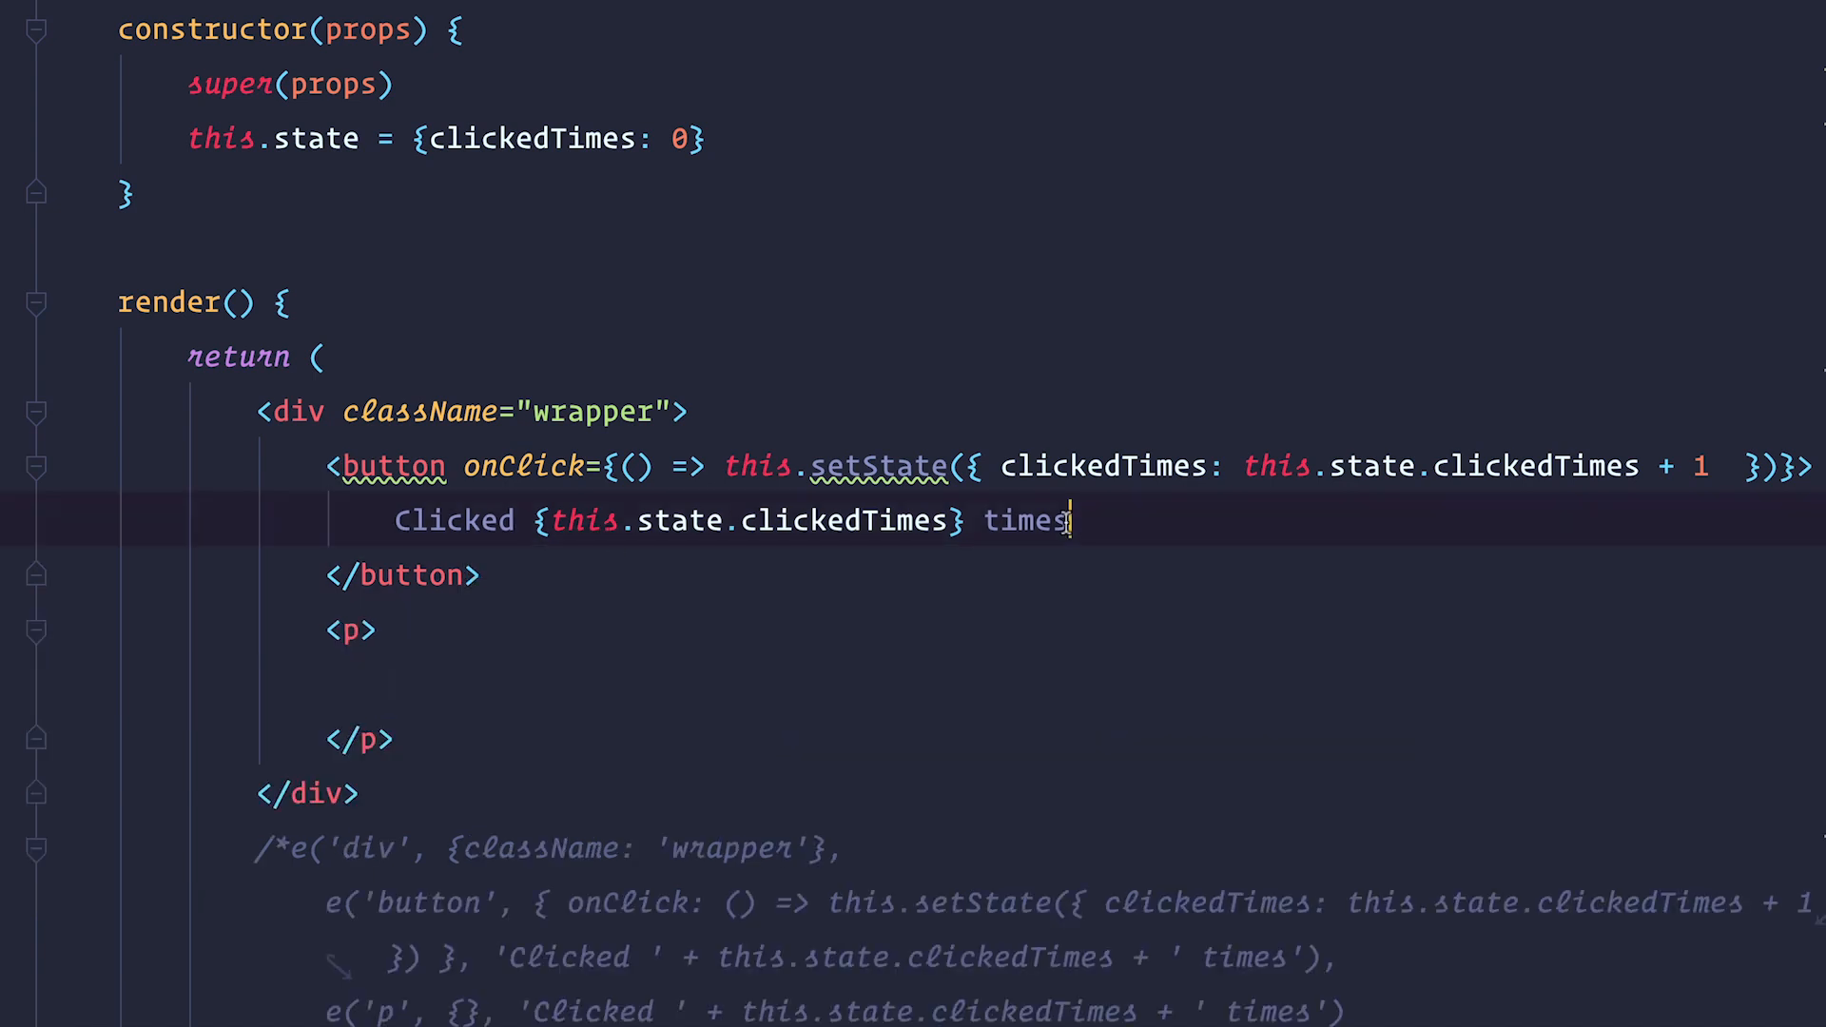
pyautogui.write('Clicked {this.state.clickedTimes} times')
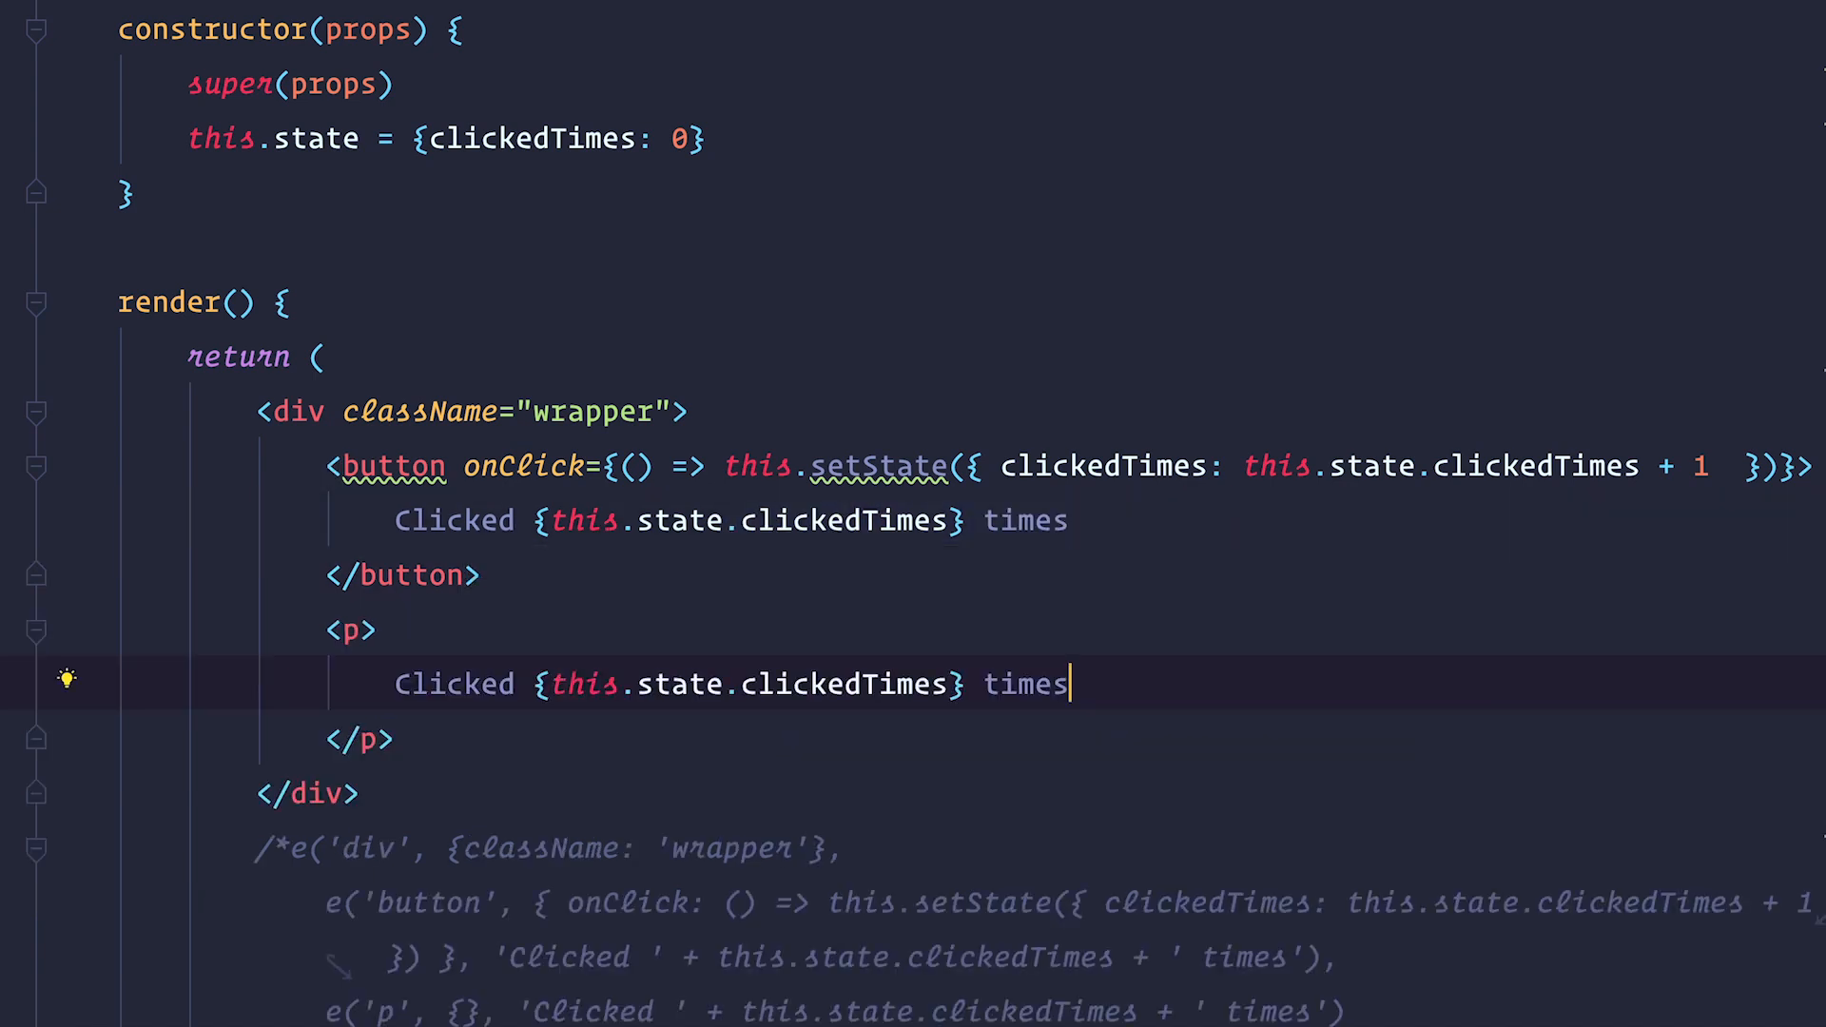
pyautogui.scroll(-3)
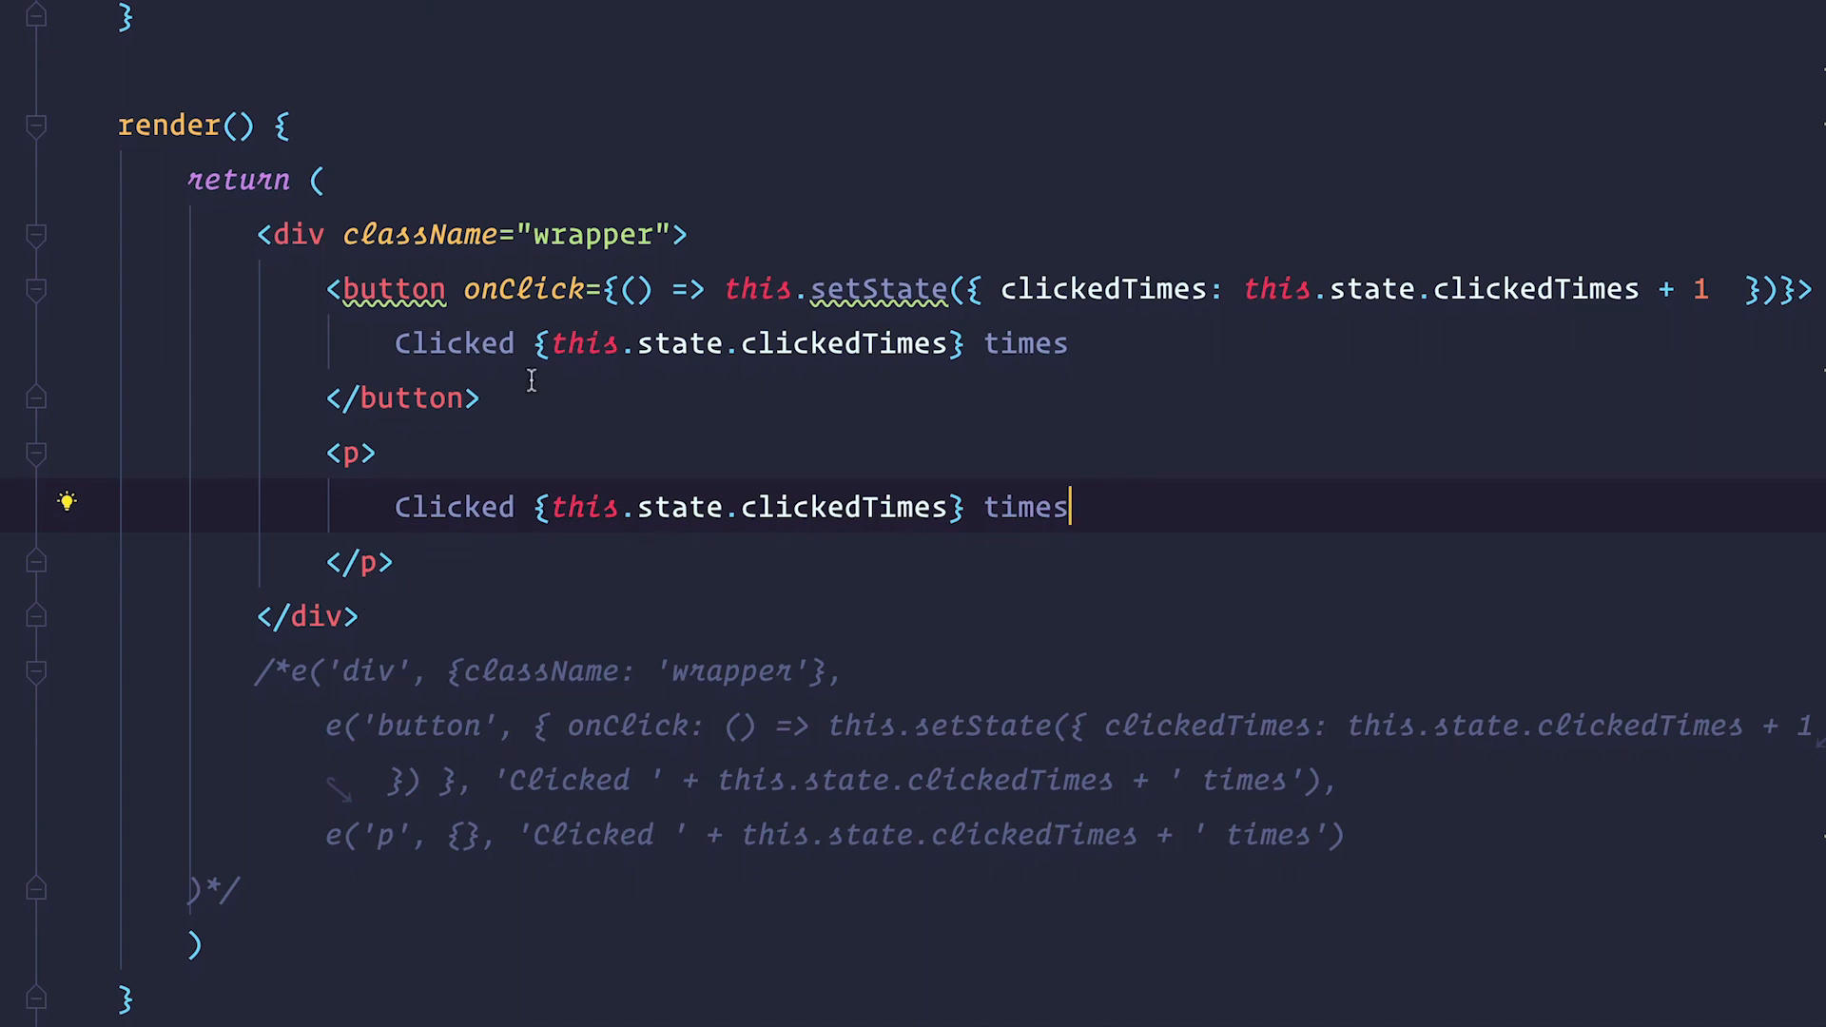
pyautogui.moveTo(555, 442)
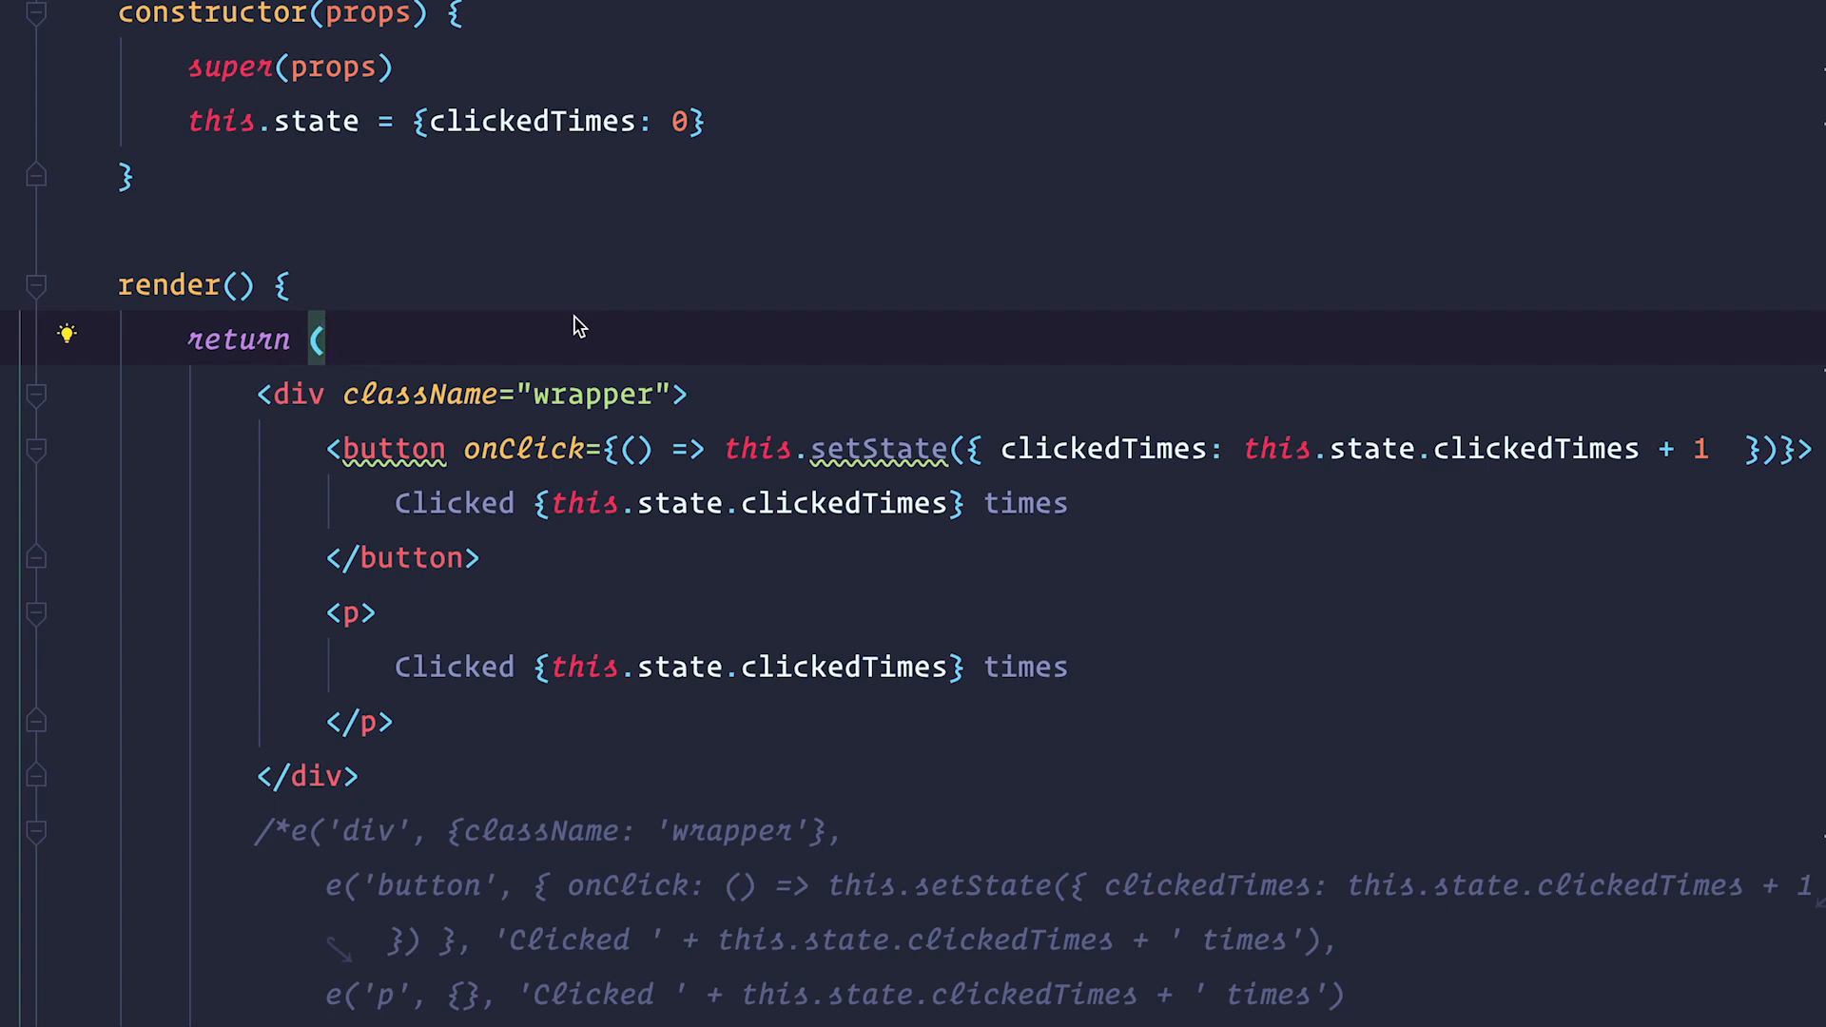
# Add if (this.state.clickedTimes === 10) returning 'You clicked this 10 times, no more clicking for you.'
pyautogui.click(285, 285)
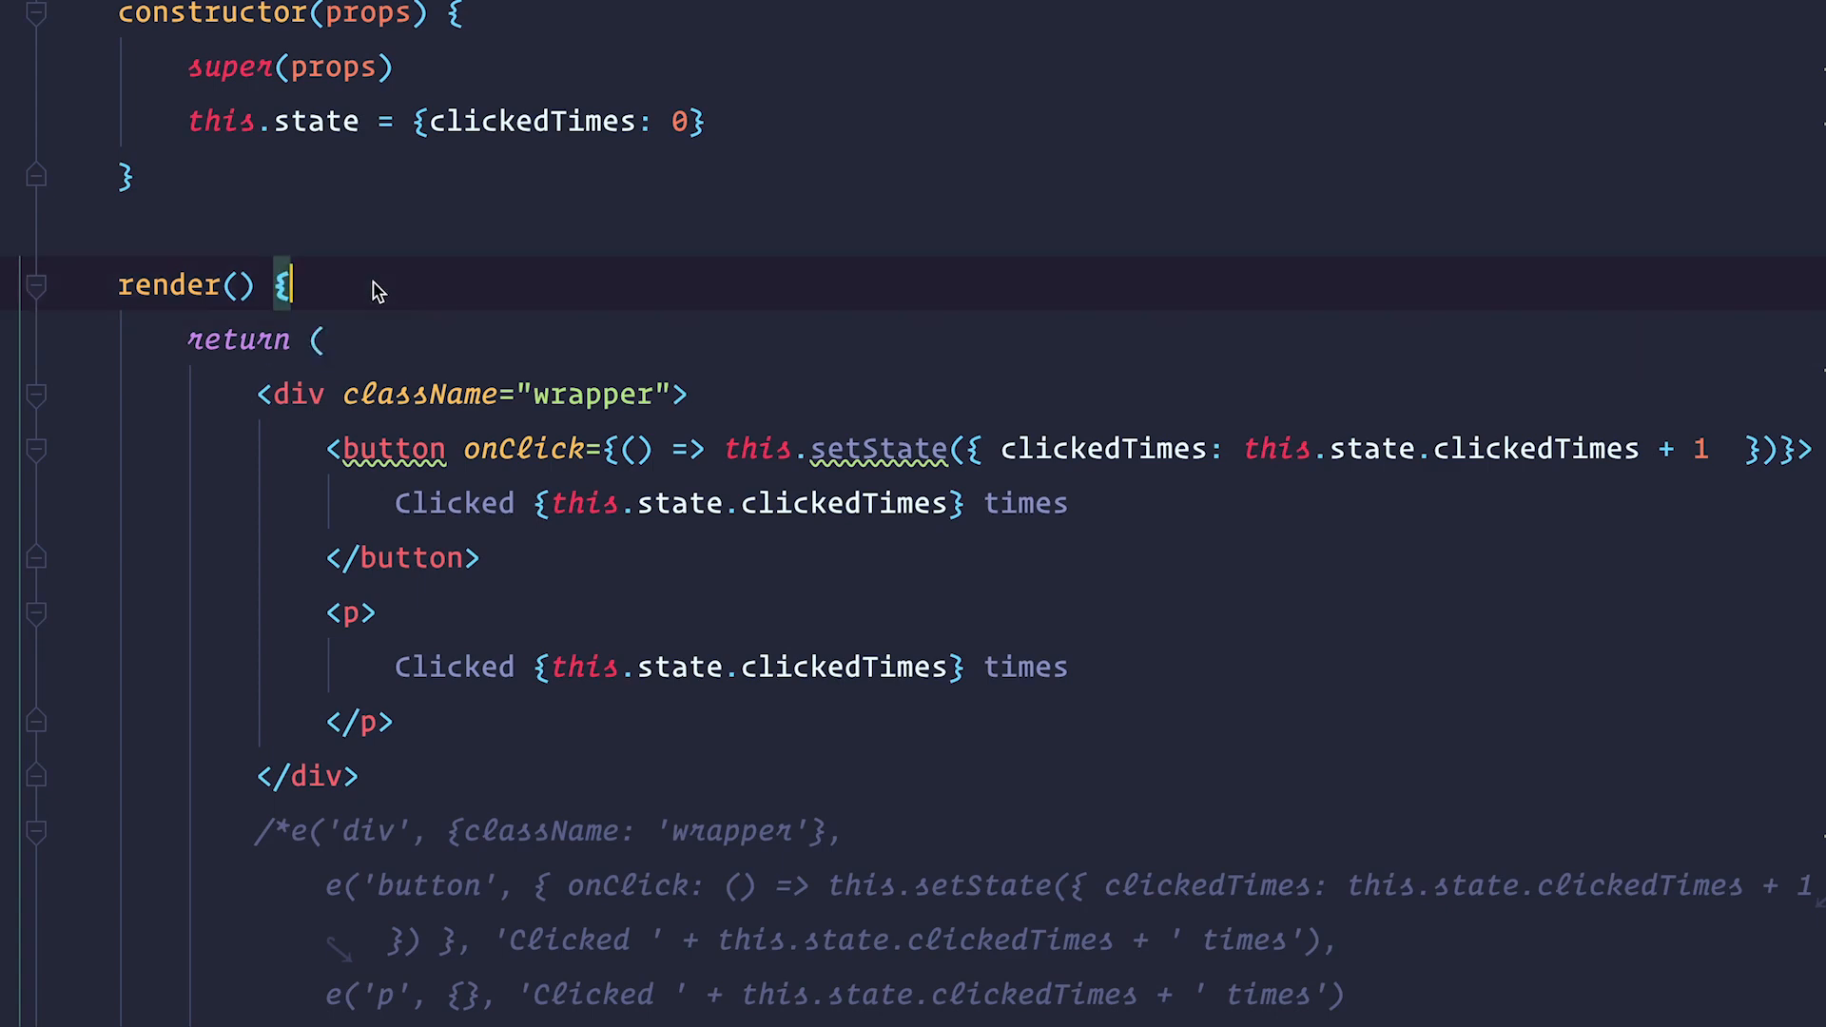
pyautogui.write('if (this.state.clickedTimes === 10) {')
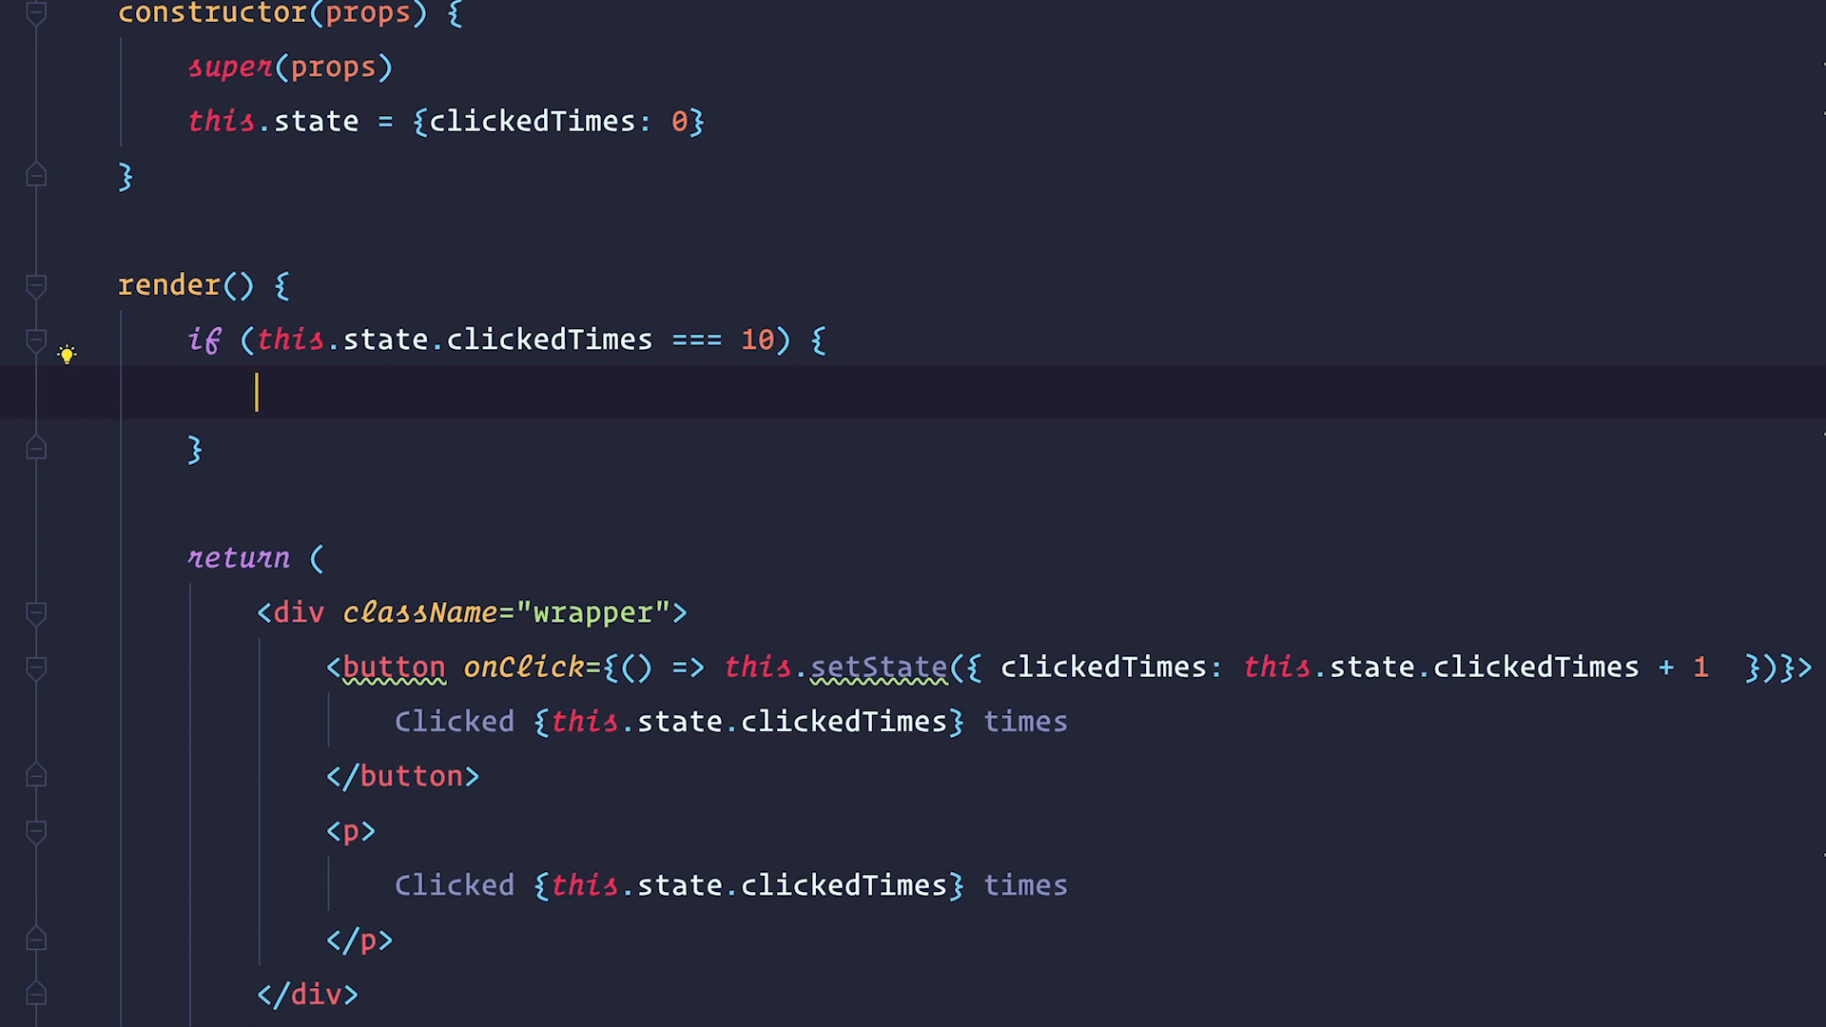
pyautogui.moveTo(276, 359)
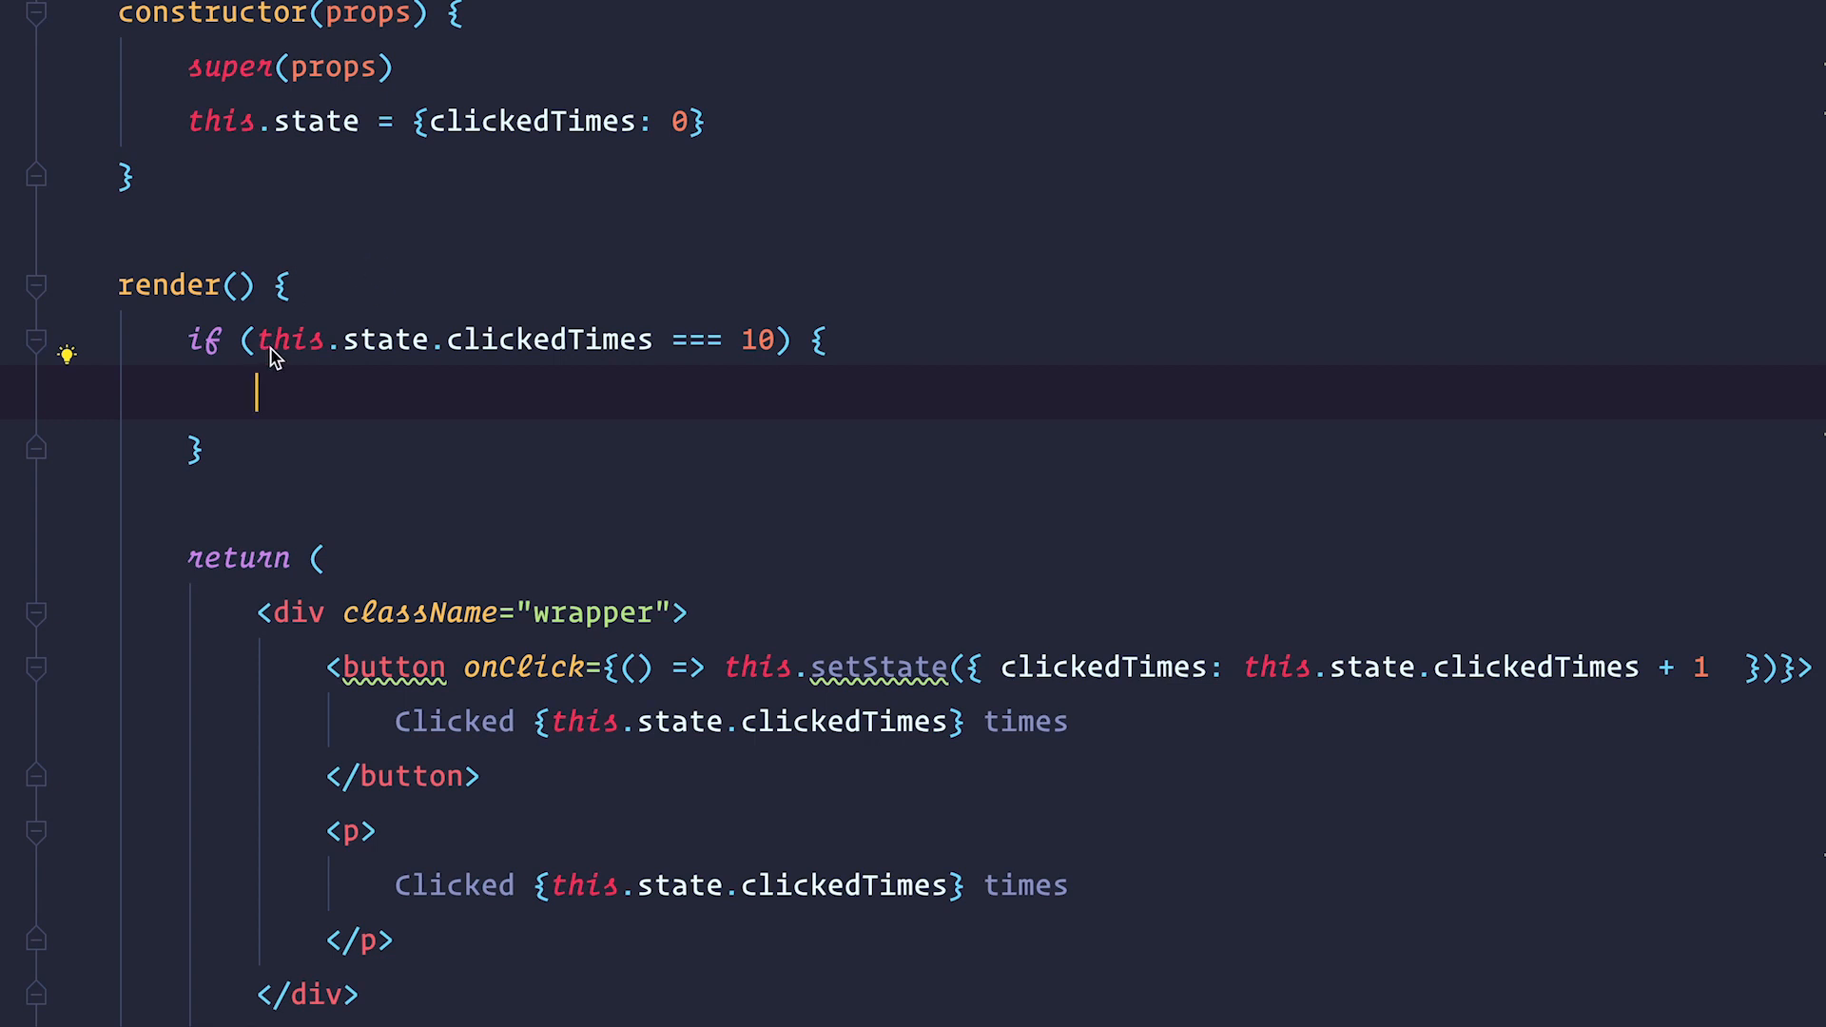
pyautogui.moveTo(728, 349)
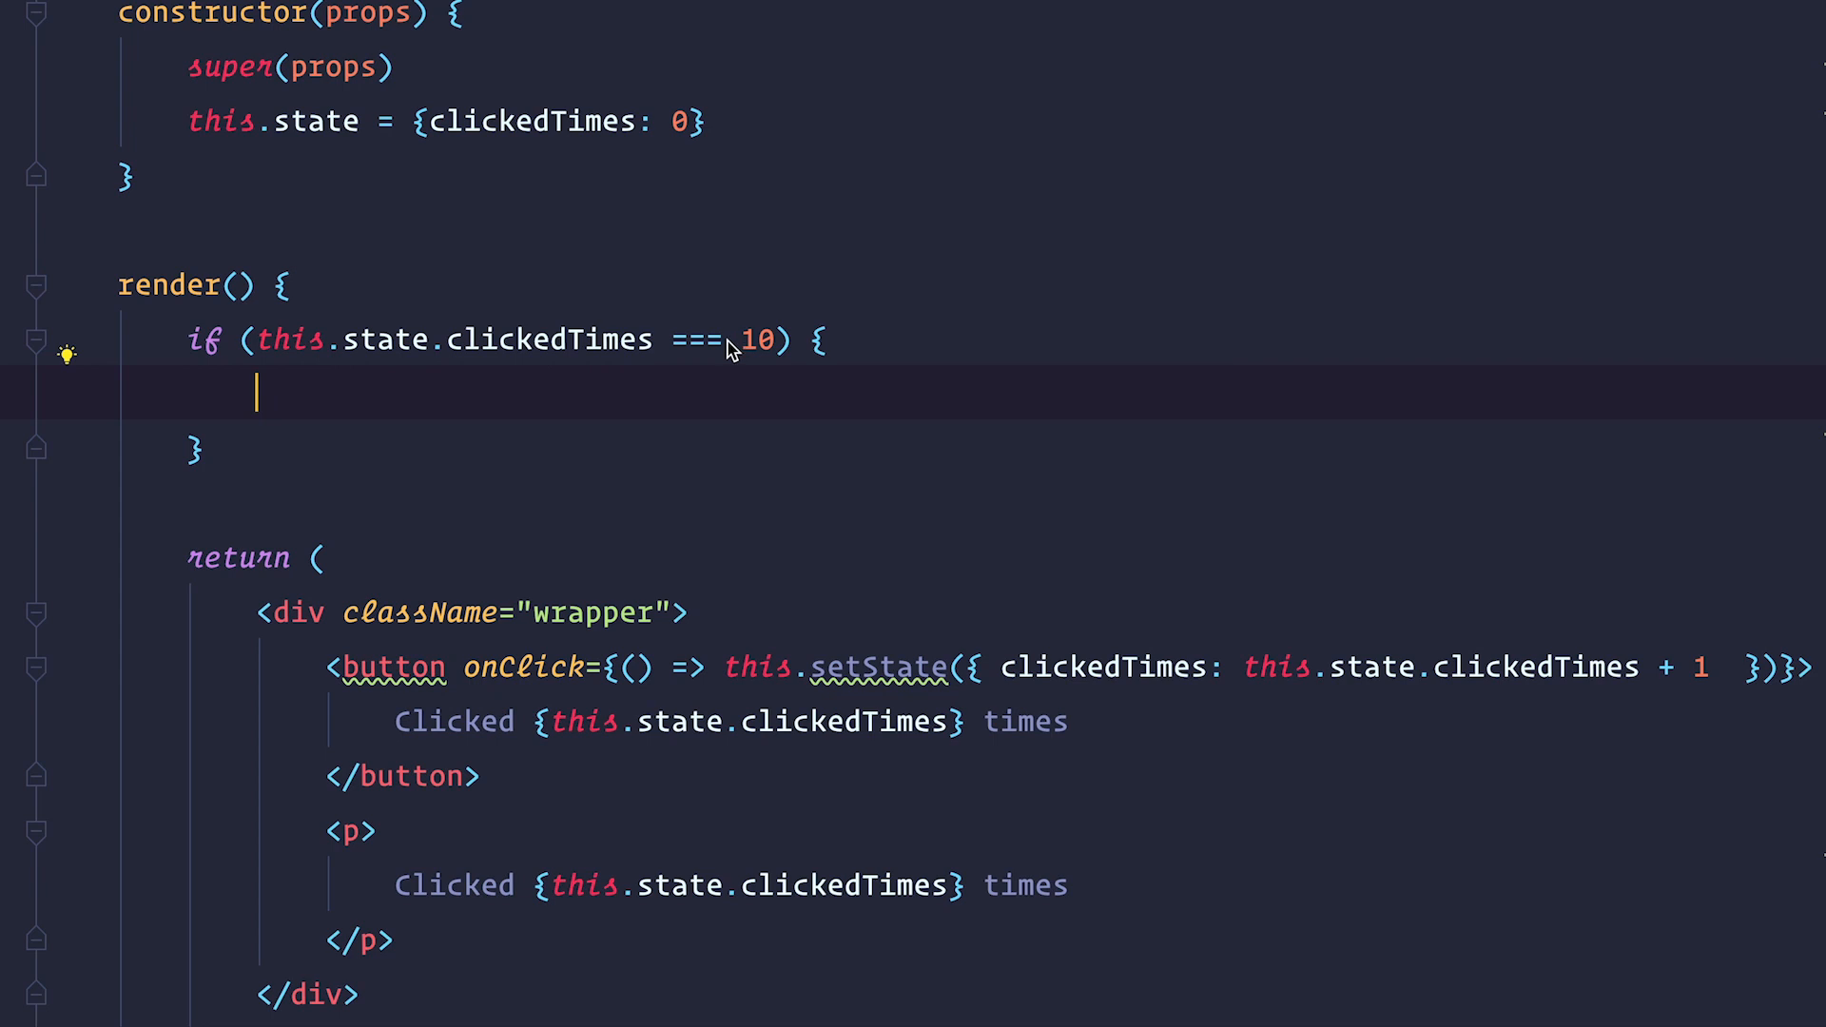
pyautogui.moveTo(708, 277)
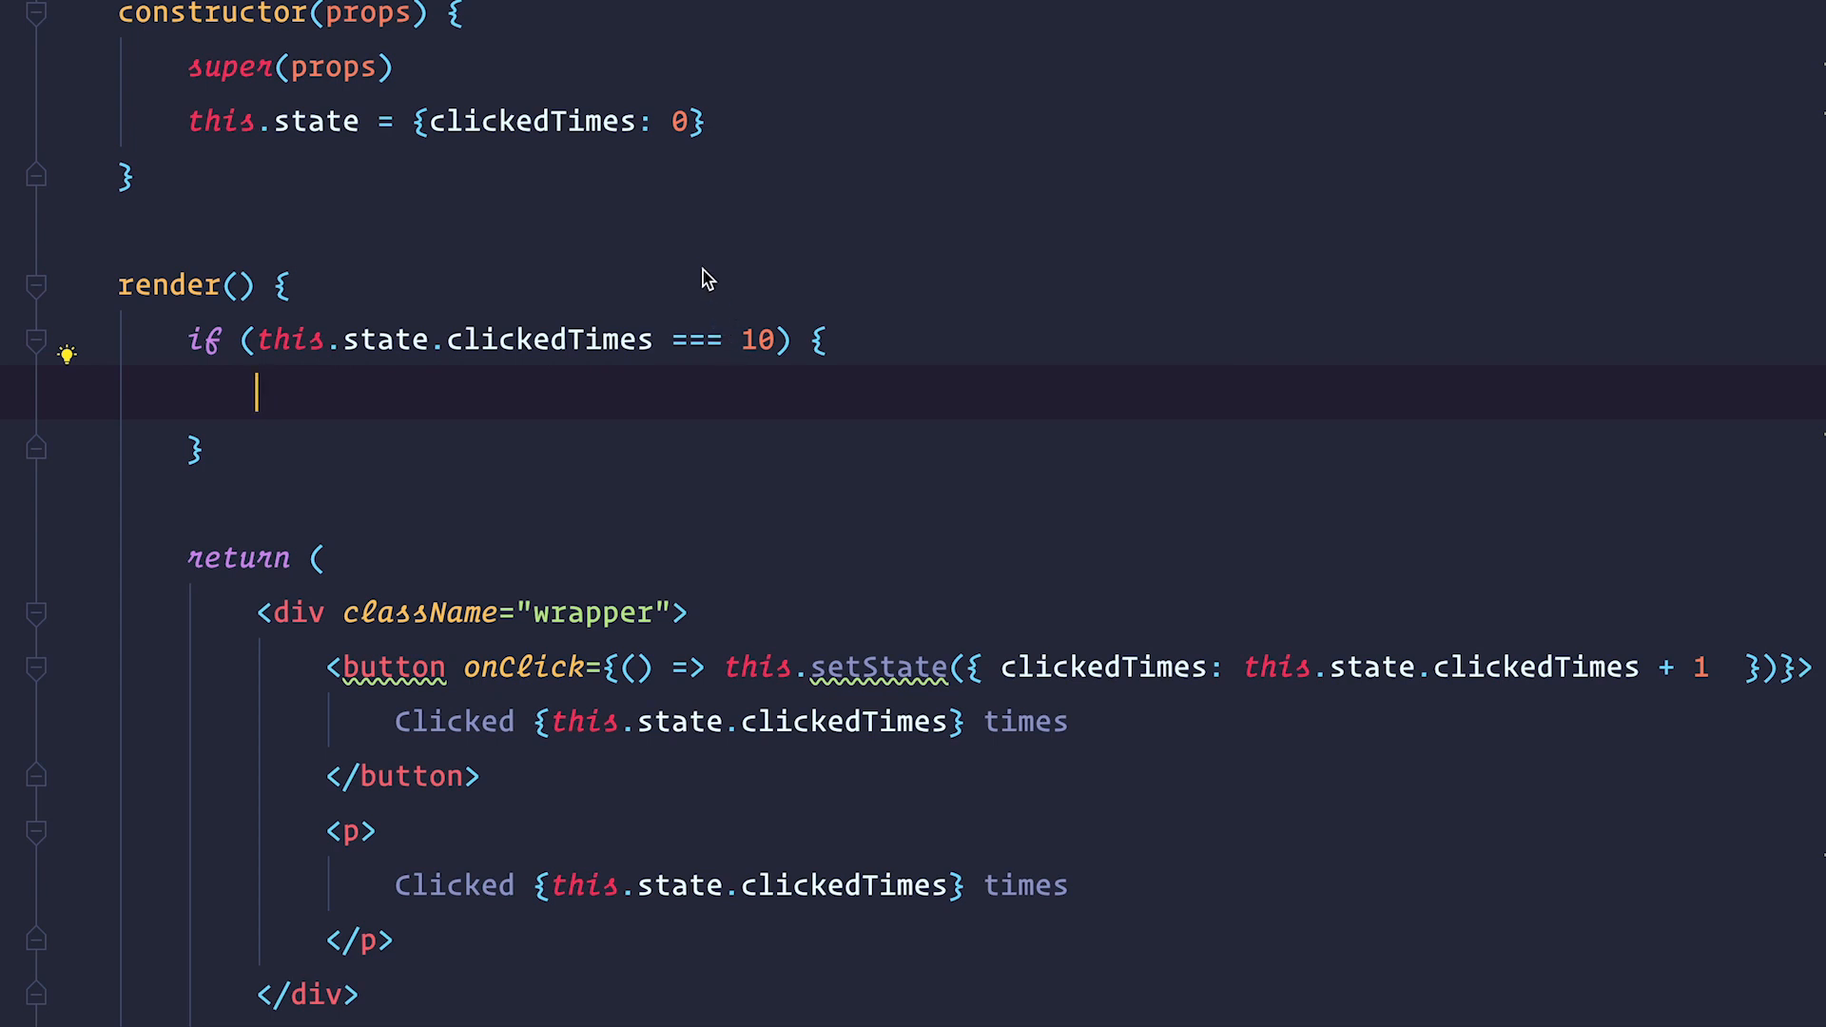
pyautogui.write("return 'You clicked this 10 times, no more clicking for you.'")
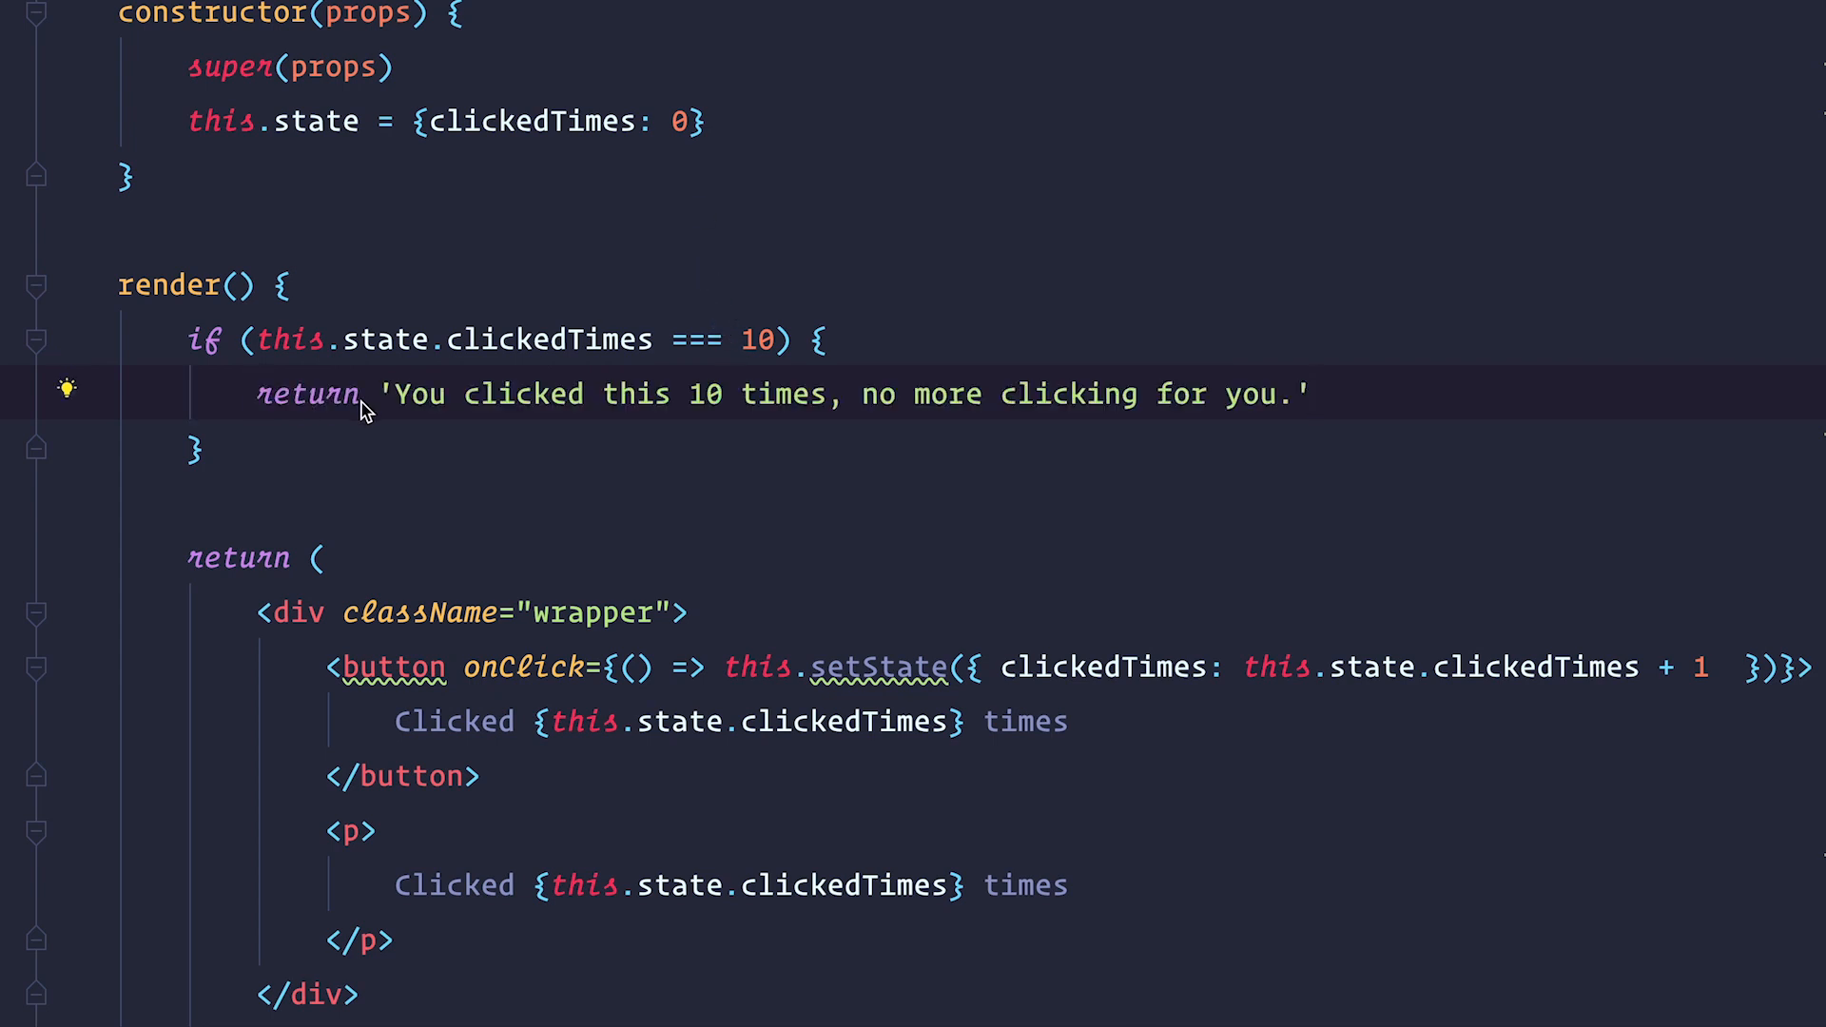
pyautogui.moveTo(523, 417)
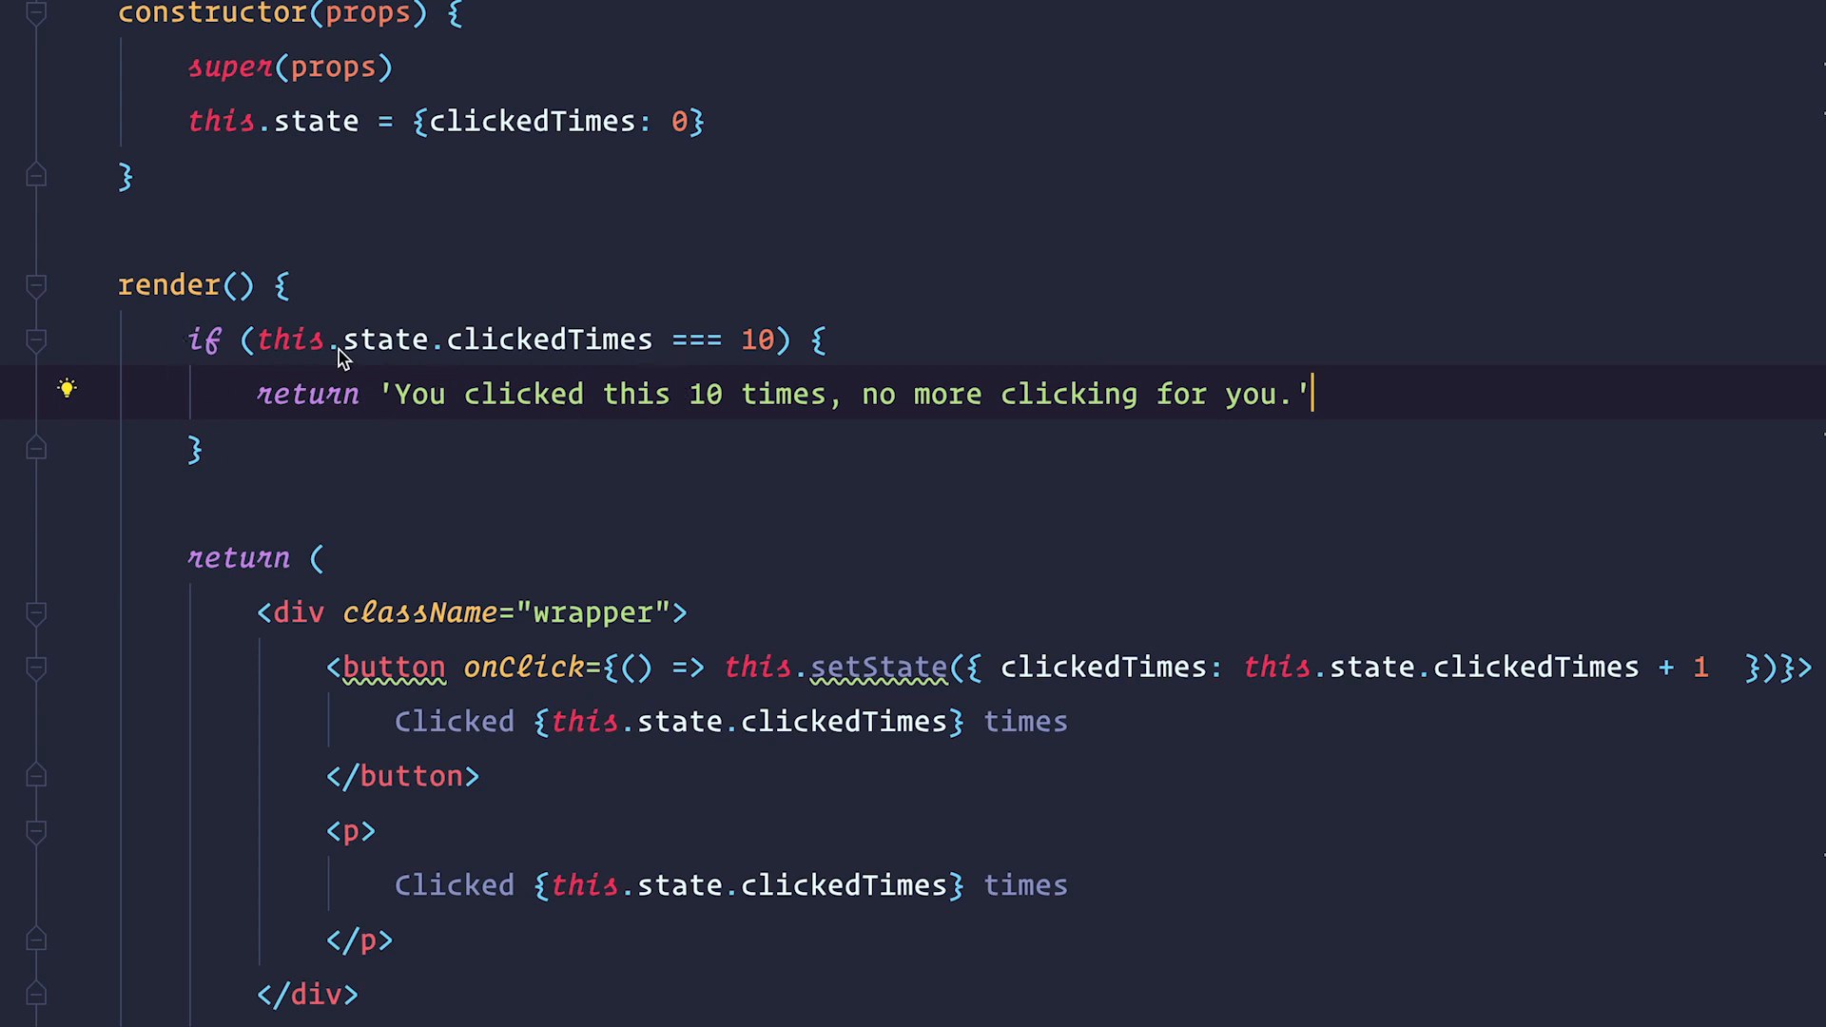
pyautogui.moveTo(367, 382)
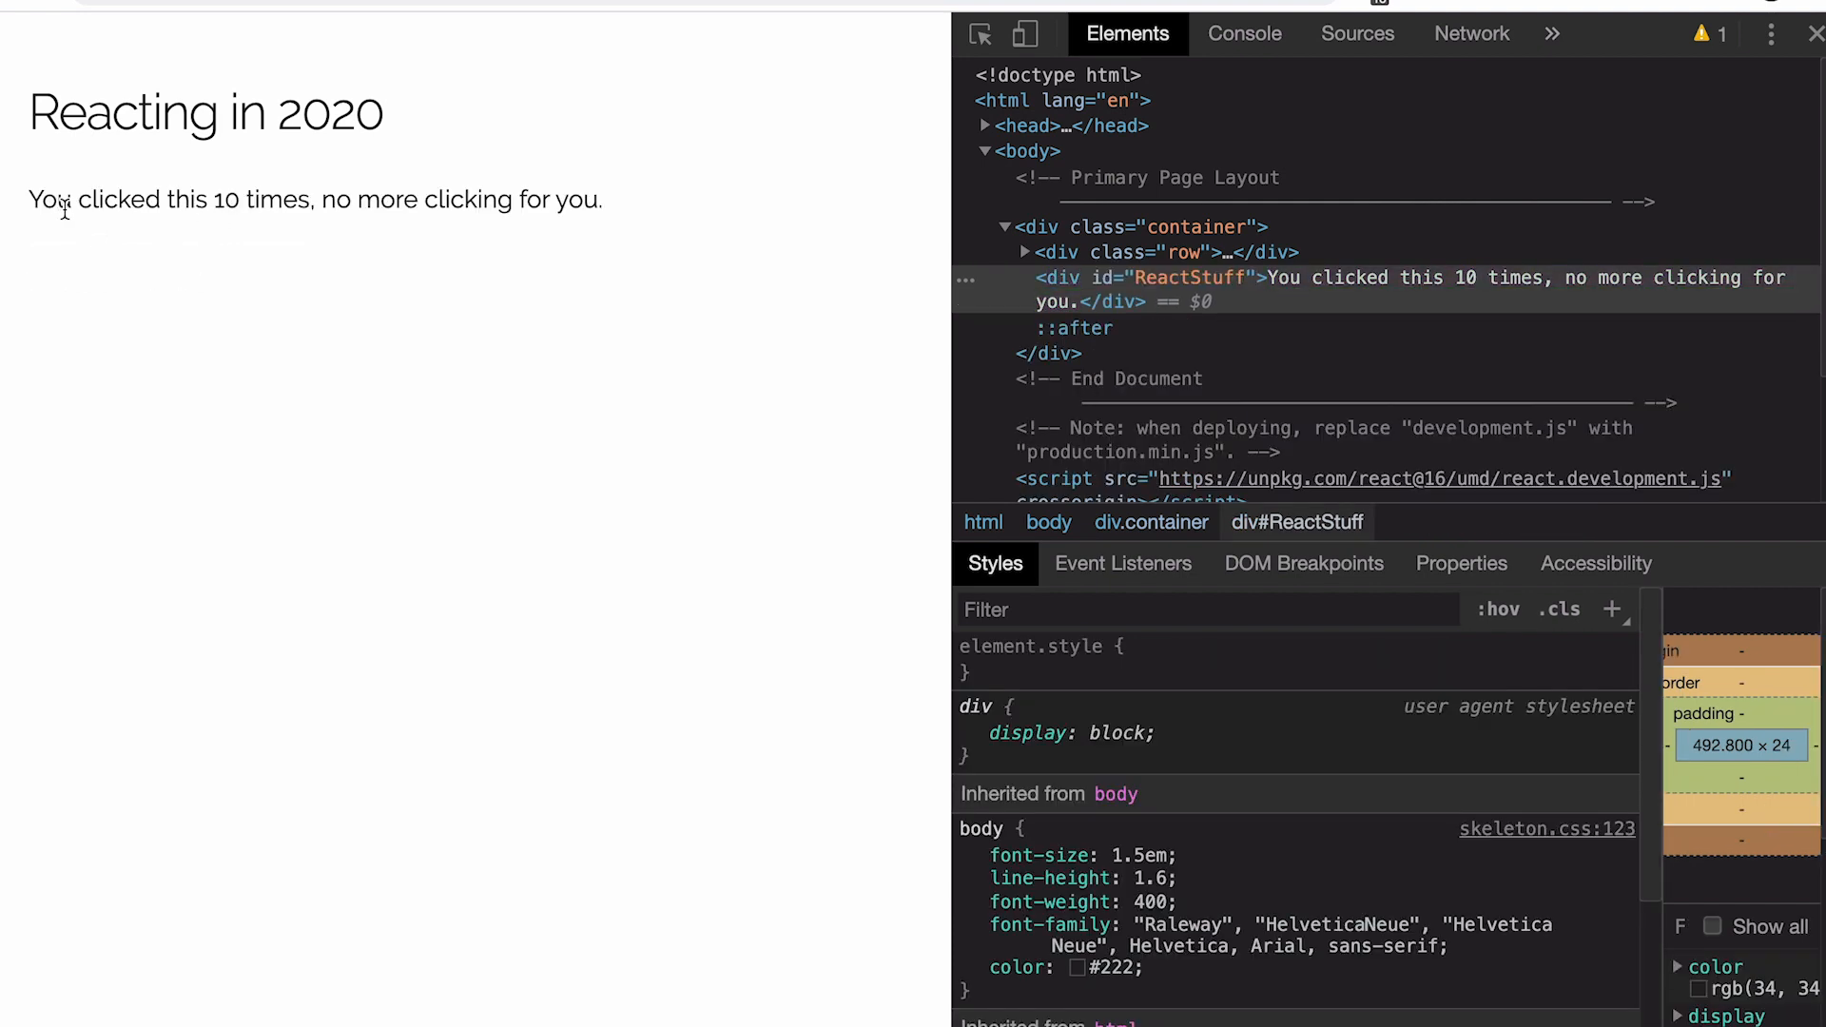
pyautogui.moveTo(567, 486)
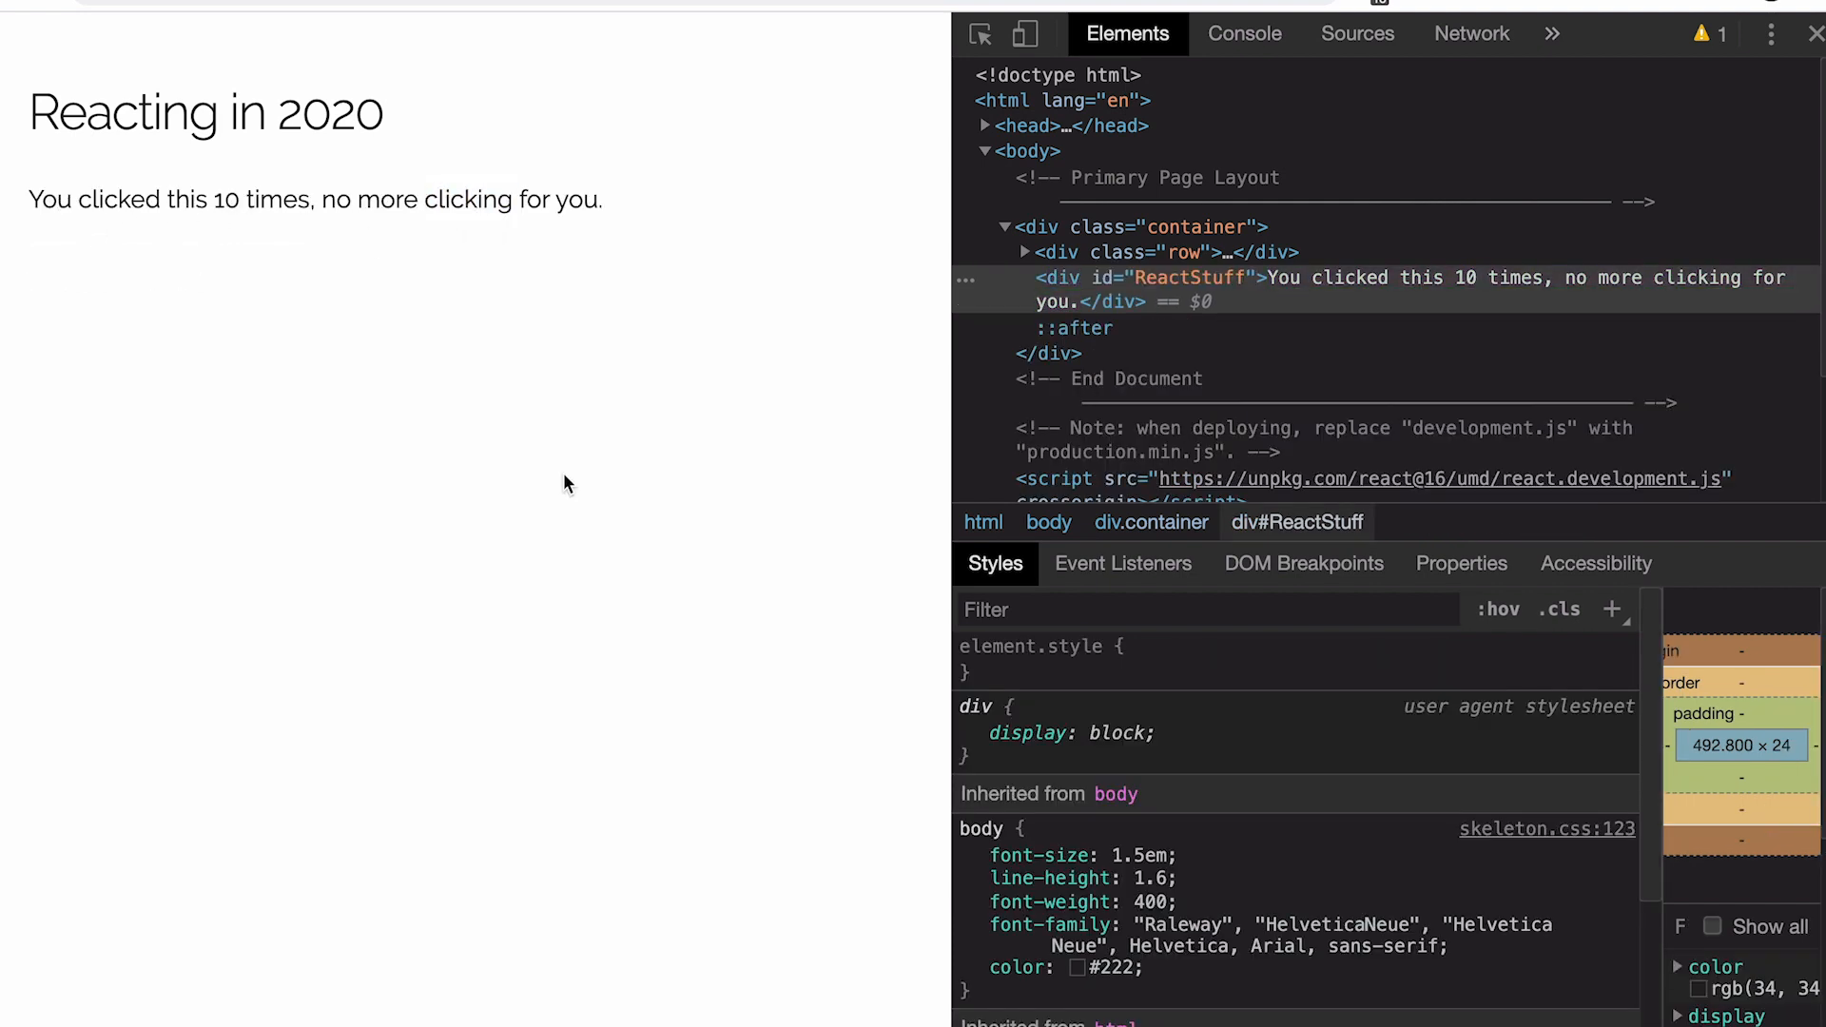
pyautogui.moveTo(572, 491)
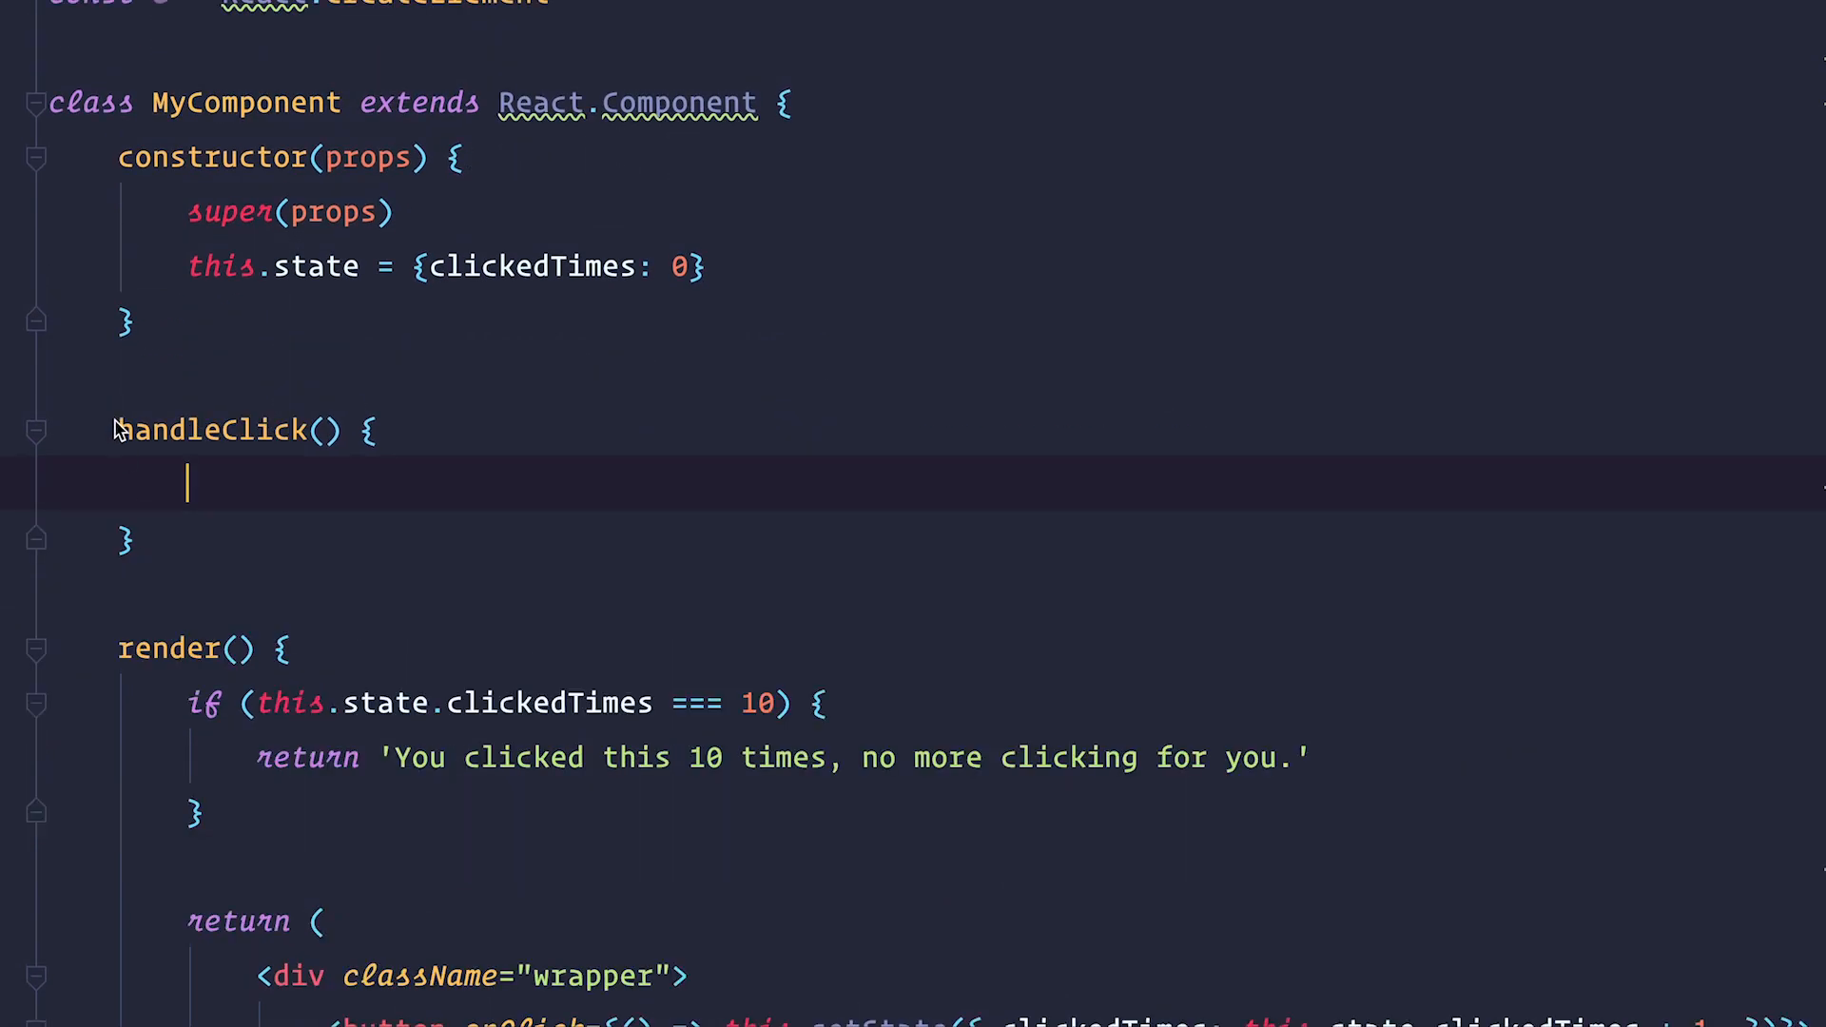
# Write handleClick's body as this.setState({clickedTimes: this.state.clickedTimes + 1})
pyautogui.scroll(-3)
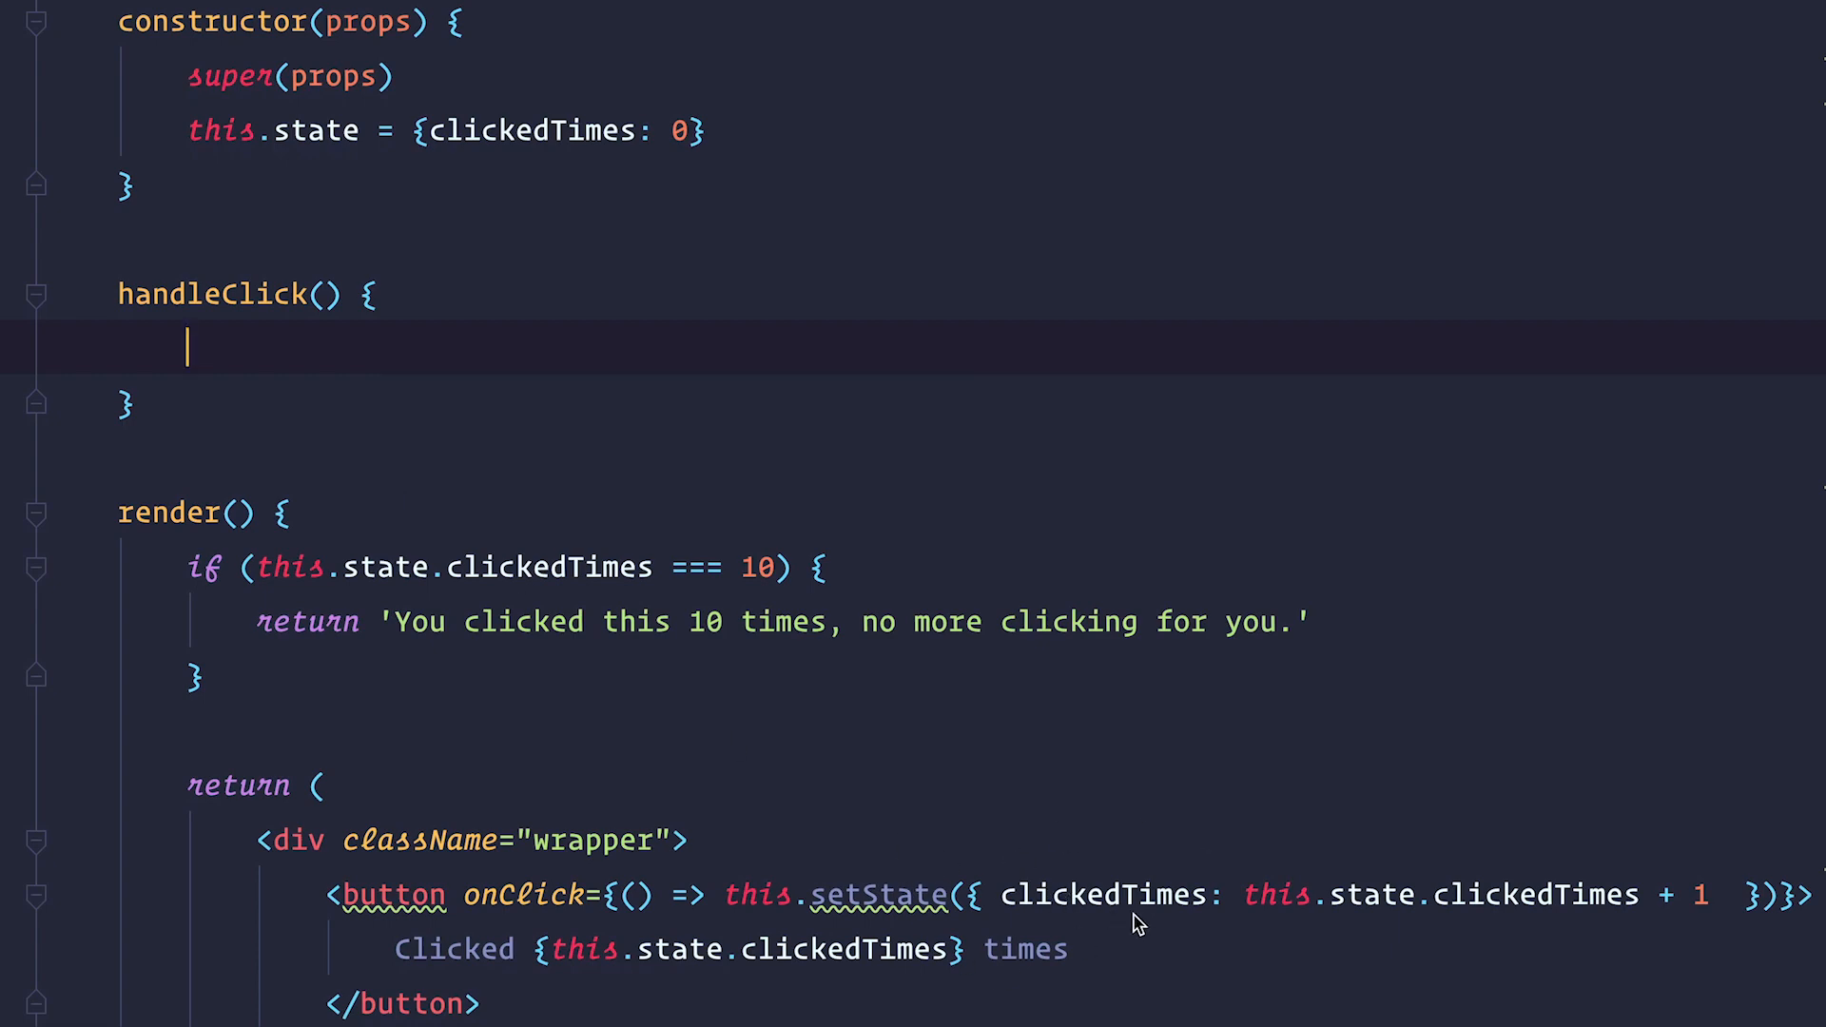
pyautogui.write('this.setState({clickedTimes: this.state.clickedTimes + 1})')
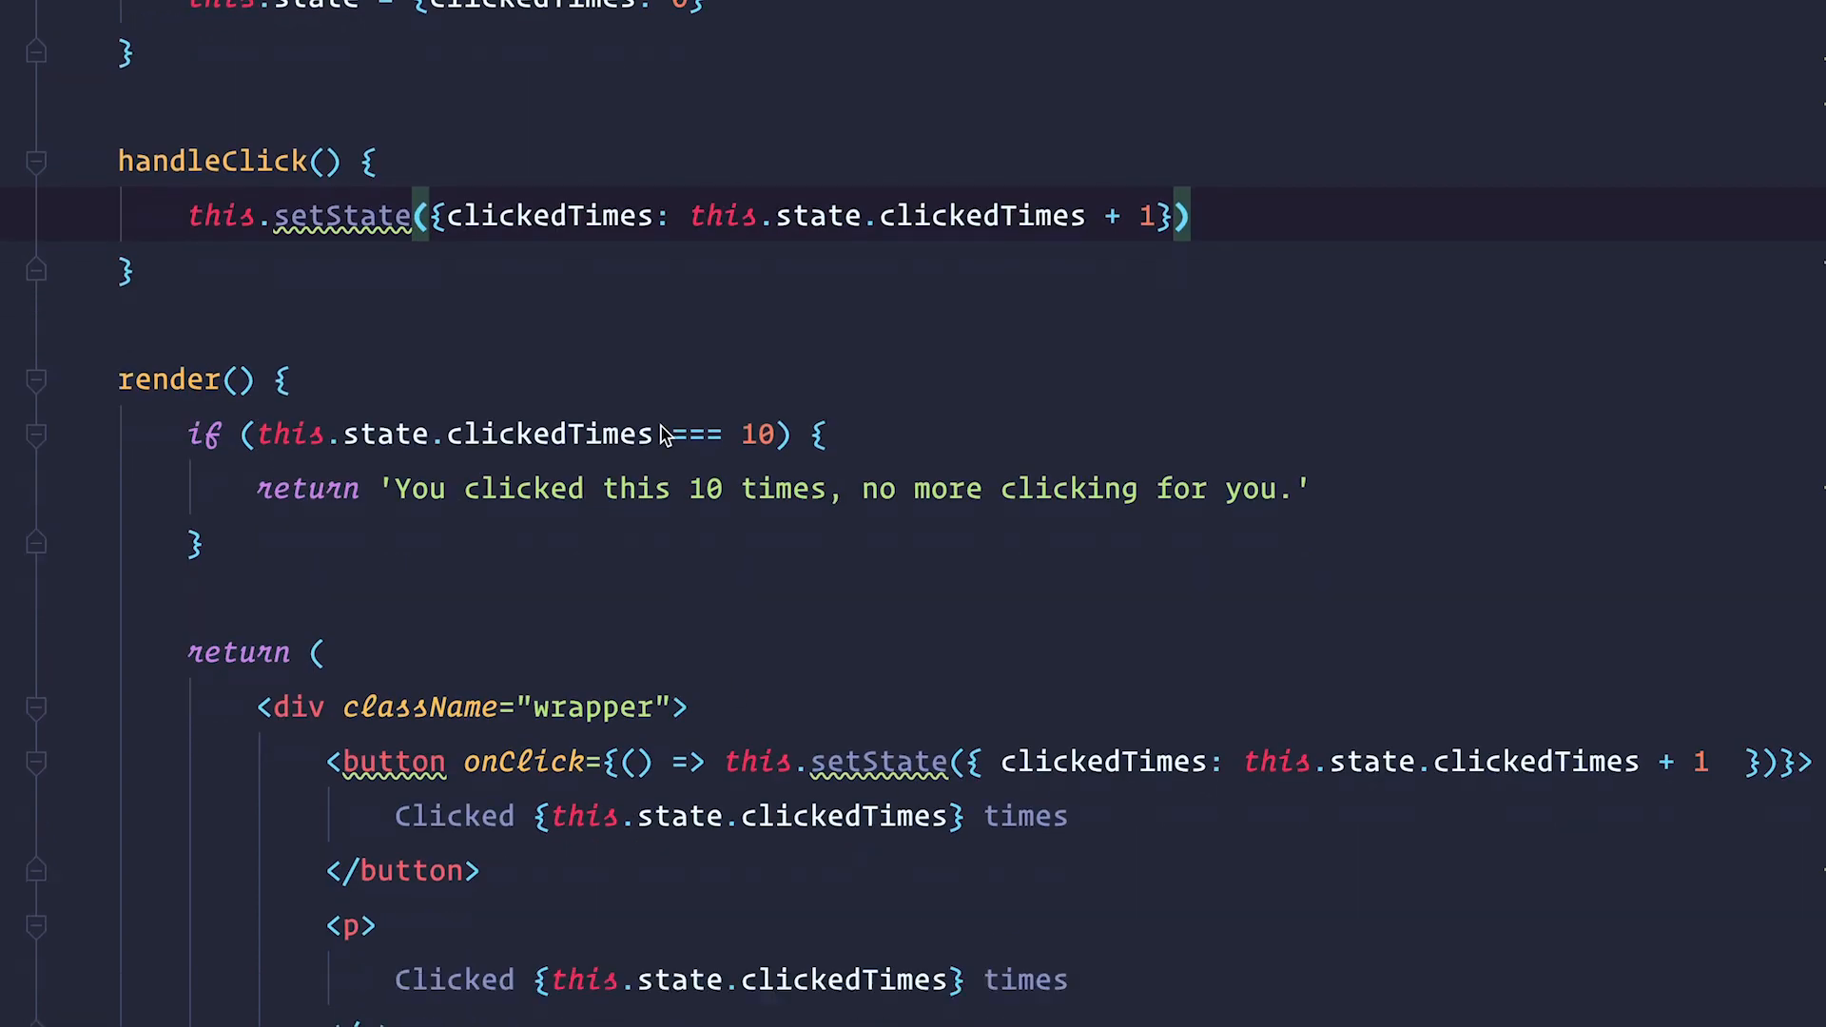
pyautogui.scroll(-3)
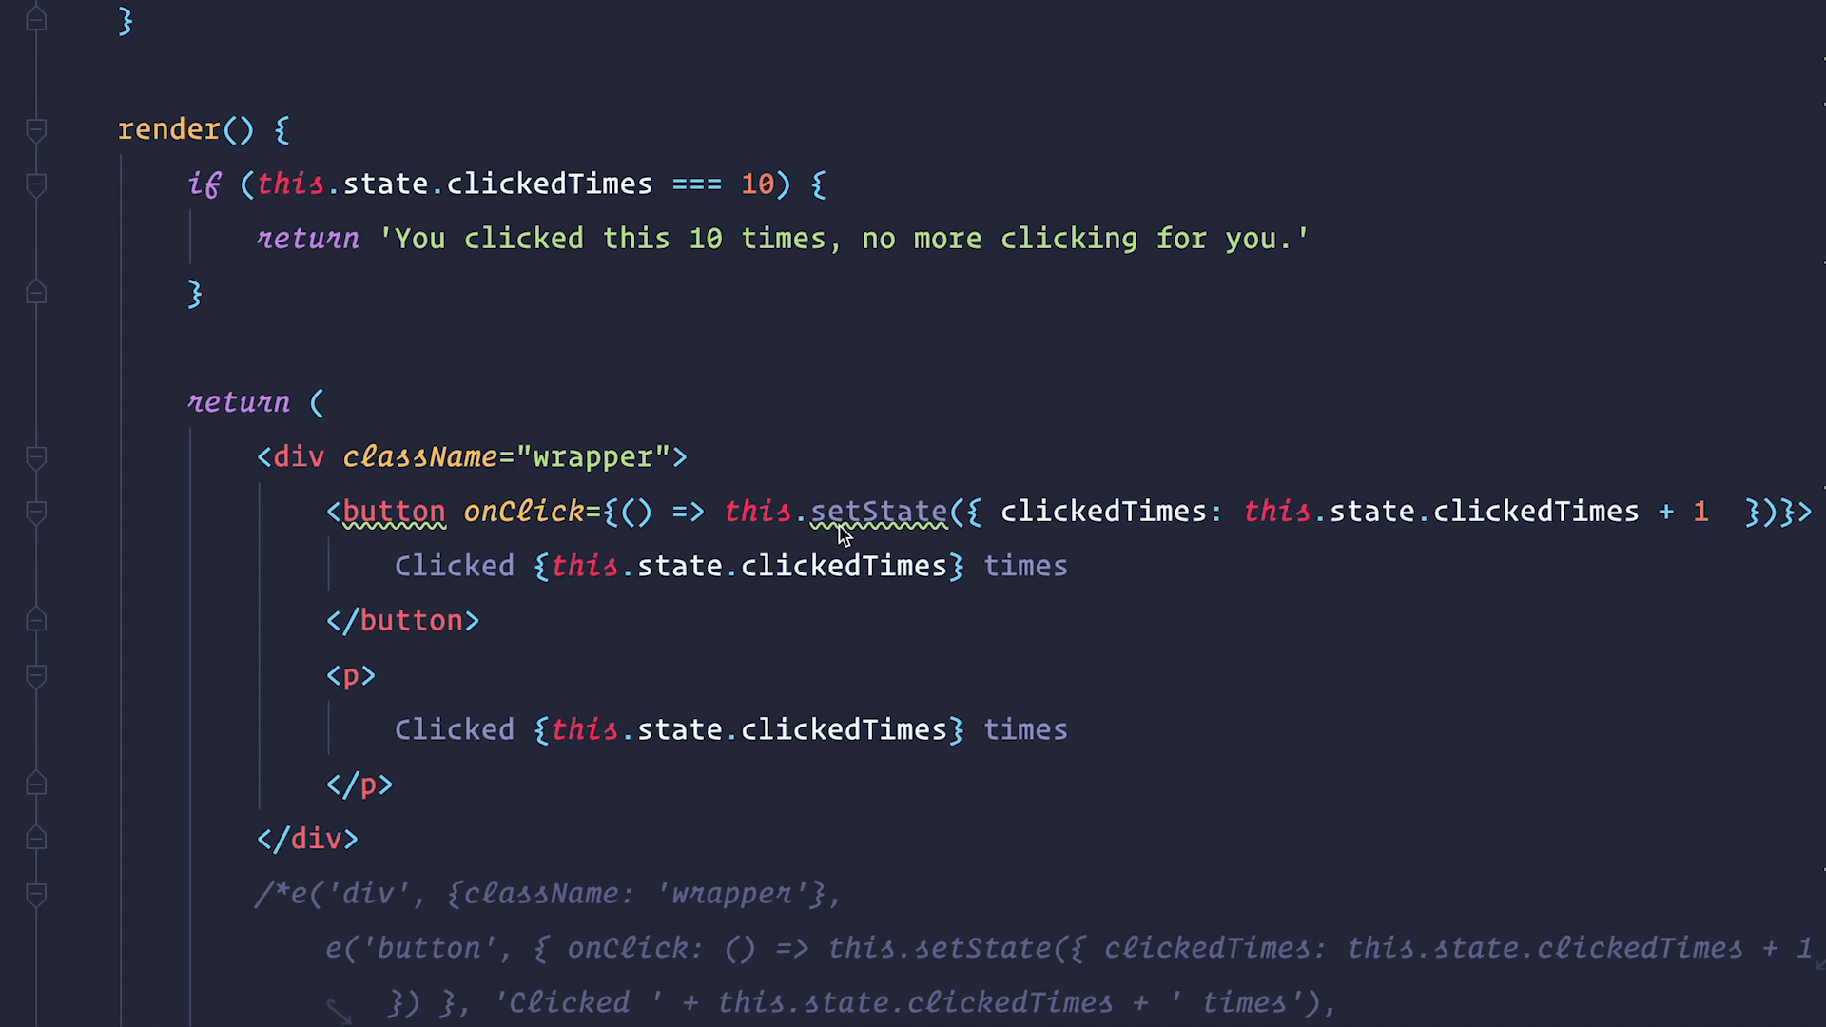
pyautogui.moveTo(752, 563)
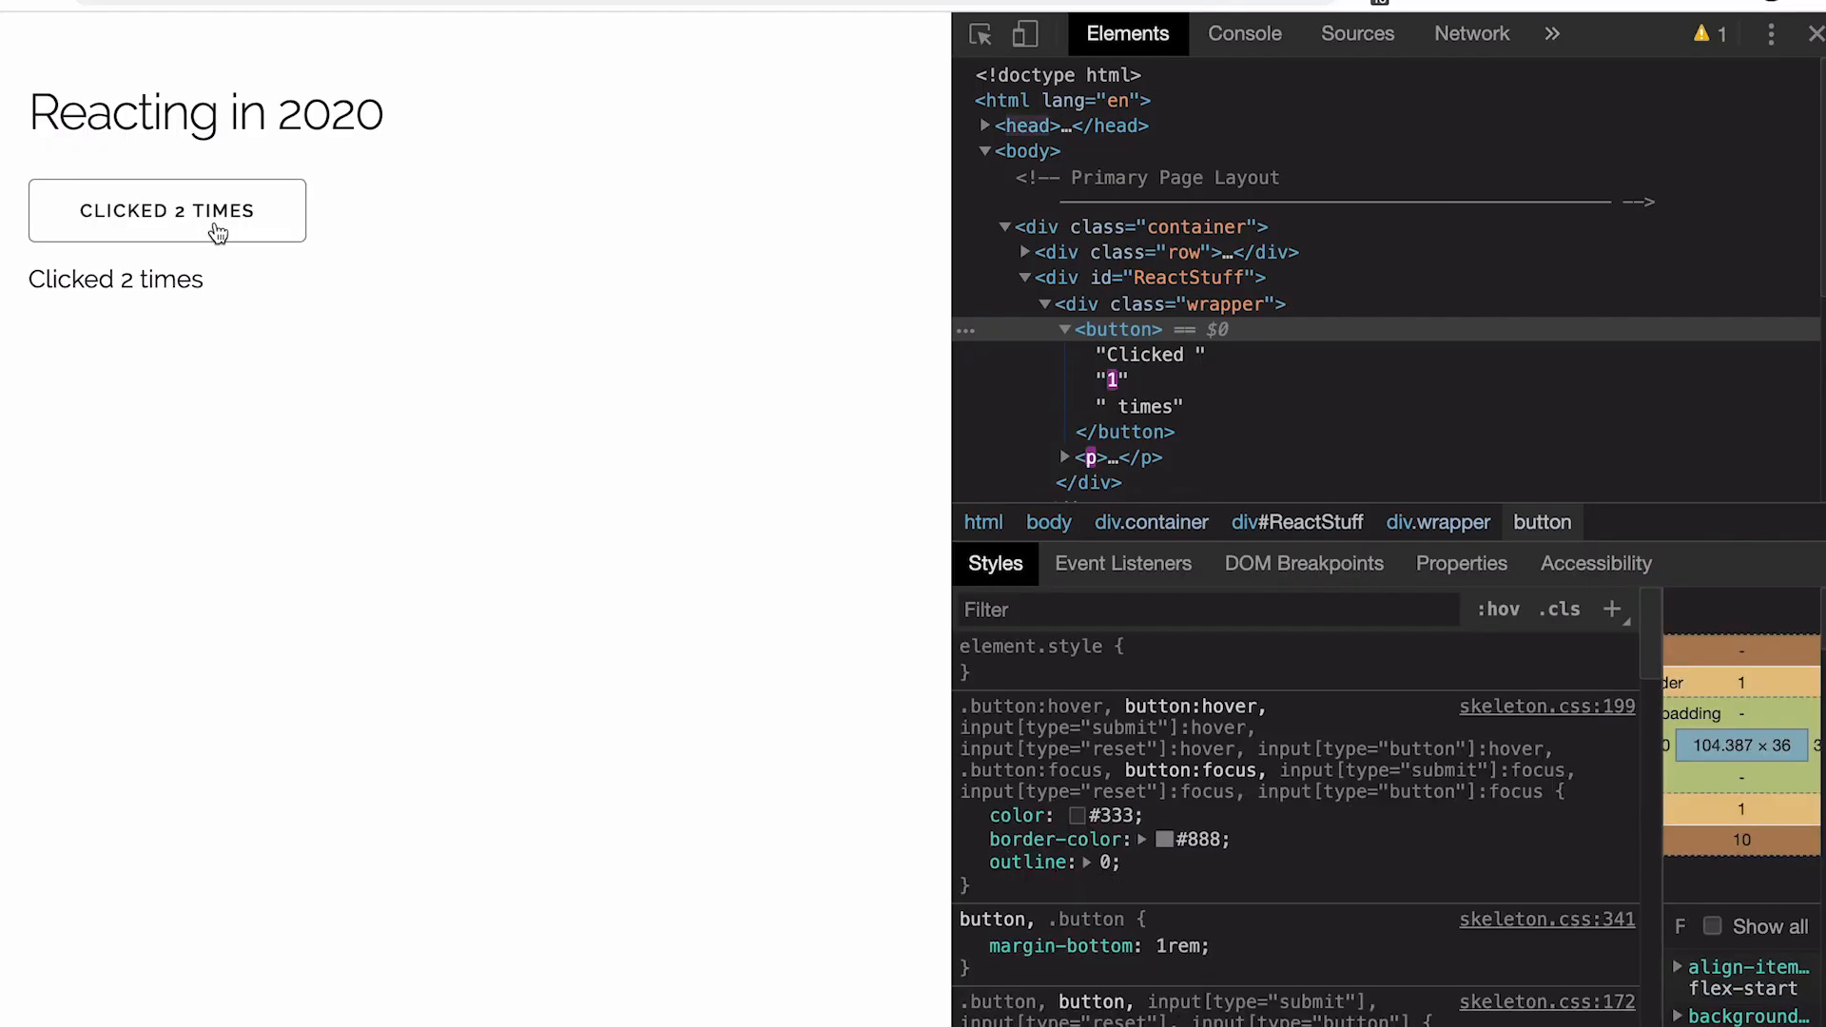
# Click the counter button once more to reach the 10-click limit message
pyautogui.click(166, 211)
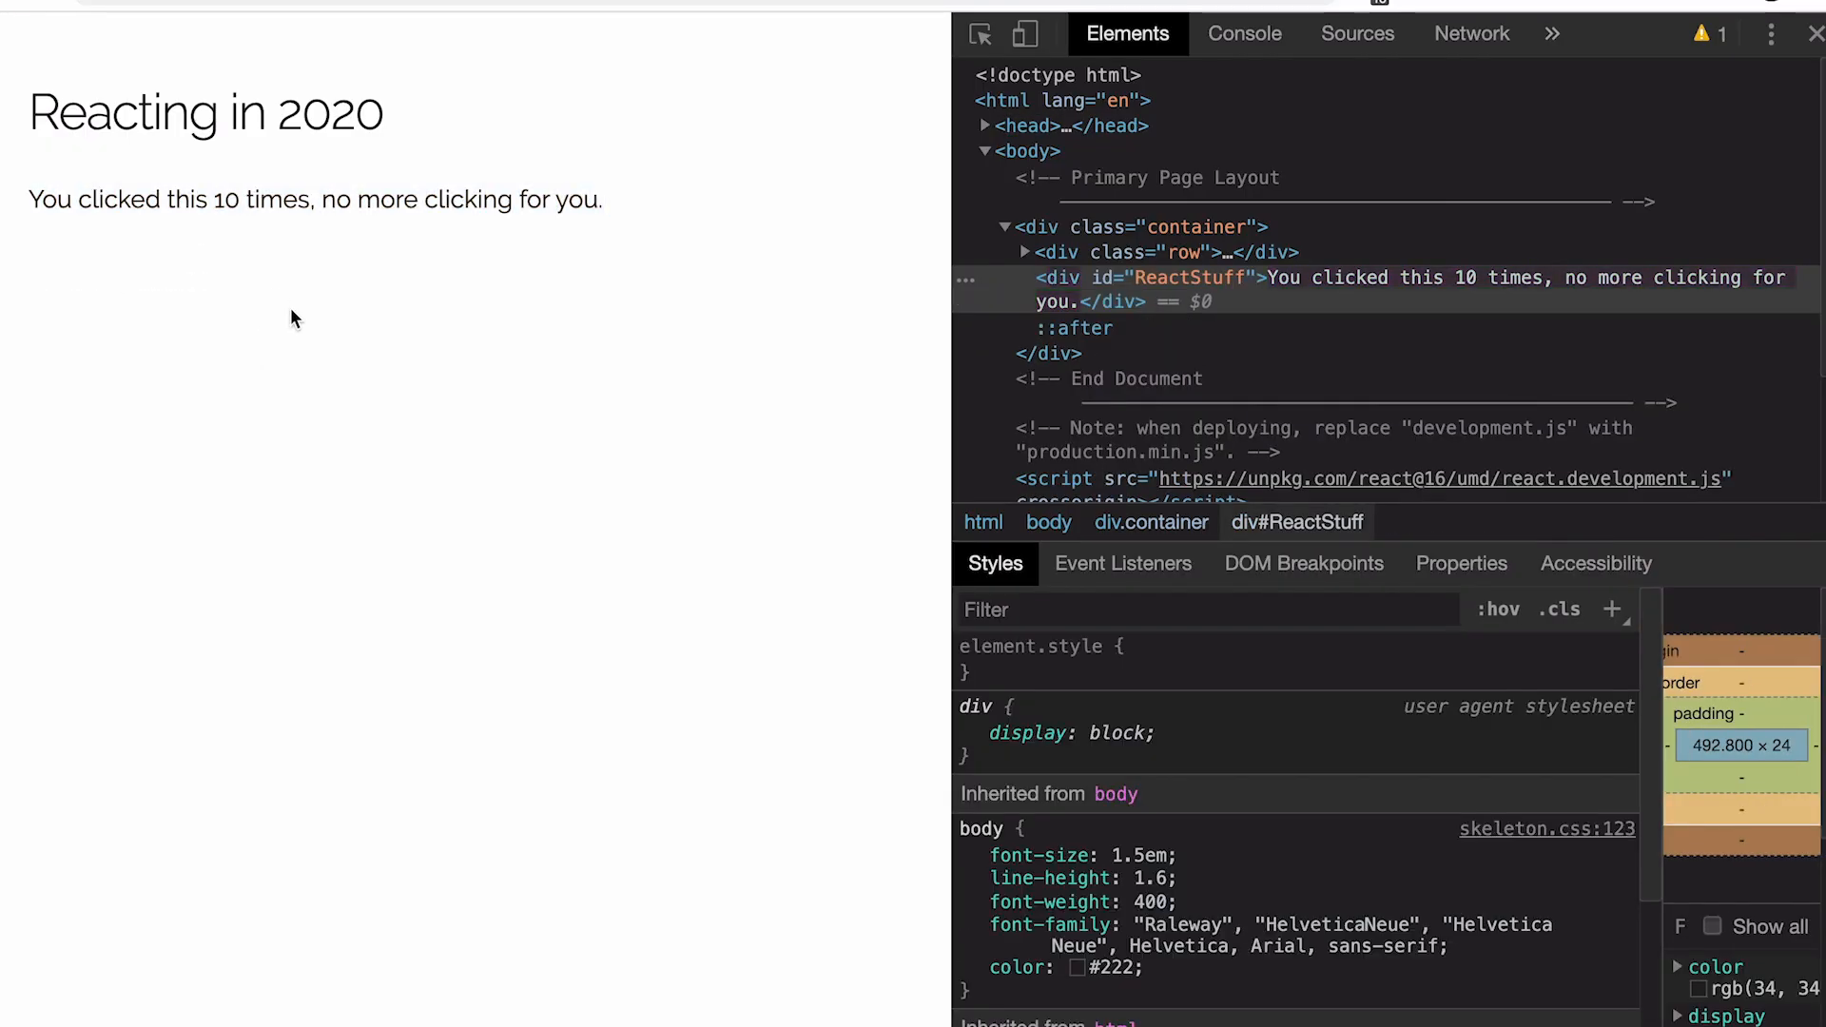